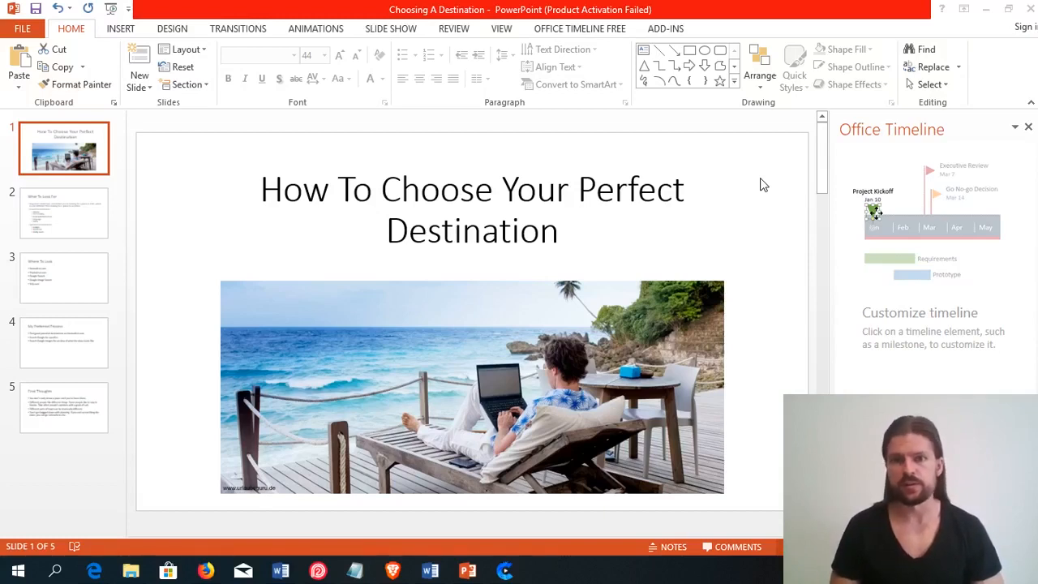
pyautogui.moveTo(138, 68)
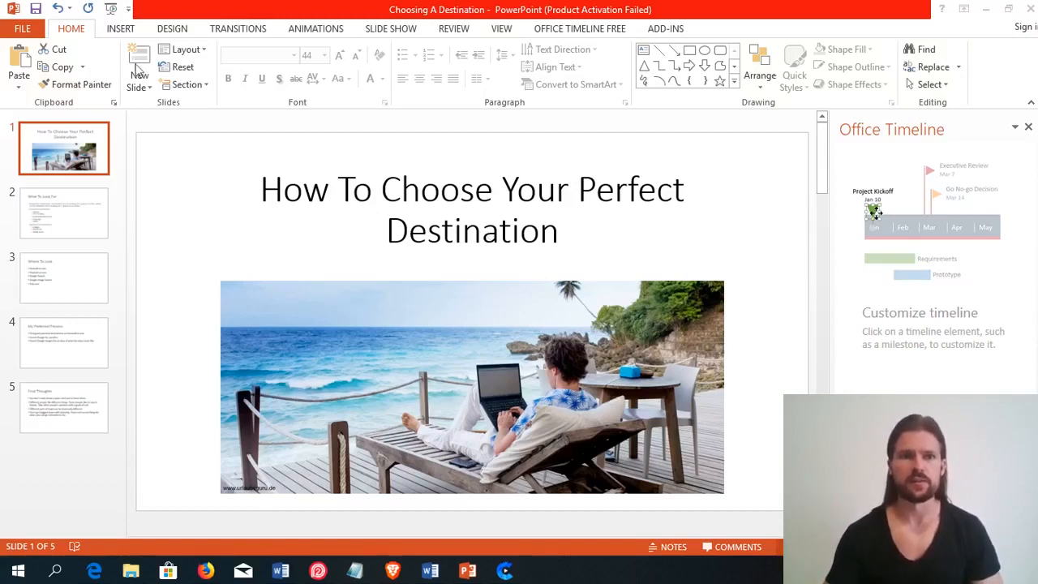
pyautogui.moveTo(386, 46)
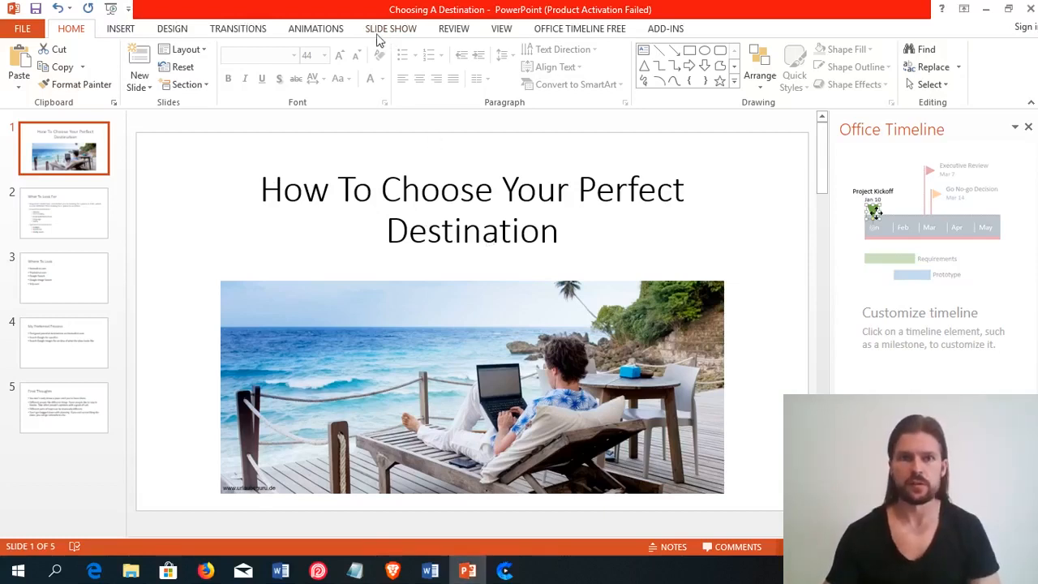
# Show the Slide Show ribbon options for the Choosing A Destination deck.
pyautogui.click(391, 29)
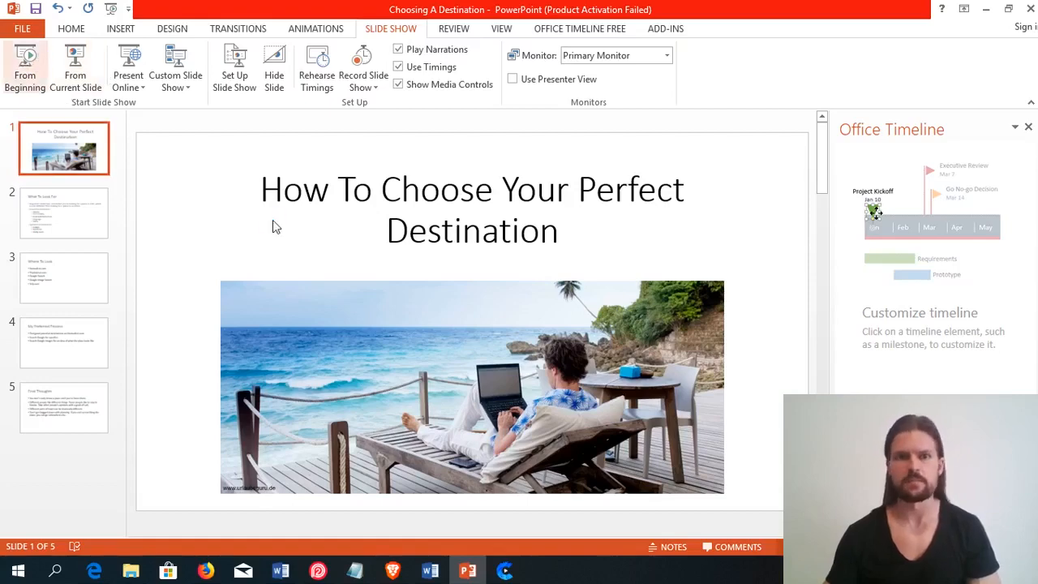
pyautogui.click(24, 67)
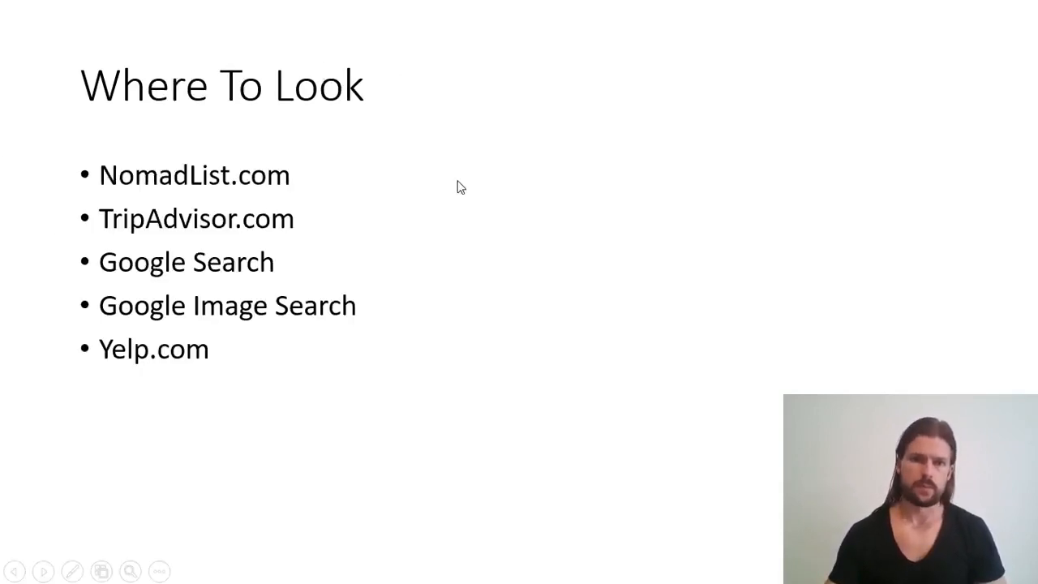
pyautogui.moveTo(506, 182)
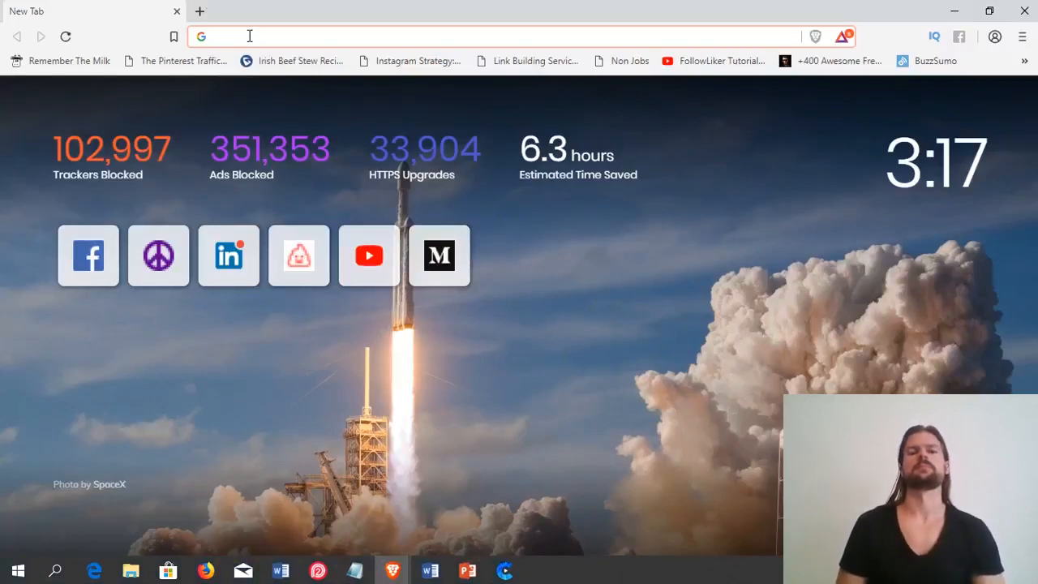
pyautogui.moveTo(307, 56)
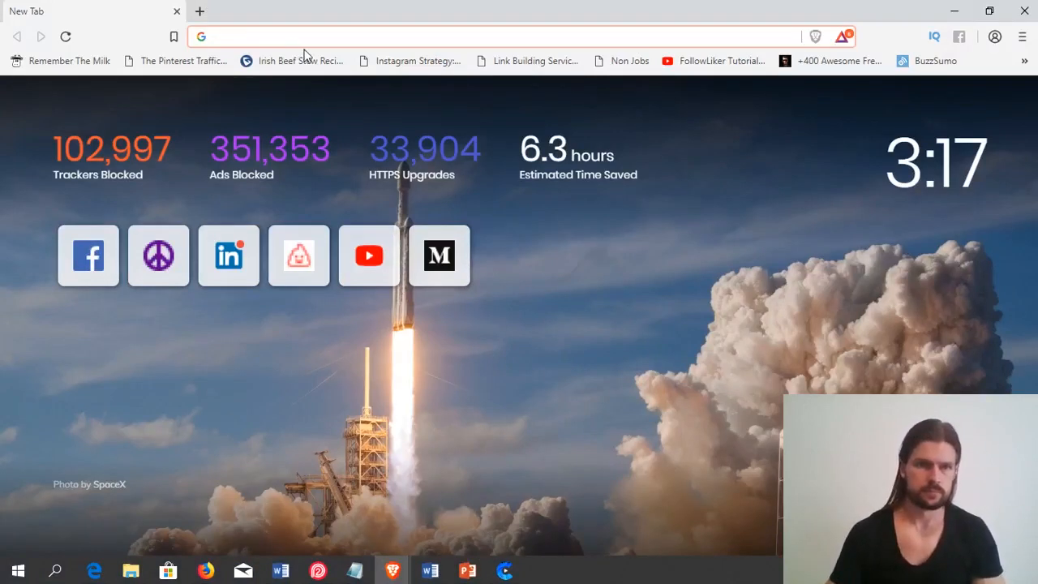
pyautogui.write('https://nomadlist.com')
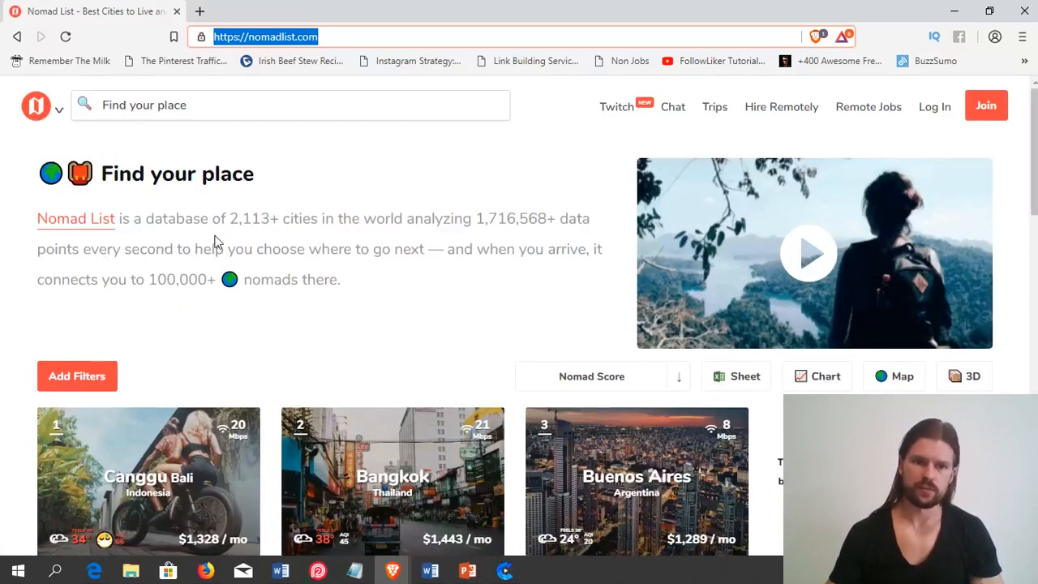
pyautogui.moveTo(275, 235)
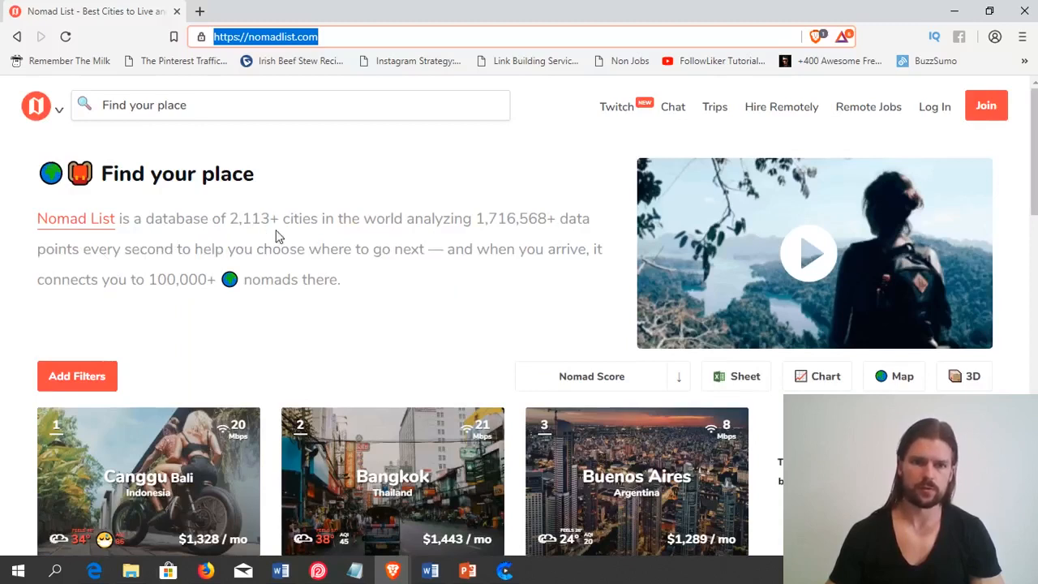
pyautogui.moveTo(549, 237)
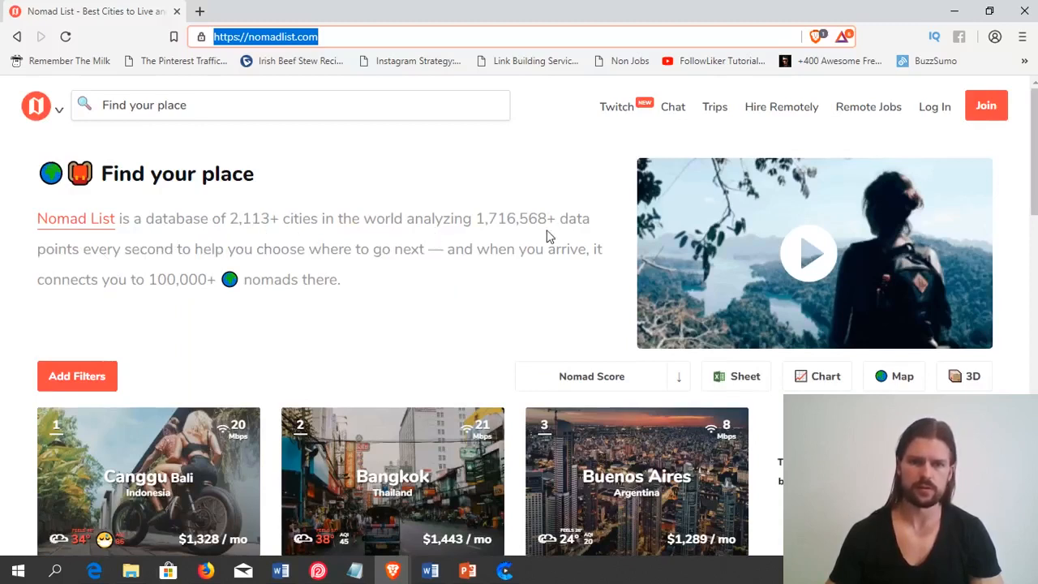
pyautogui.moveTo(114, 269)
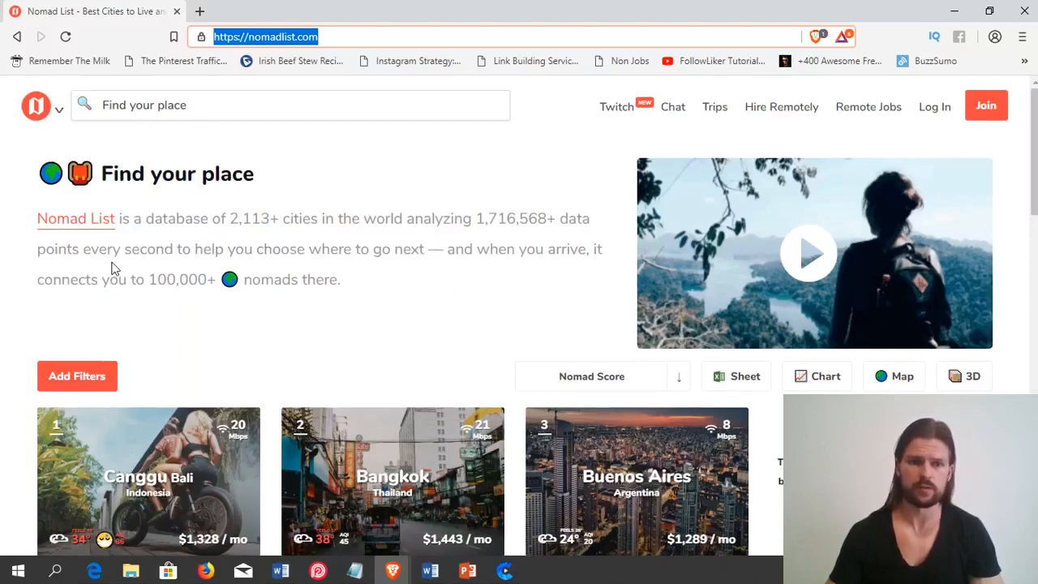
pyautogui.moveTo(422, 278)
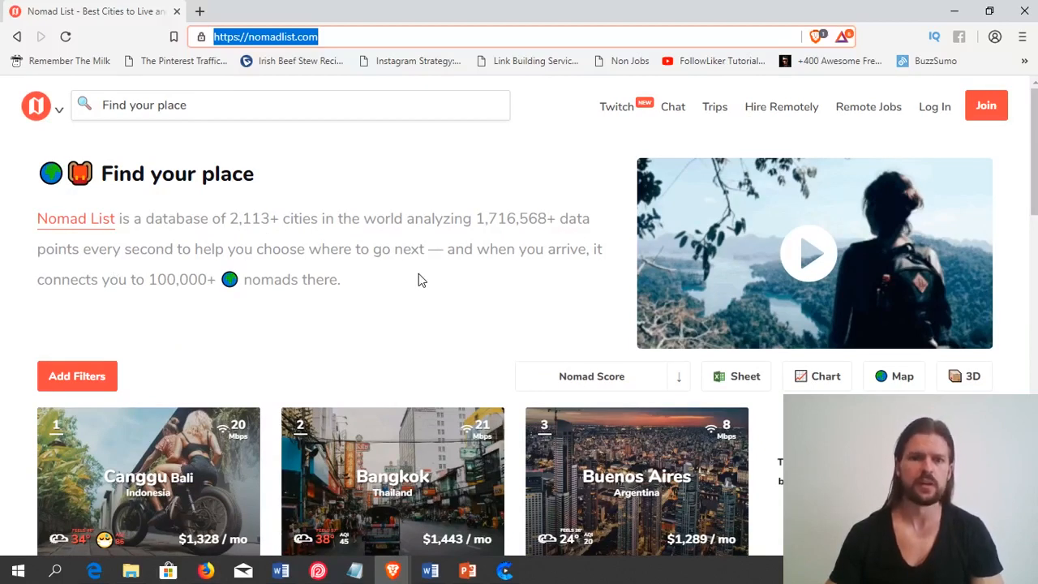
pyautogui.moveTo(194, 300)
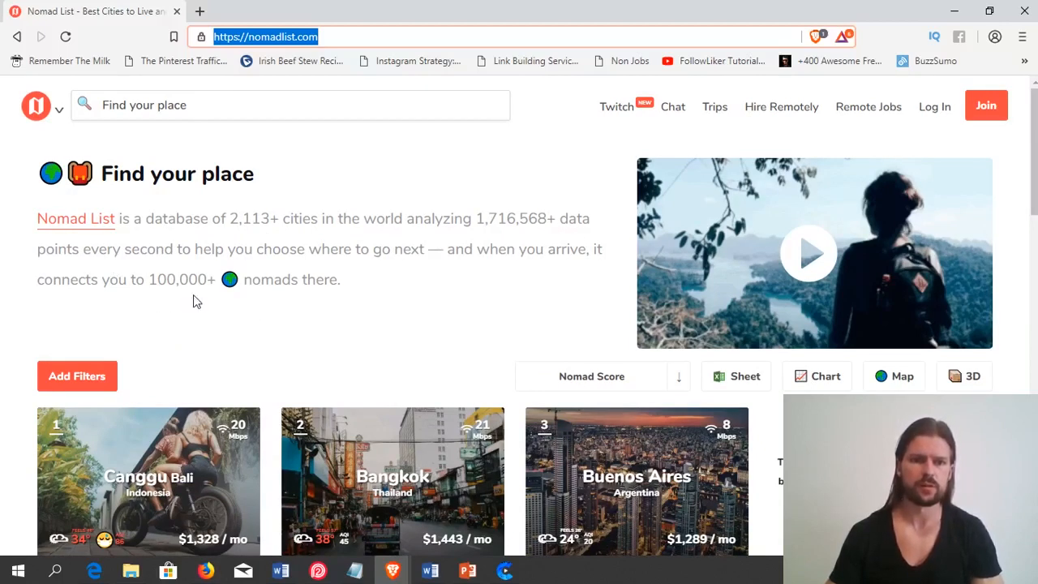
pyautogui.moveTo(273, 305)
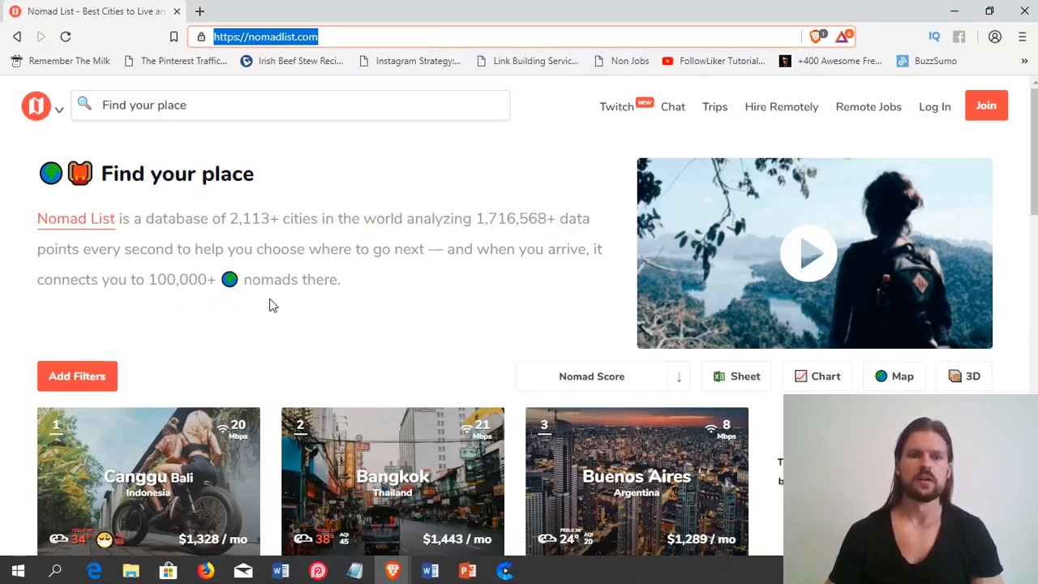
pyautogui.scroll(-3)
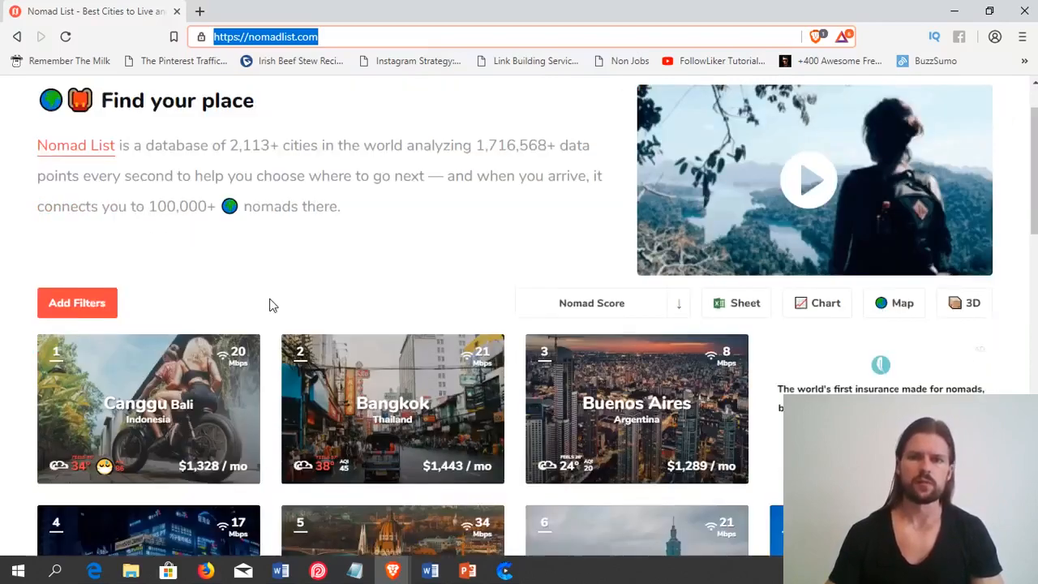
pyautogui.scroll(-3)
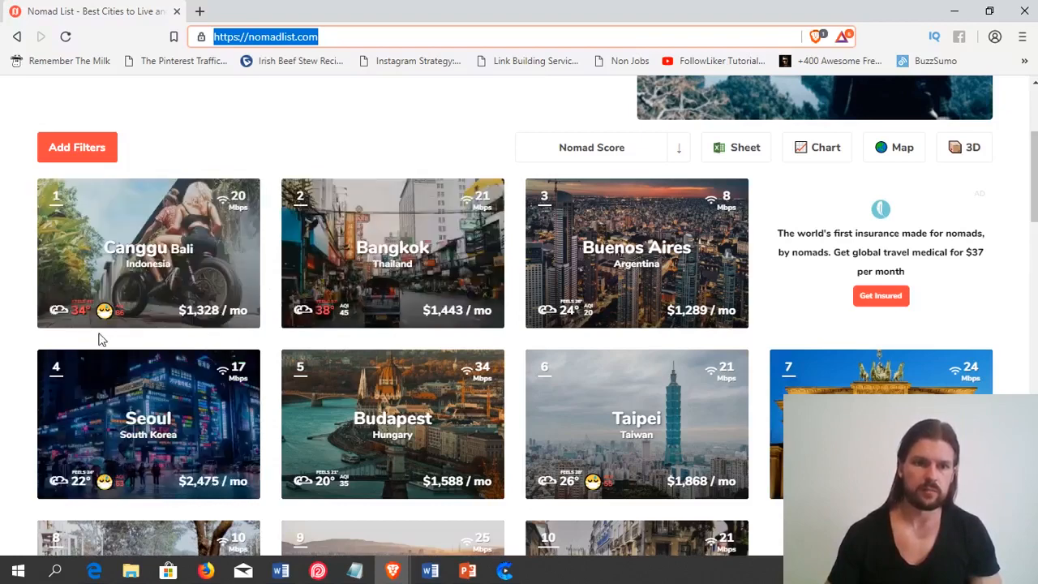
pyautogui.moveTo(209, 344)
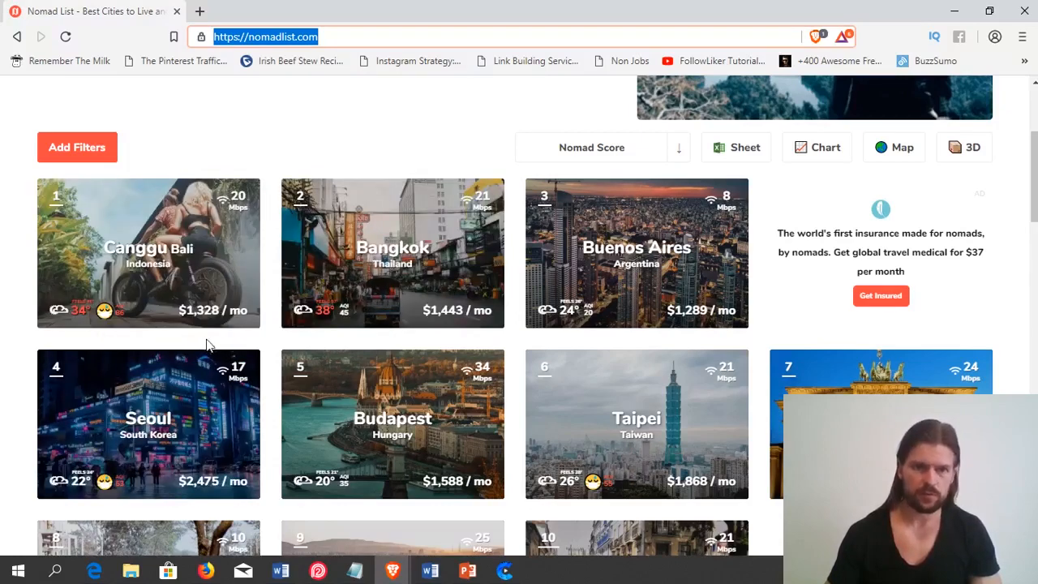
pyautogui.moveTo(207, 341)
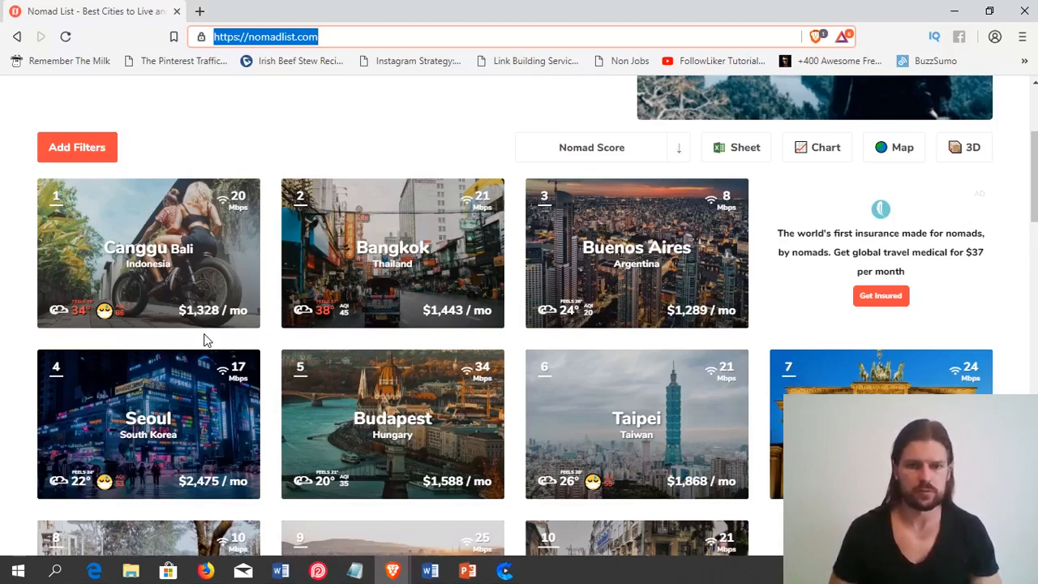
pyautogui.moveTo(370, 349)
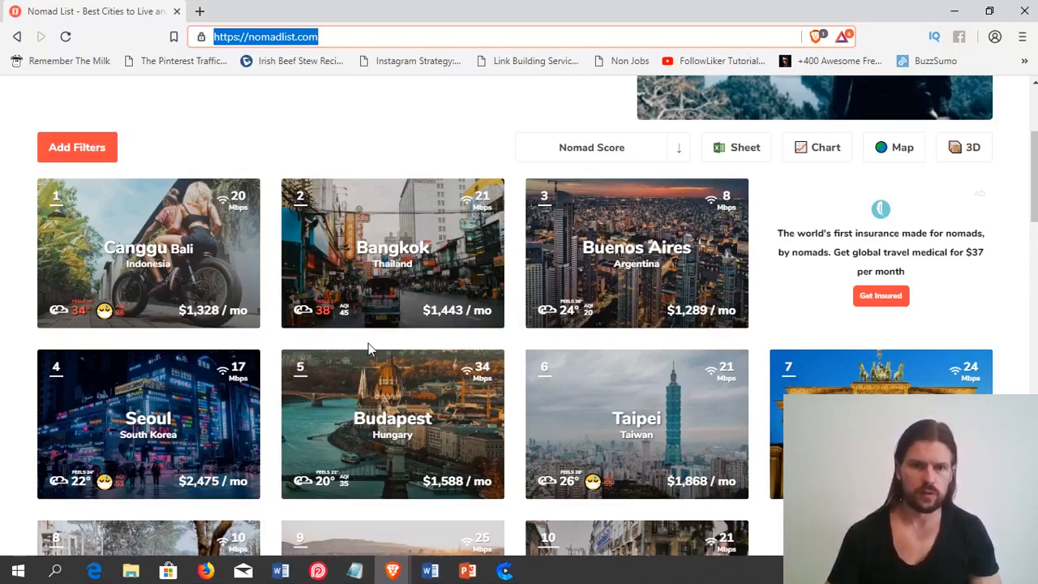
pyautogui.scroll(-3)
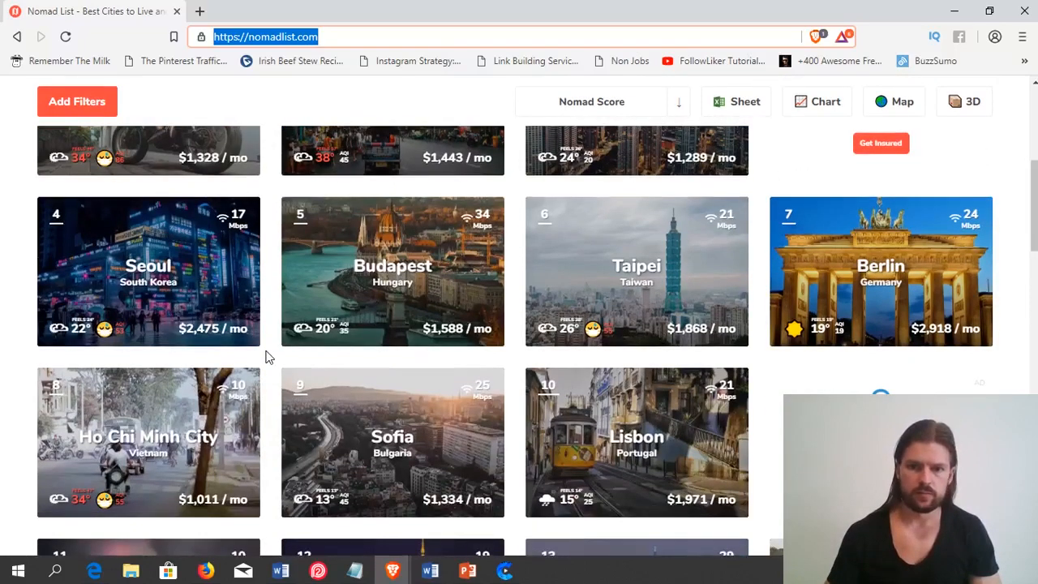
pyautogui.scroll(3)
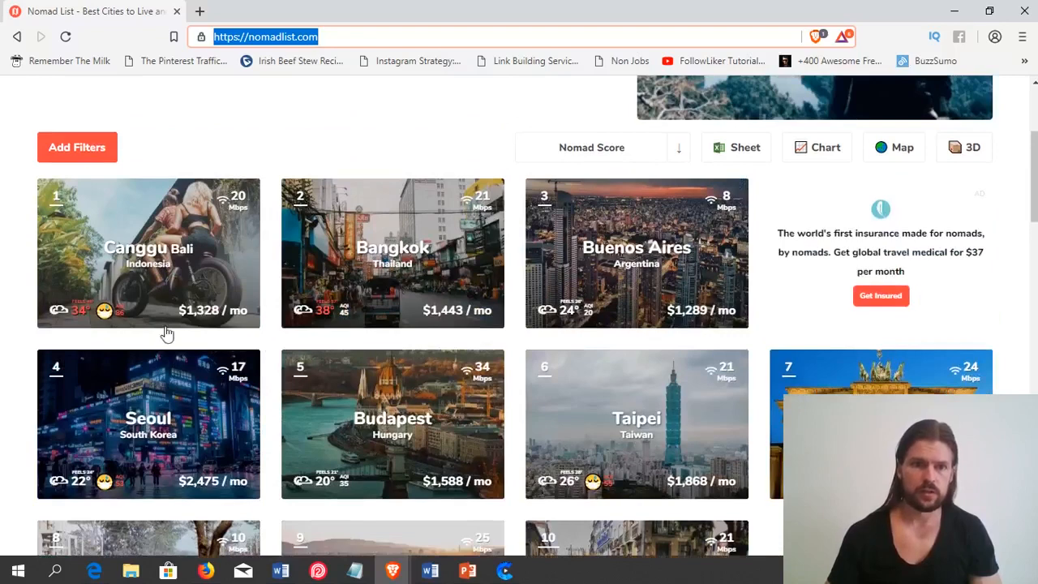
pyautogui.moveTo(195, 334)
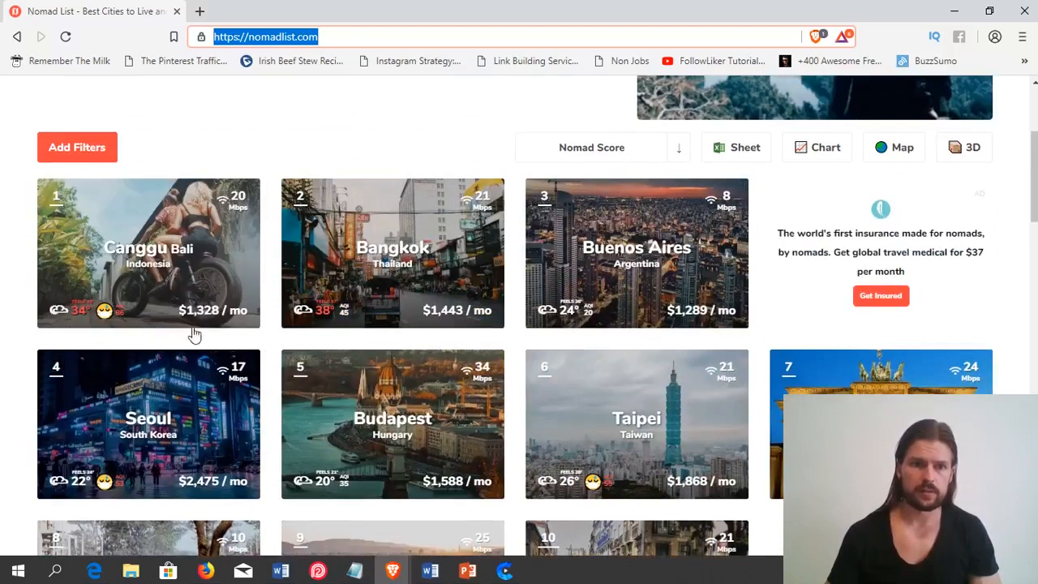
pyautogui.moveTo(201, 341)
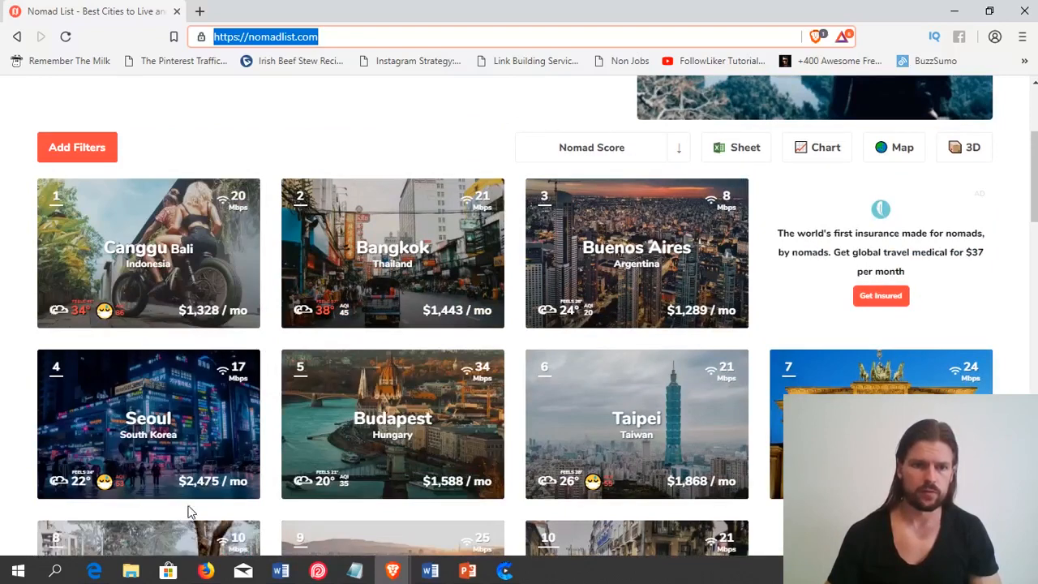
pyautogui.moveTo(283, 515)
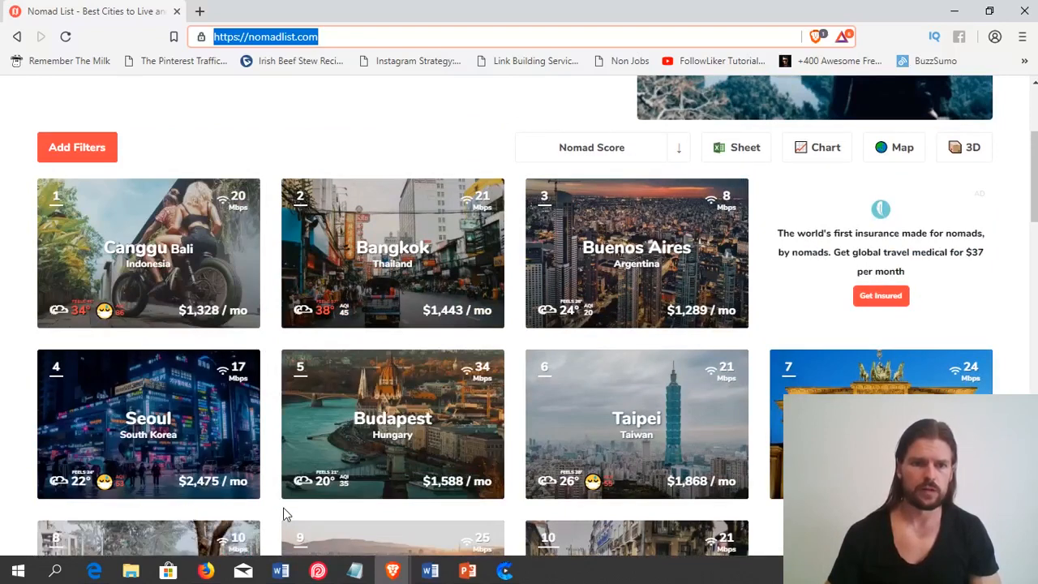
pyautogui.moveTo(272, 510)
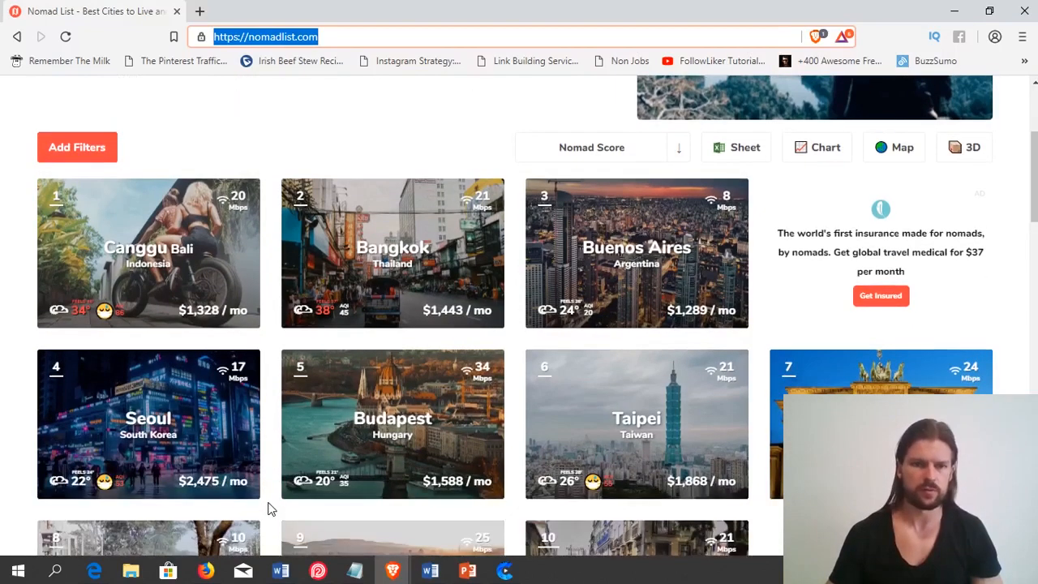
pyautogui.moveTo(273, 344)
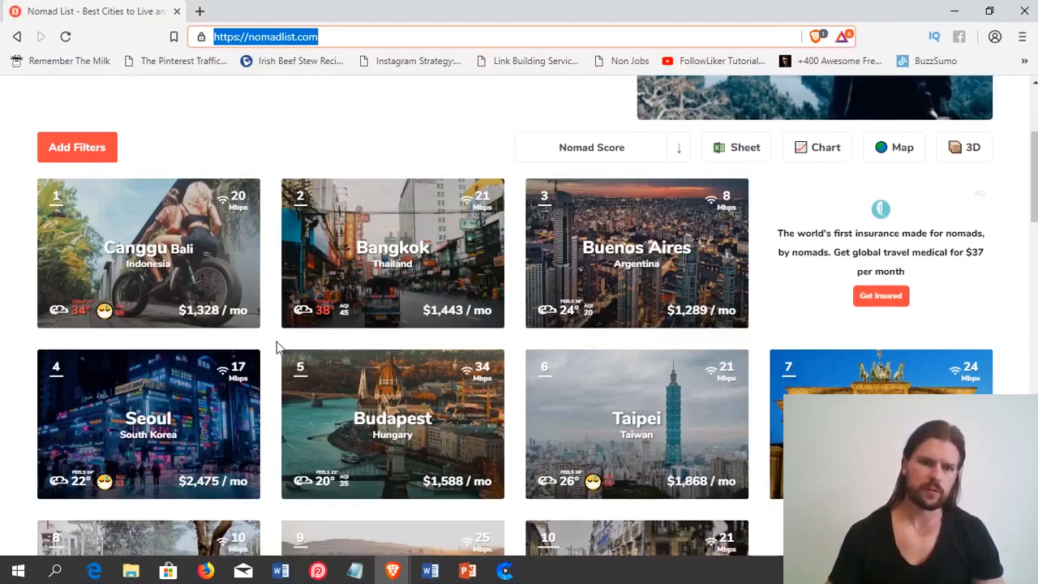
pyautogui.moveTo(201, 341)
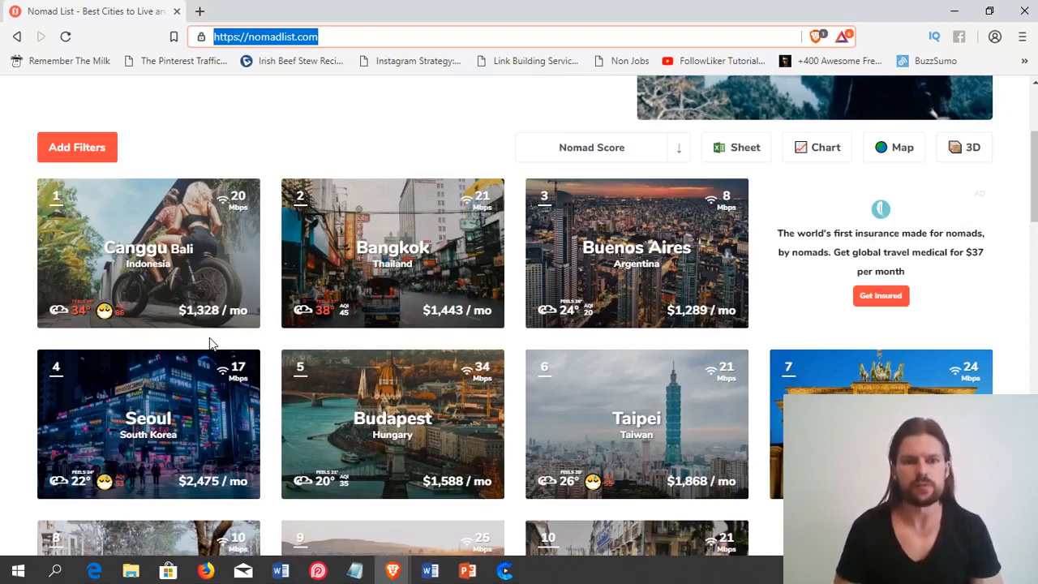
pyautogui.moveTo(195, 341)
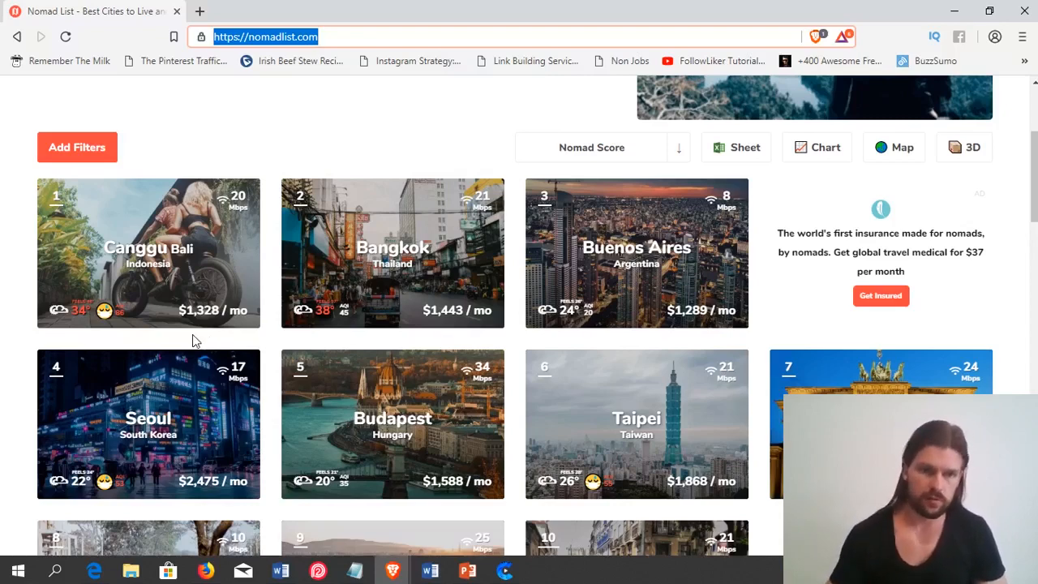
pyautogui.moveTo(170, 341)
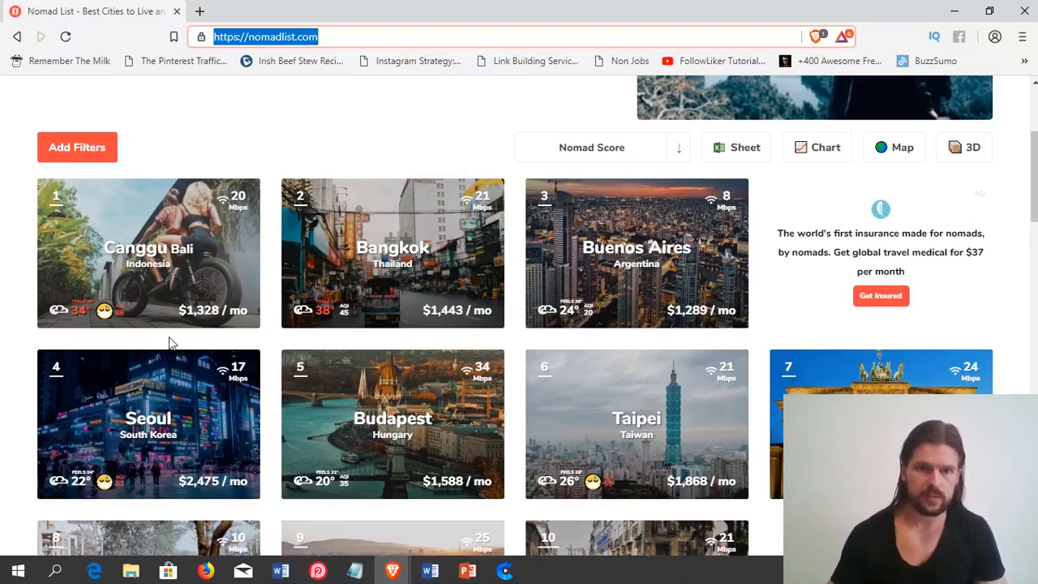
pyautogui.moveTo(454, 344)
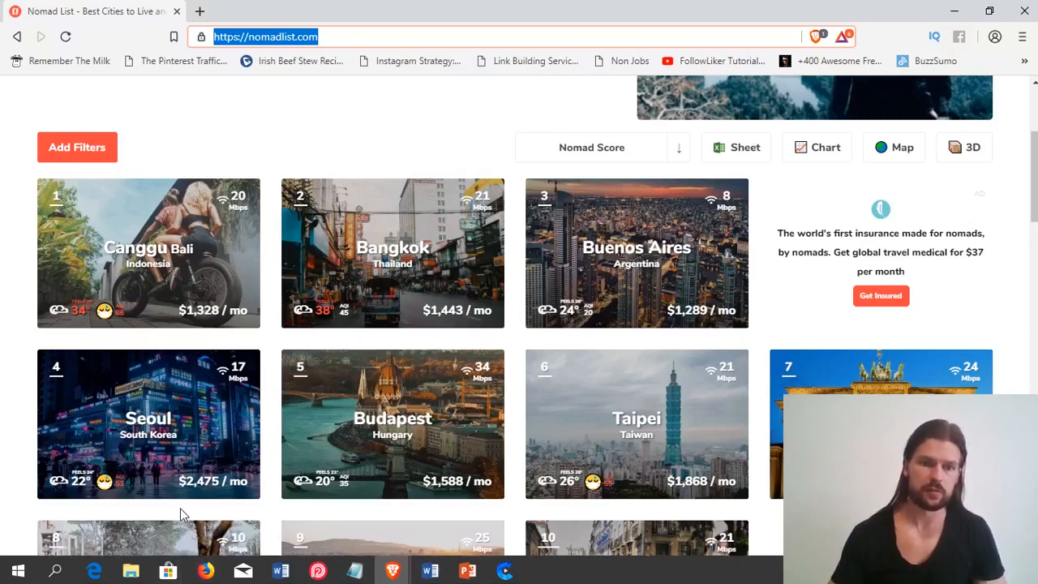
pyautogui.moveTo(269, 347)
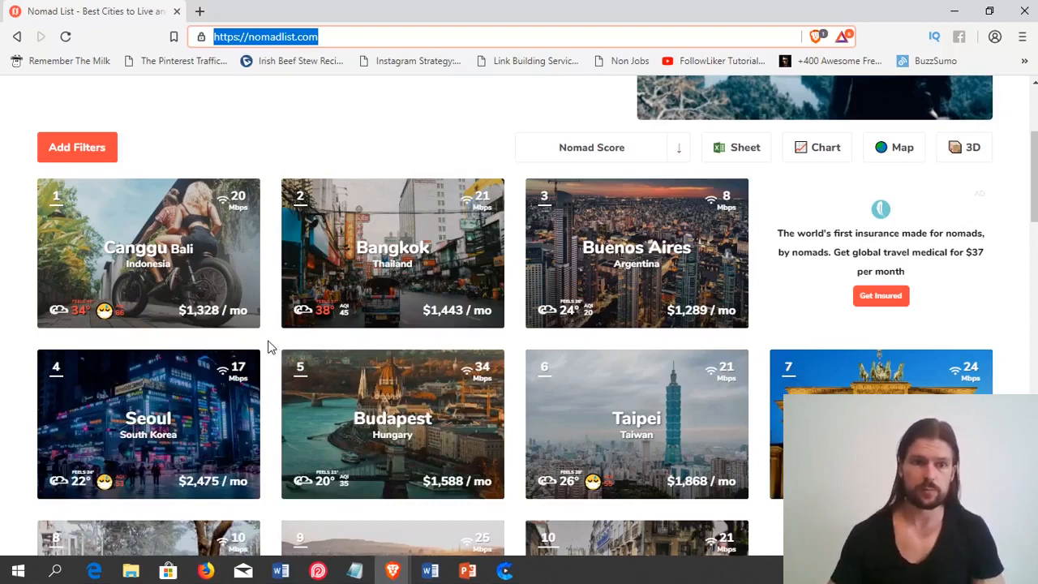
pyautogui.moveTo(231, 512)
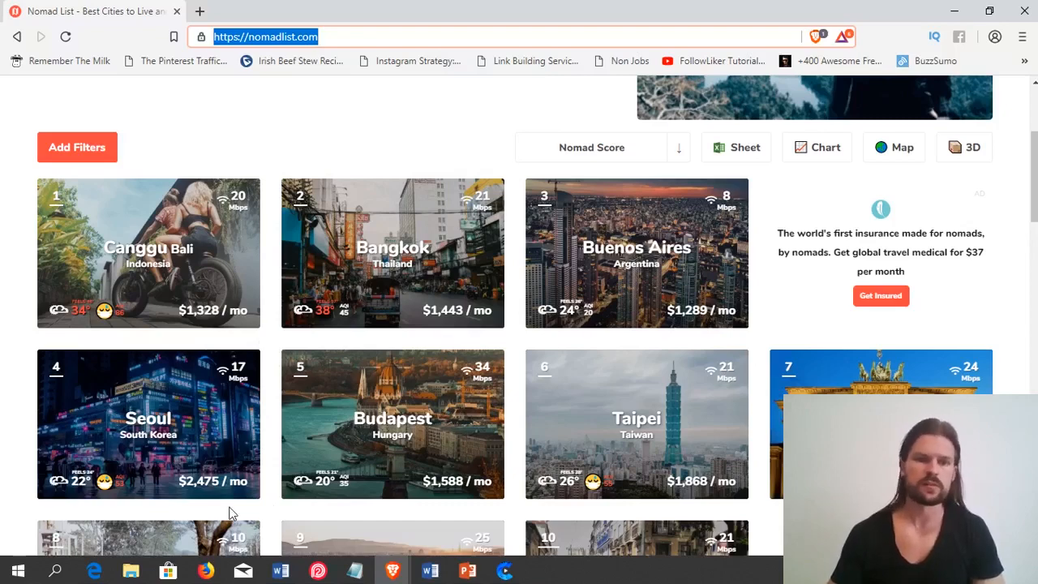
pyautogui.moveTo(261, 522)
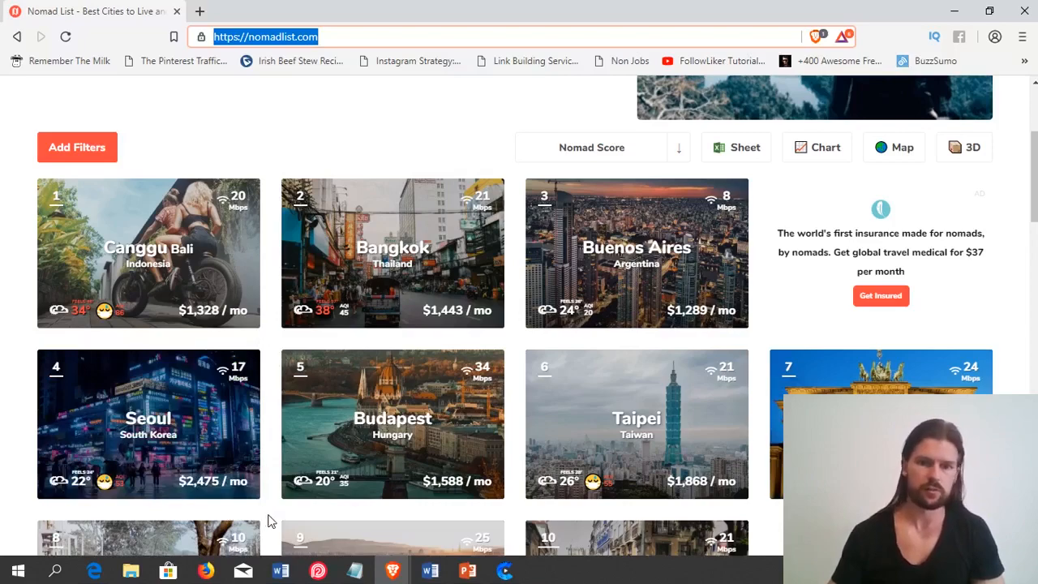
pyautogui.scroll(-3)
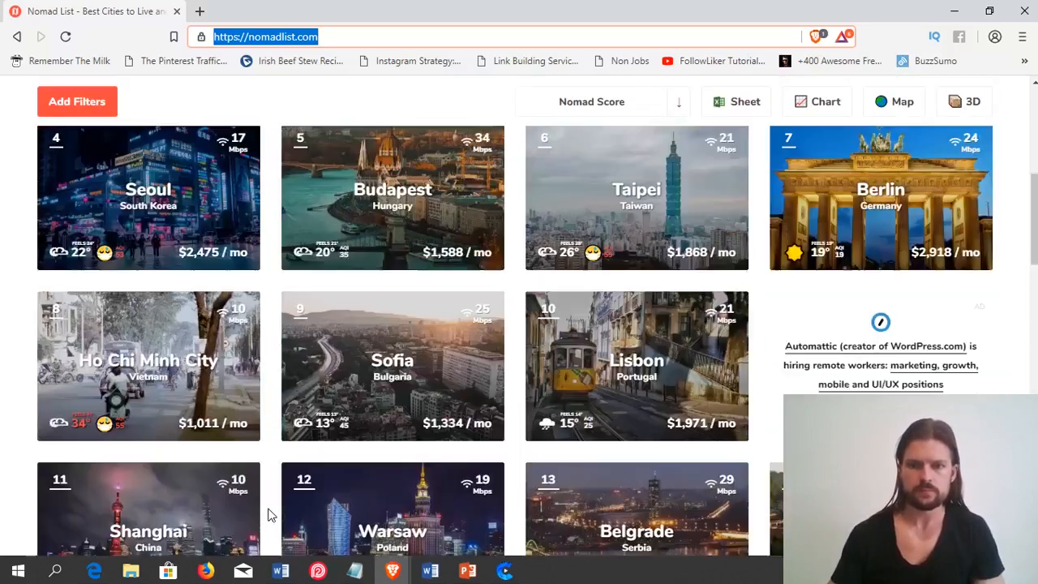
pyautogui.scroll(-3)
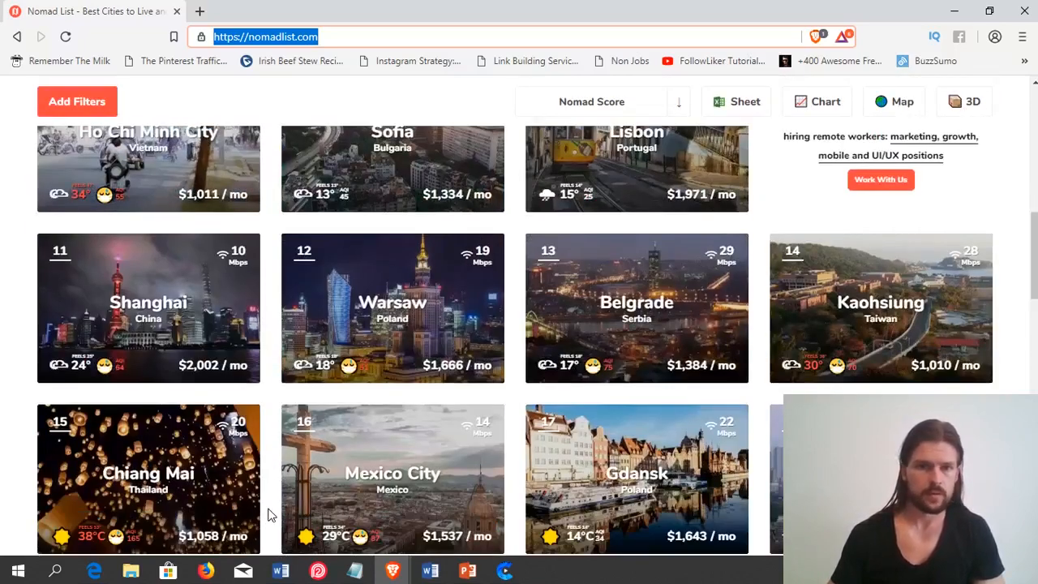
pyautogui.scroll(3)
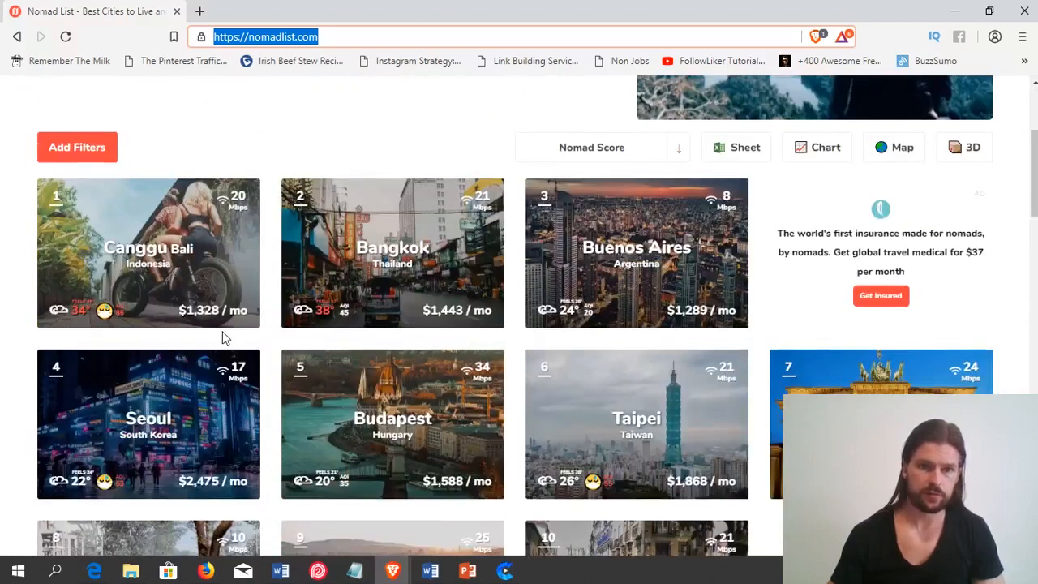
pyautogui.moveTo(227, 340)
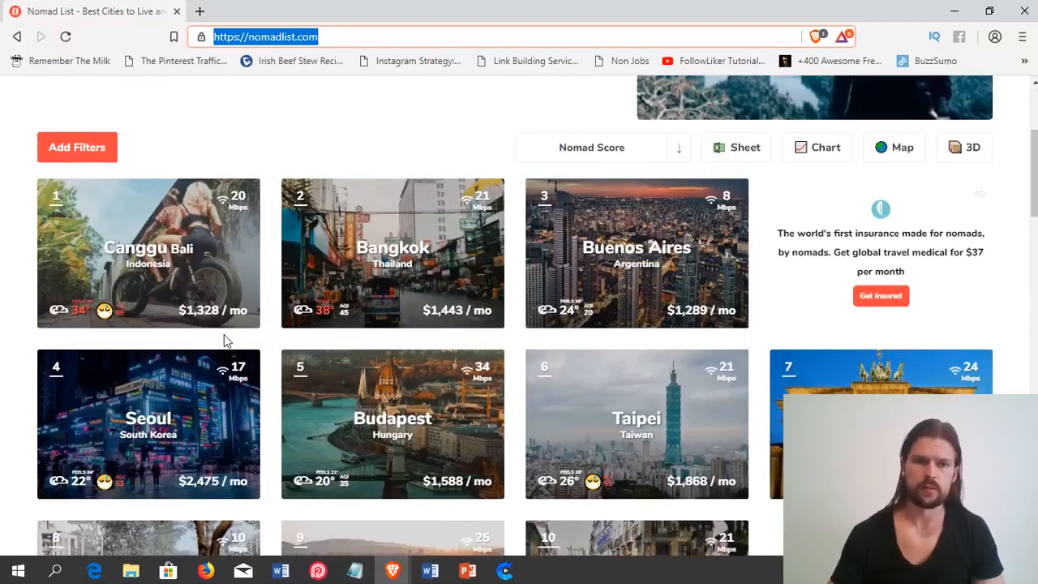
pyautogui.moveTo(263, 347)
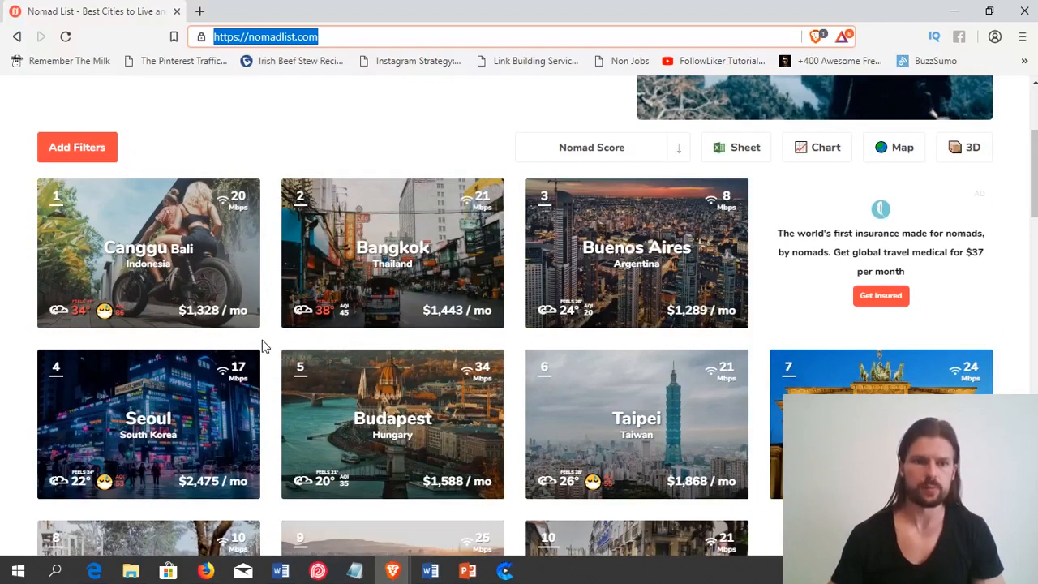
pyautogui.moveTo(34, 347)
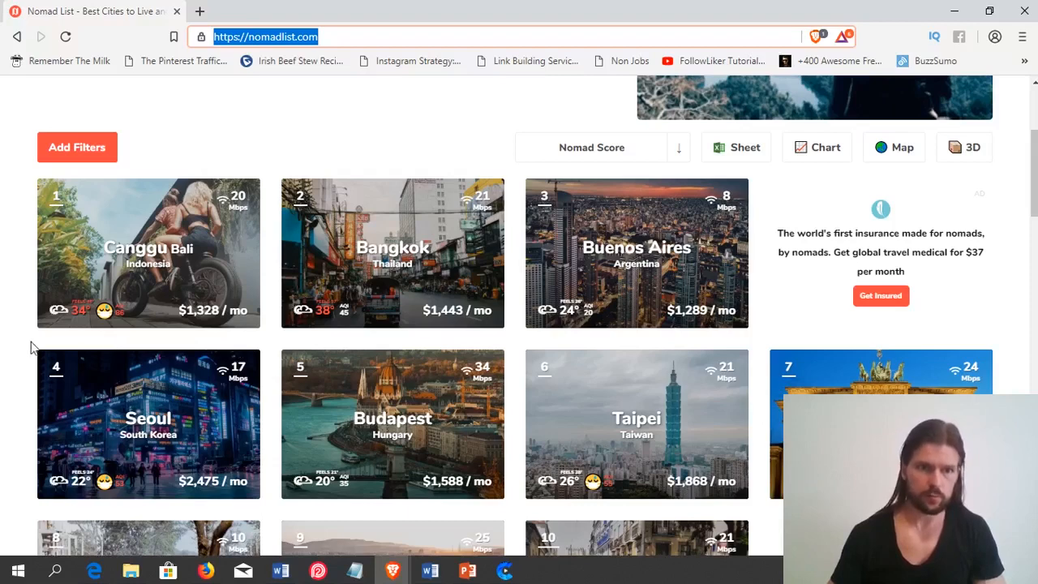
pyautogui.moveTo(81, 339)
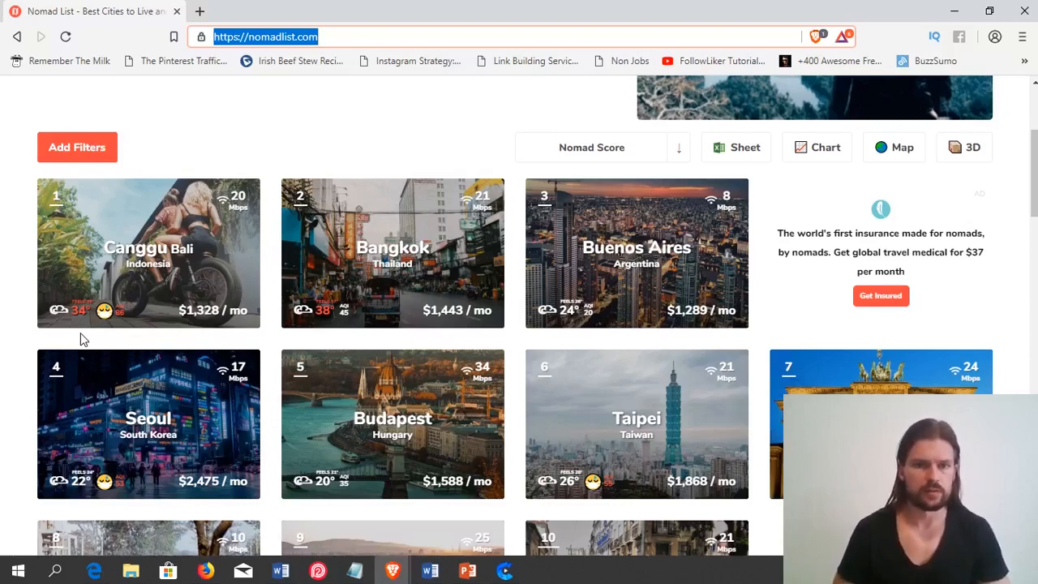
pyautogui.moveTo(327, 344)
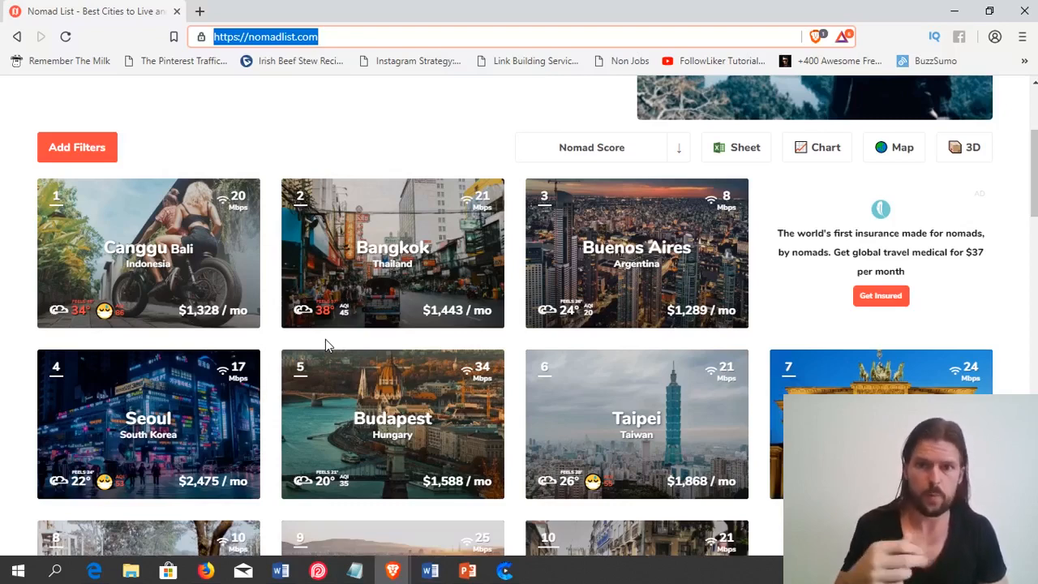
pyautogui.moveTo(584, 349)
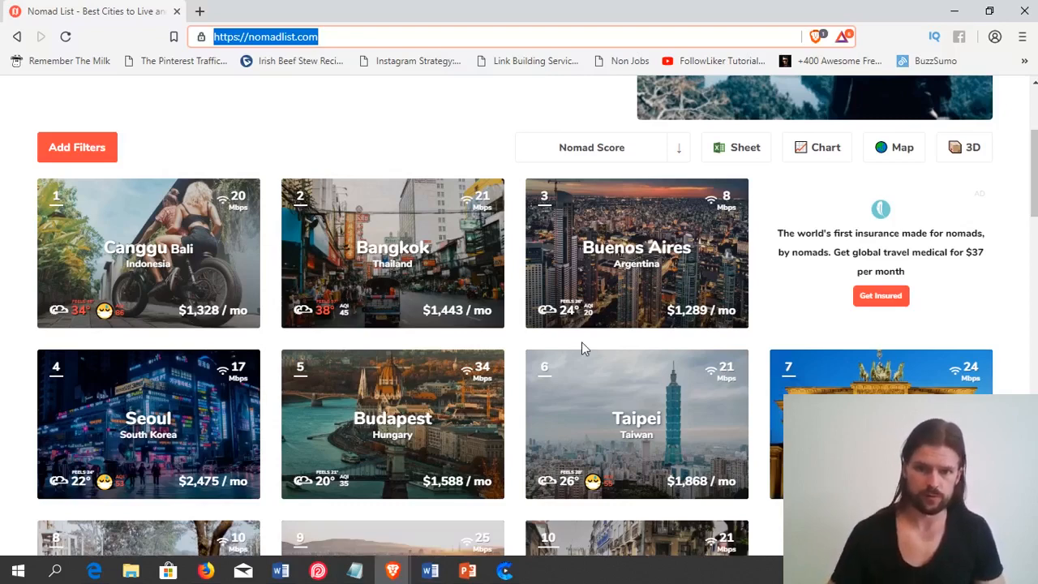
pyautogui.moveTo(574, 339)
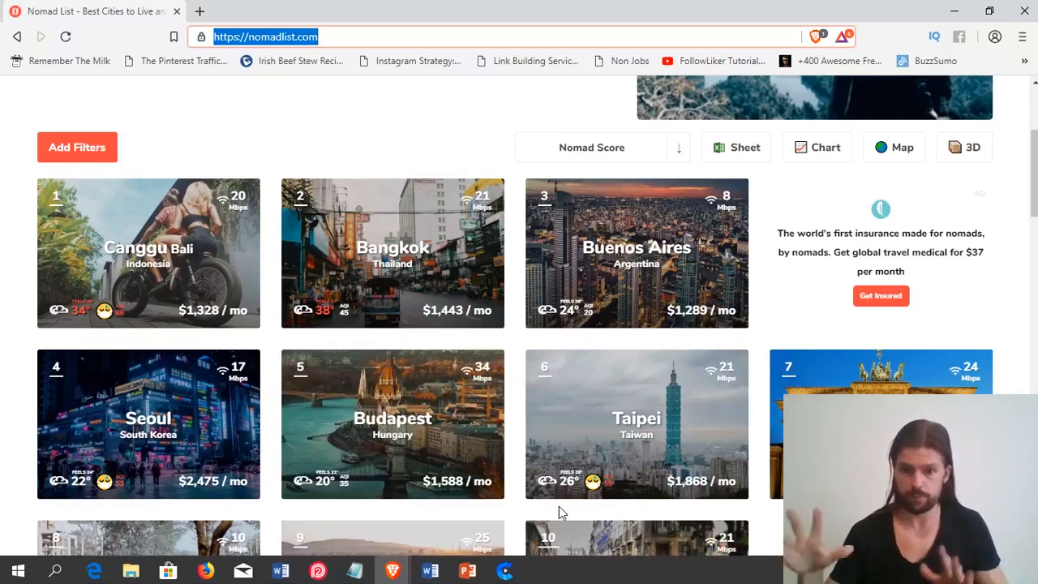
pyautogui.moveTo(315, 150)
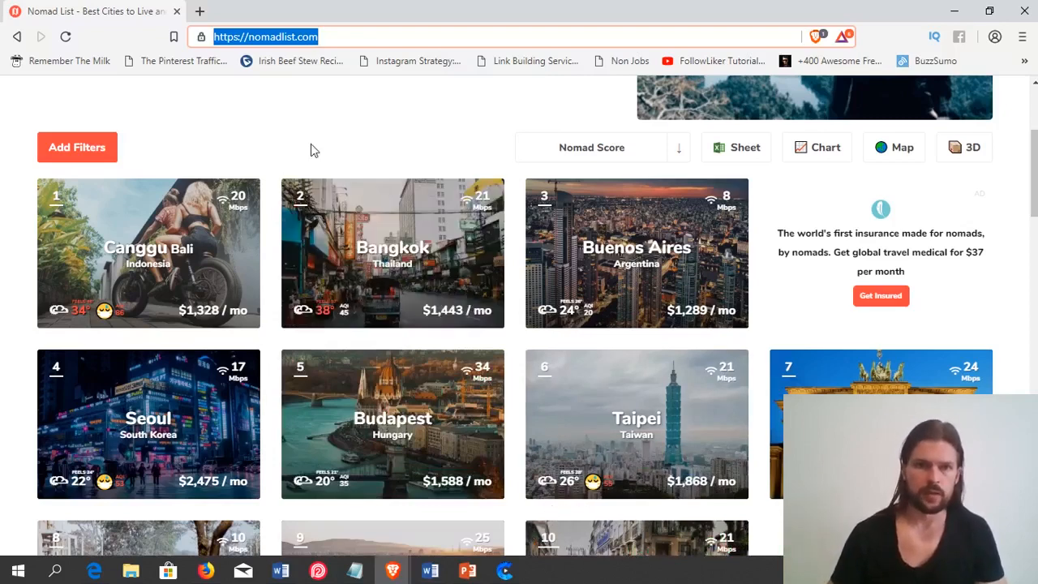
pyautogui.moveTo(227, 219)
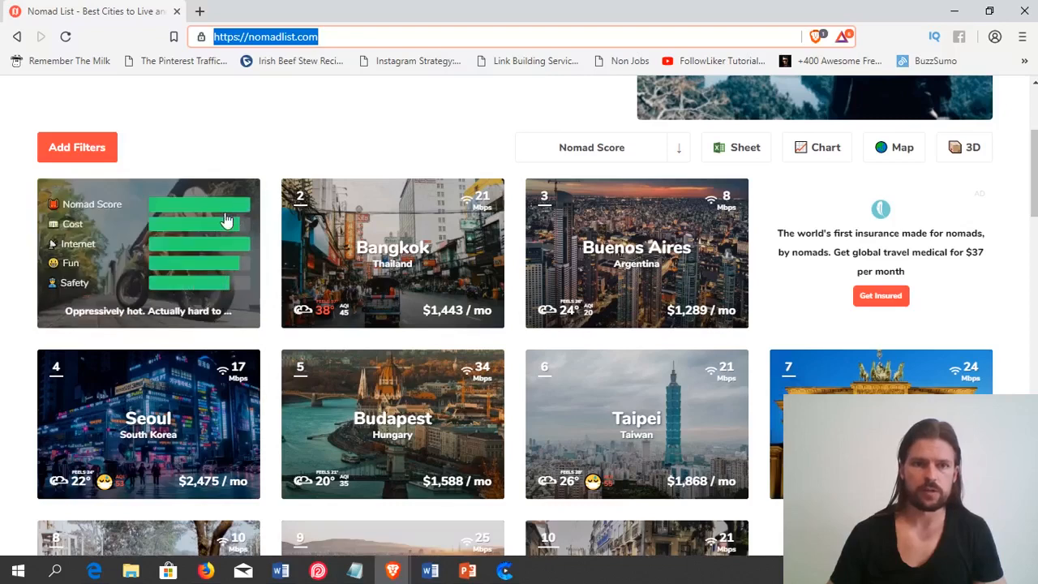
pyautogui.moveTo(269, 209)
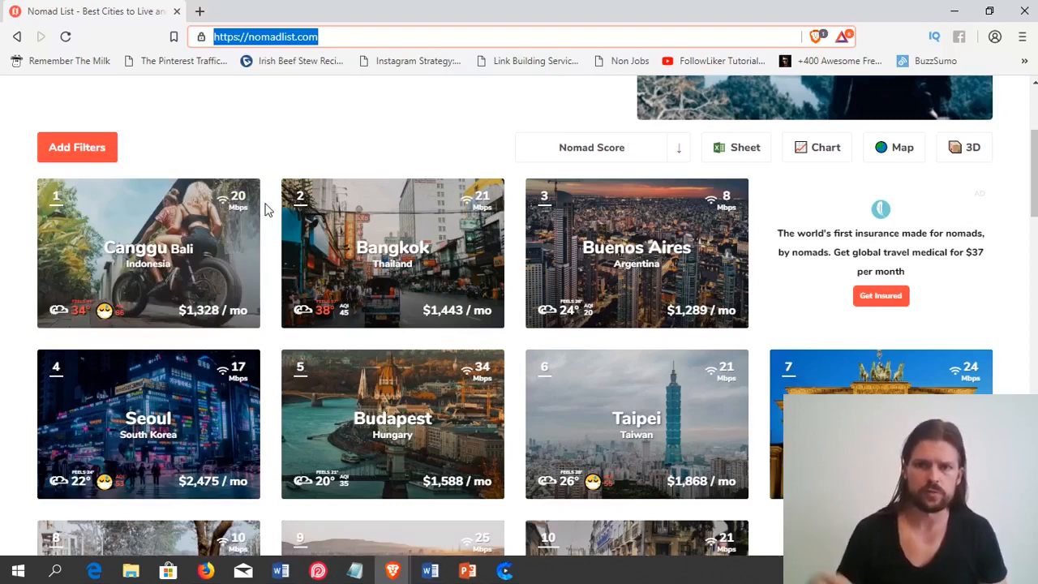
pyautogui.moveTo(451, 137)
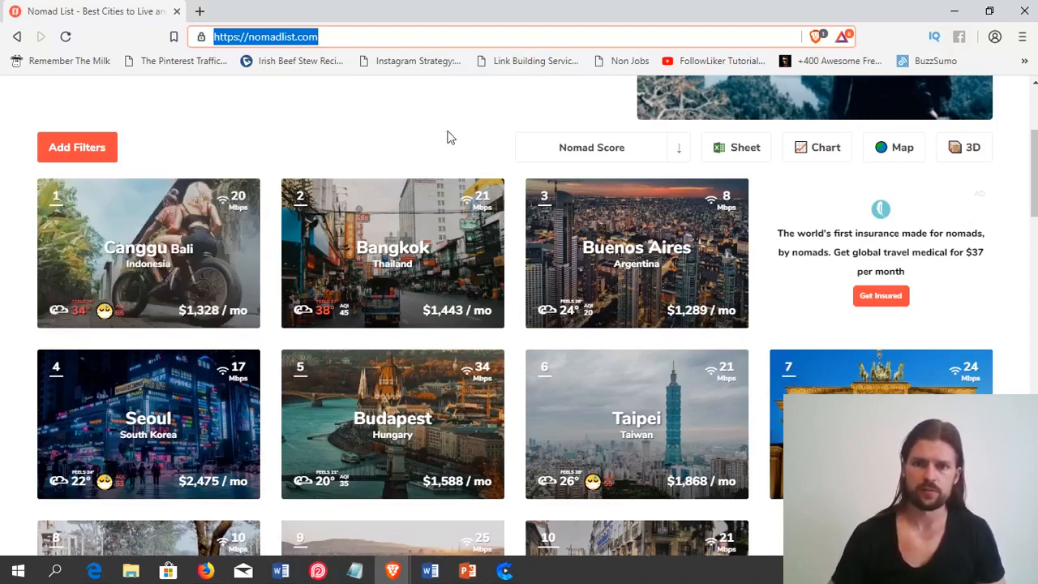
pyautogui.moveTo(761, 218)
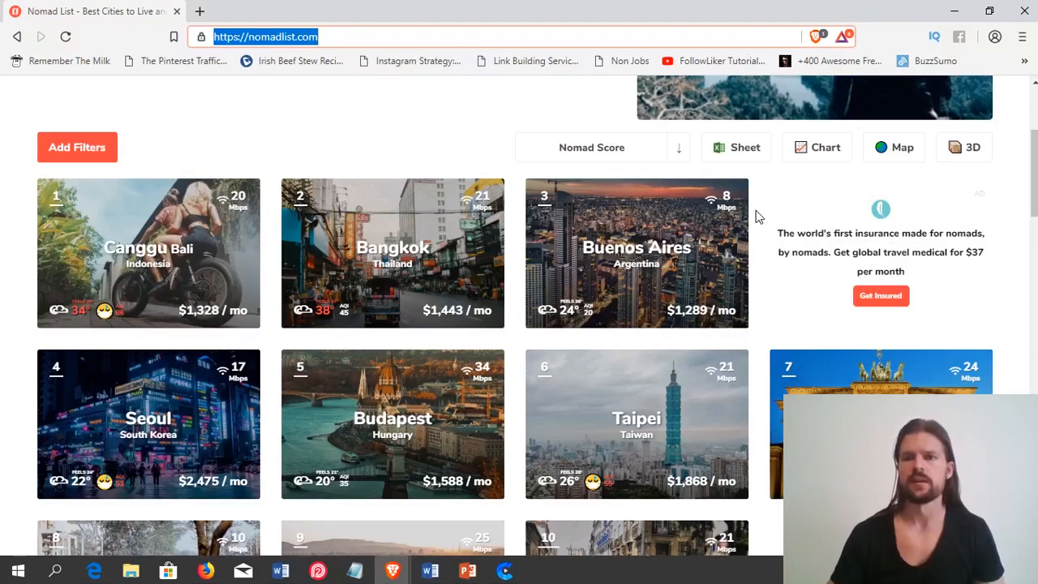
pyautogui.scroll(3)
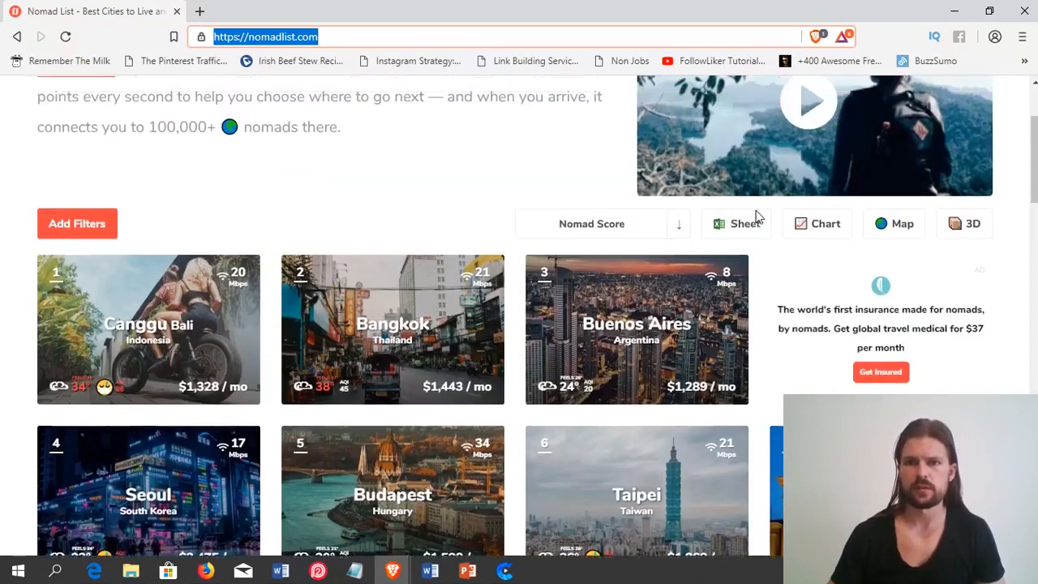
pyautogui.scroll(-3)
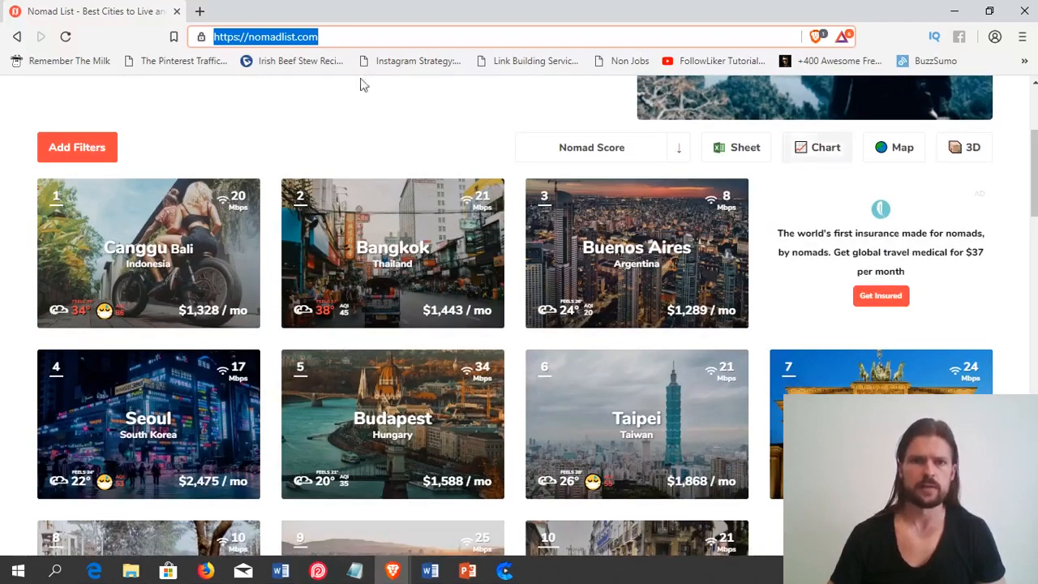
pyautogui.moveTo(256, 149)
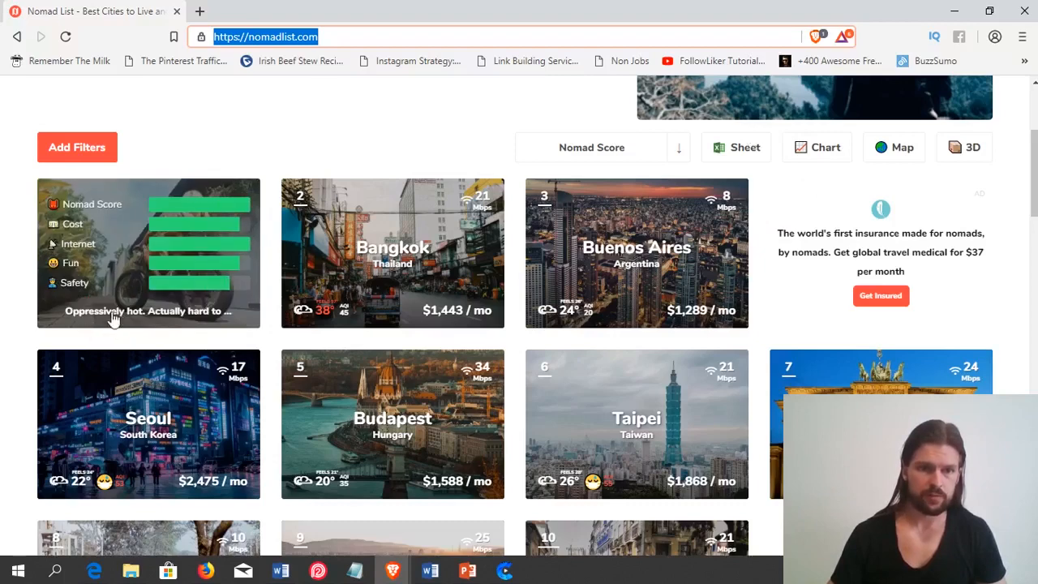
pyautogui.moveTo(100, 343)
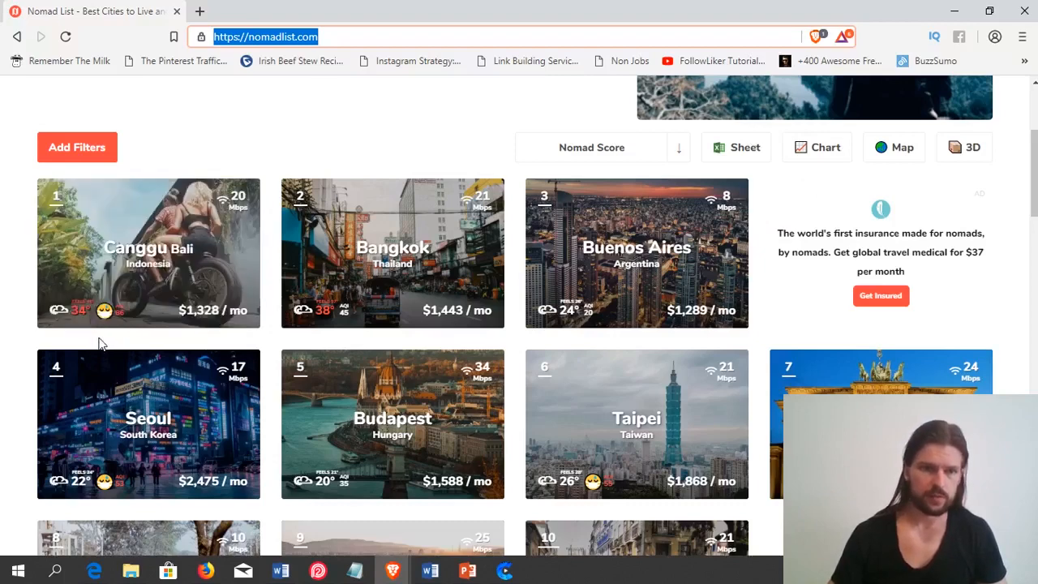
pyautogui.moveTo(103, 340)
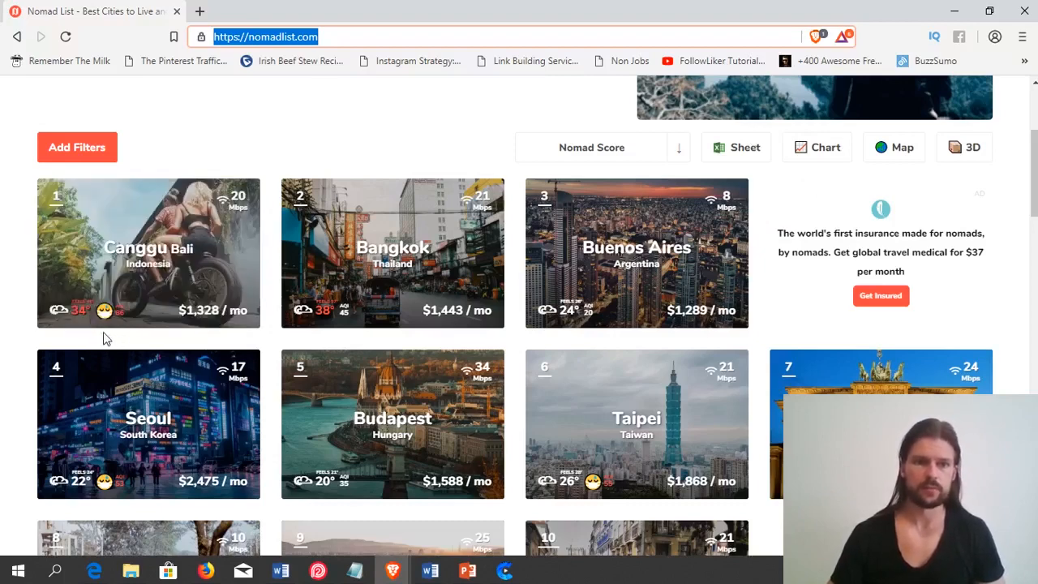
pyautogui.moveTo(117, 341)
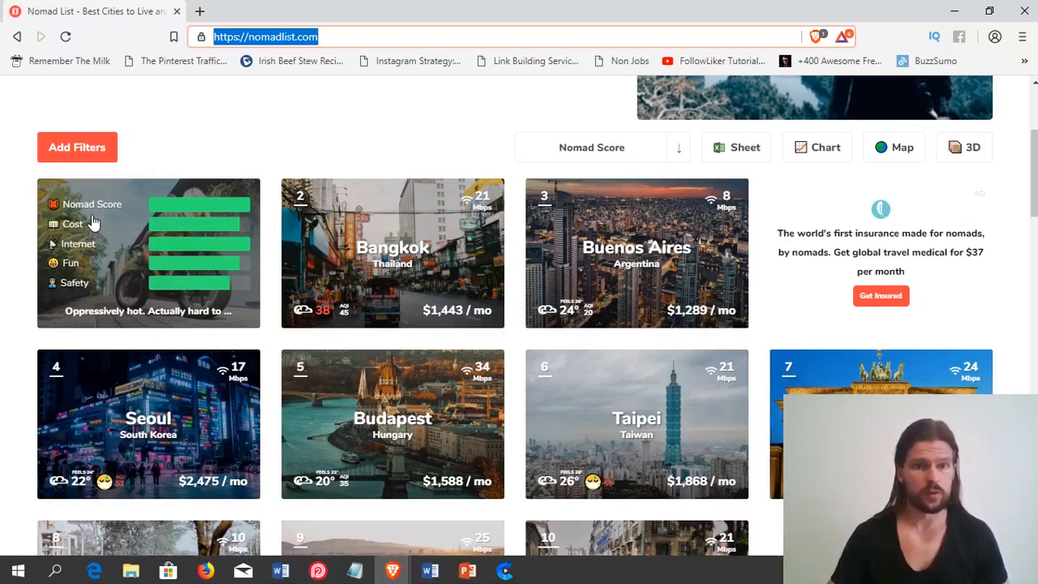
pyautogui.moveTo(77, 239)
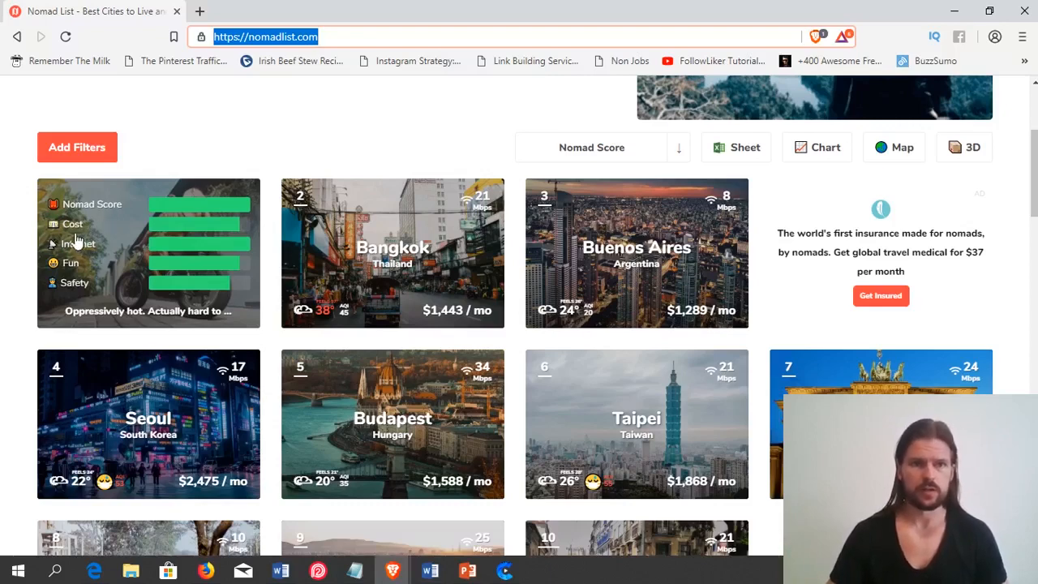
pyautogui.moveTo(81, 252)
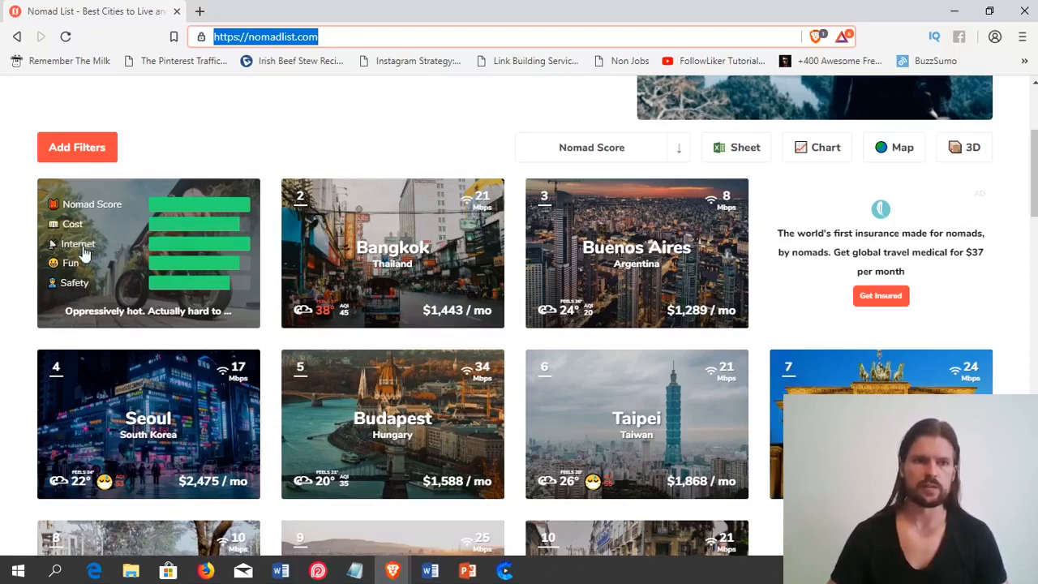
pyautogui.moveTo(71, 273)
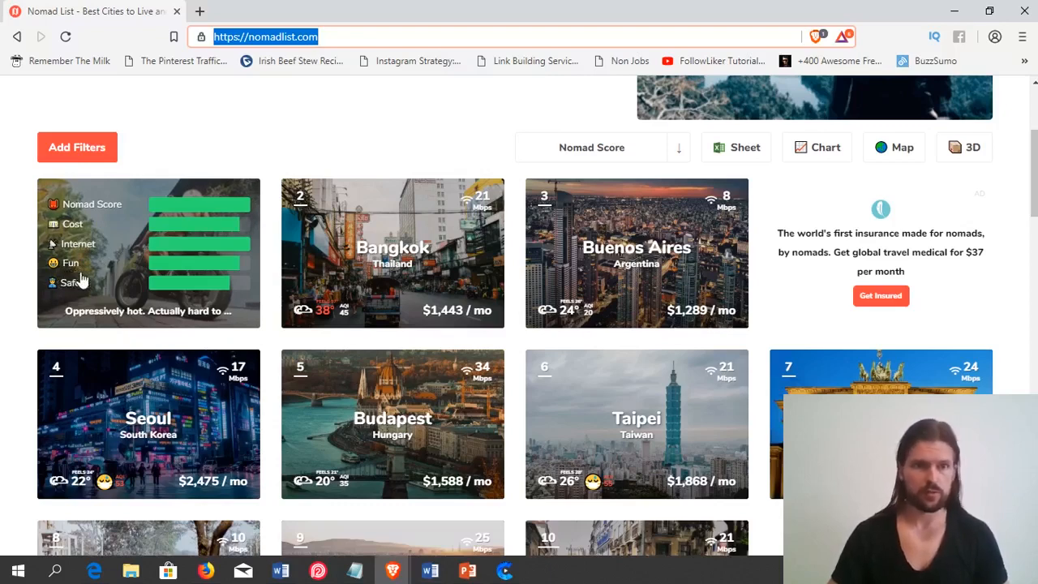
pyautogui.moveTo(75, 295)
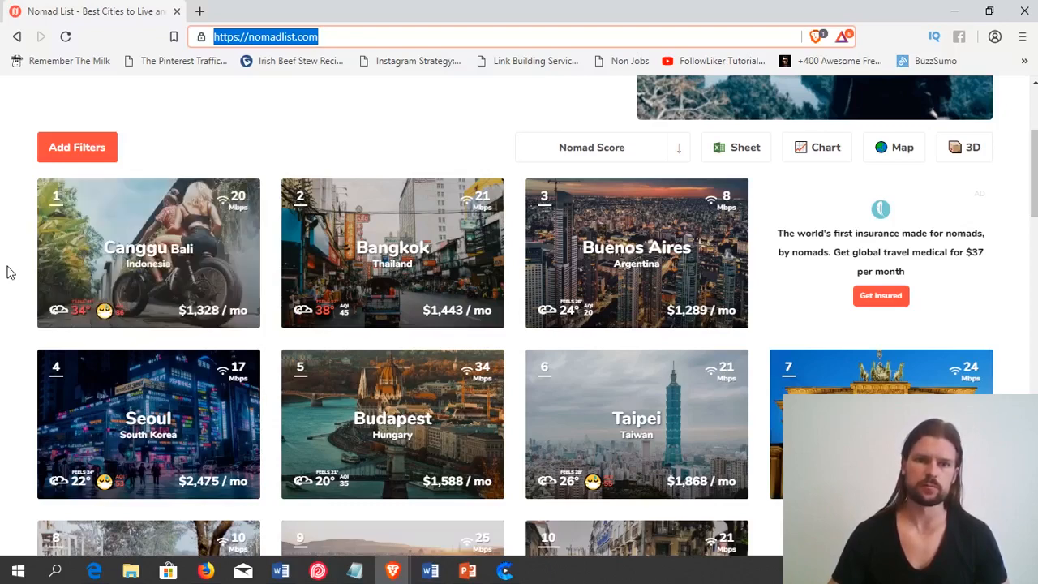
pyautogui.moveTo(149, 253)
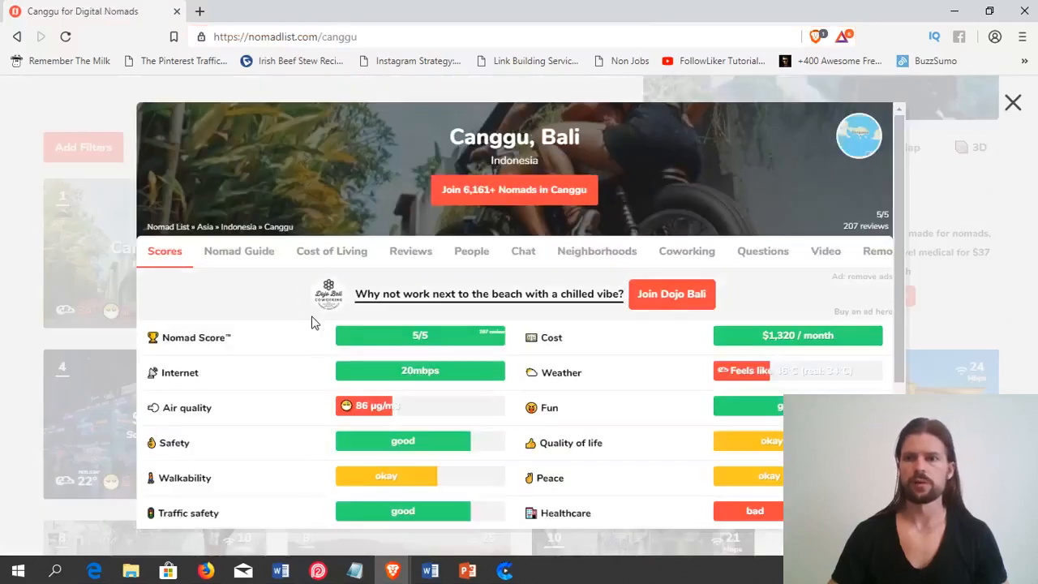
pyautogui.scroll(-3)
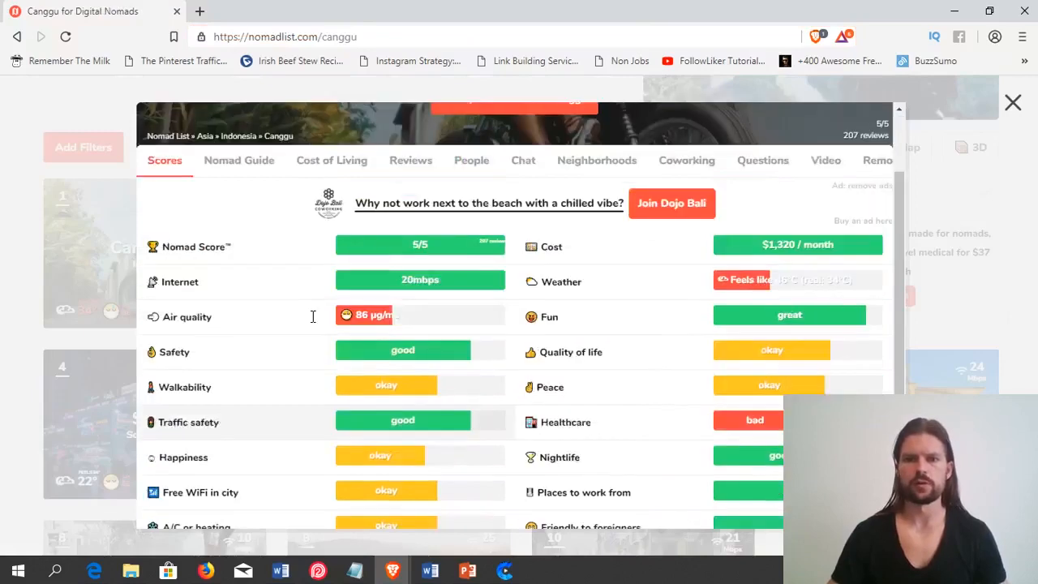
pyautogui.scroll(-3)
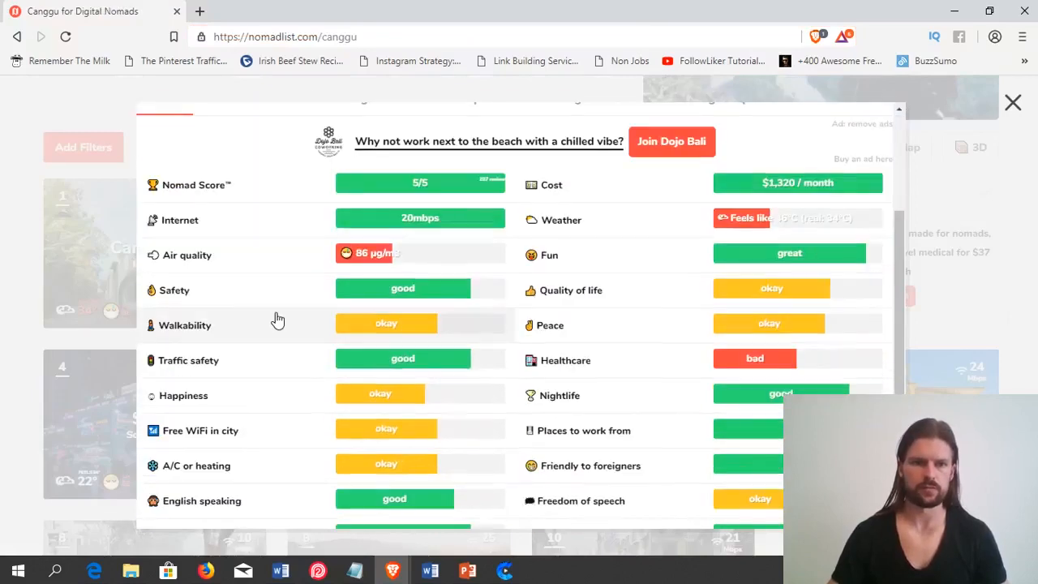
pyautogui.moveTo(246, 292)
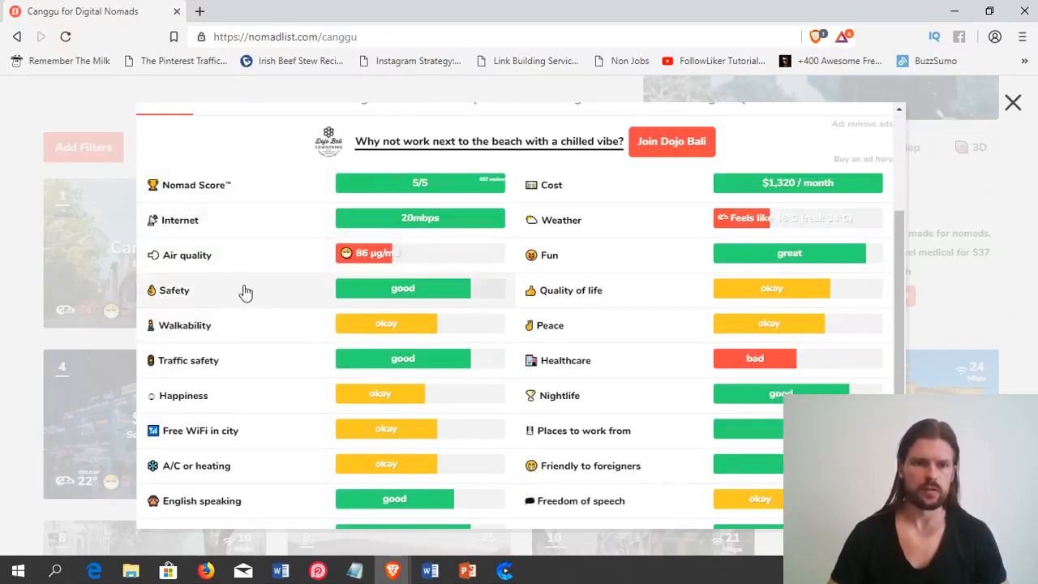
pyautogui.moveTo(231, 396)
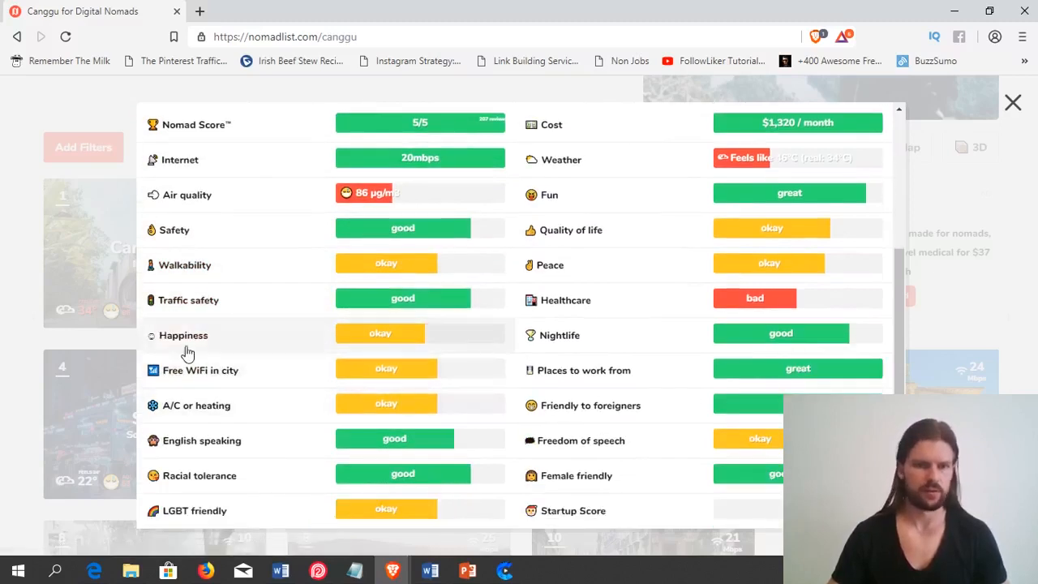
pyautogui.moveTo(292, 324)
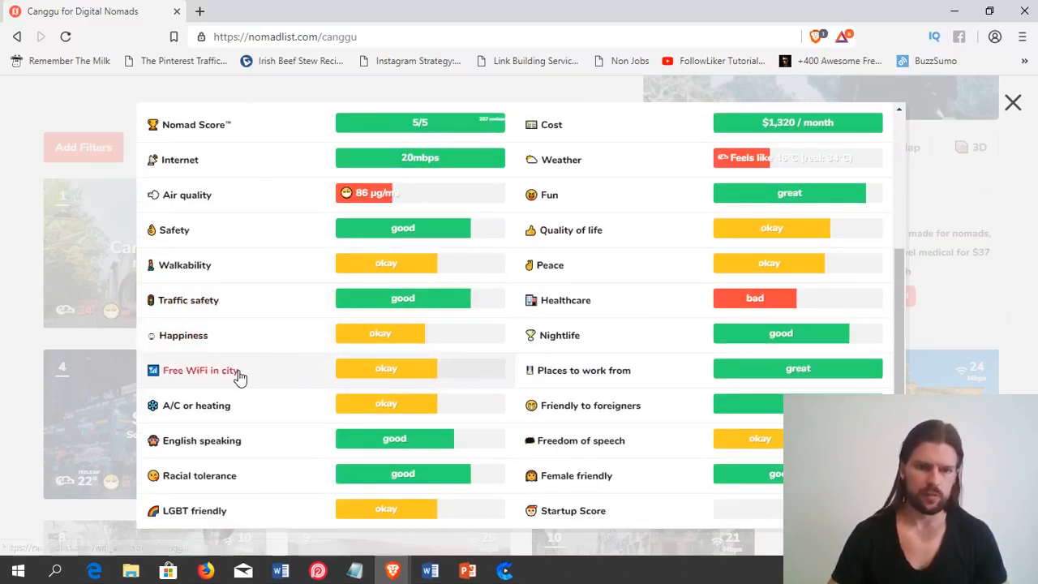
pyautogui.moveTo(201, 464)
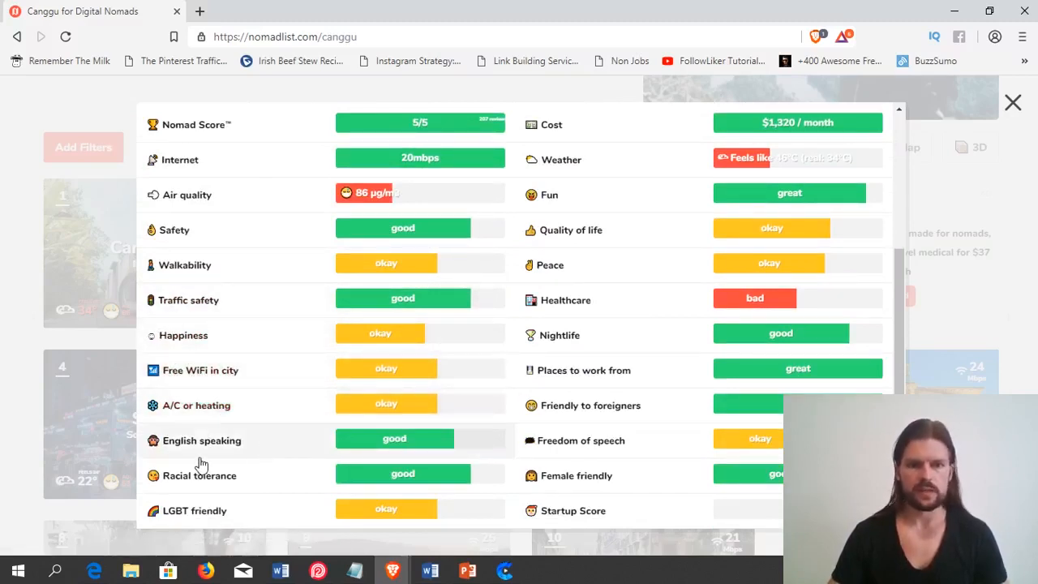
pyautogui.moveTo(168, 461)
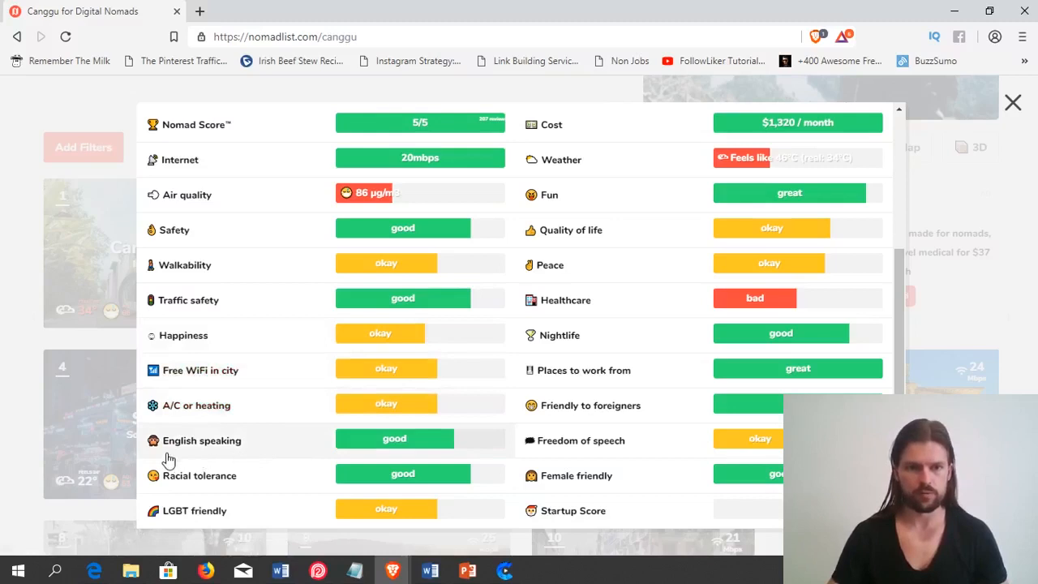
pyautogui.moveTo(266, 458)
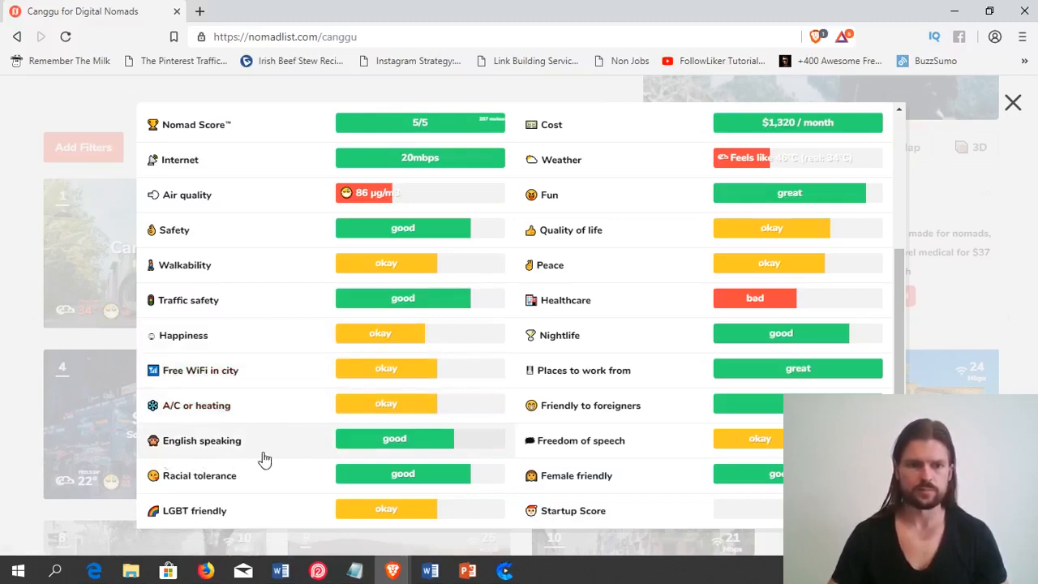
pyautogui.moveTo(293, 425)
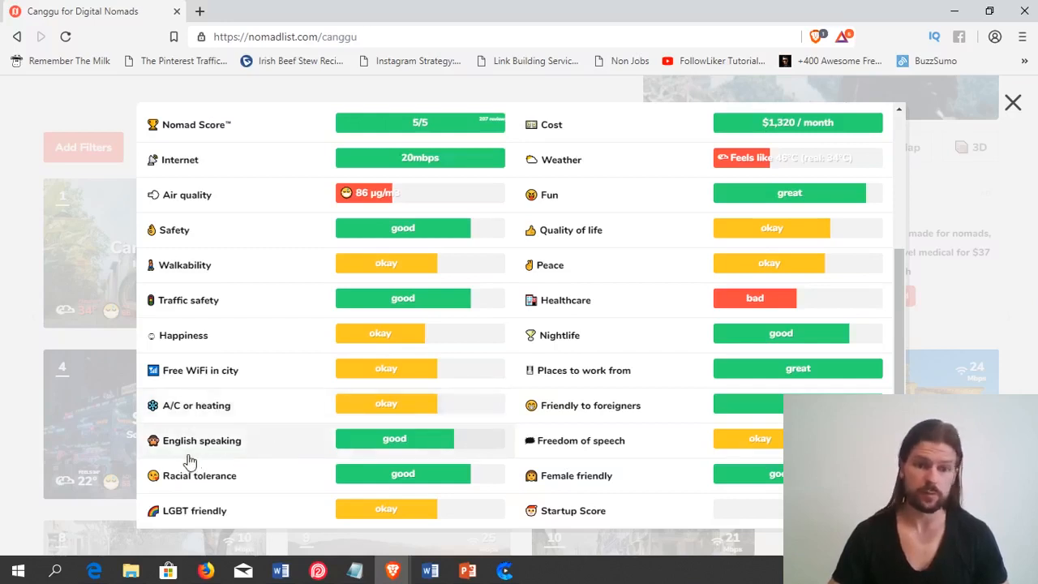
pyautogui.moveTo(185, 457)
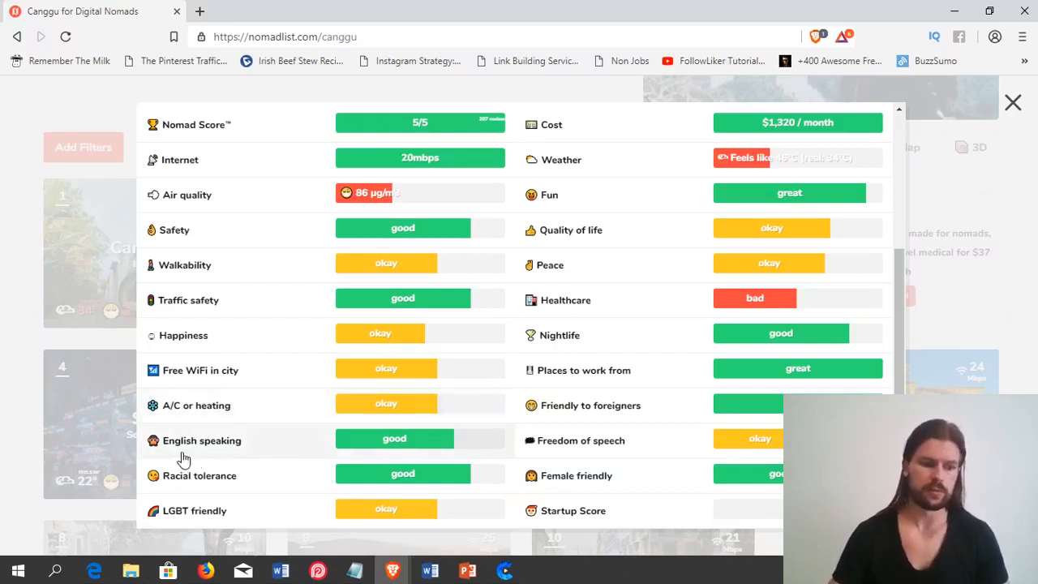
pyautogui.scroll(3)
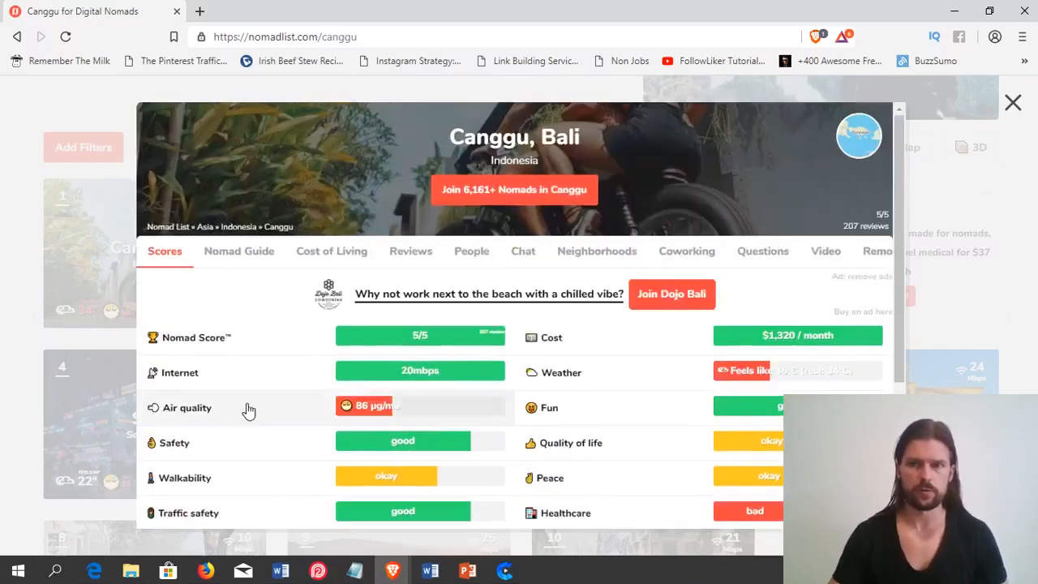
pyautogui.scroll(-3)
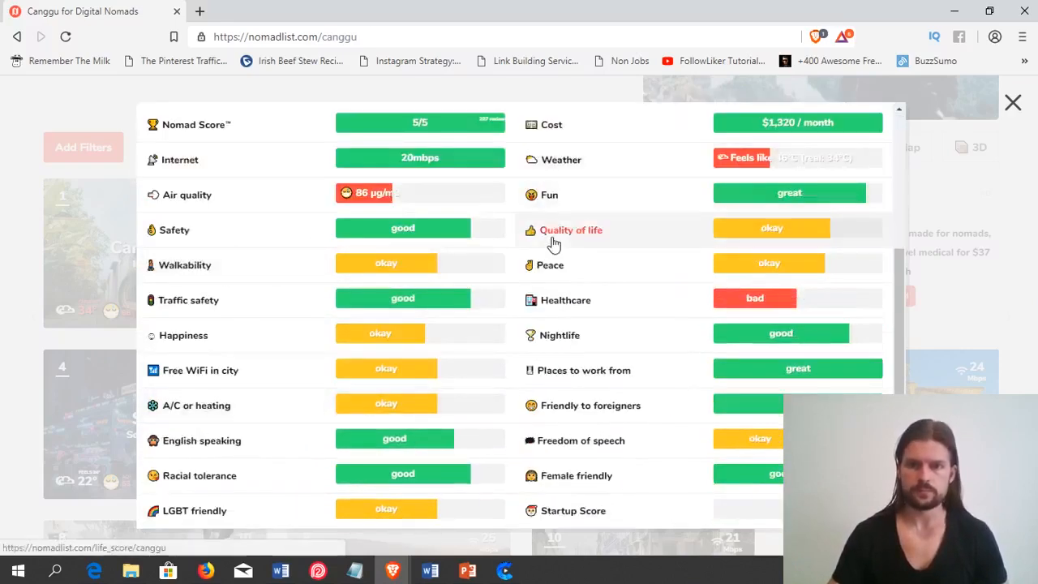
pyautogui.moveTo(705, 422)
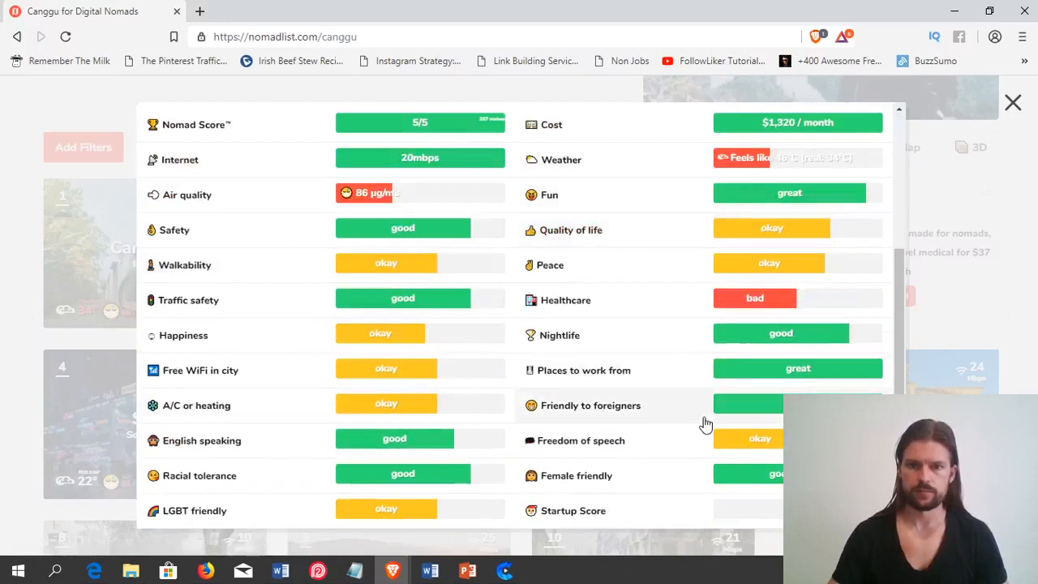
pyautogui.moveTo(649, 486)
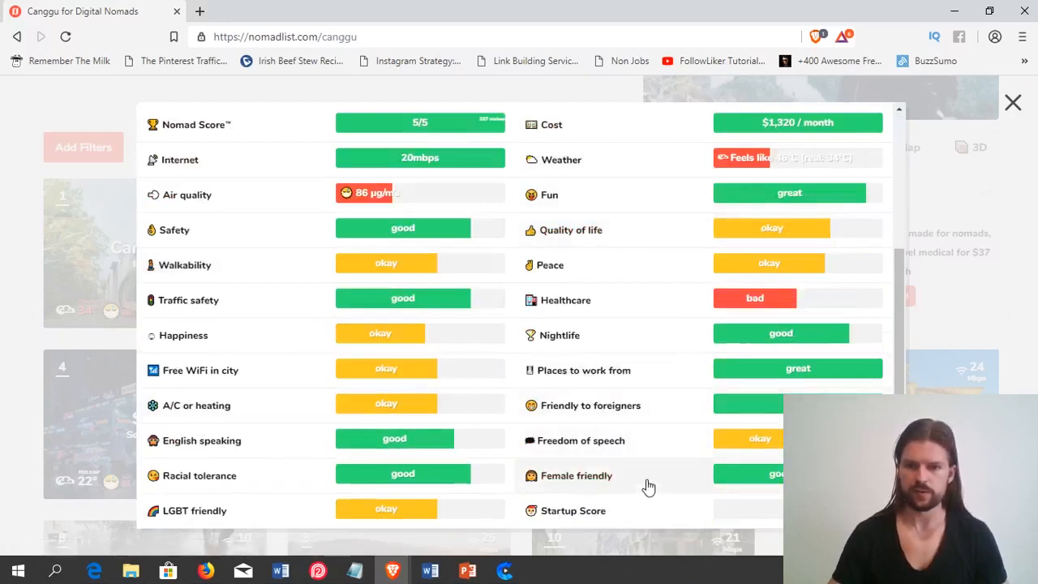
pyautogui.moveTo(672, 415)
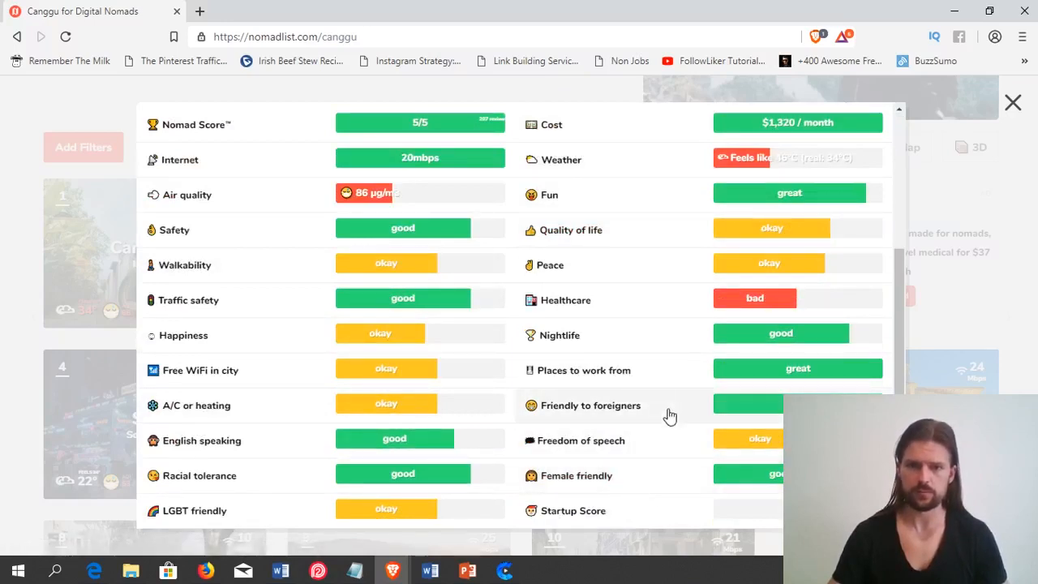
pyautogui.moveTo(625, 430)
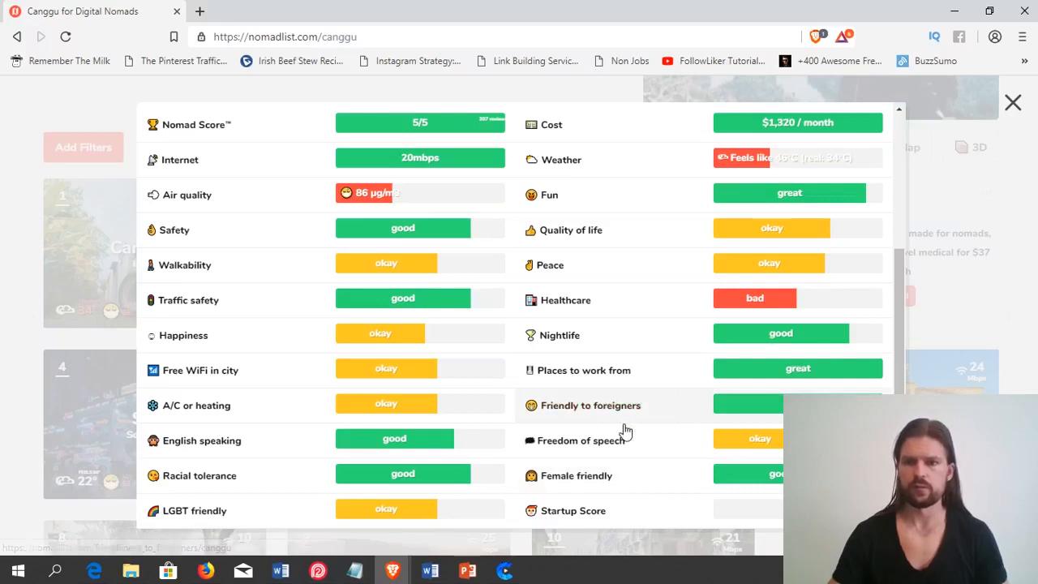
pyautogui.moveTo(616, 429)
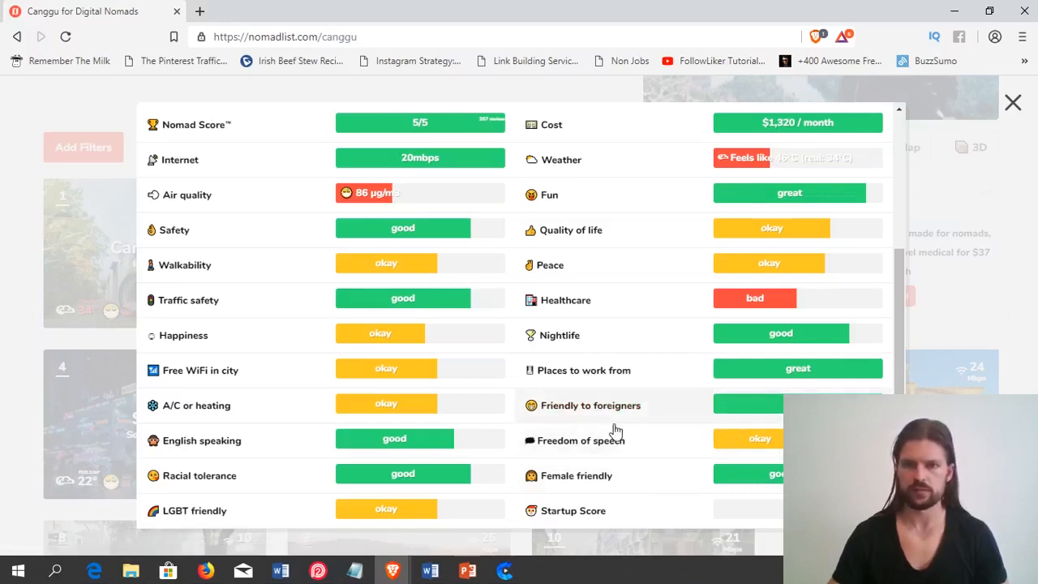
pyautogui.scroll(3)
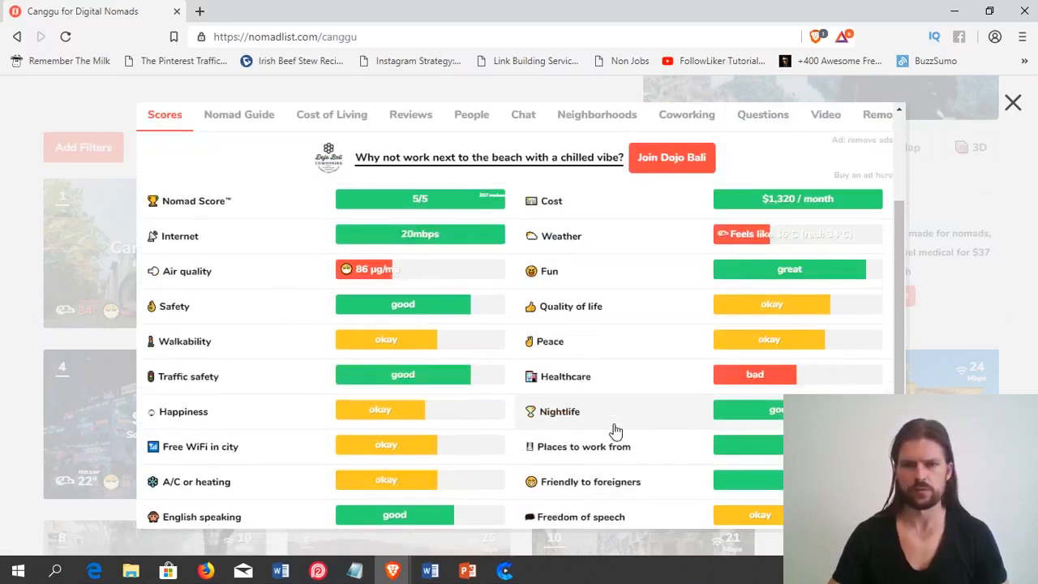
pyautogui.moveTo(629, 361)
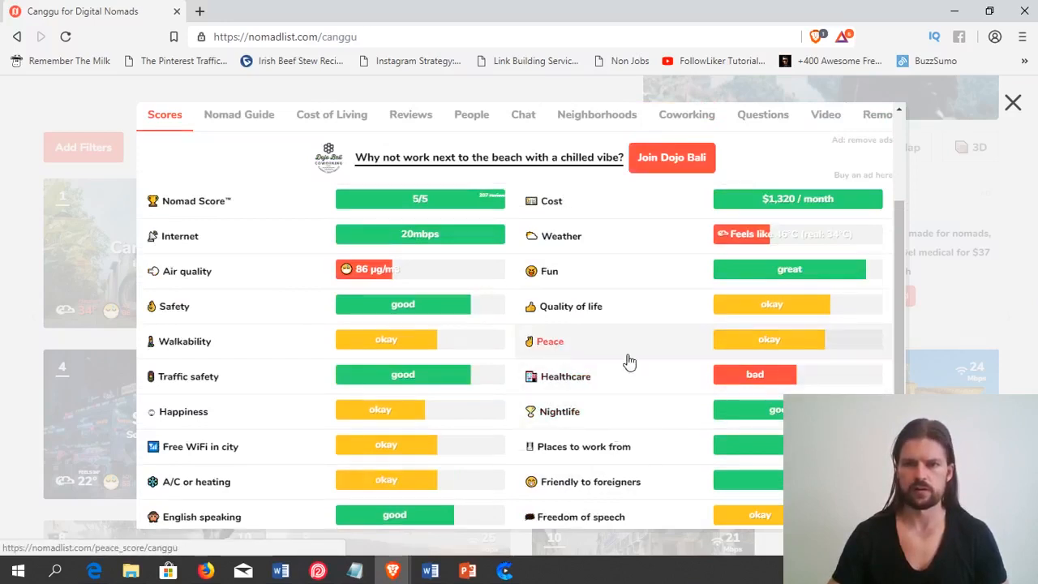
pyautogui.scroll(3)
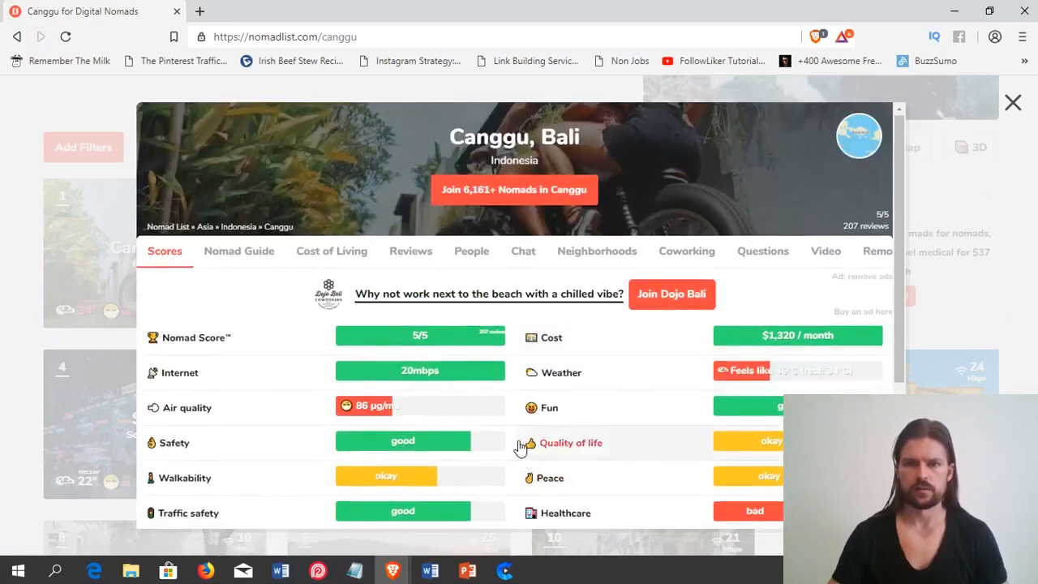
pyautogui.moveTo(575, 381)
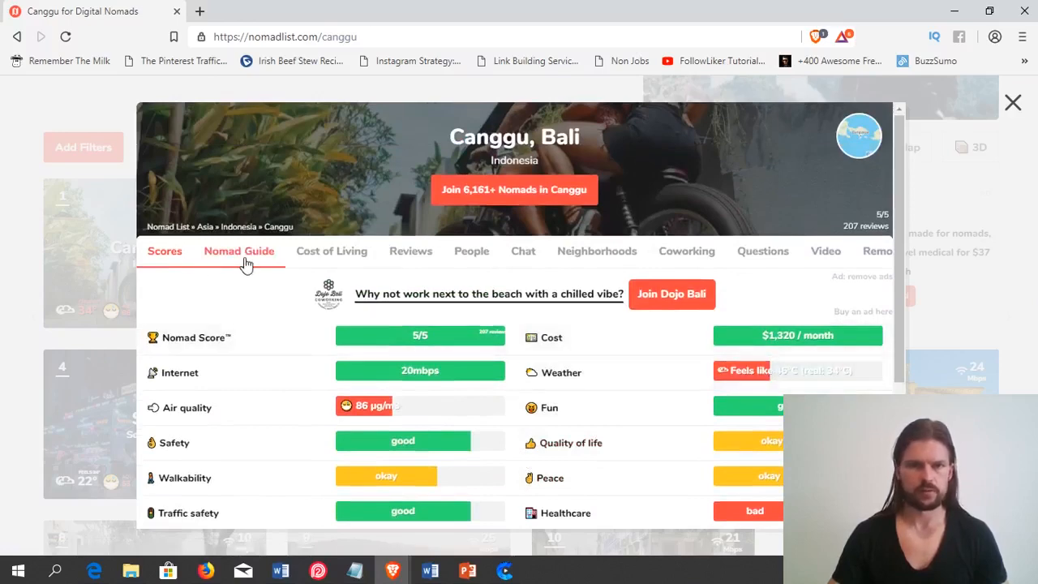
pyautogui.click(239, 250)
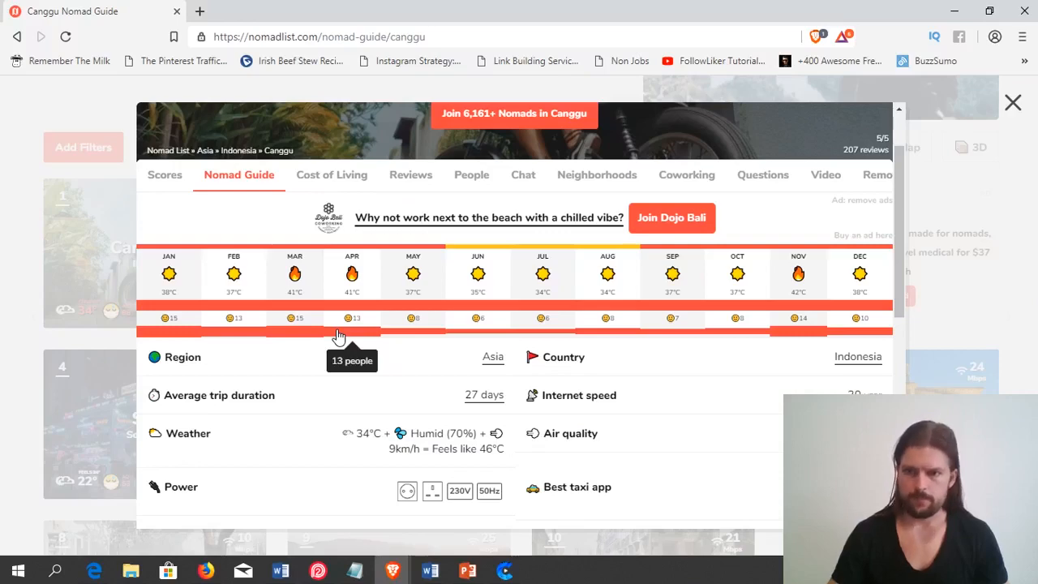
pyautogui.scroll(-3)
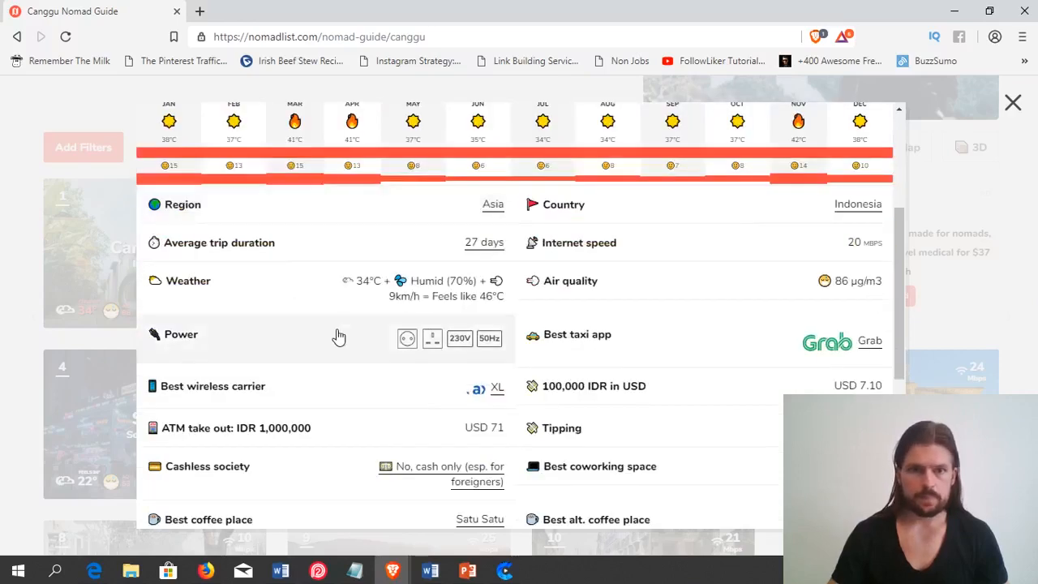
pyautogui.scroll(-3)
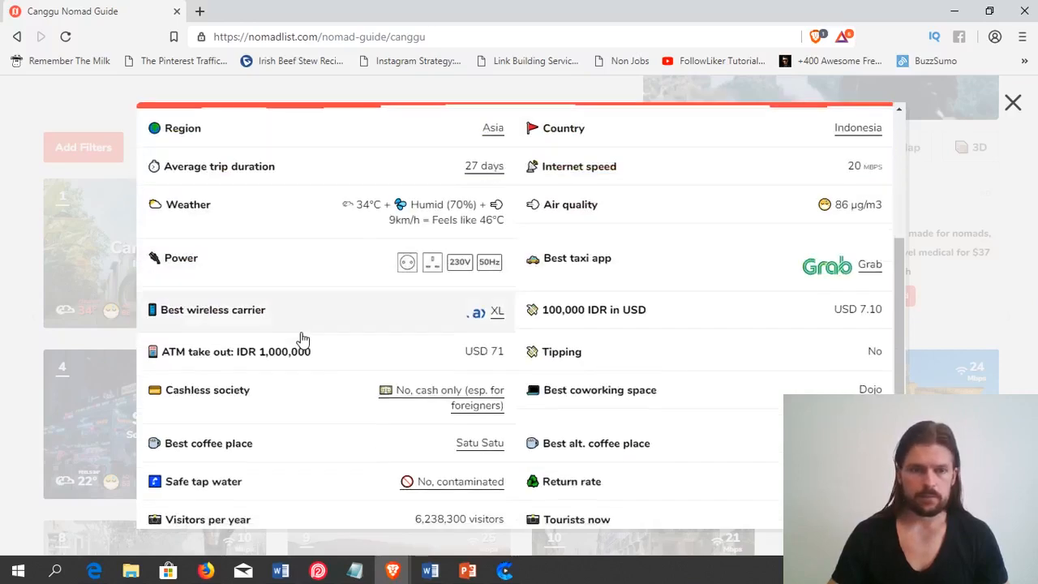
pyautogui.scroll(3)
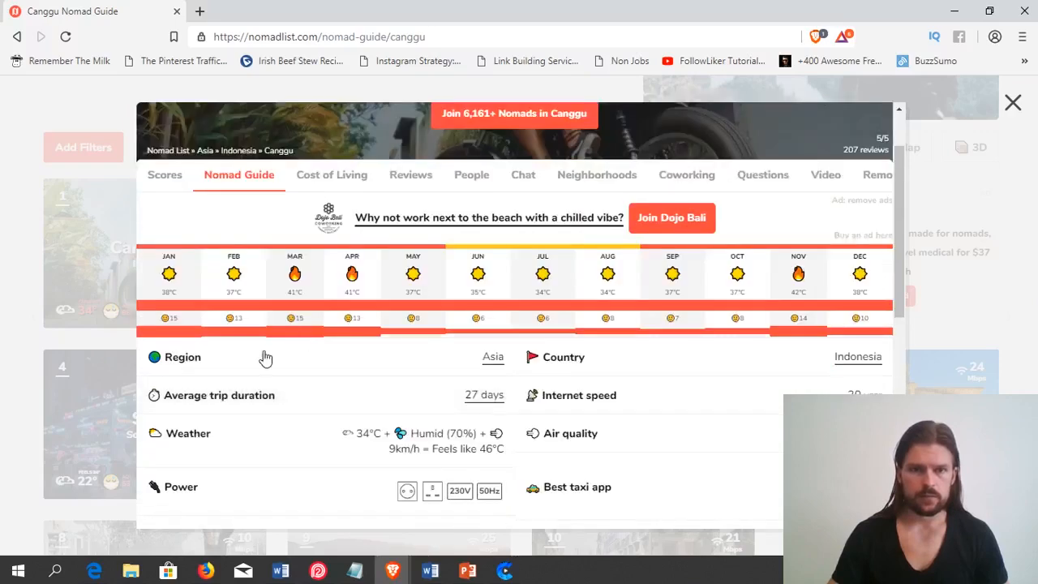
pyautogui.scroll(-3)
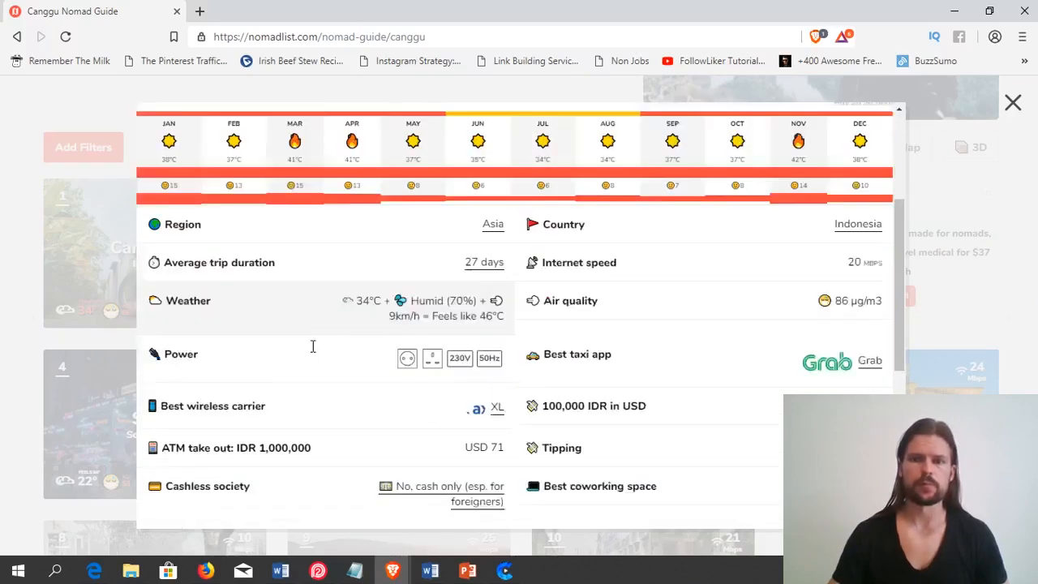
pyautogui.scroll(-3)
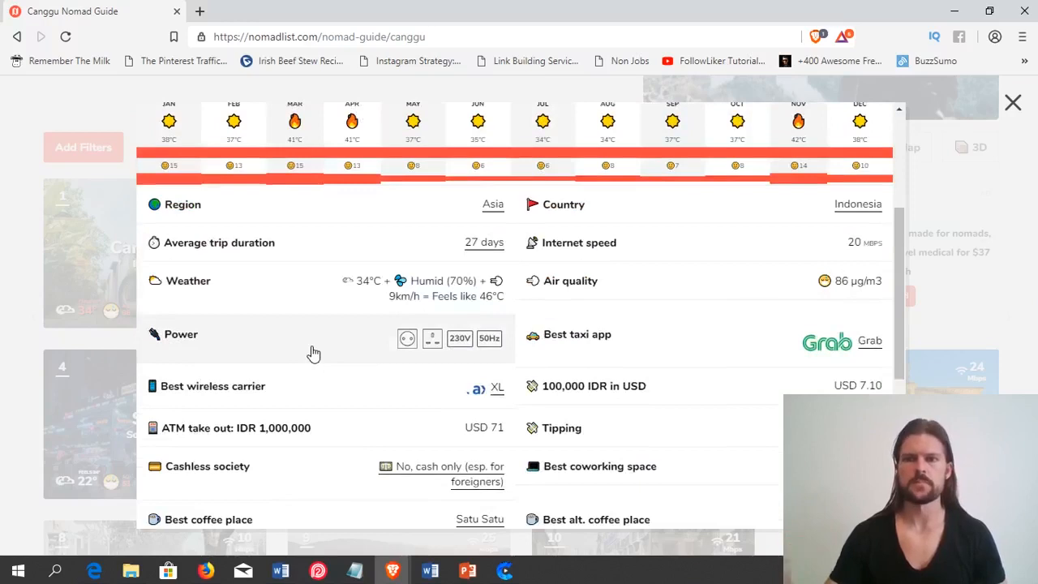
pyautogui.moveTo(311, 316)
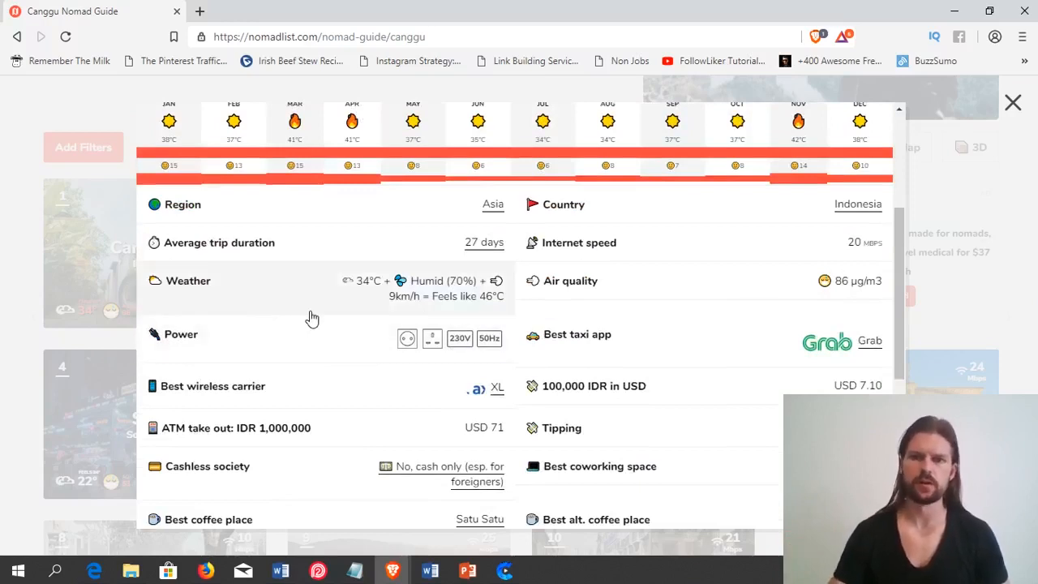
pyautogui.scroll(-3)
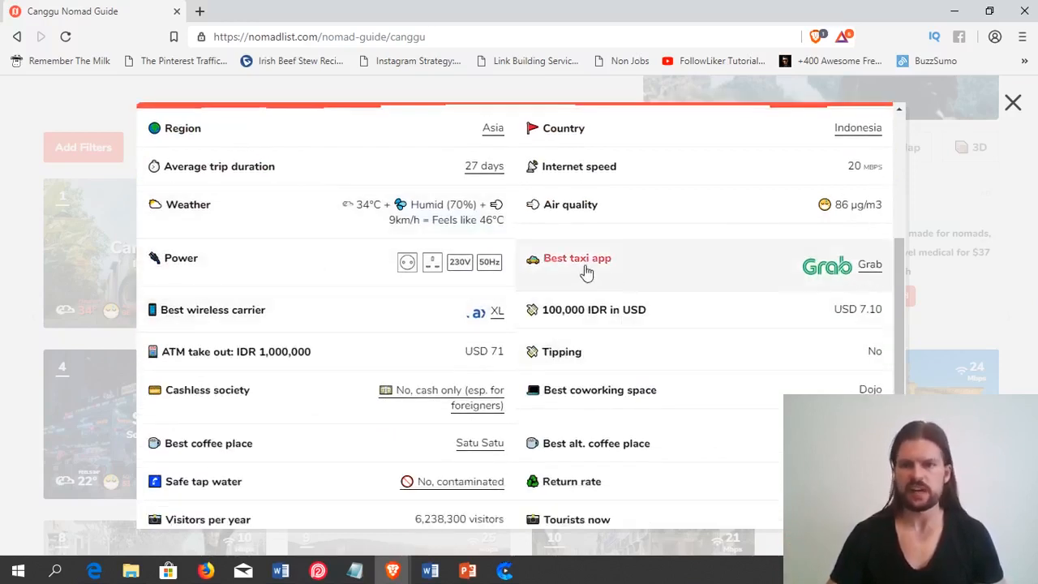
pyautogui.moveTo(618, 282)
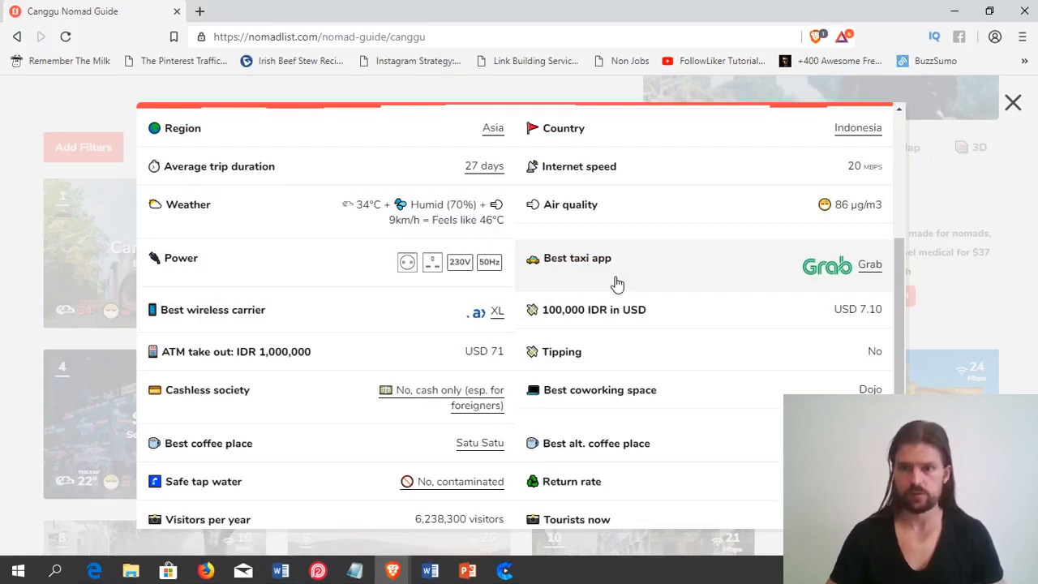
pyautogui.moveTo(618, 336)
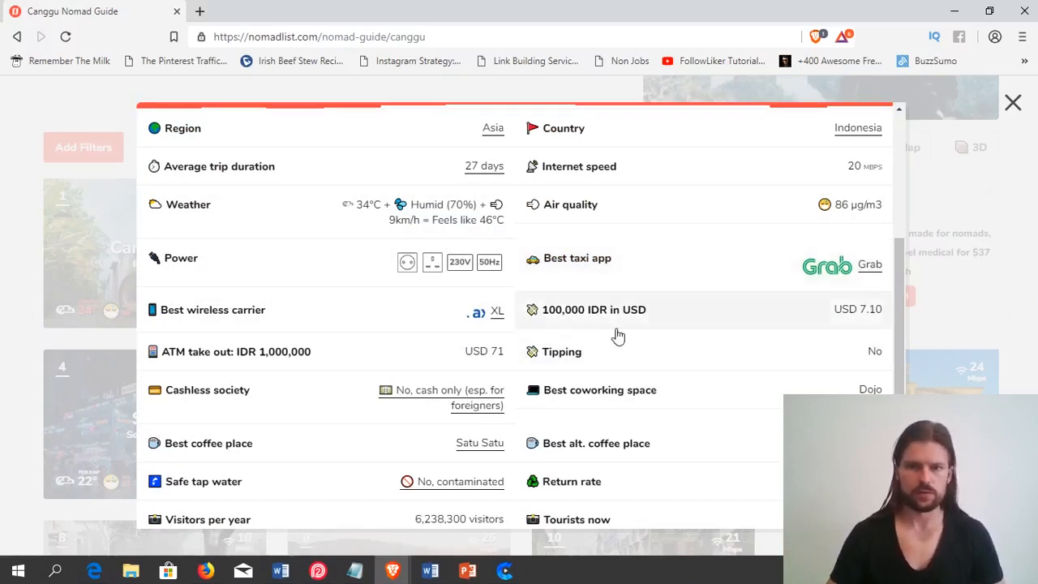
pyautogui.moveTo(570, 376)
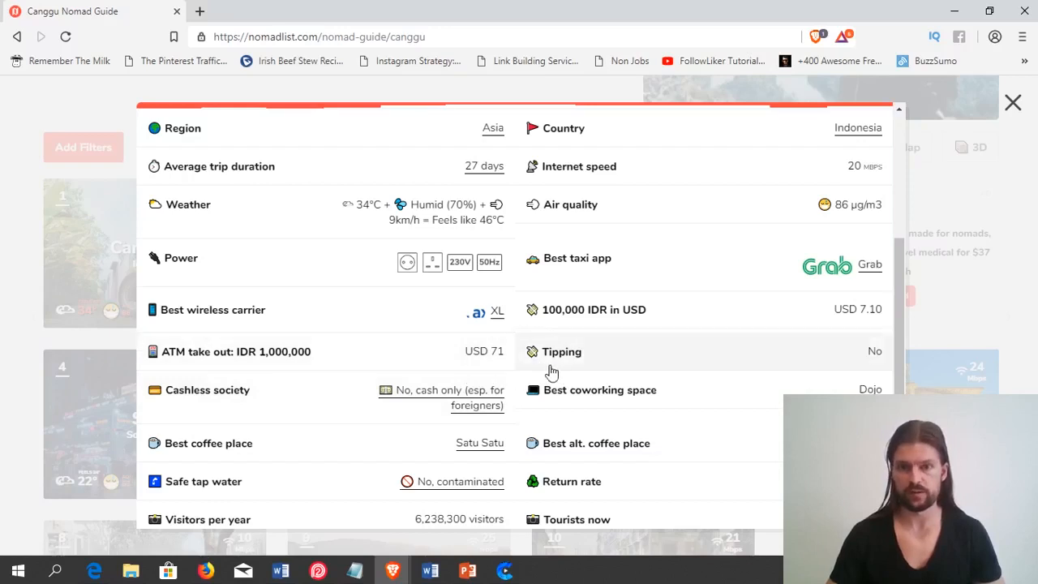
pyautogui.moveTo(584, 367)
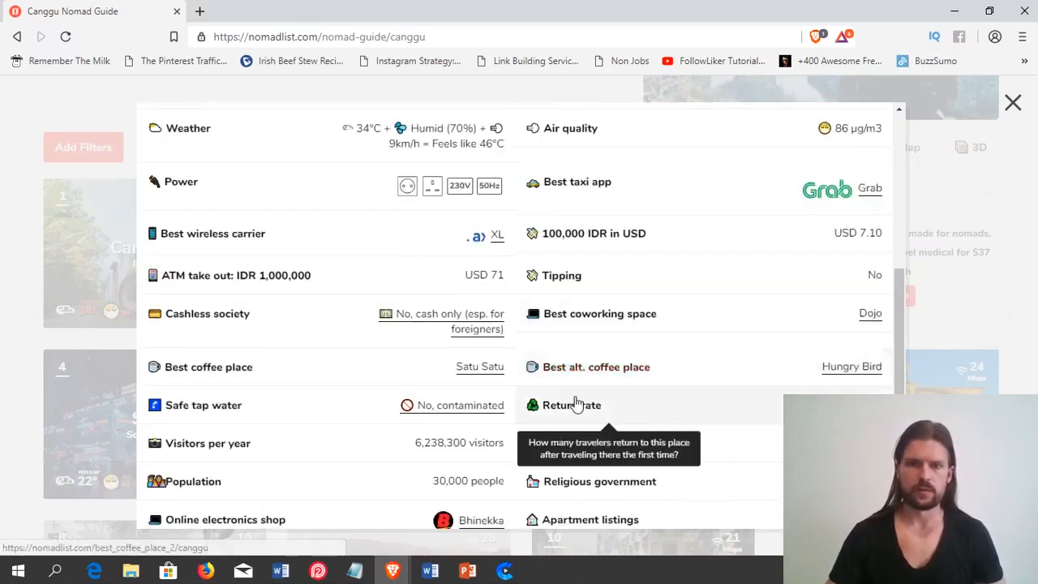
pyautogui.scroll(-3)
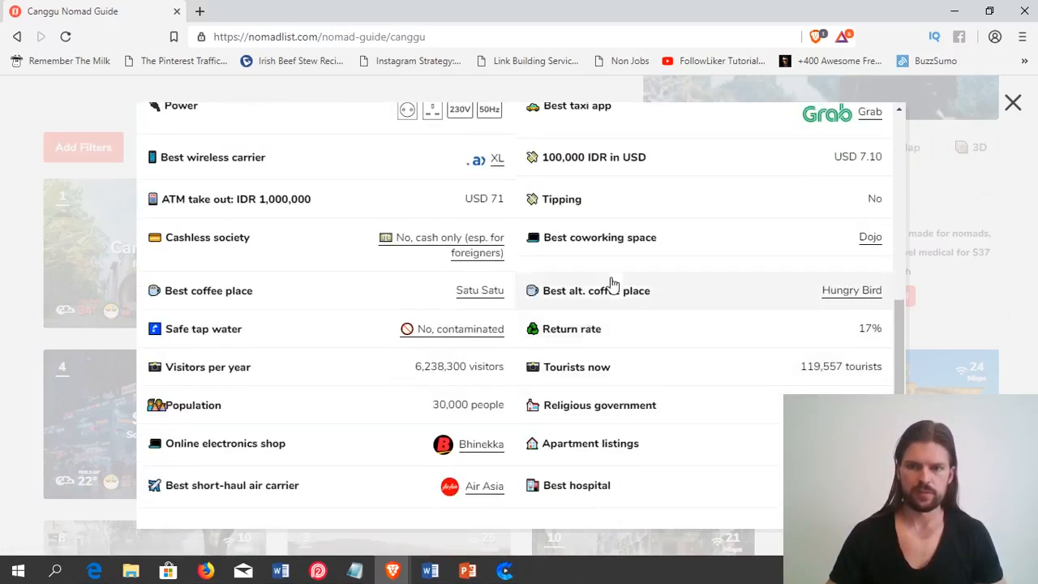
pyautogui.moveTo(292, 357)
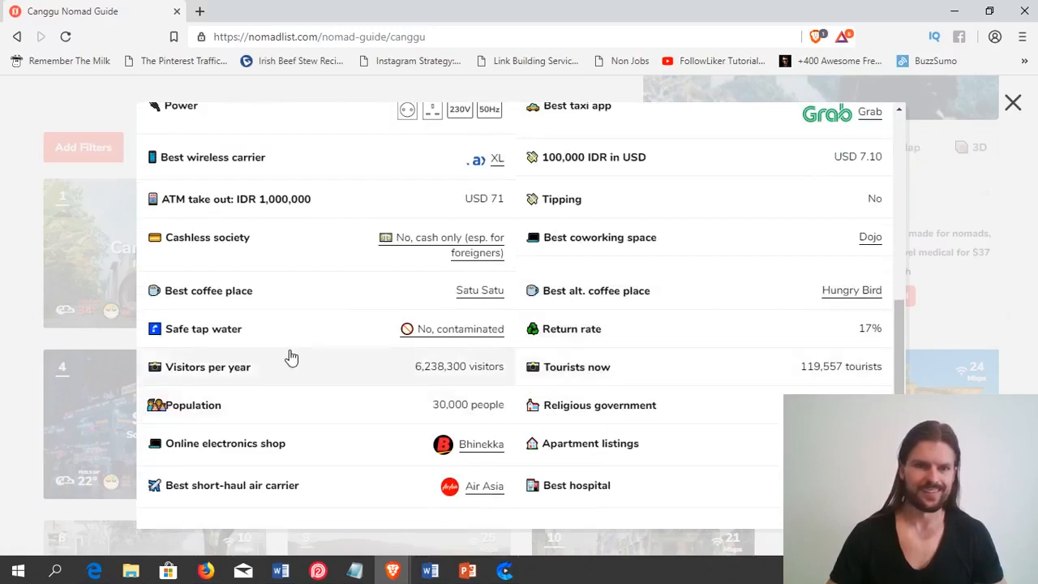
pyautogui.moveTo(597, 408)
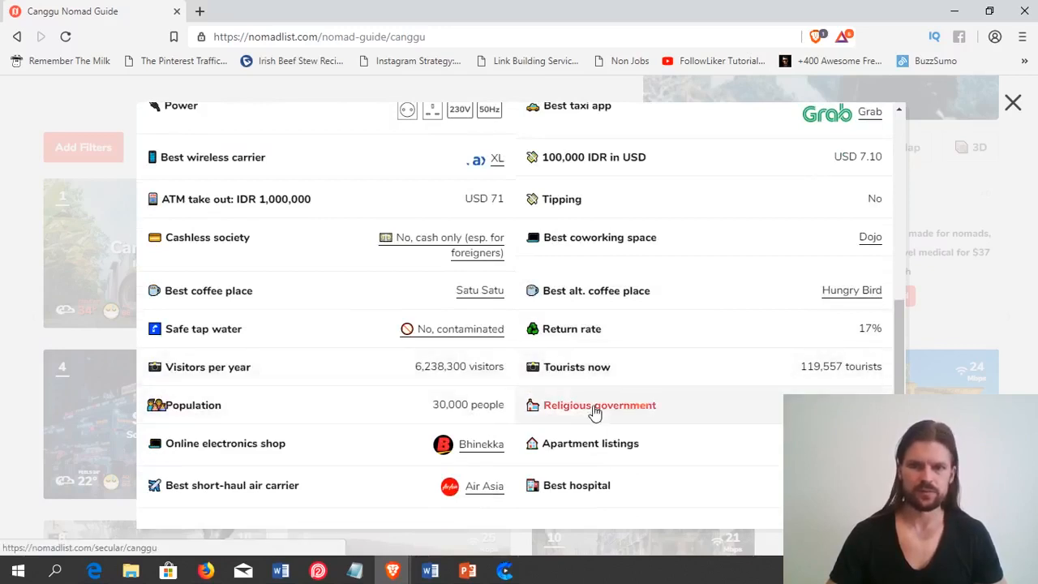
pyautogui.scroll(-3)
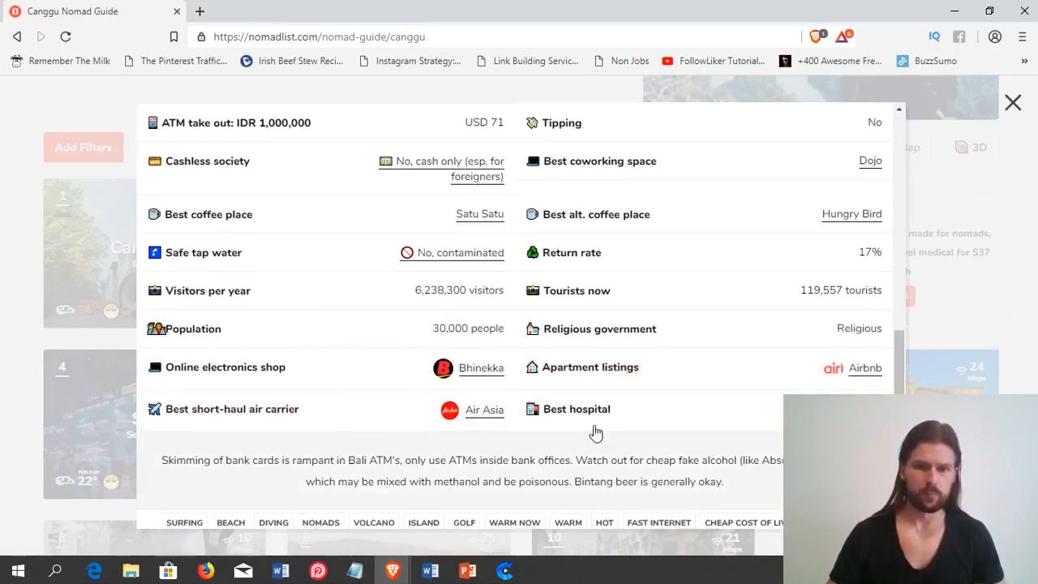
pyautogui.scroll(3)
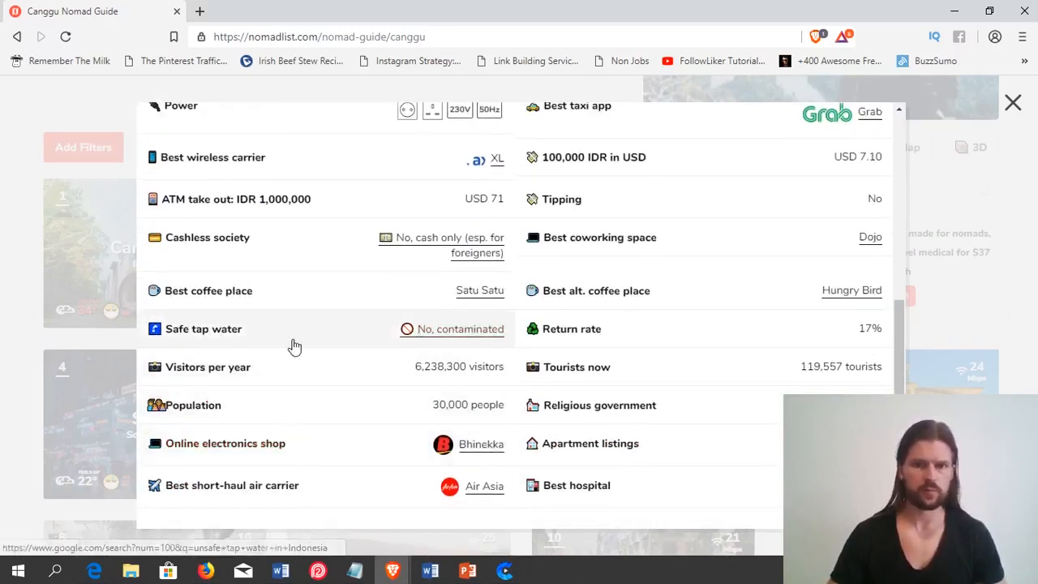
pyautogui.moveTo(233, 360)
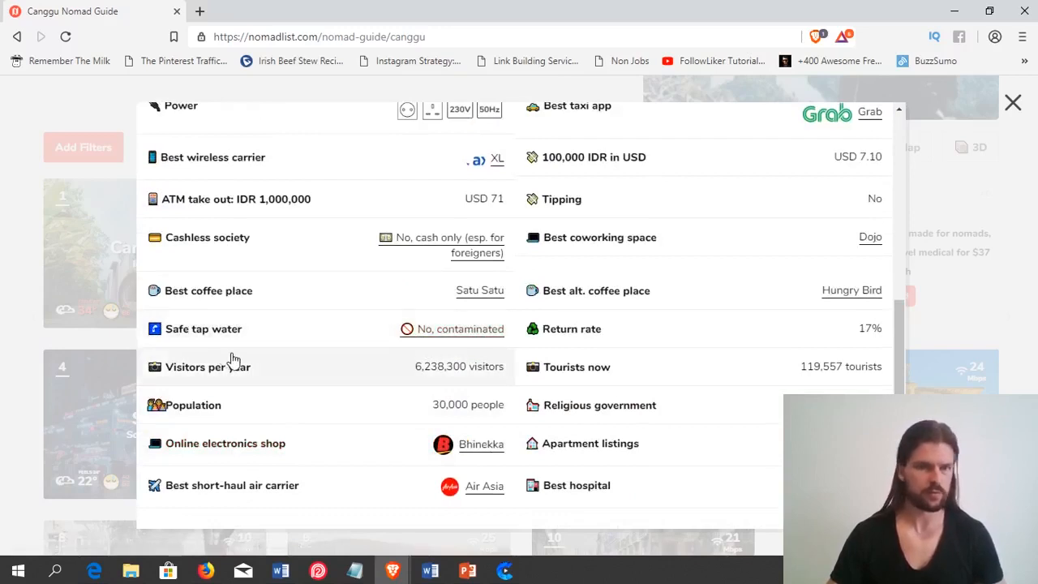
pyautogui.moveTo(293, 386)
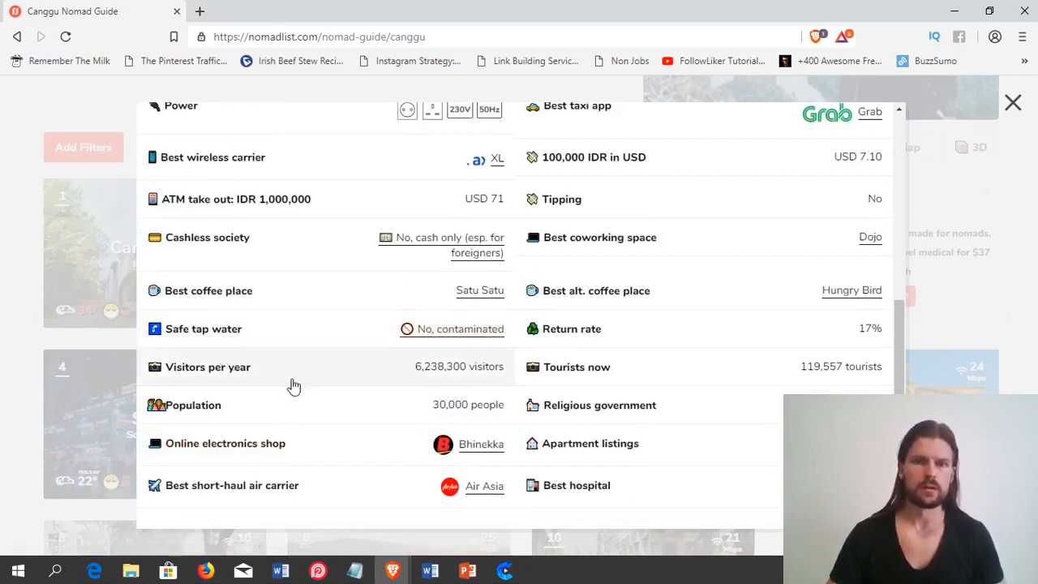
pyautogui.scroll(3)
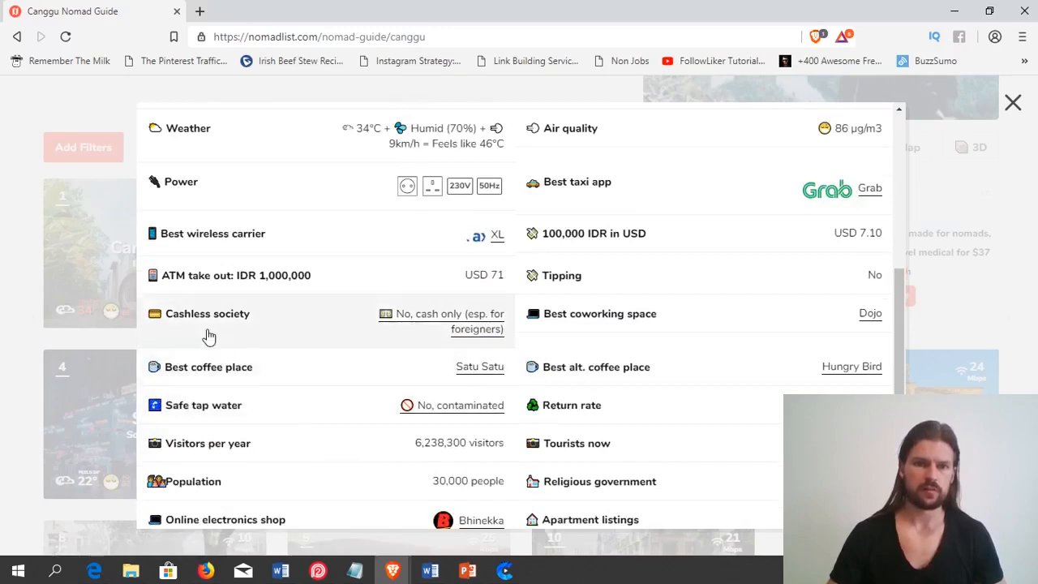
pyautogui.moveTo(308, 341)
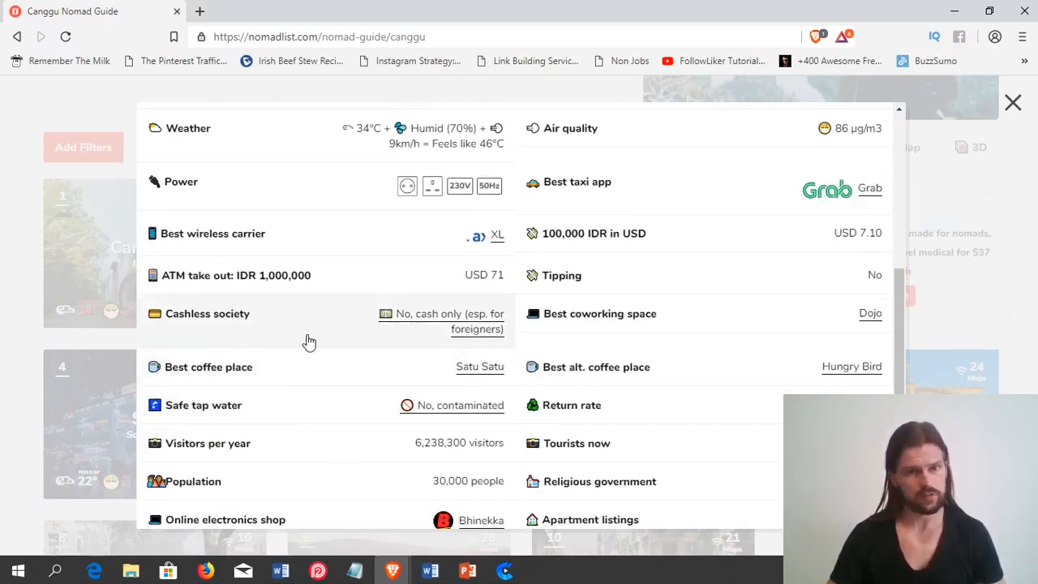
pyautogui.scroll(3)
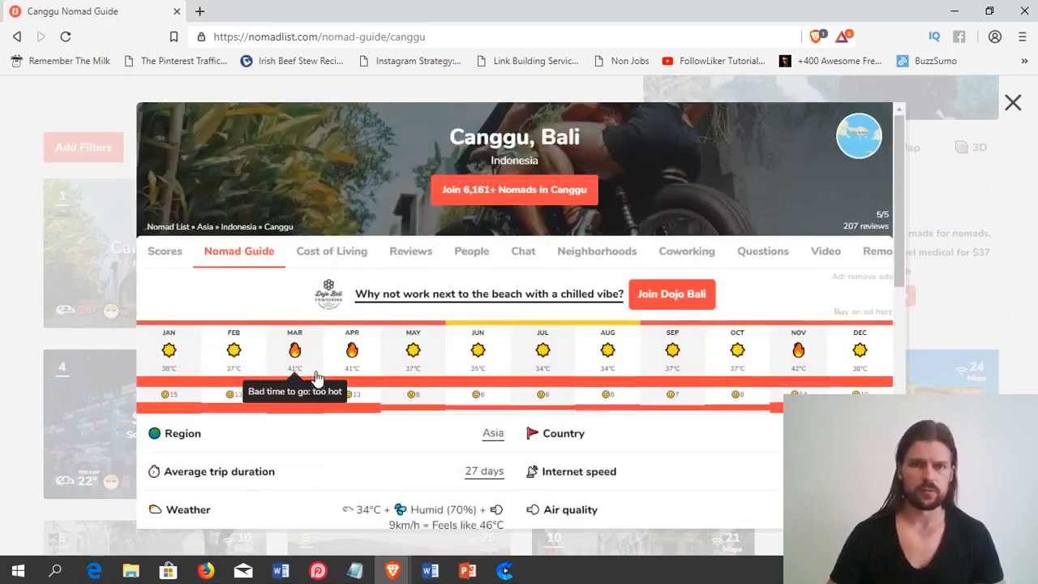
pyautogui.scroll(-3)
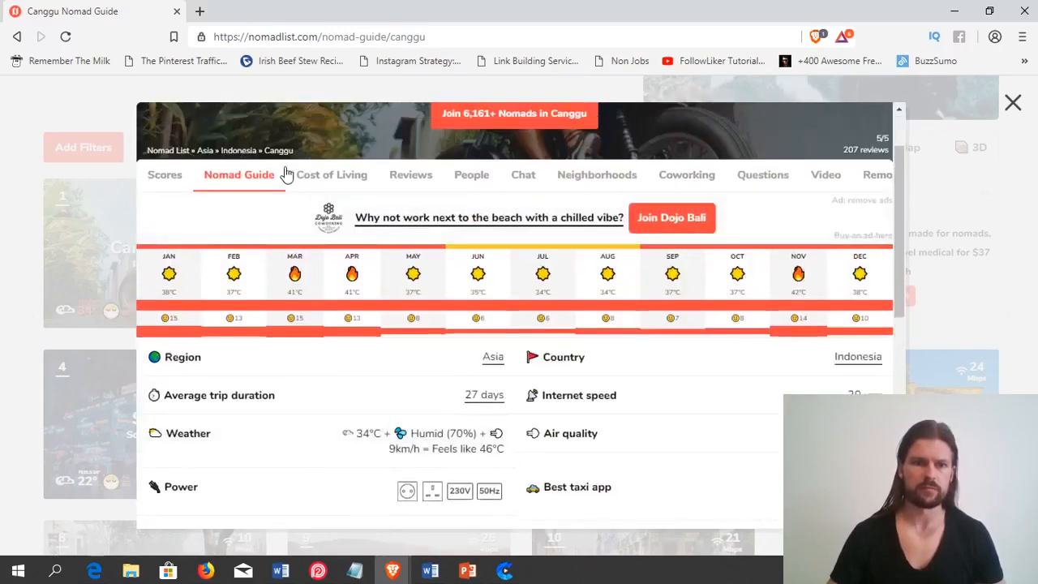
# View Canggu's Cost of Living figures: $1,320 monthly, $355 studio rent, $3.55 dinner.
pyautogui.click(331, 175)
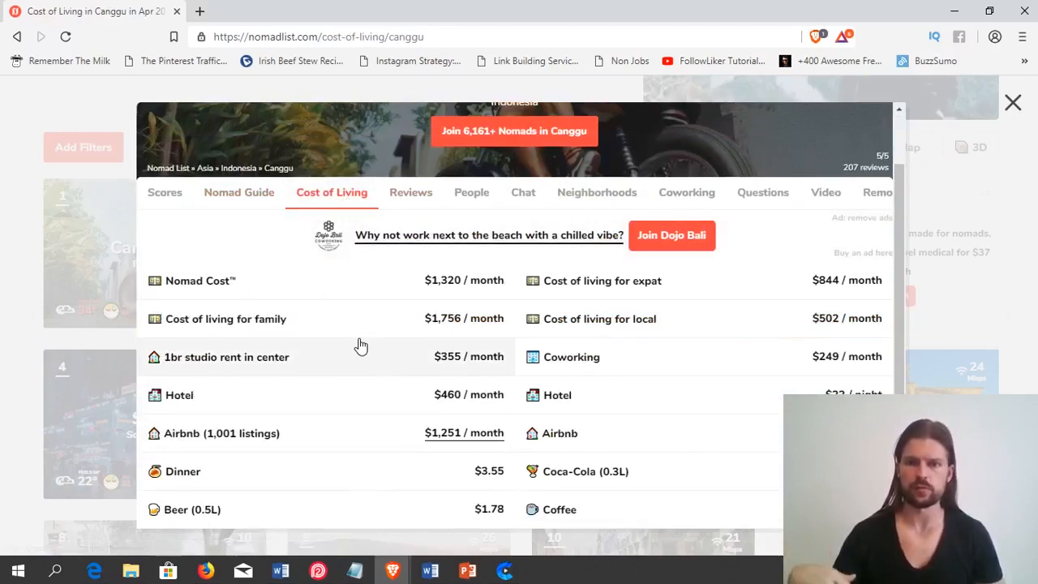
pyautogui.moveTo(247, 394)
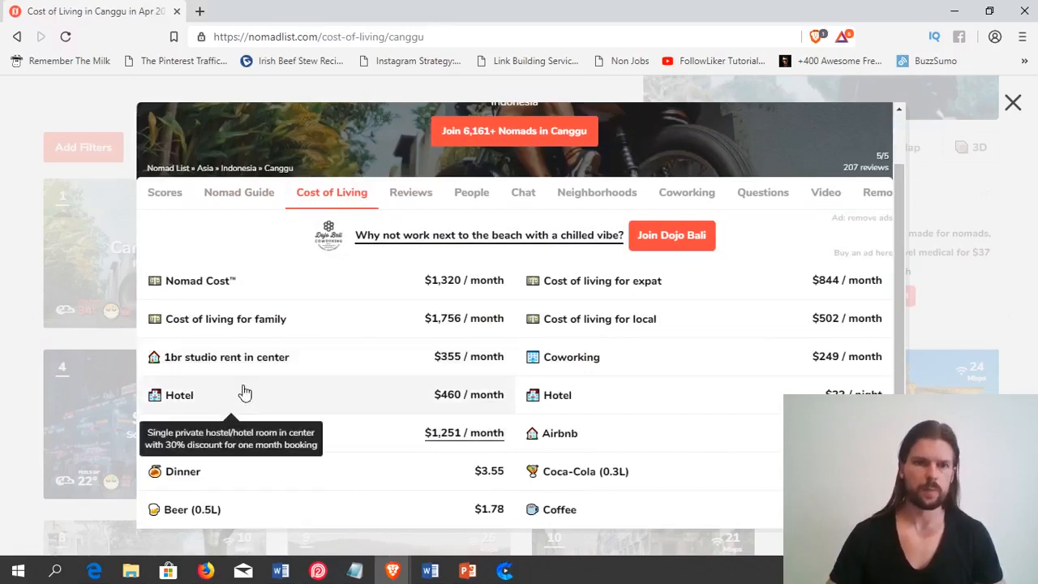
pyautogui.moveTo(428, 376)
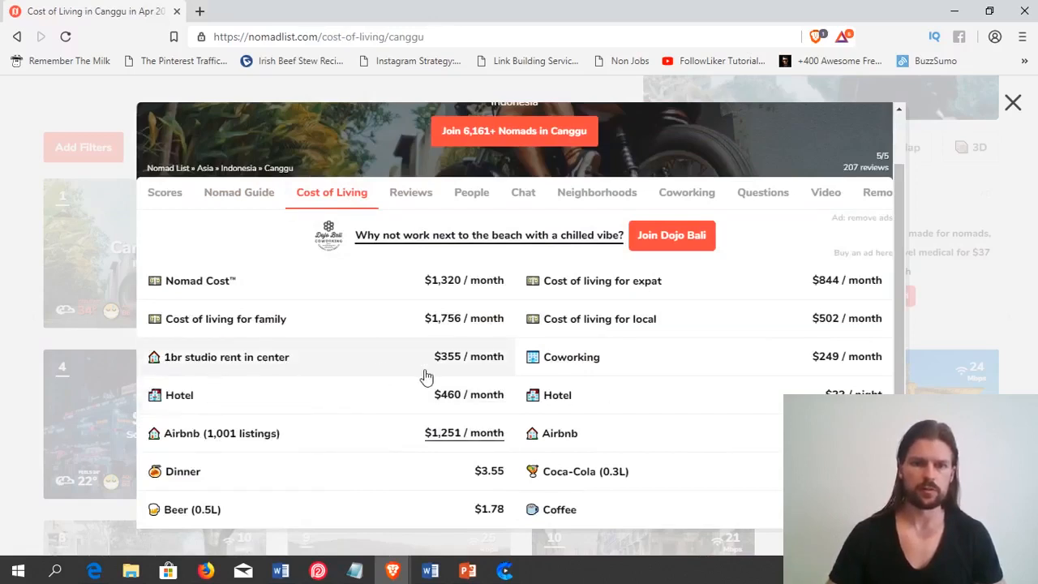
pyautogui.moveTo(468, 380)
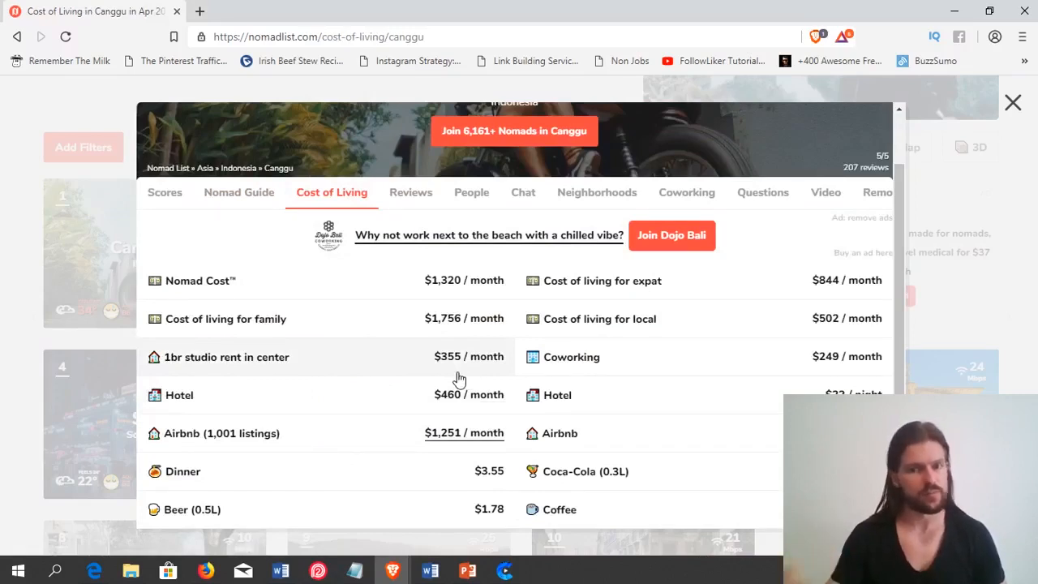
pyautogui.moveTo(458, 380)
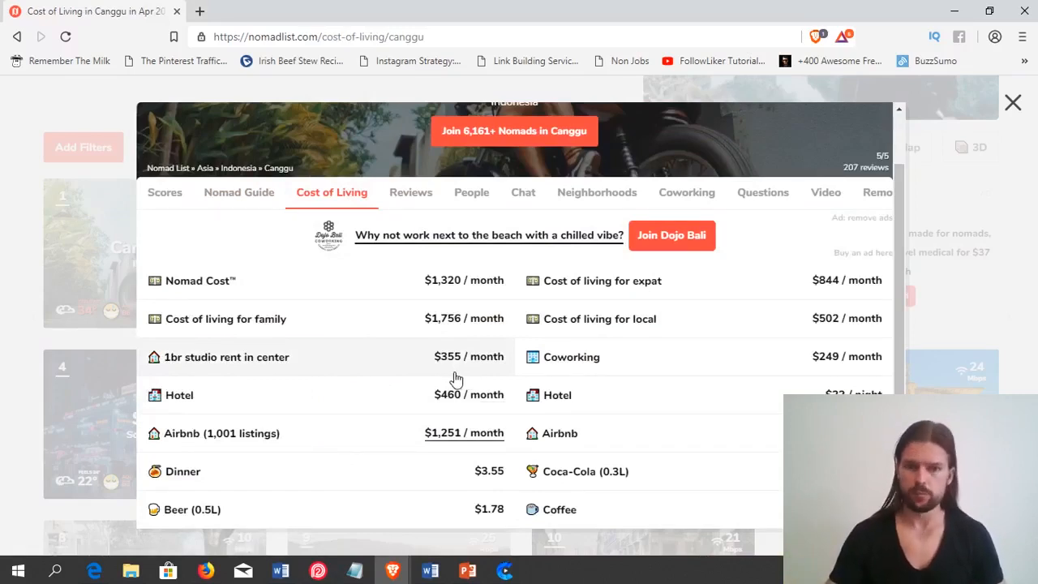
pyautogui.moveTo(409, 448)
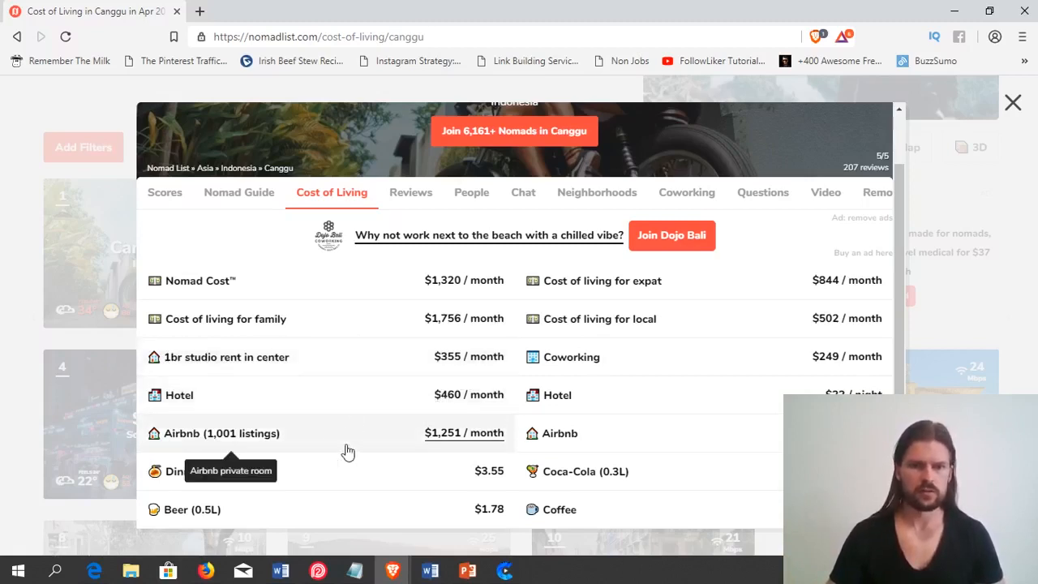
pyautogui.moveTo(415, 494)
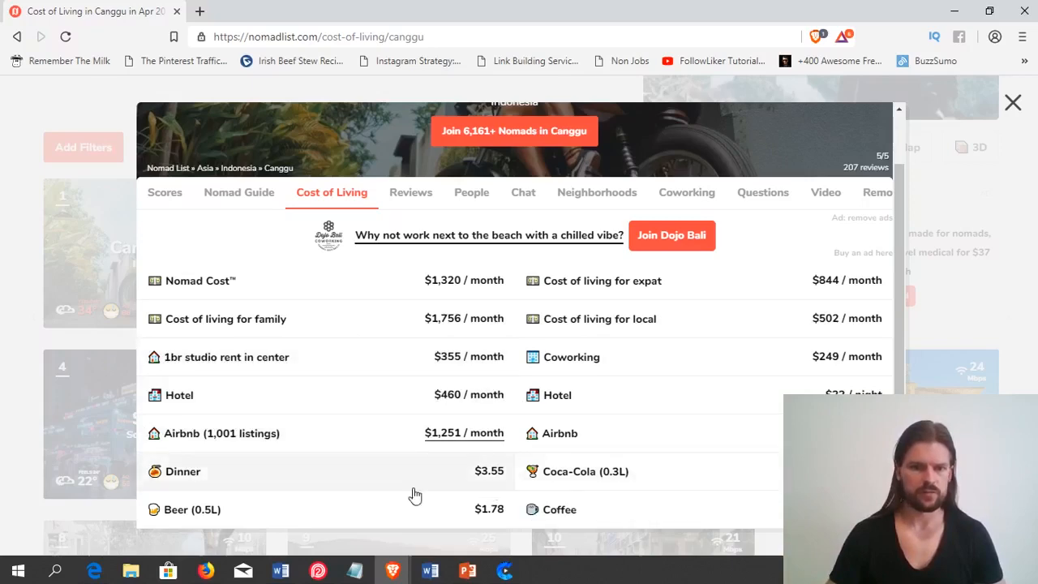
pyautogui.moveTo(503, 527)
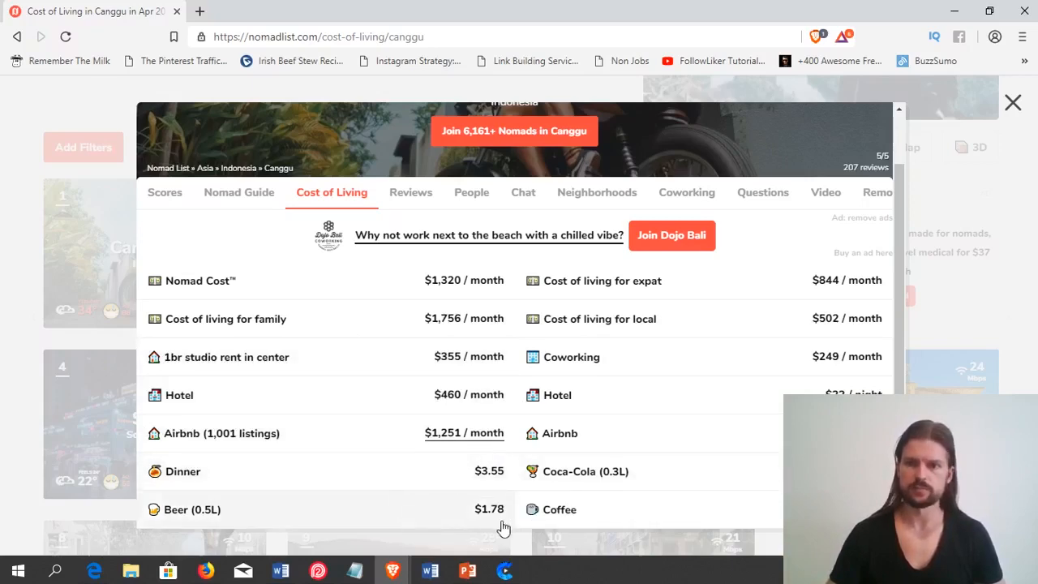
pyautogui.moveTo(597, 414)
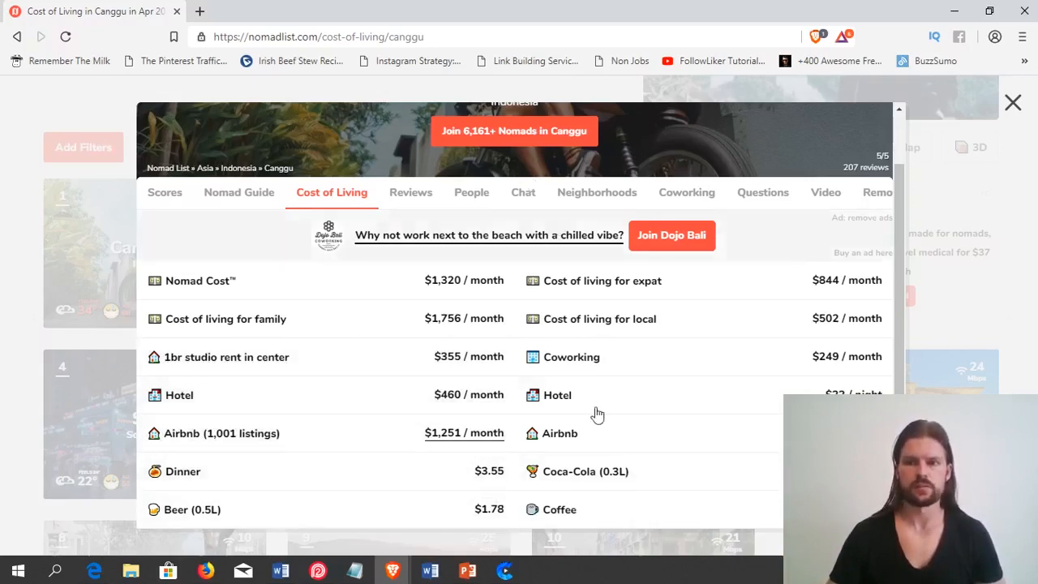
pyautogui.scroll(3)
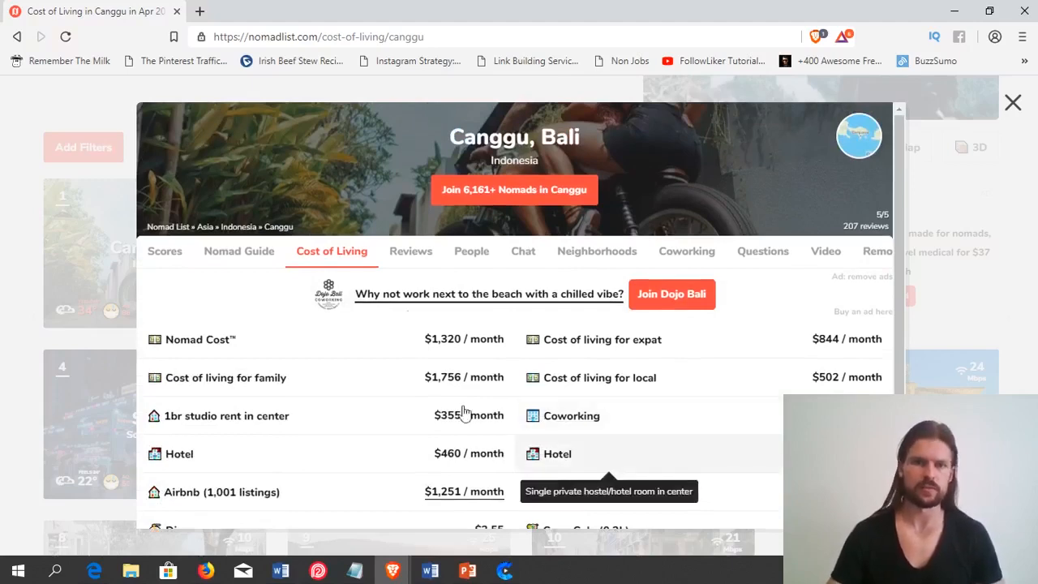
pyautogui.moveTo(411, 249)
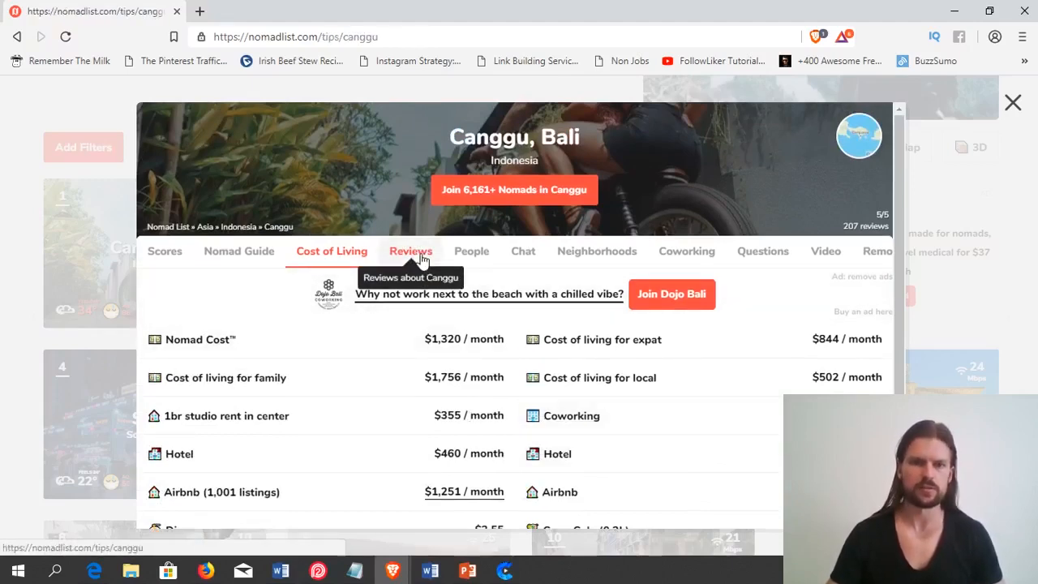
pyautogui.click(410, 250)
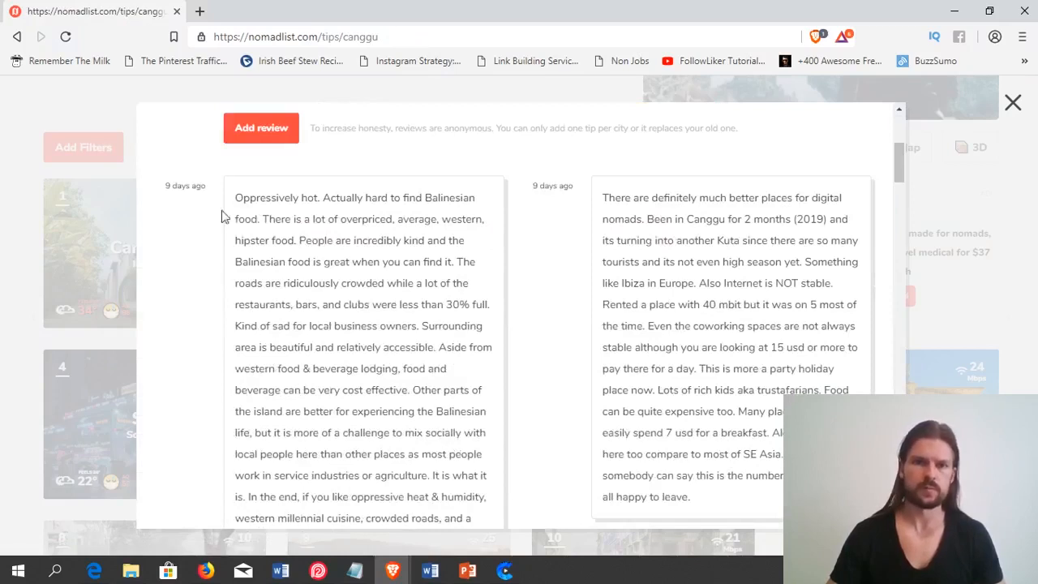
pyautogui.moveTo(386, 256)
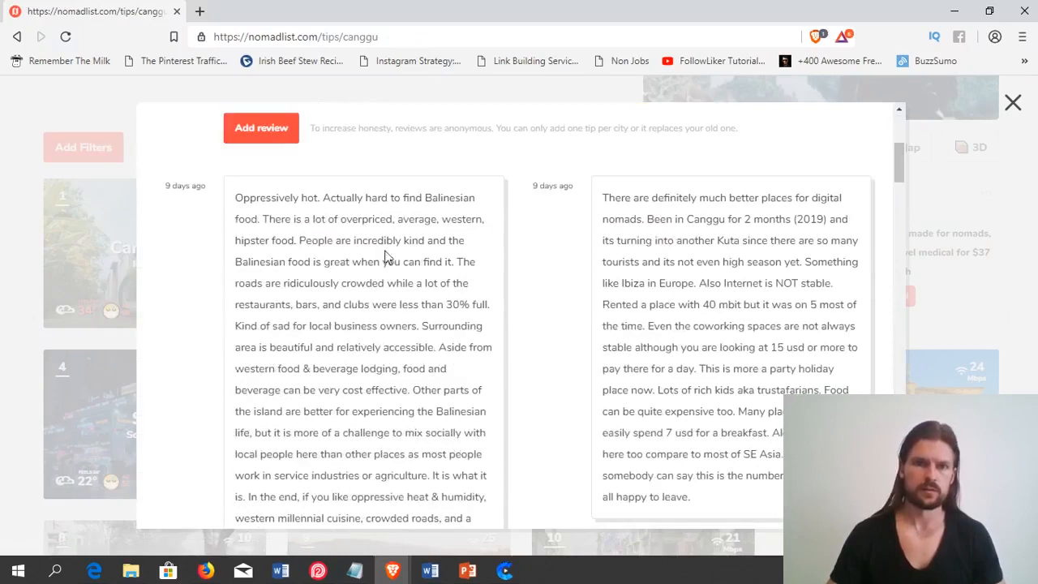
pyautogui.moveTo(377, 287)
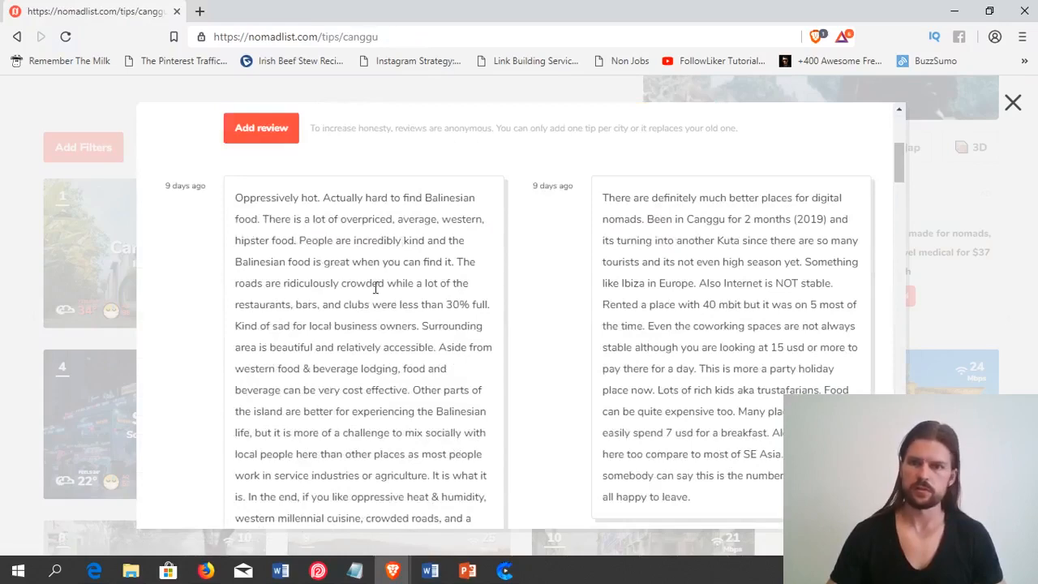
pyautogui.scroll(-3)
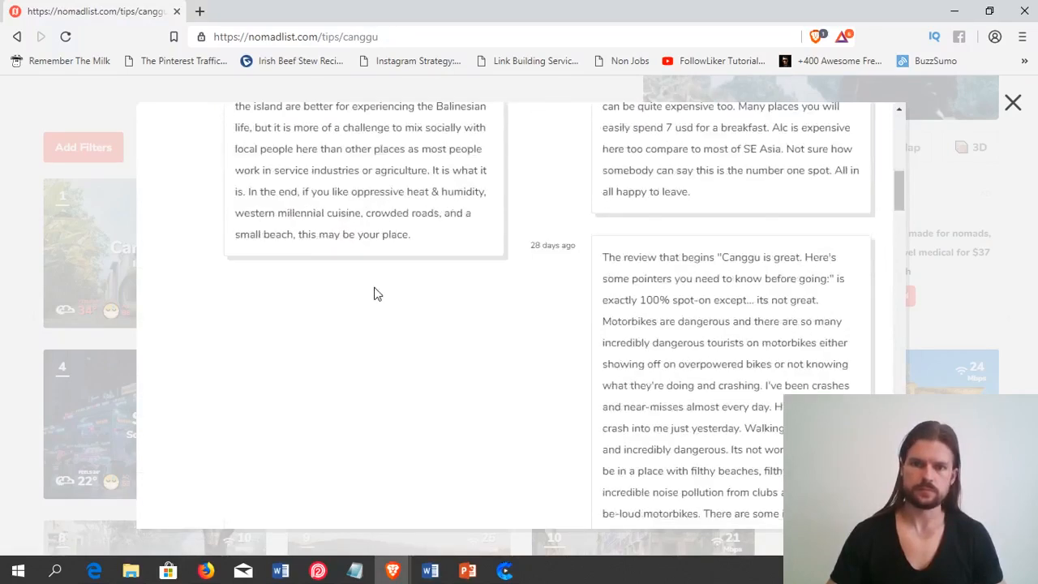
pyautogui.scroll(3)
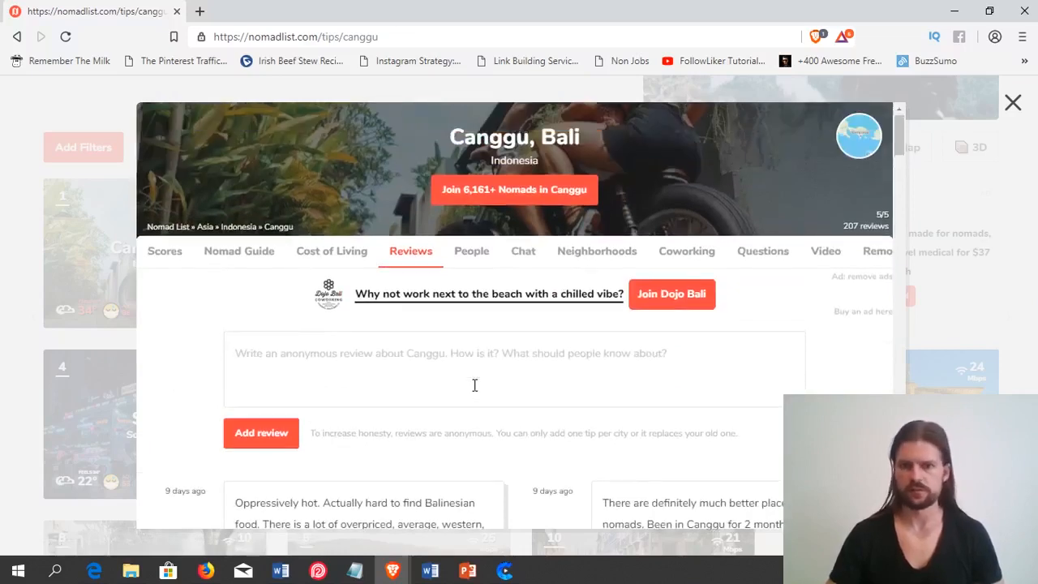
# Check Canggu's People list of current nomads, then switch to its Neighborhoods map.
pyautogui.click(470, 250)
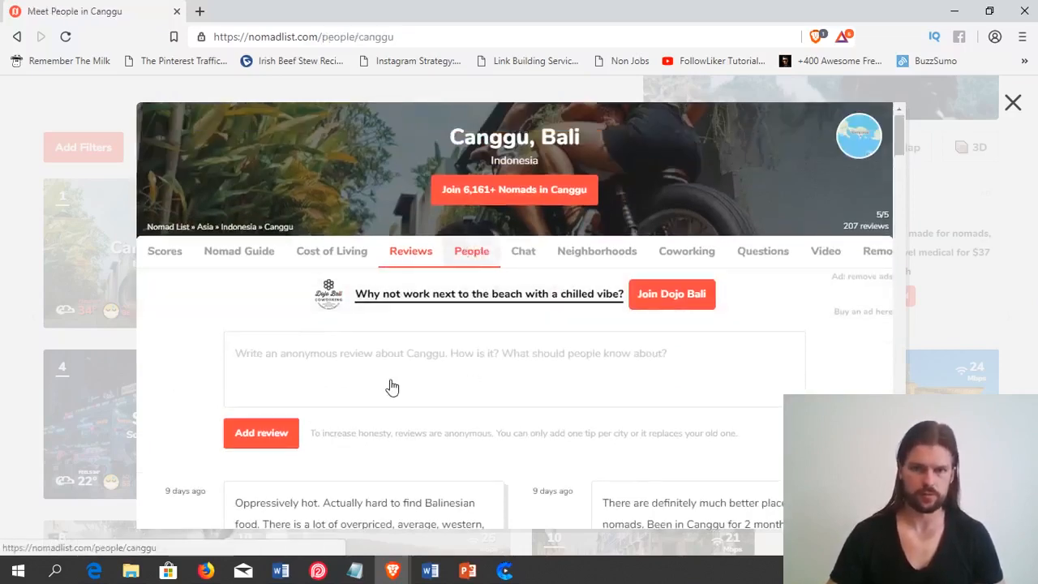
pyautogui.click(471, 249)
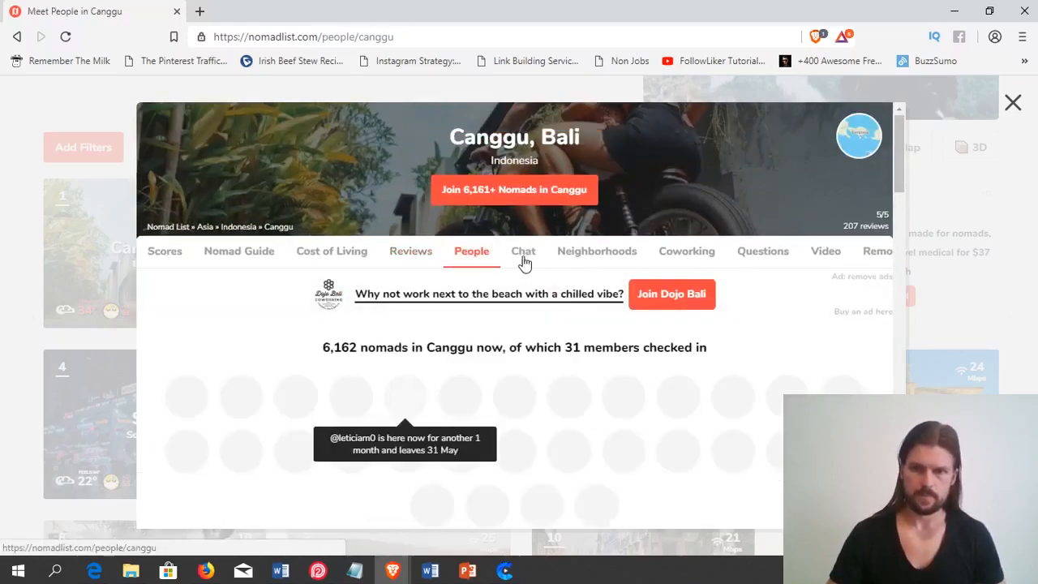
pyautogui.moveTo(636, 250)
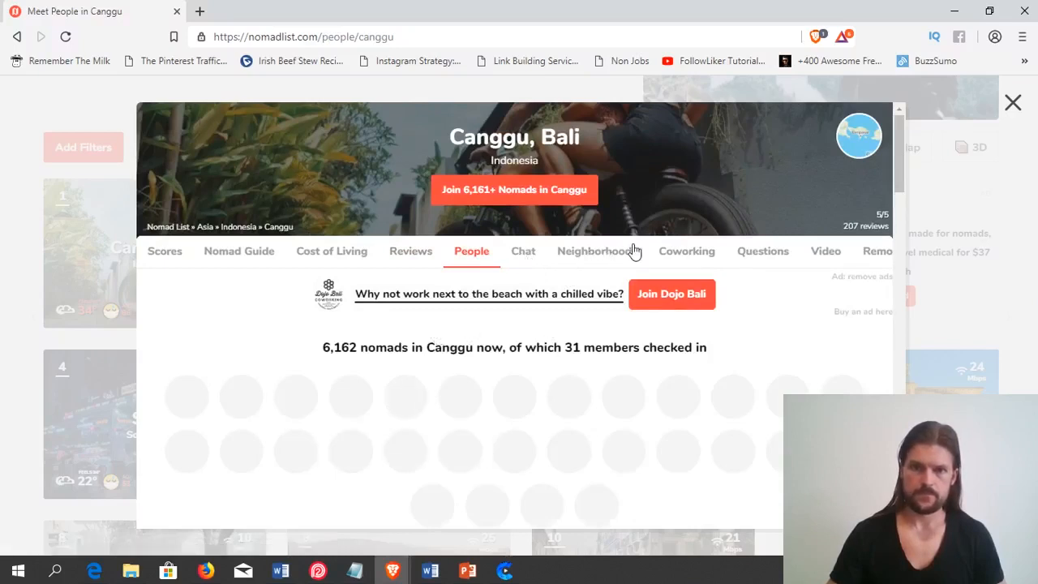
pyautogui.click(597, 250)
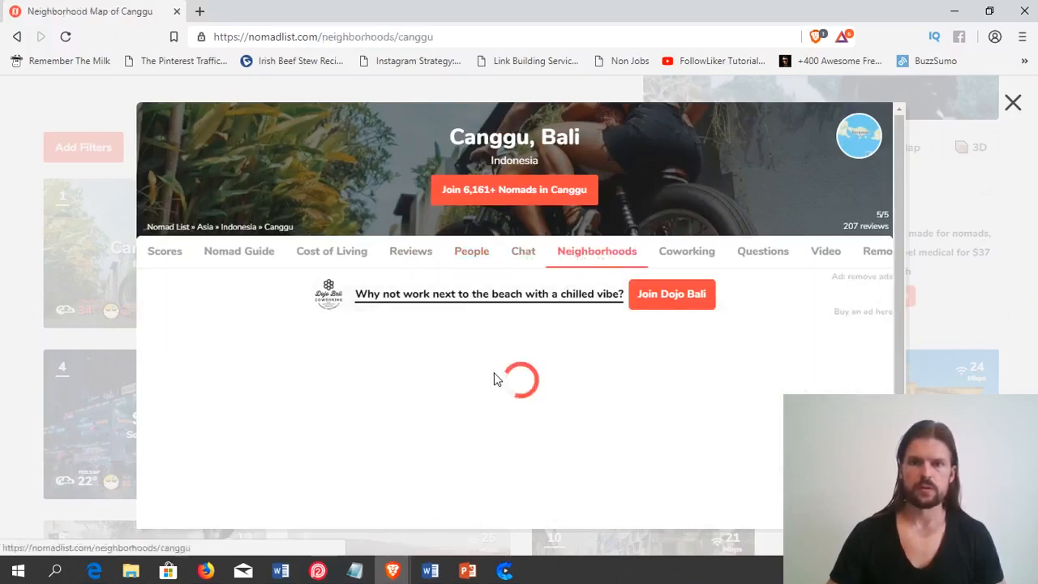
pyautogui.moveTo(684, 339)
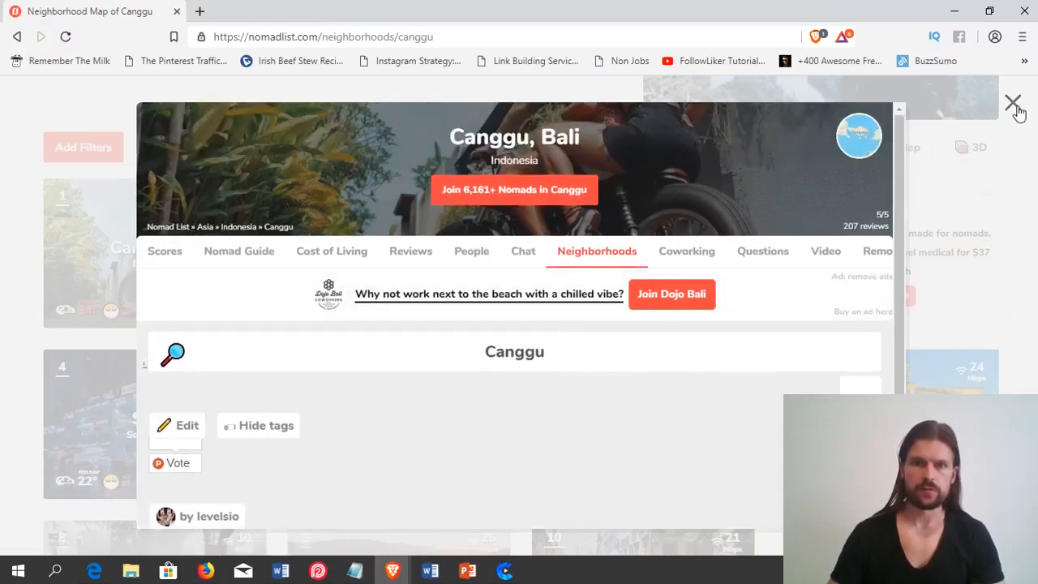
pyautogui.moveTo(548, 136)
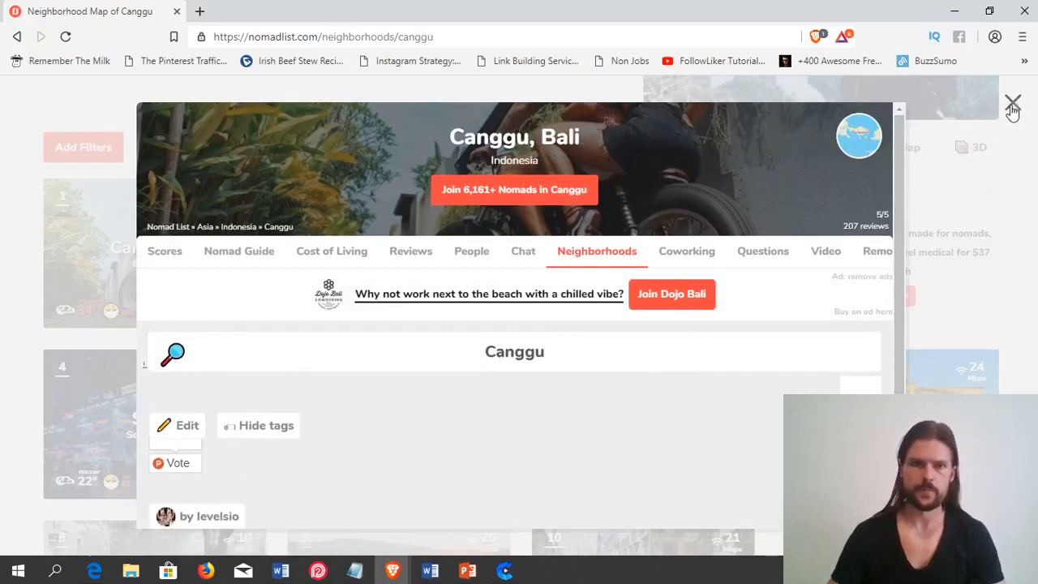
# Close the Canggu overlay and browse the city grid past Seoul, Berlin, Lisbon and Belgrade.
pyautogui.click(1012, 104)
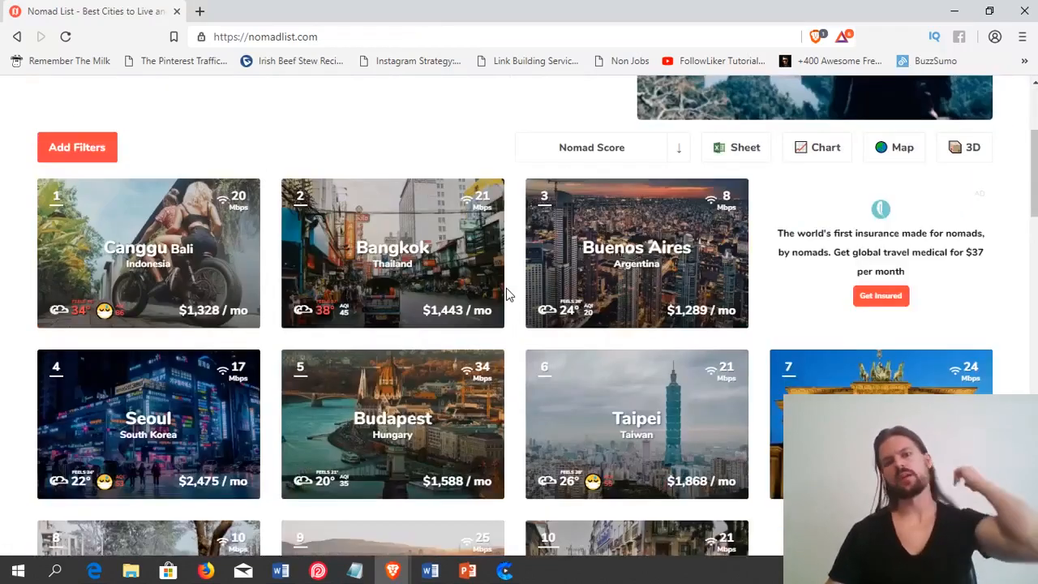
pyautogui.moveTo(392, 253)
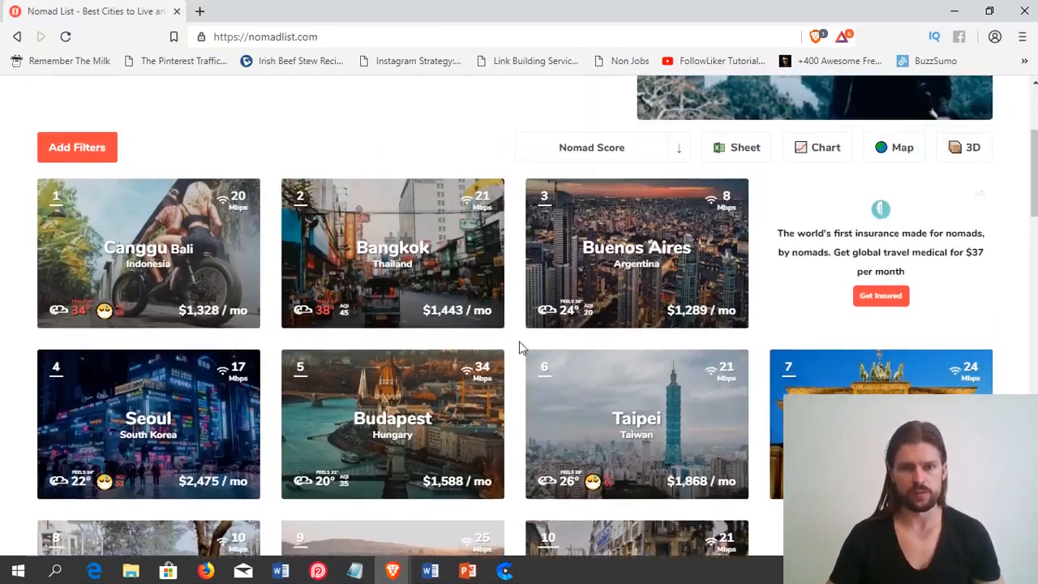
pyautogui.moveTo(636, 253)
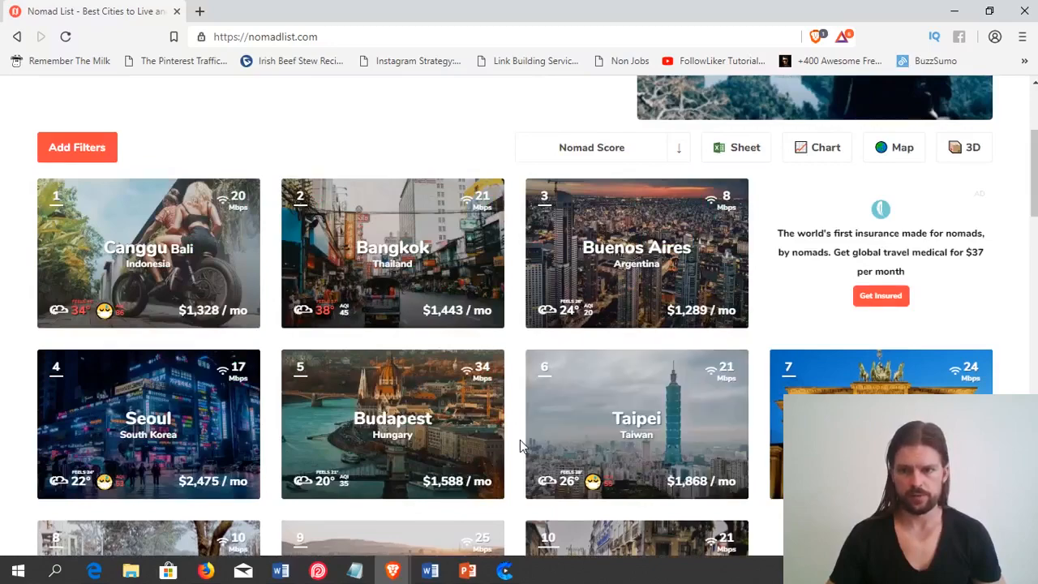
pyautogui.scroll(-3)
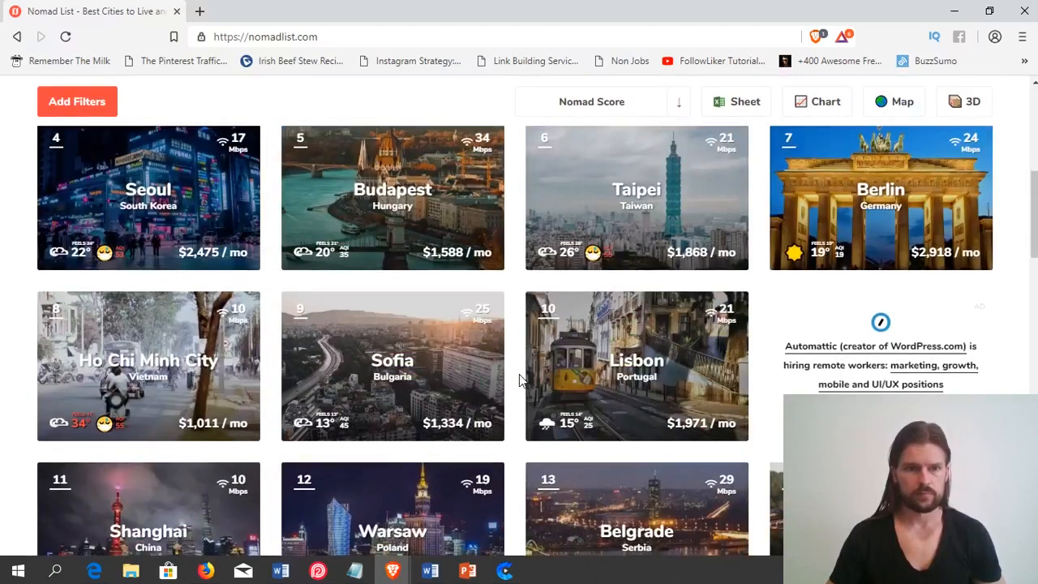
pyautogui.moveTo(284, 448)
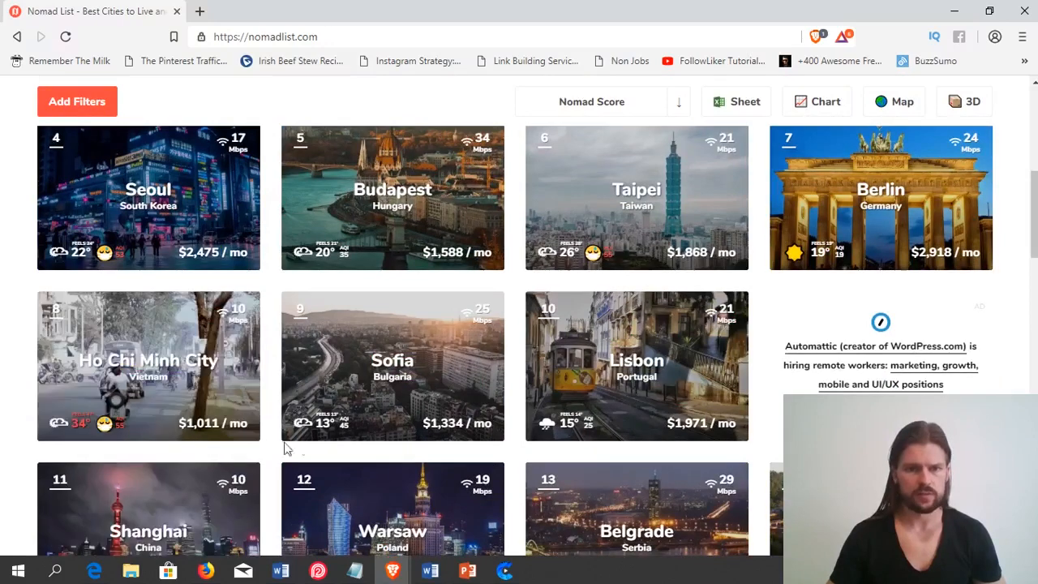
pyautogui.moveTo(522, 464)
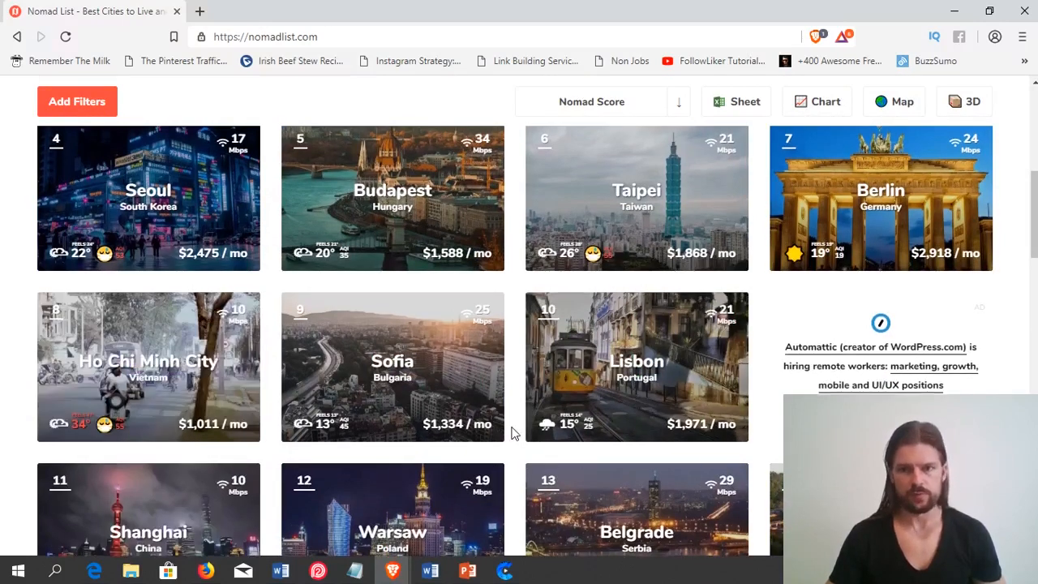
pyautogui.scroll(3)
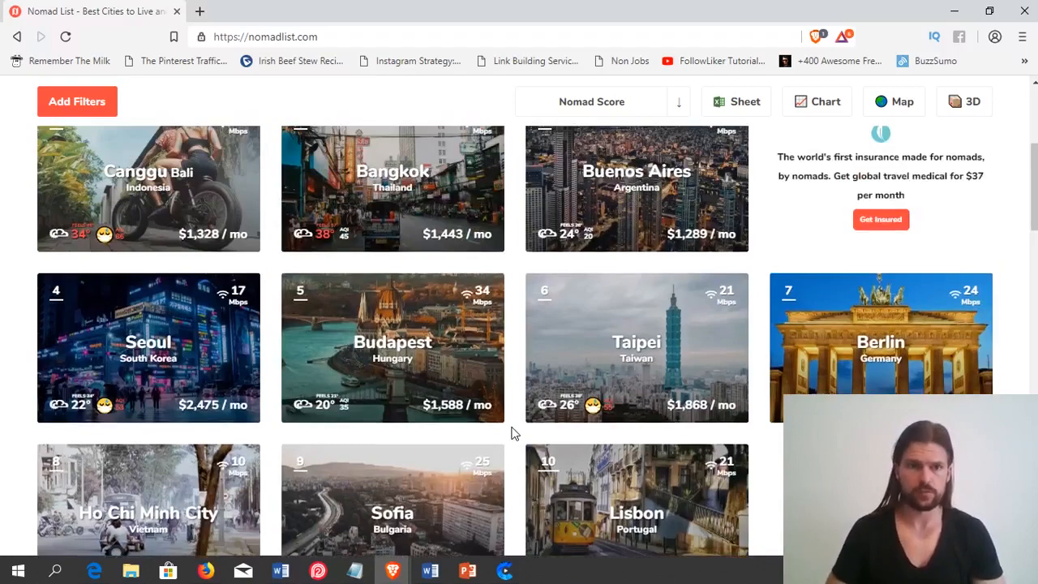
pyautogui.moveTo(545, 438)
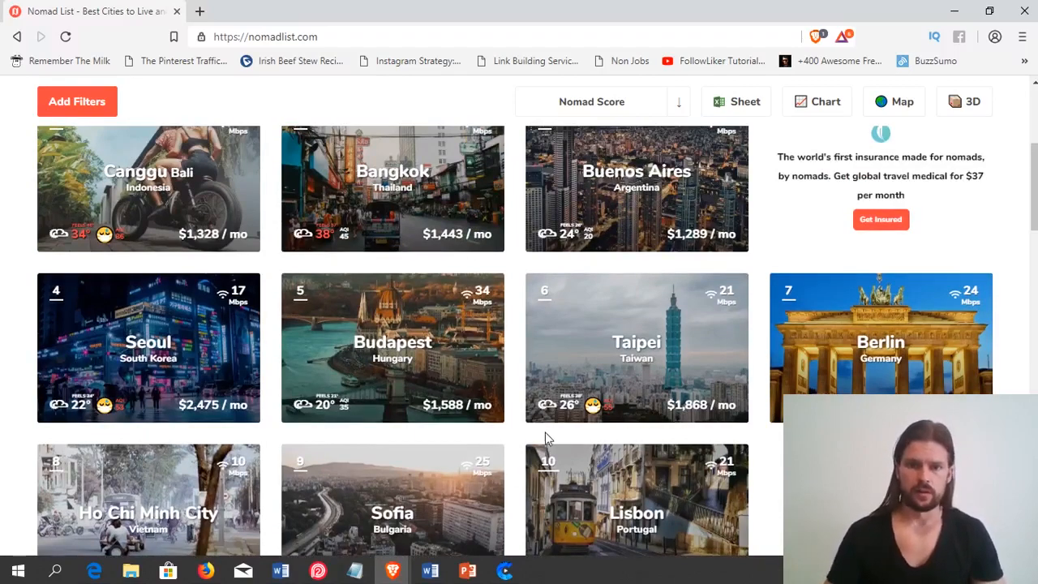
pyautogui.scroll(3)
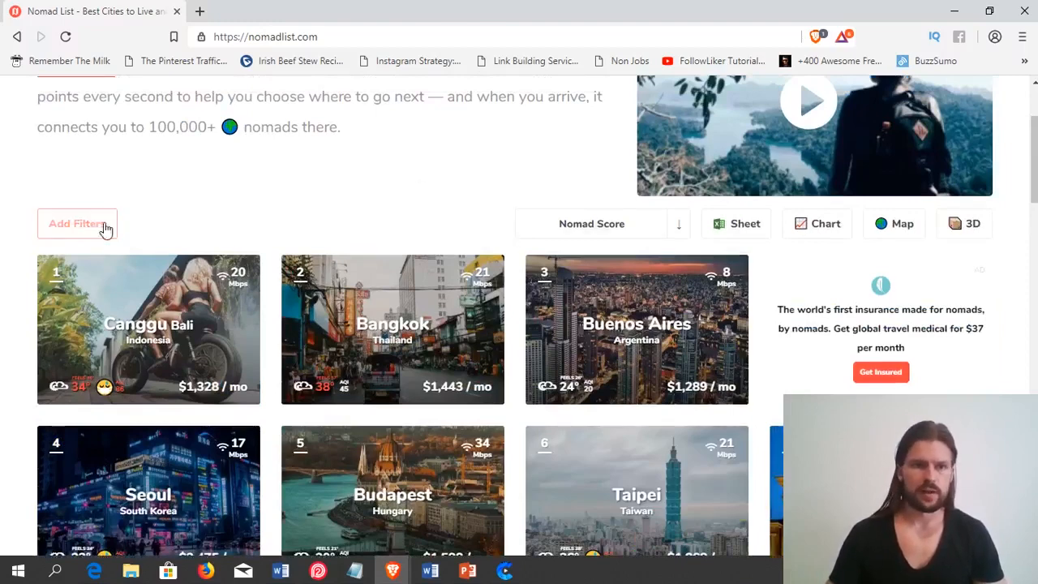
# Show the Add Filters panel with cost, safety, clean air and month options.
pyautogui.click(78, 224)
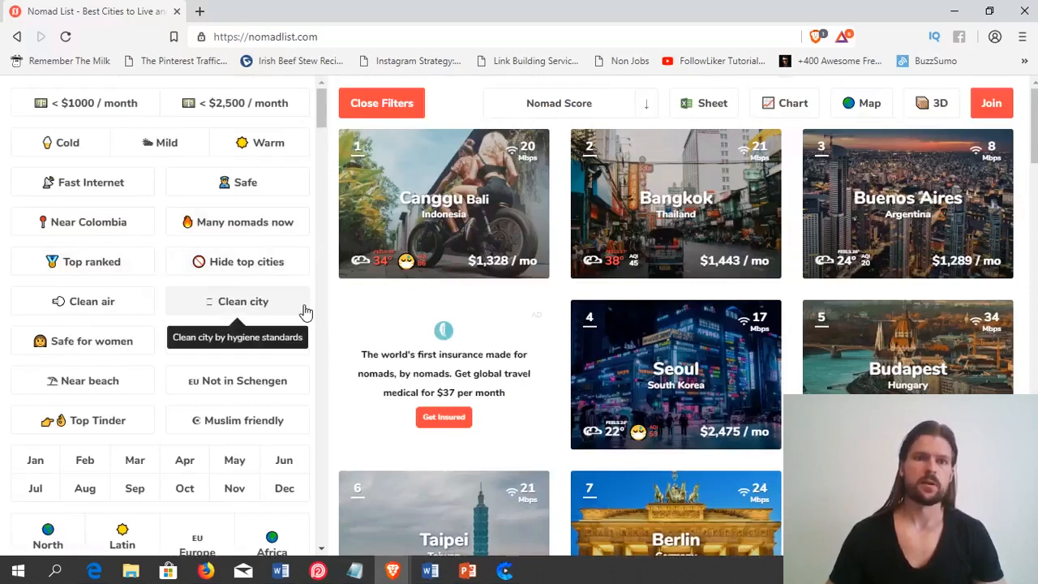
pyautogui.moveTo(89, 380)
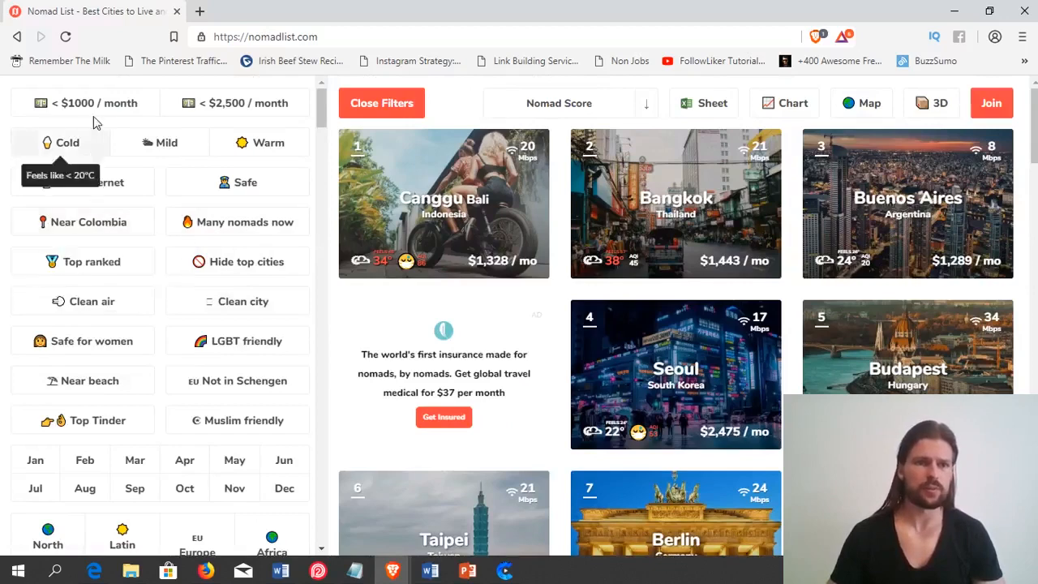
pyautogui.moveTo(78, 104)
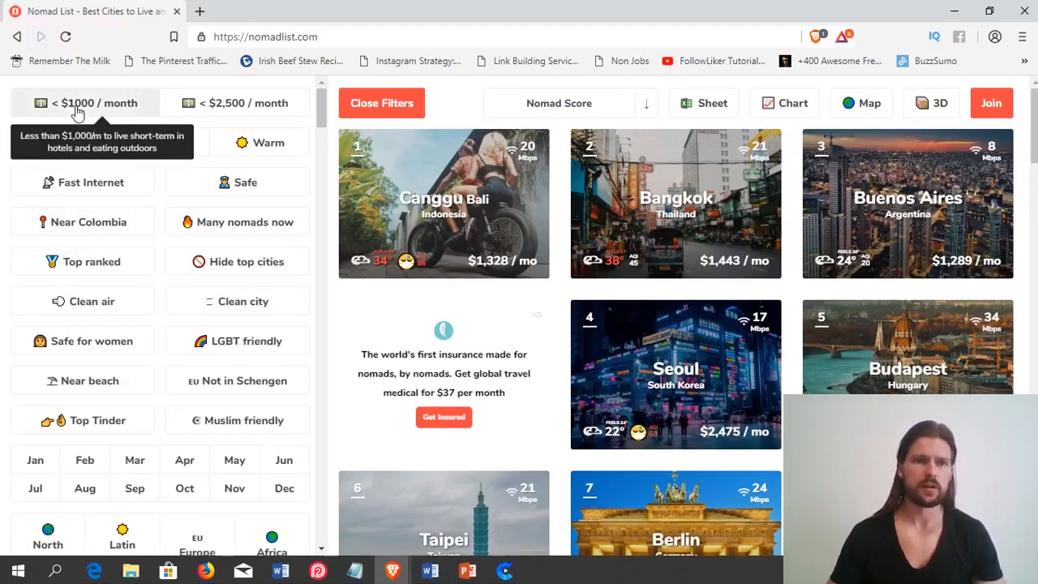
# Filter to cities under $1000 a month and browse results like Kathmandu and Da Lat.
pyautogui.click(88, 104)
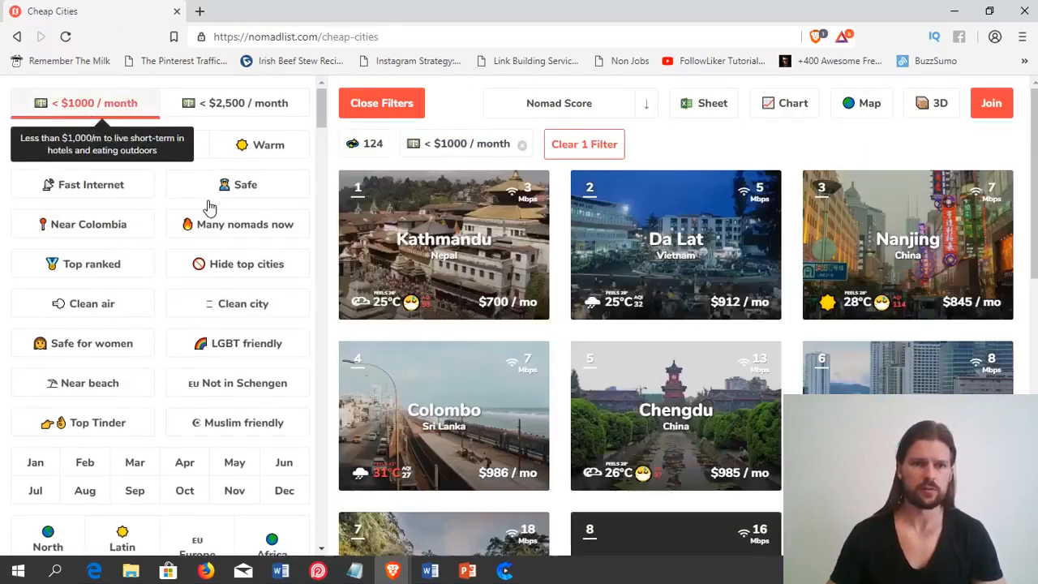
pyautogui.moveTo(597, 360)
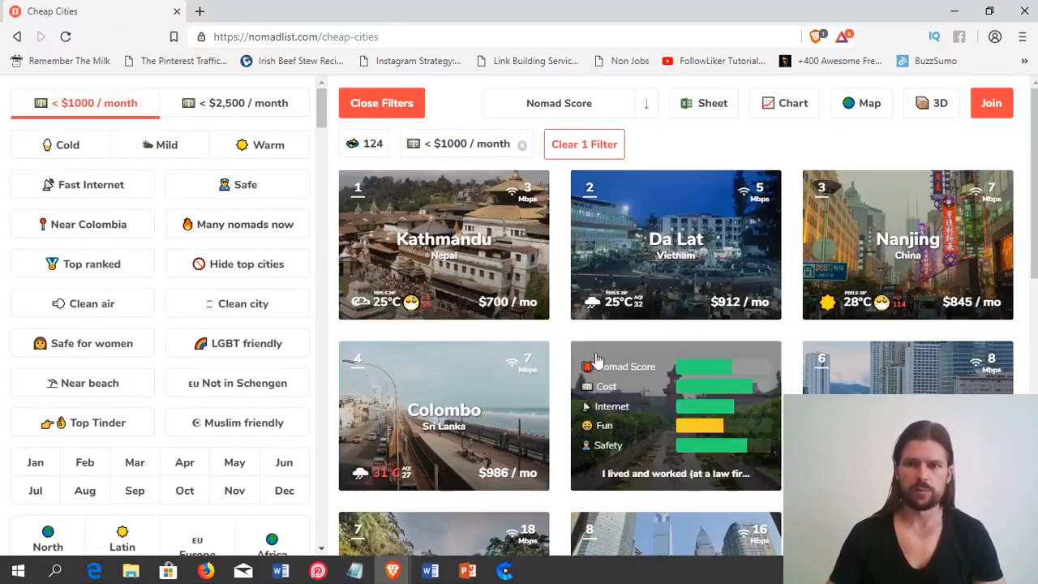
pyautogui.moveTo(565, 365)
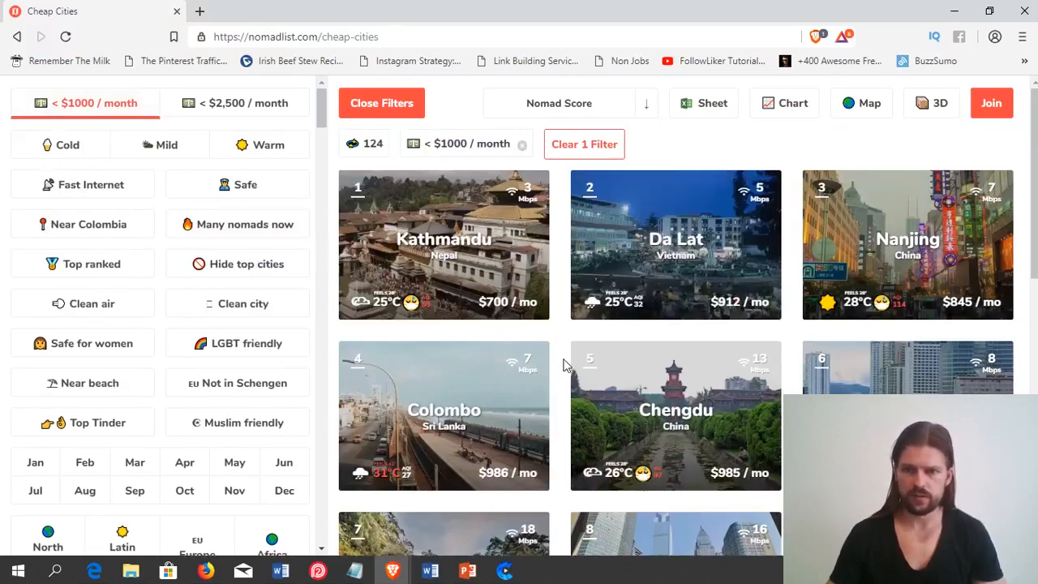
pyautogui.scroll(-3)
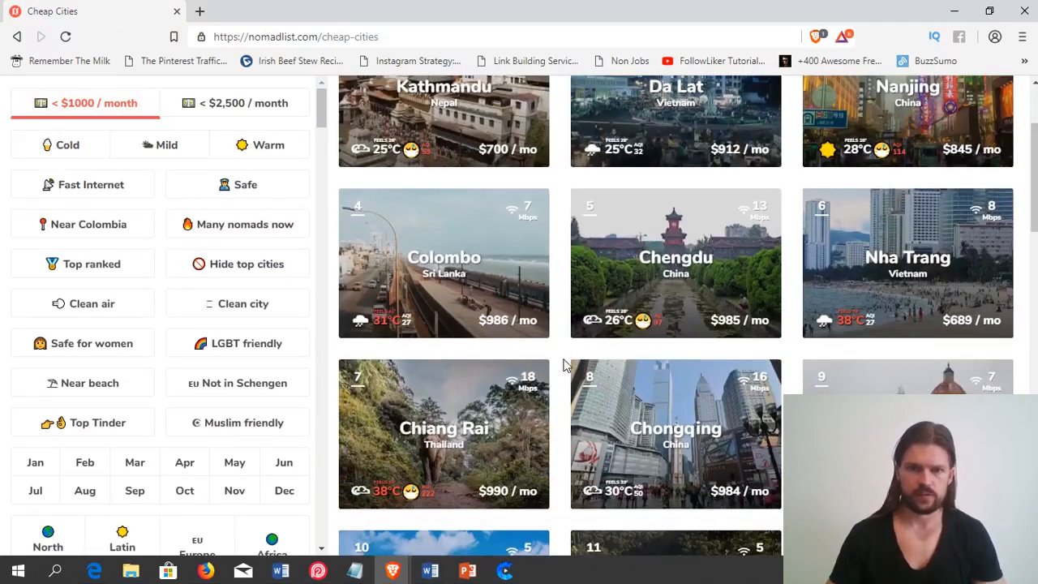
pyautogui.scroll(-3)
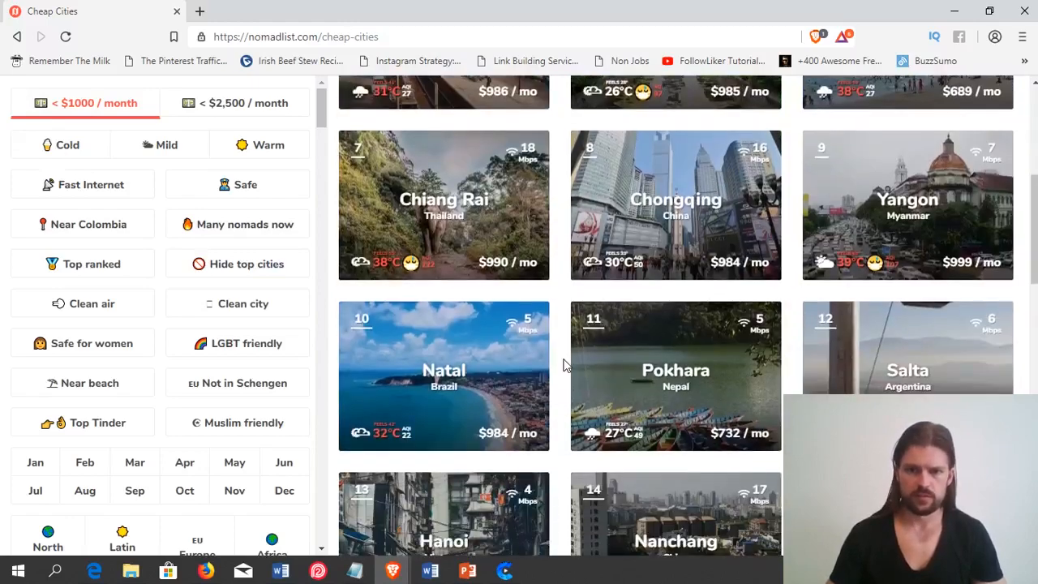
pyautogui.moveTo(560, 379)
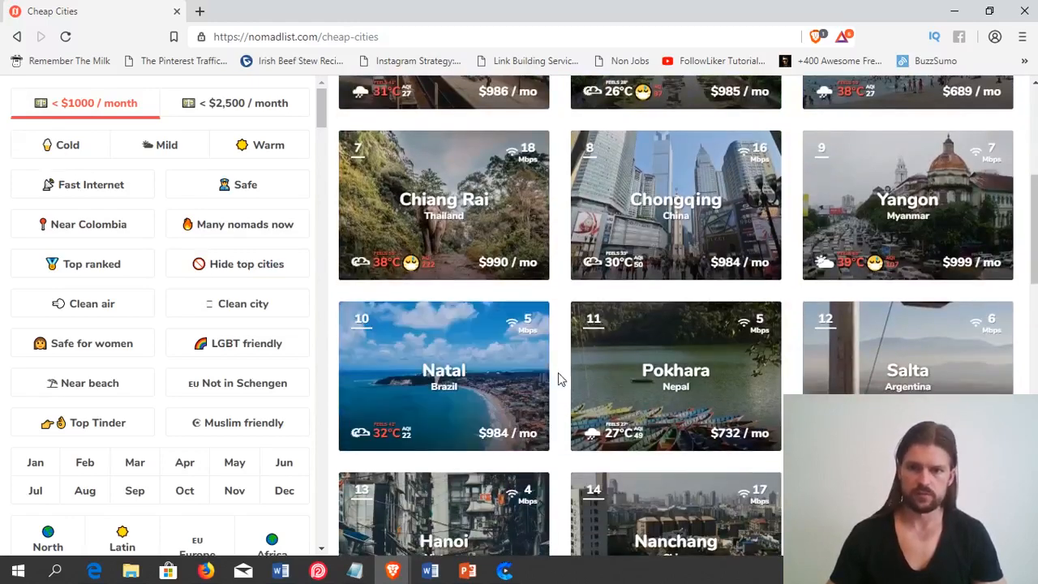
pyautogui.scroll(-3)
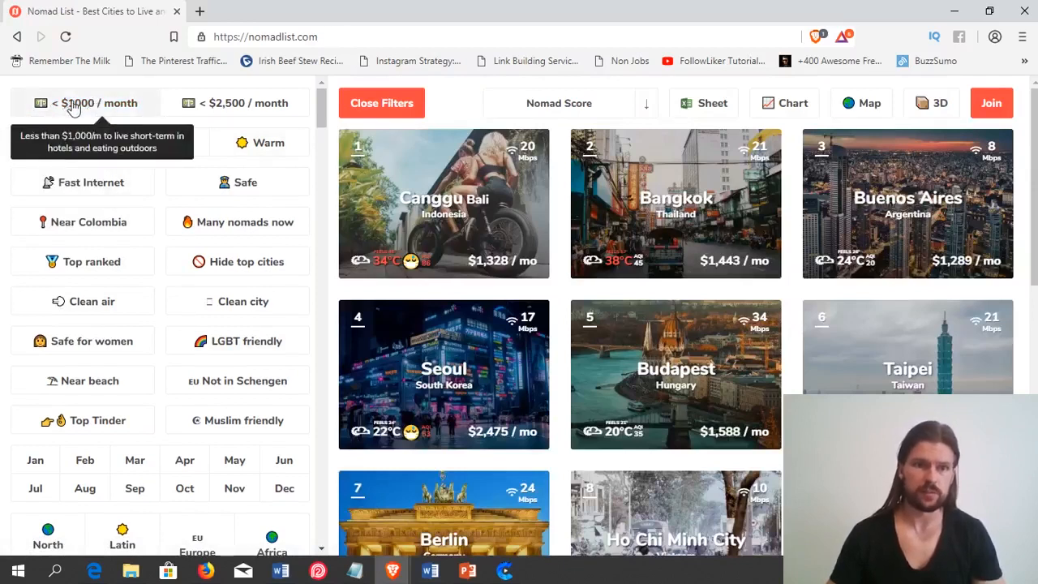
pyautogui.moveTo(237, 102)
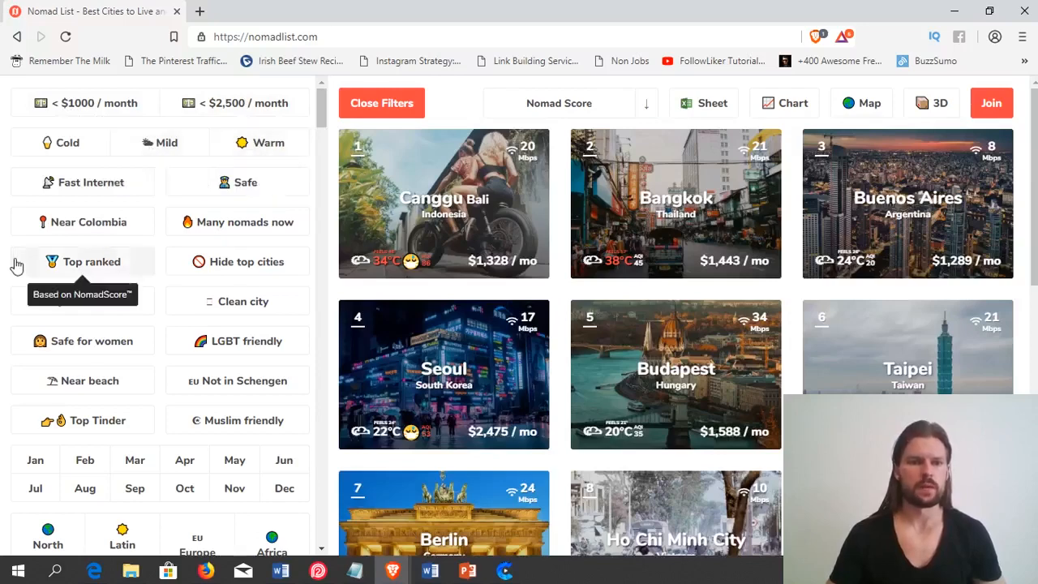
pyautogui.moveTo(84, 461)
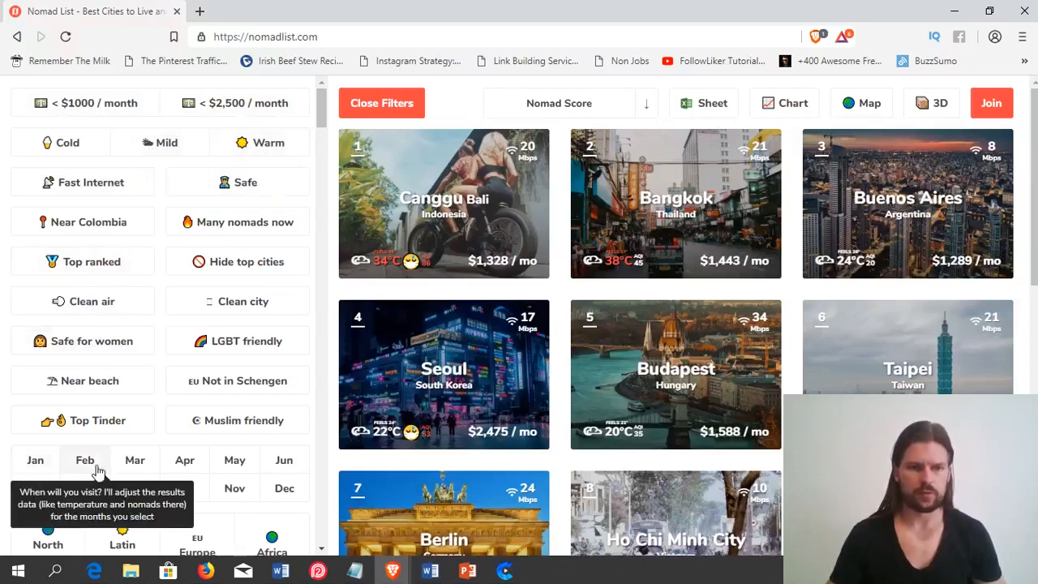
pyautogui.moveTo(316, 474)
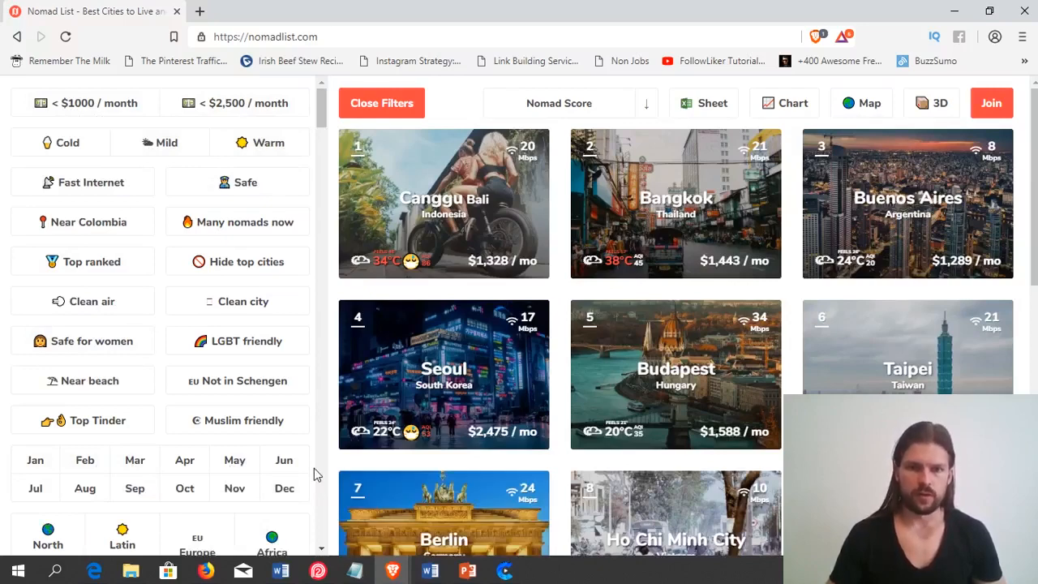
pyautogui.moveTo(373, 300)
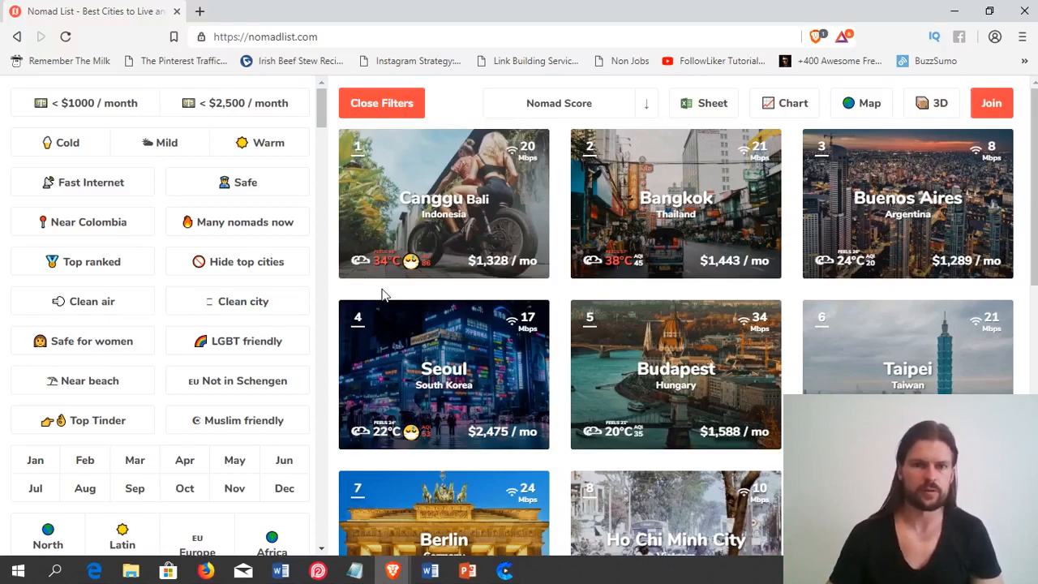
# Apply the Nov month filter to rank cities by November score.
pyautogui.click(234, 487)
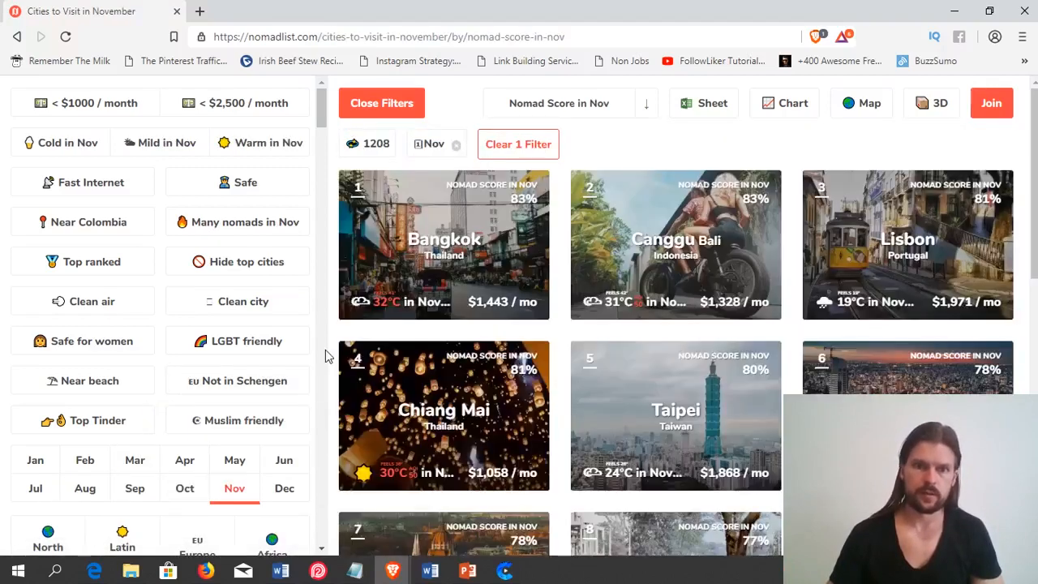
pyautogui.moveTo(444, 243)
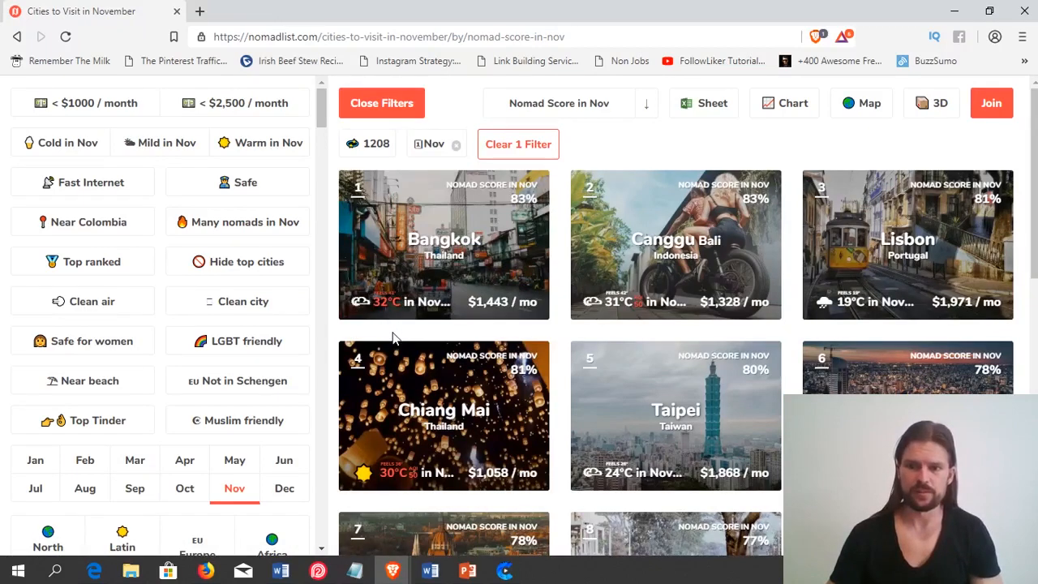
# Switch the month filter to Dec and scroll the December ranking to find Buenos Aires.
pyautogui.click(284, 487)
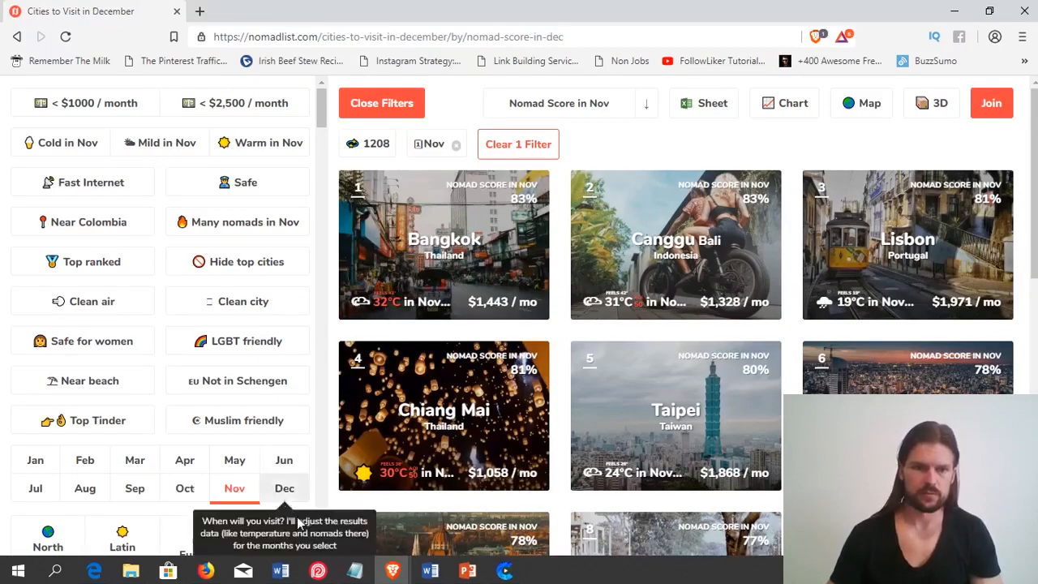
pyautogui.click(284, 487)
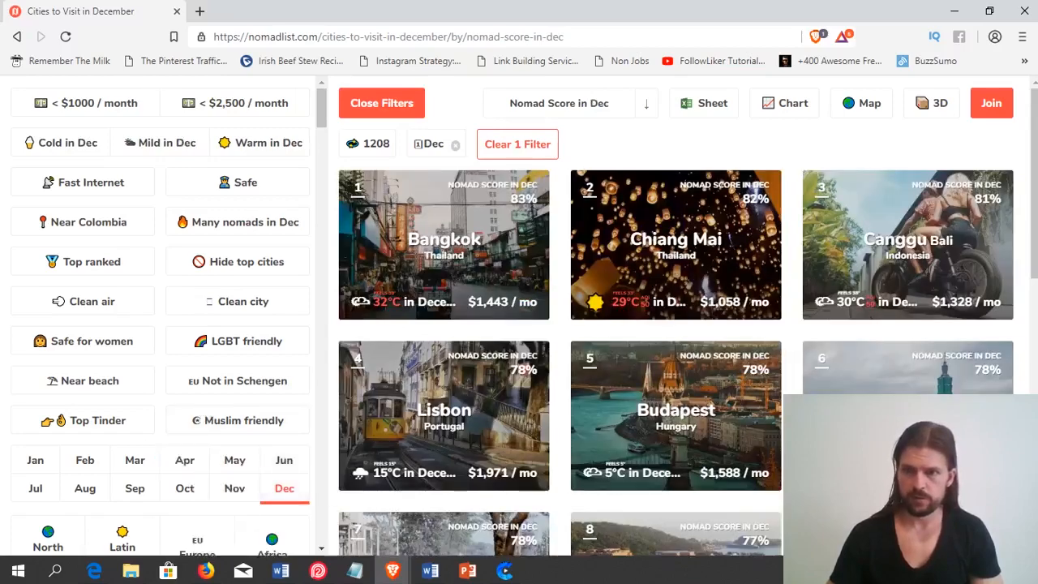
pyautogui.scroll(-3)
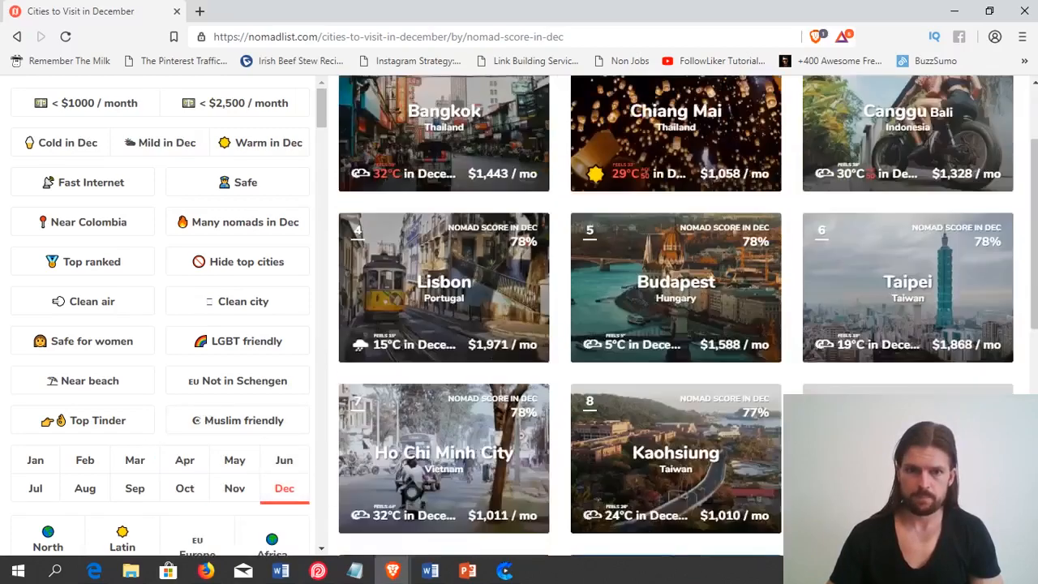
pyautogui.scroll(-3)
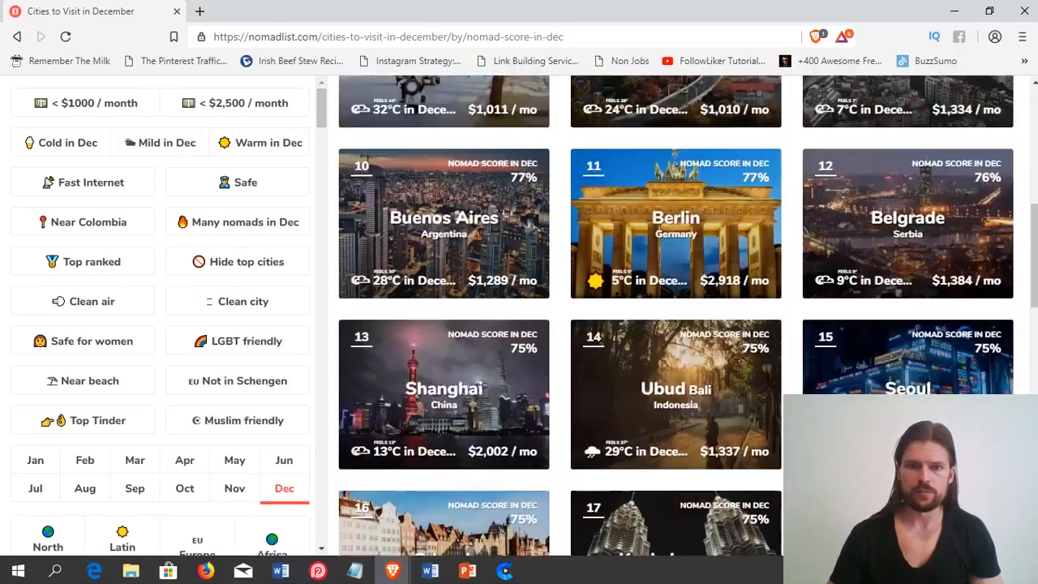
pyautogui.scroll(3)
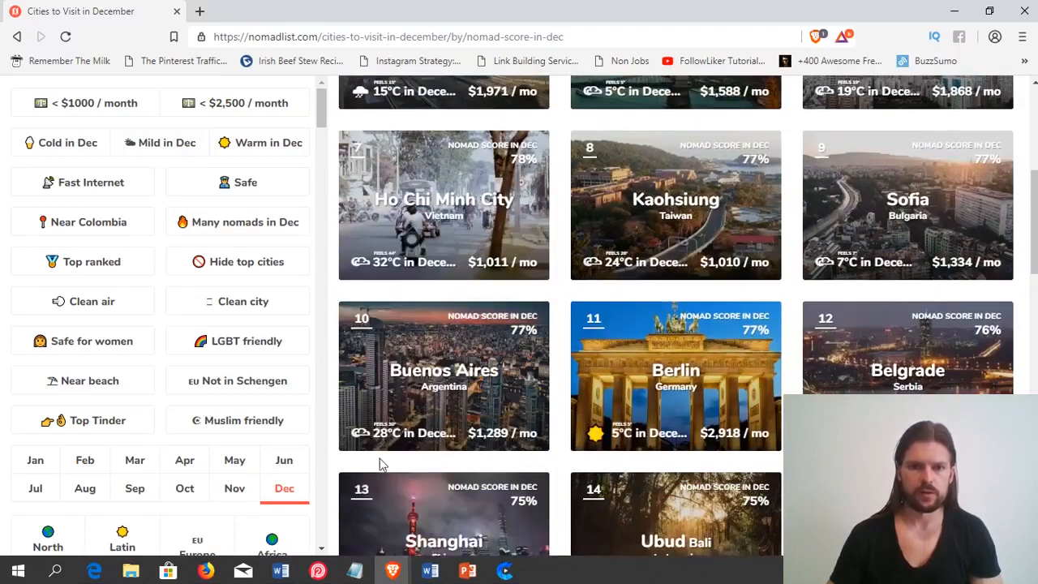
pyautogui.moveTo(389, 451)
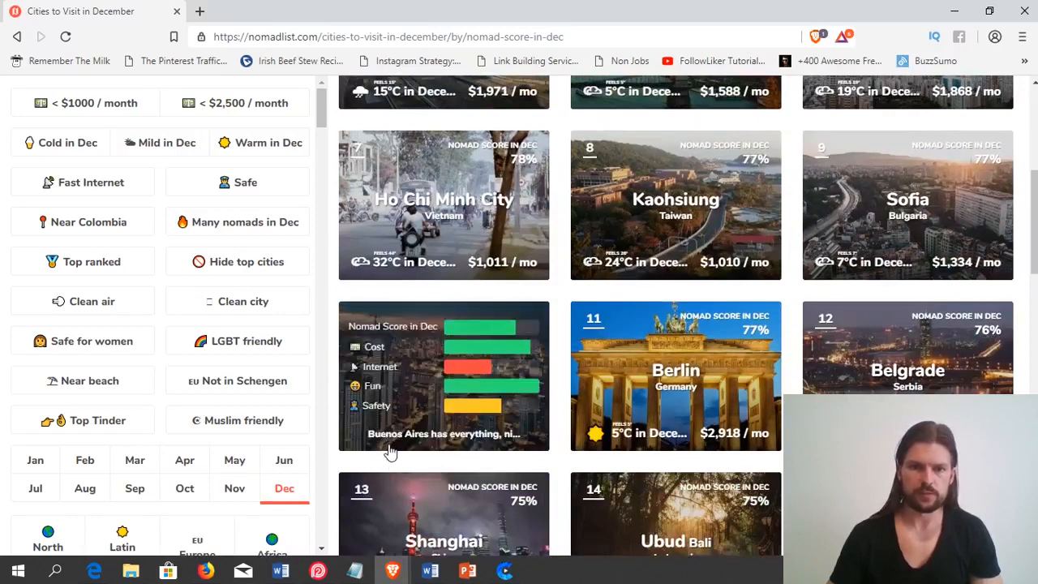
pyautogui.moveTo(393, 473)
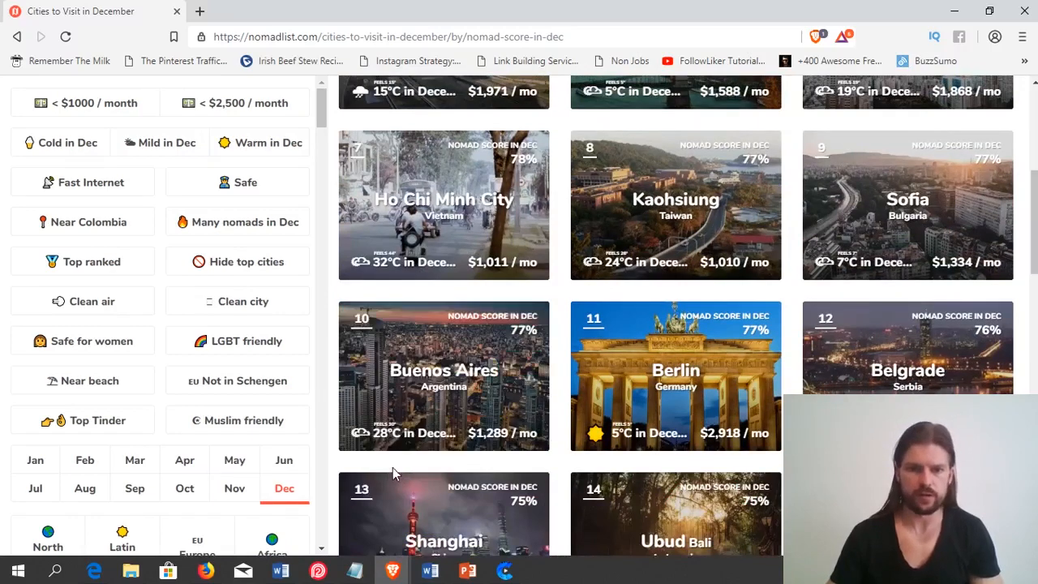
pyautogui.moveTo(392, 470)
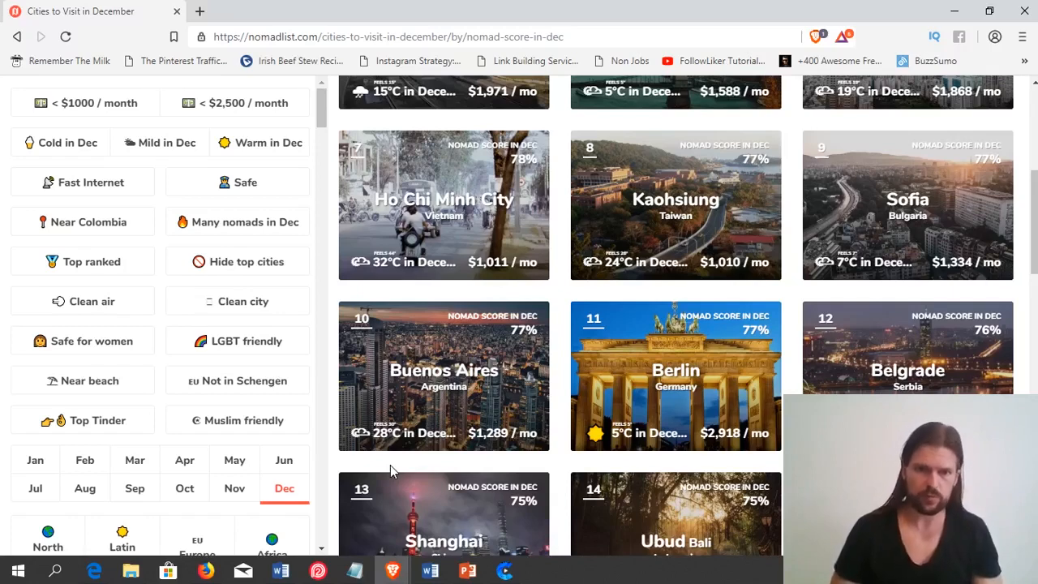
pyautogui.moveTo(147, 379)
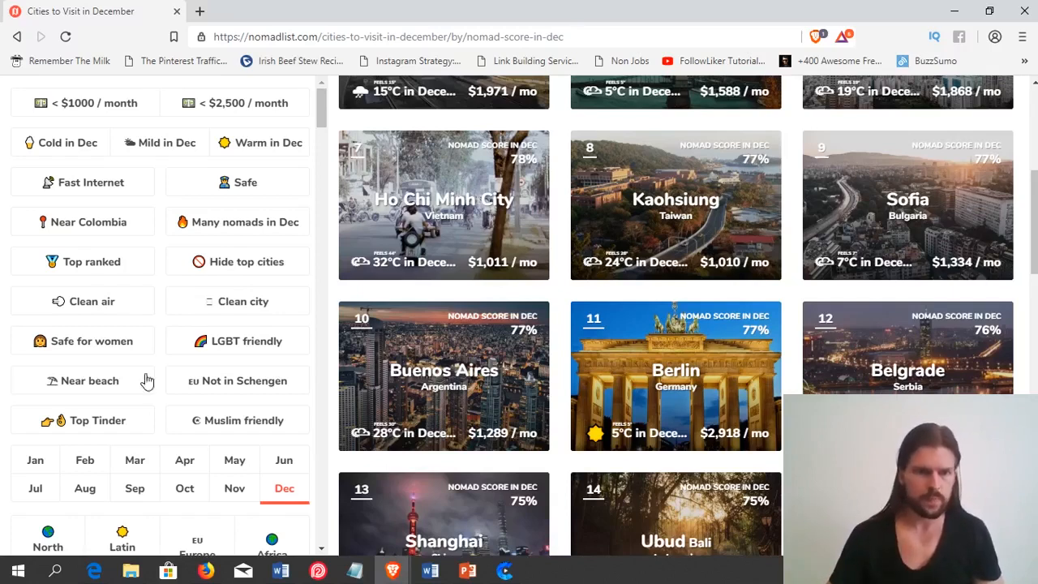
pyautogui.moveTo(36, 487)
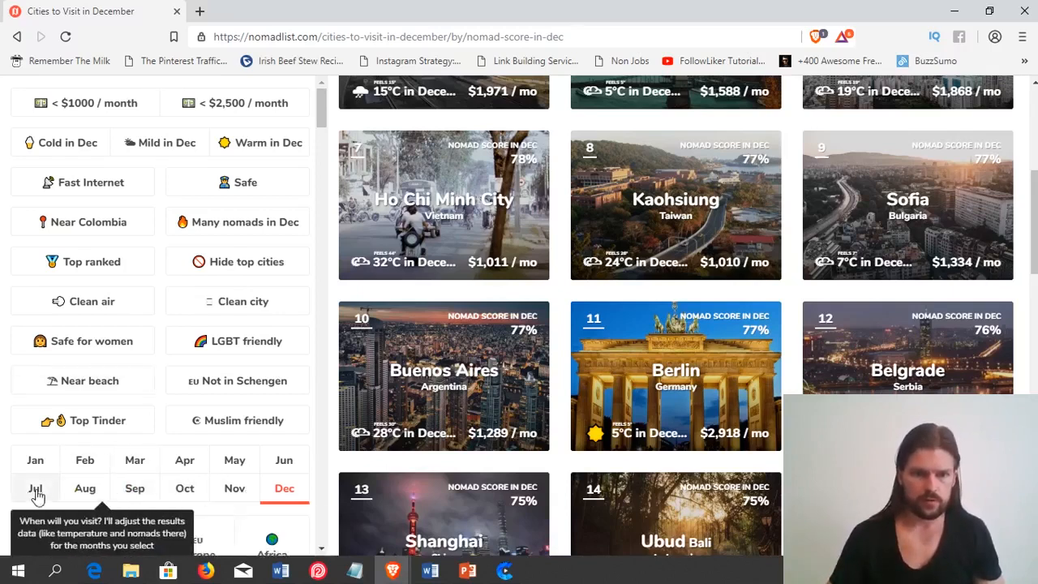
# Switch the month filter to Jul and scroll to Buenos Aires at sixteenth place.
pyautogui.click(36, 486)
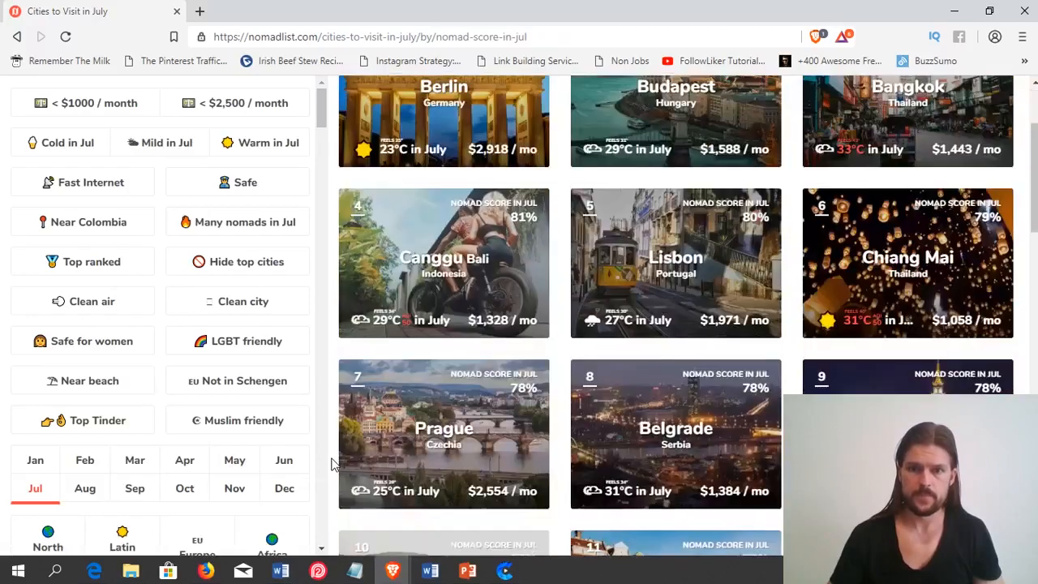
pyautogui.scroll(-3)
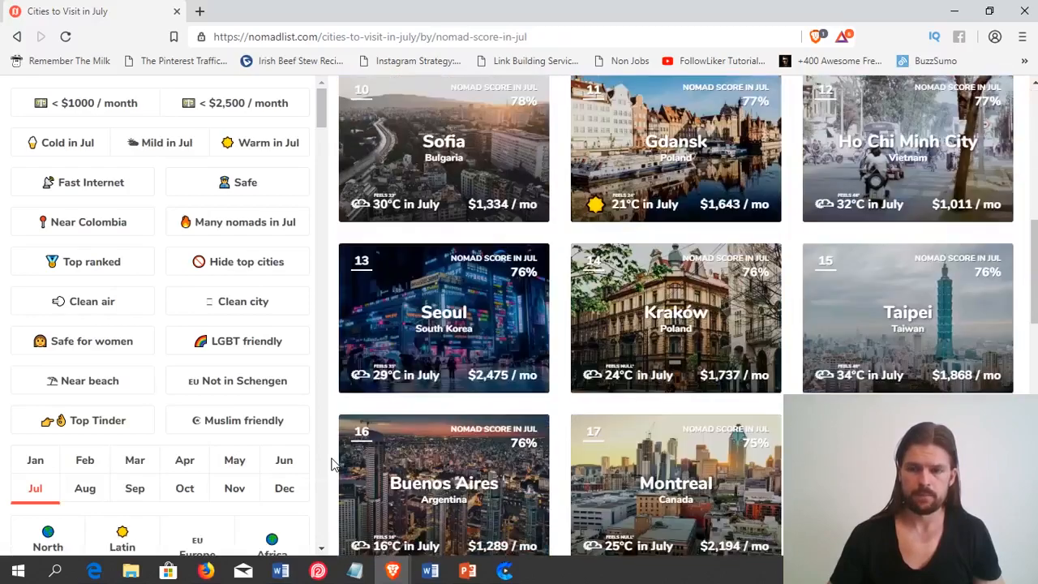
pyautogui.scroll(-3)
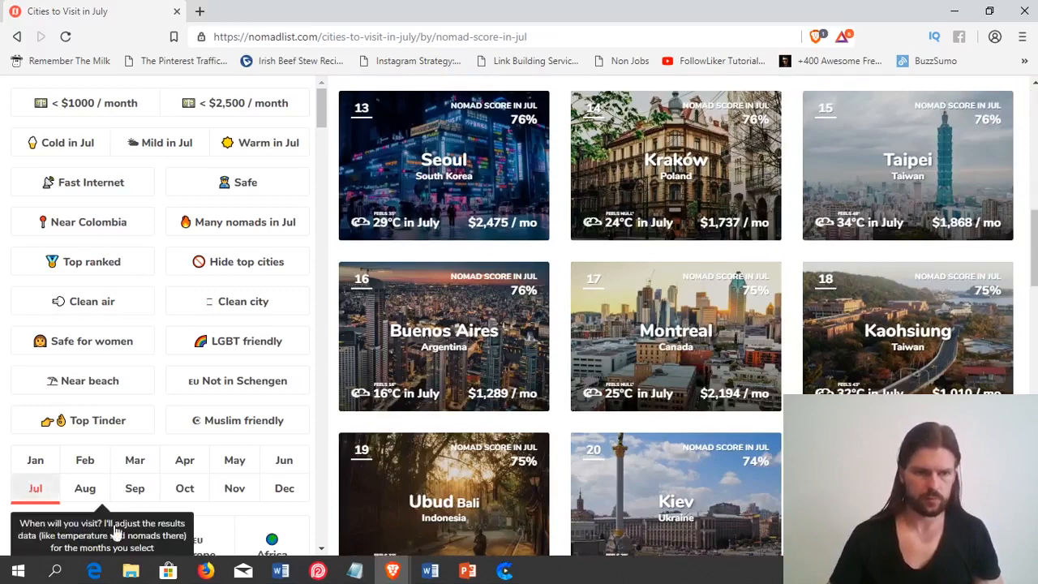
# Deselect Jul to clear the month filter and scroll the sidebar down to the region and passport options.
pyautogui.click(36, 486)
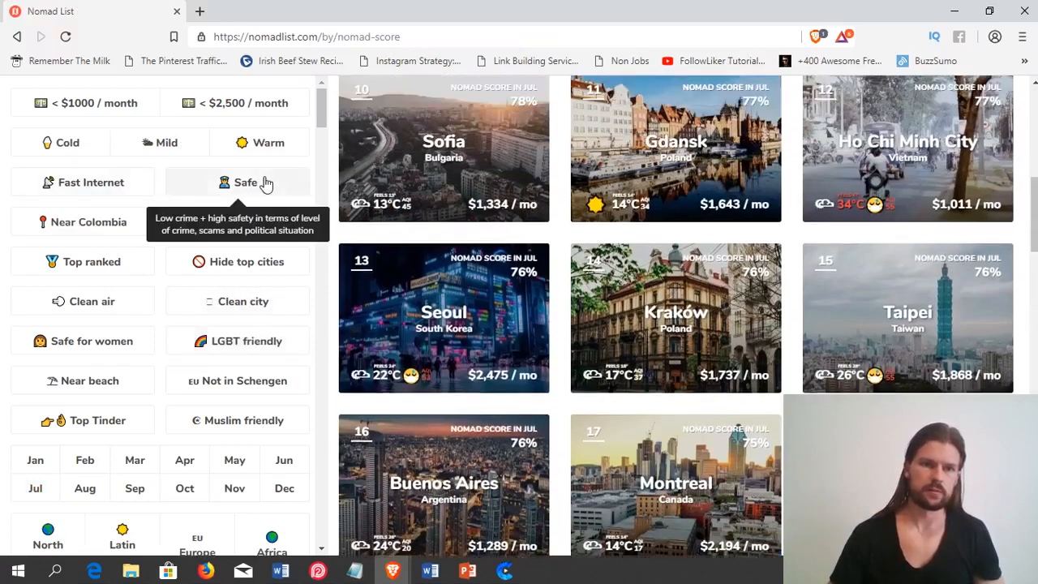
pyautogui.moveTo(87, 220)
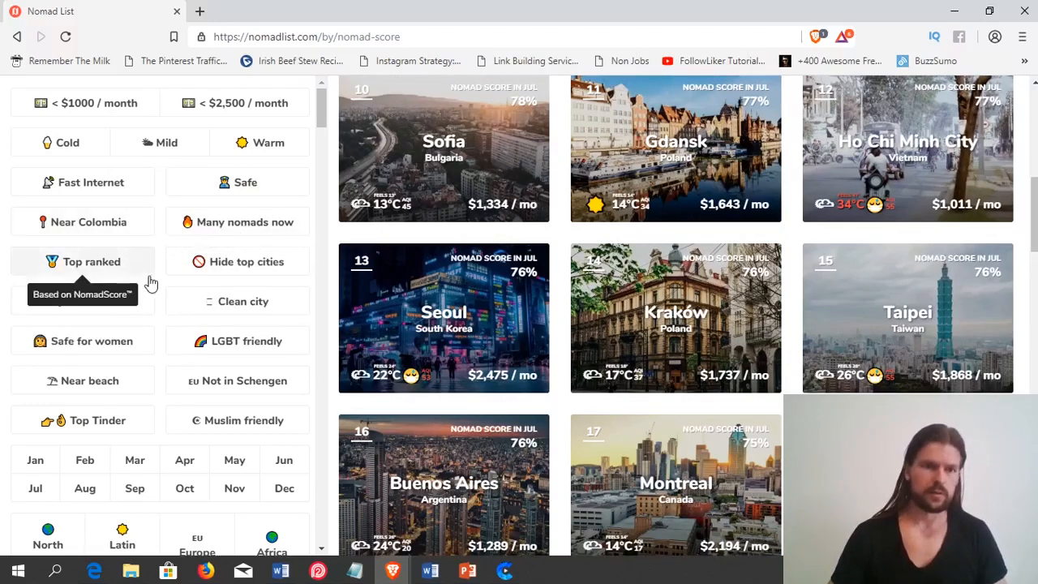
pyautogui.scroll(-3)
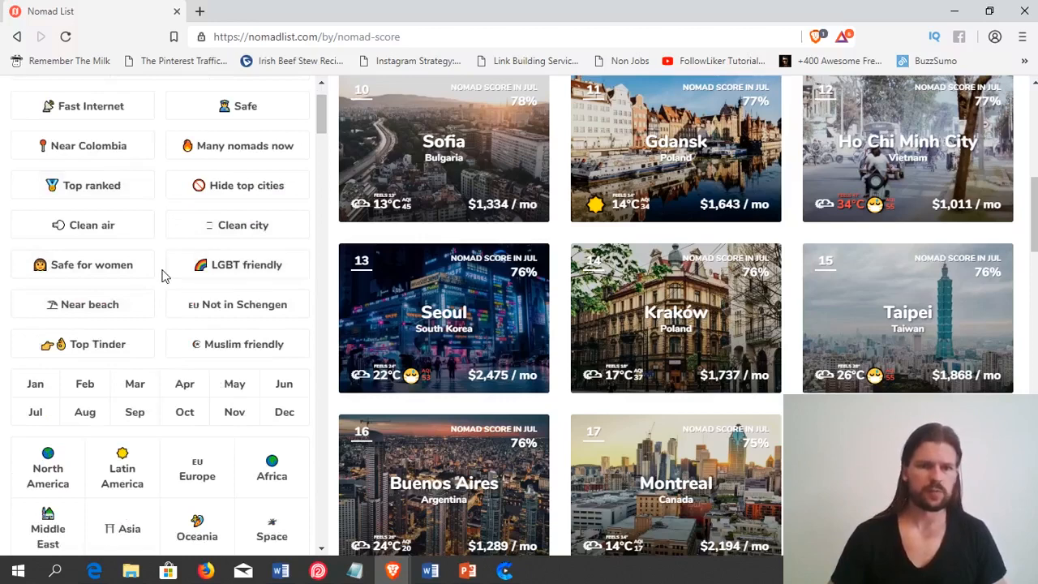
pyautogui.scroll(-3)
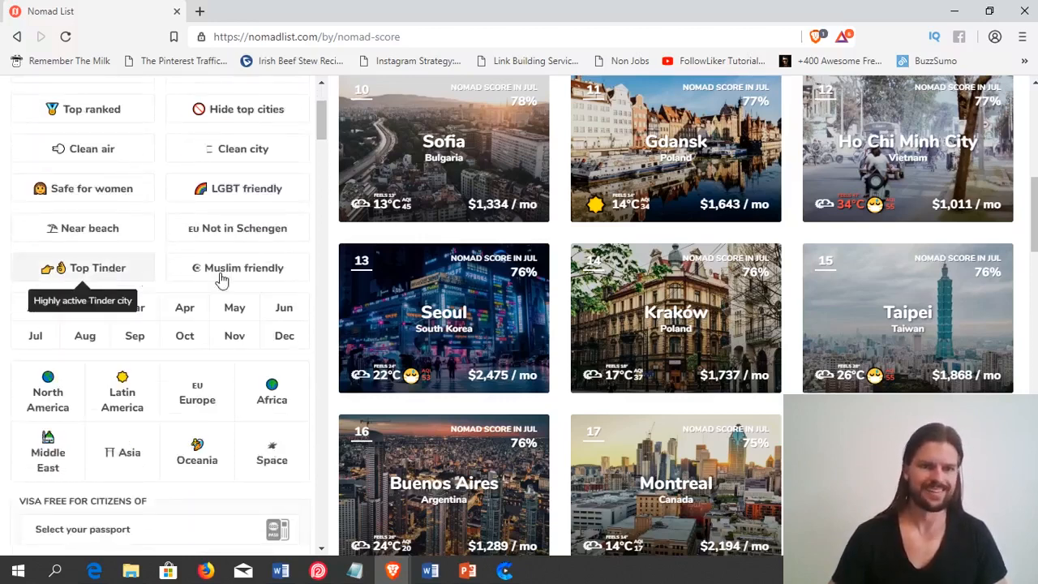
pyautogui.scroll(-3)
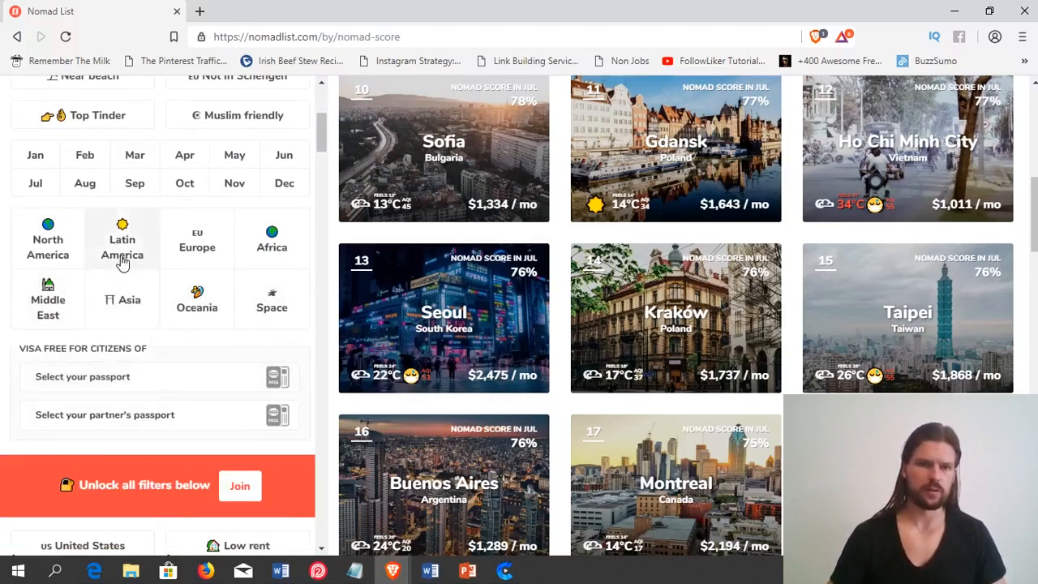
pyautogui.click(122, 244)
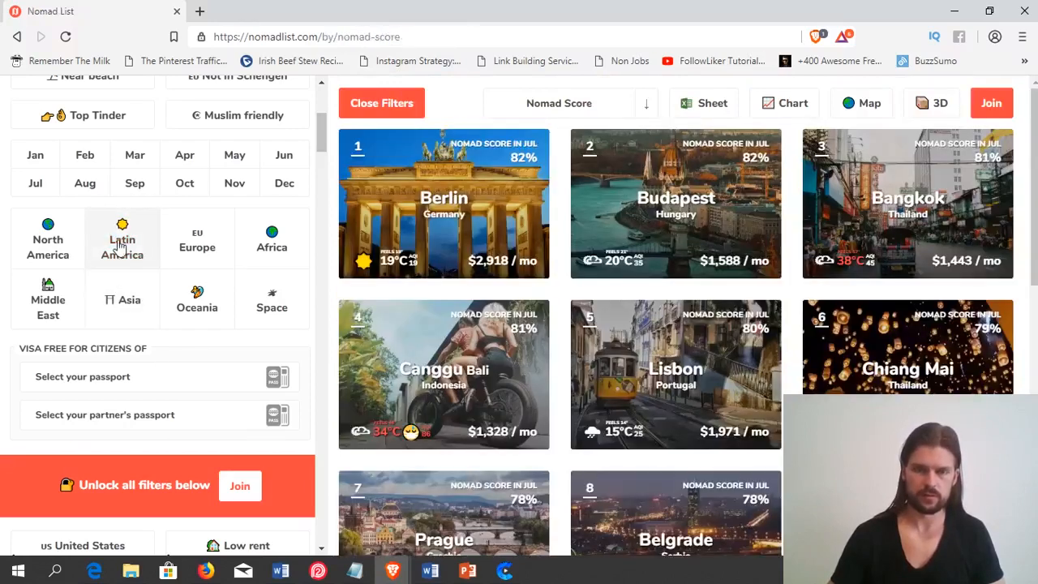
pyautogui.click(122, 238)
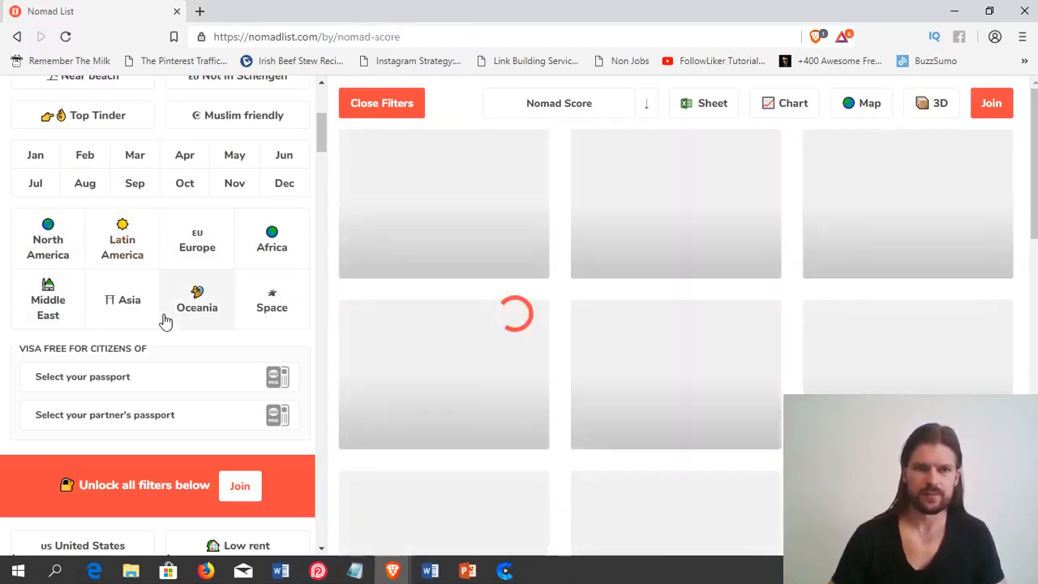
pyautogui.click(121, 239)
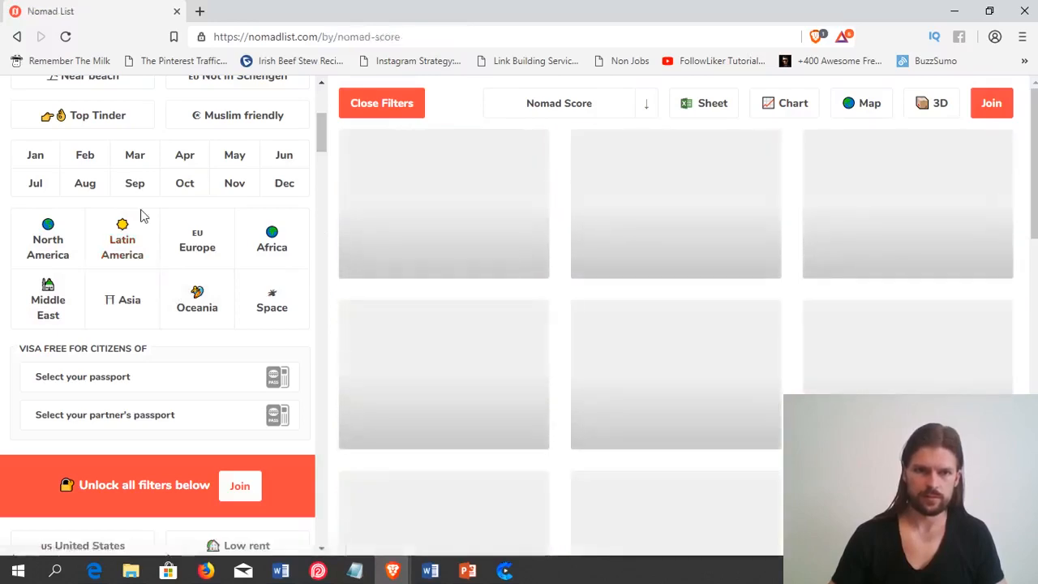
pyautogui.click(121, 240)
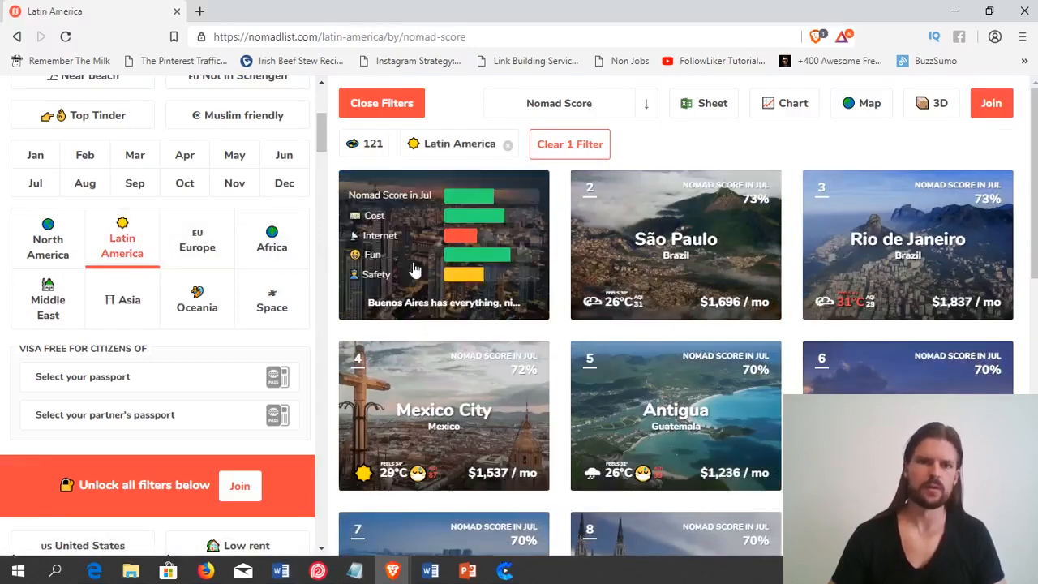
pyautogui.moveTo(668, 295)
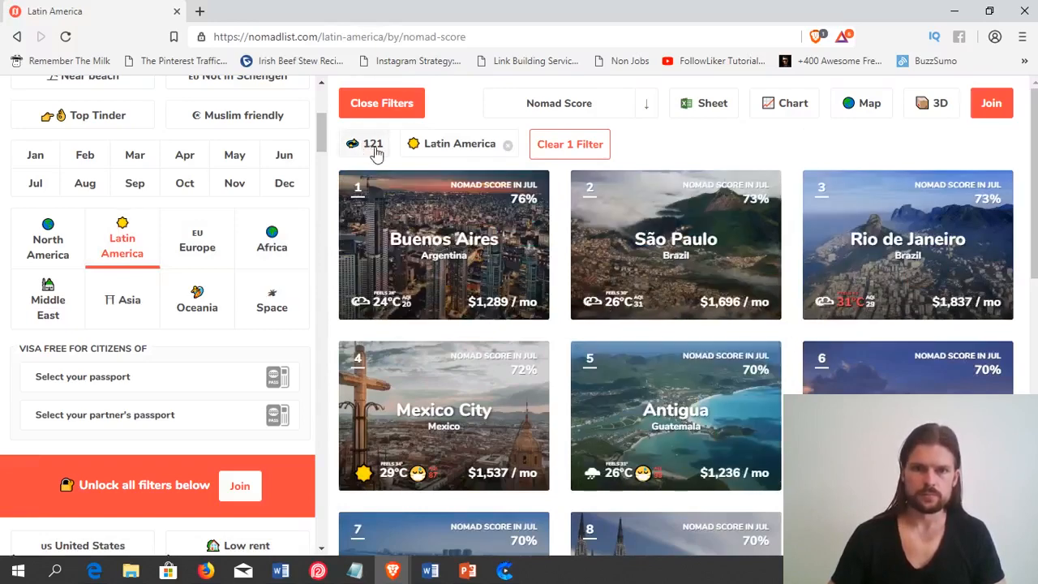
pyautogui.moveTo(369, 182)
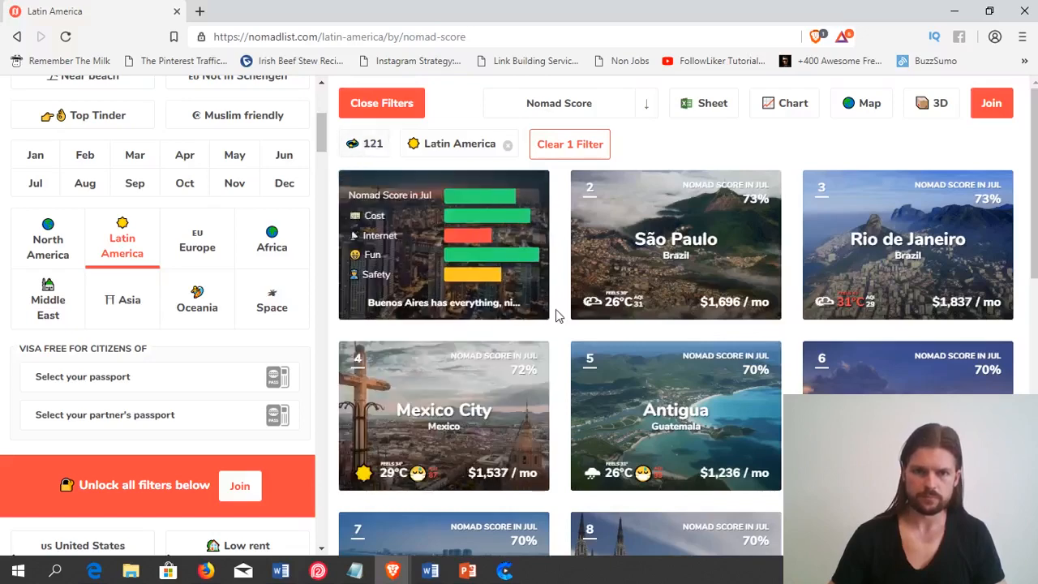
pyautogui.scroll(3)
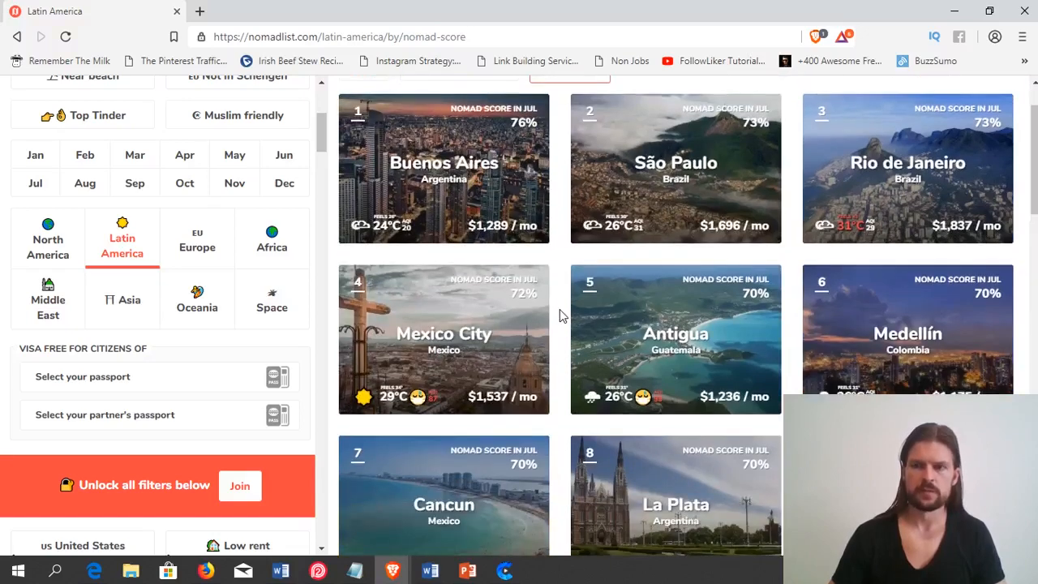
pyautogui.moveTo(889, 334)
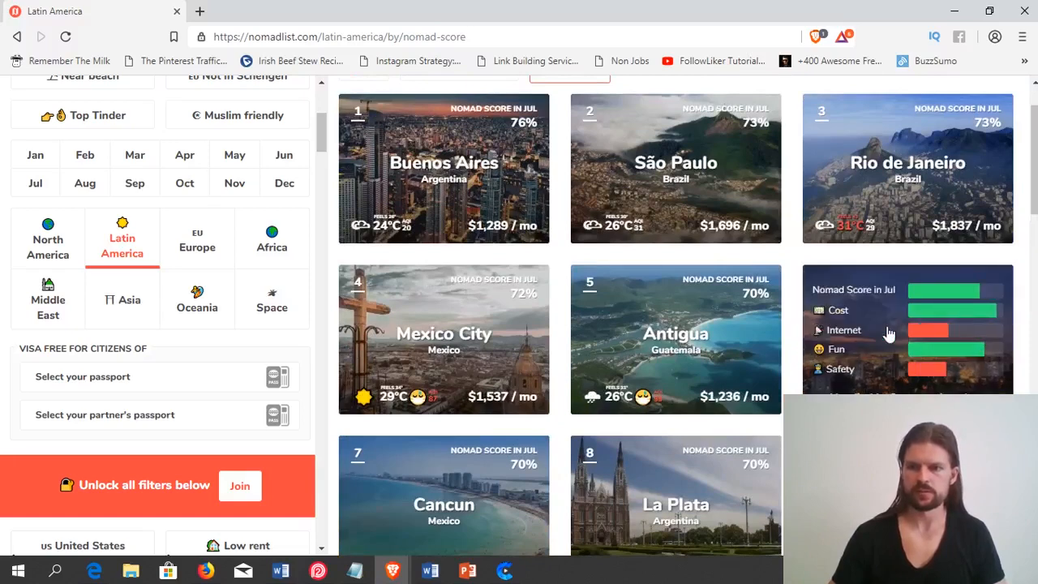
pyautogui.moveTo(970, 318)
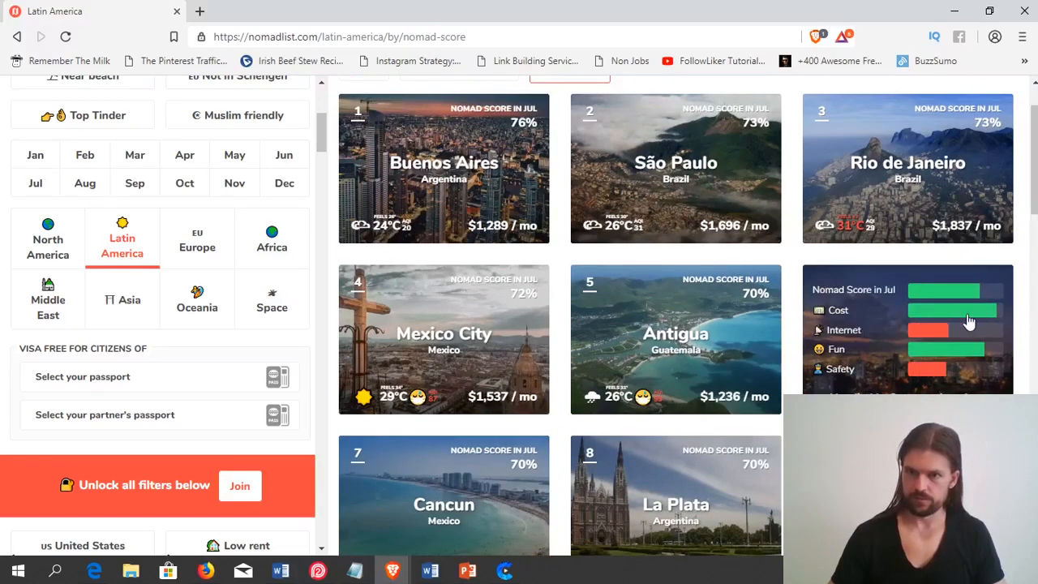
pyautogui.moveTo(933, 340)
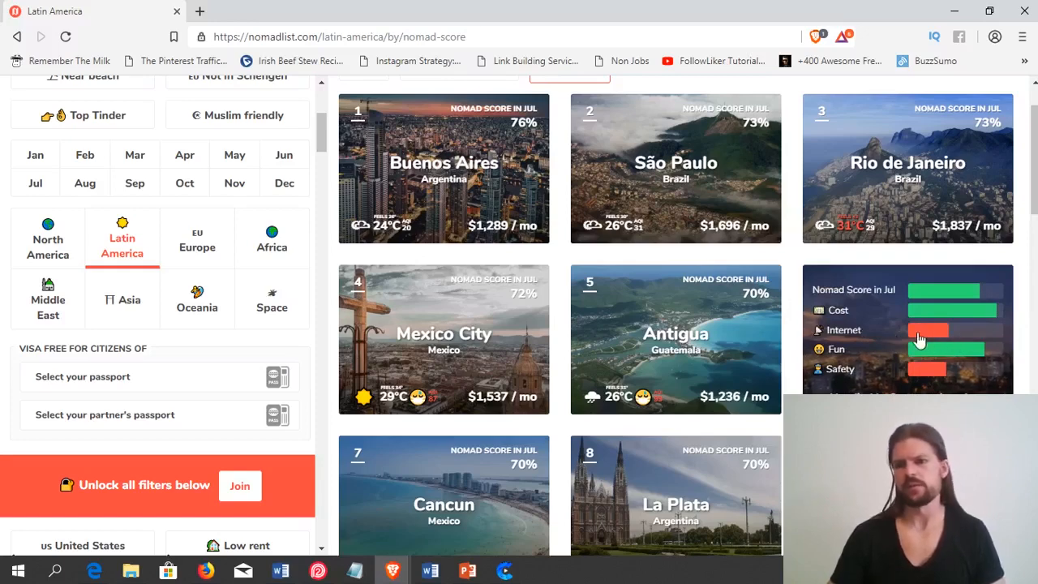
pyautogui.moveTo(937, 335)
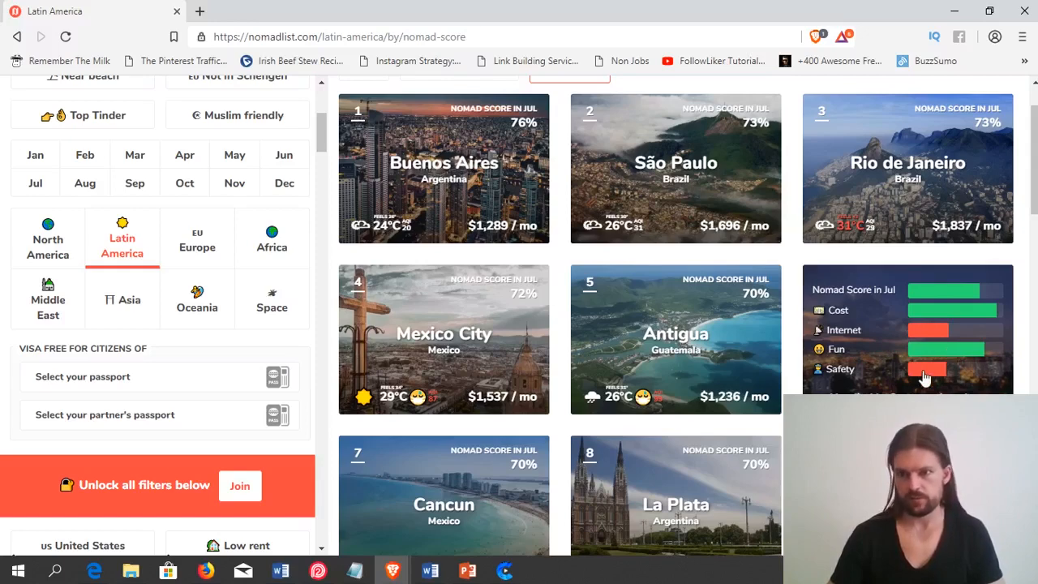
pyautogui.moveTo(797, 344)
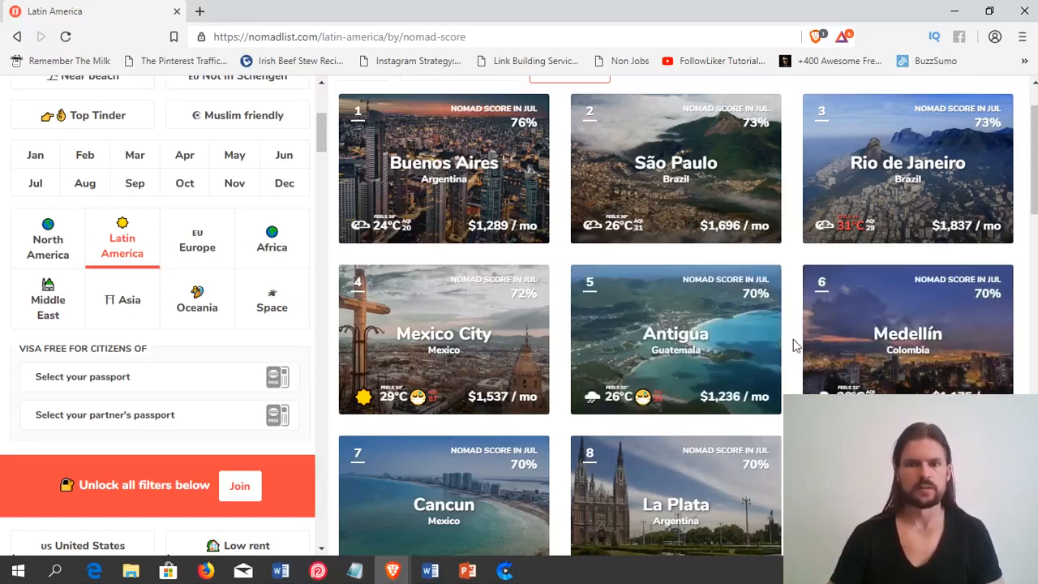
pyautogui.scroll(-3)
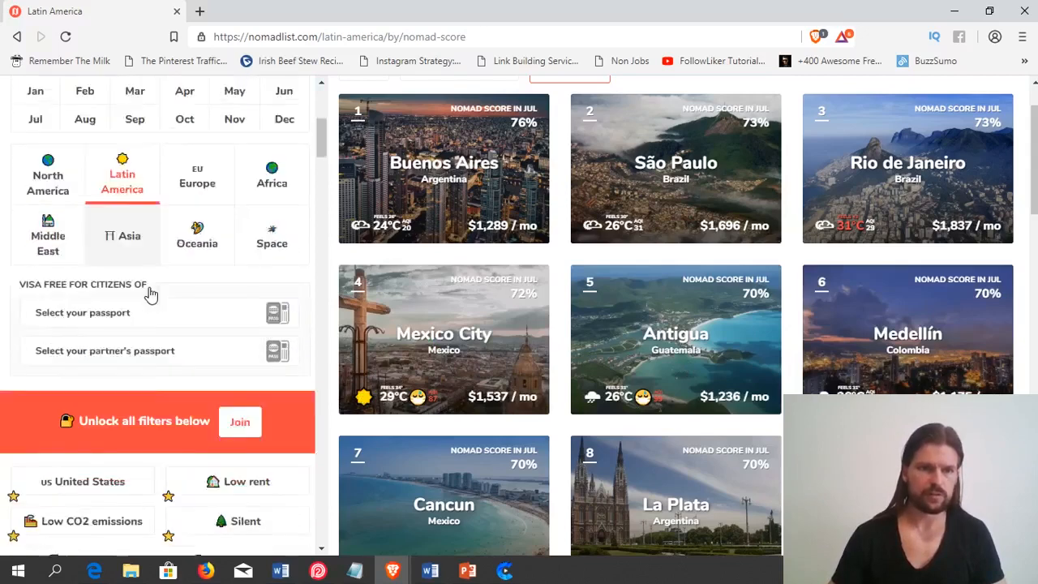
pyautogui.scroll(-3)
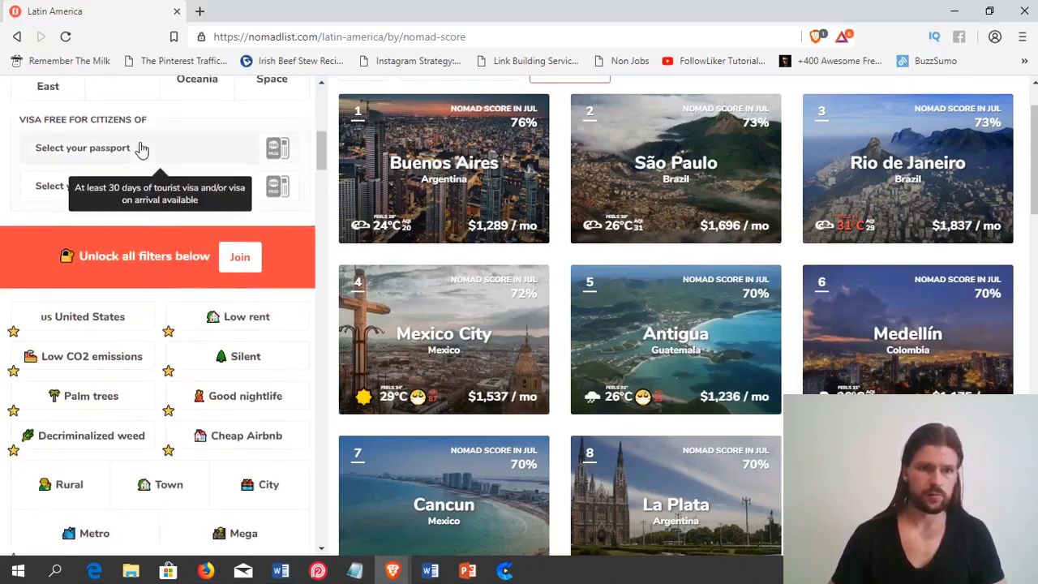
pyautogui.moveTo(159, 159)
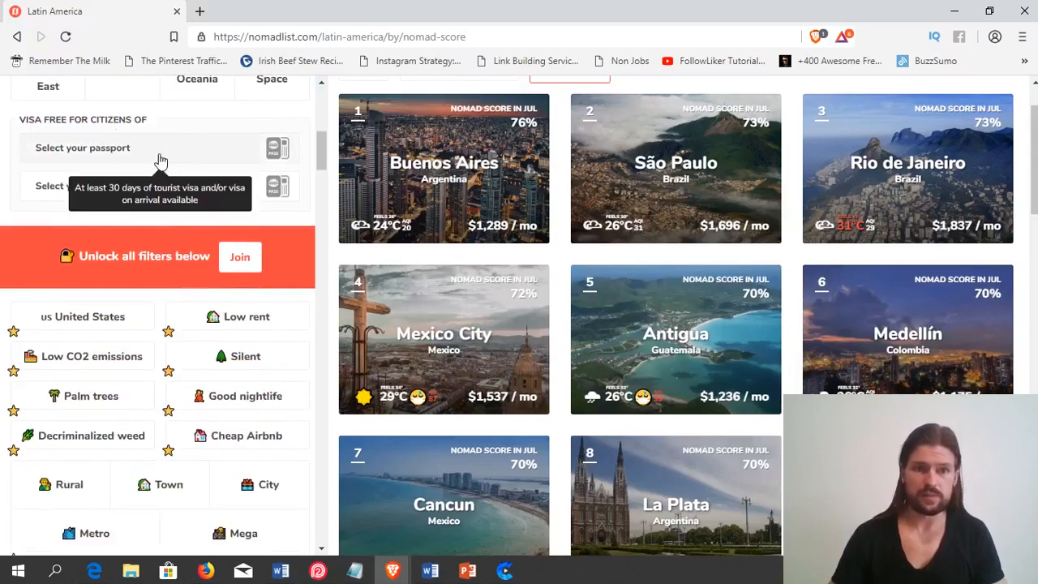
pyautogui.scroll(-3)
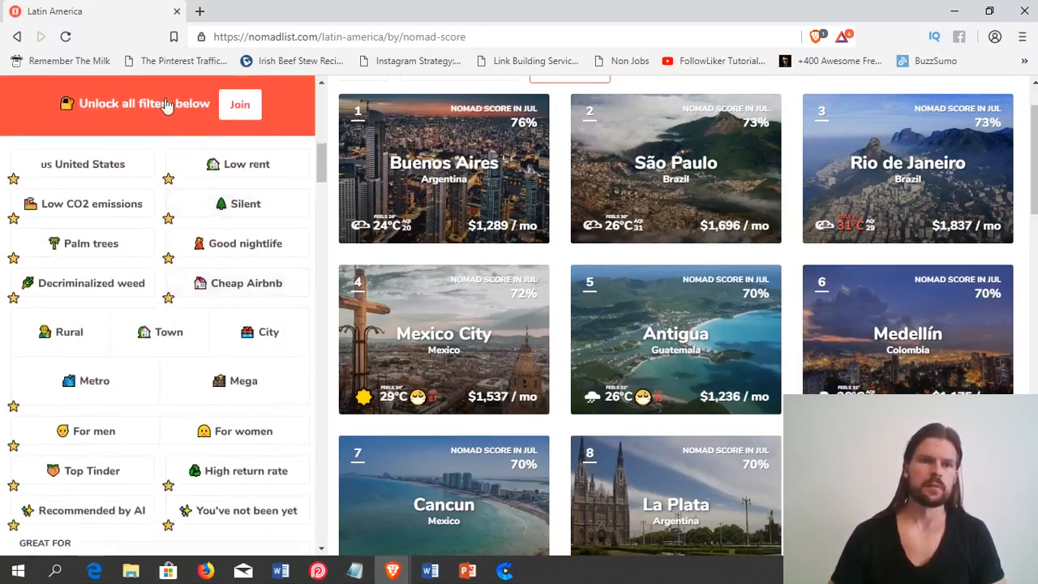
pyautogui.moveTo(156, 146)
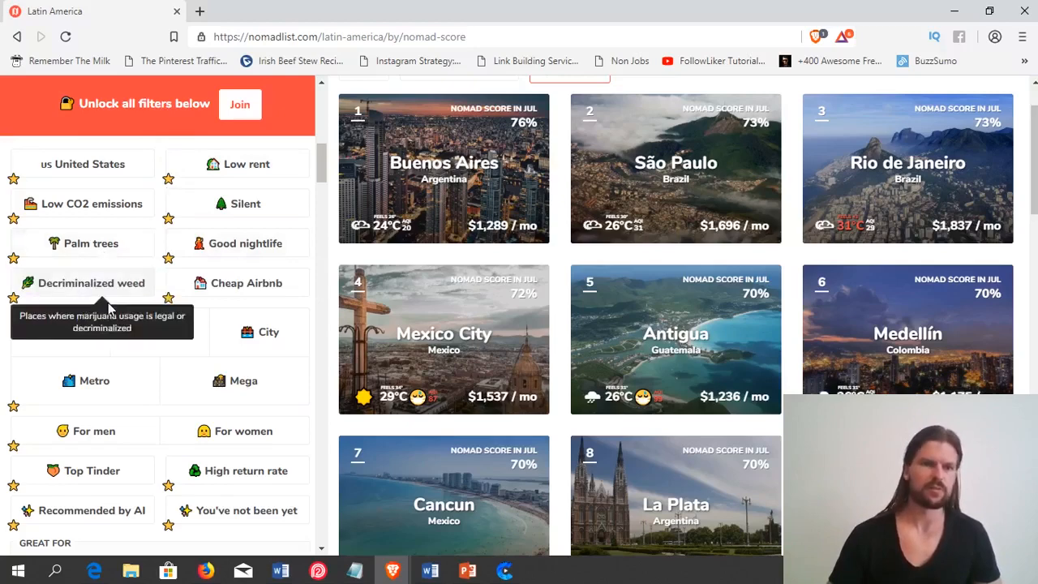
pyautogui.moveTo(73, 298)
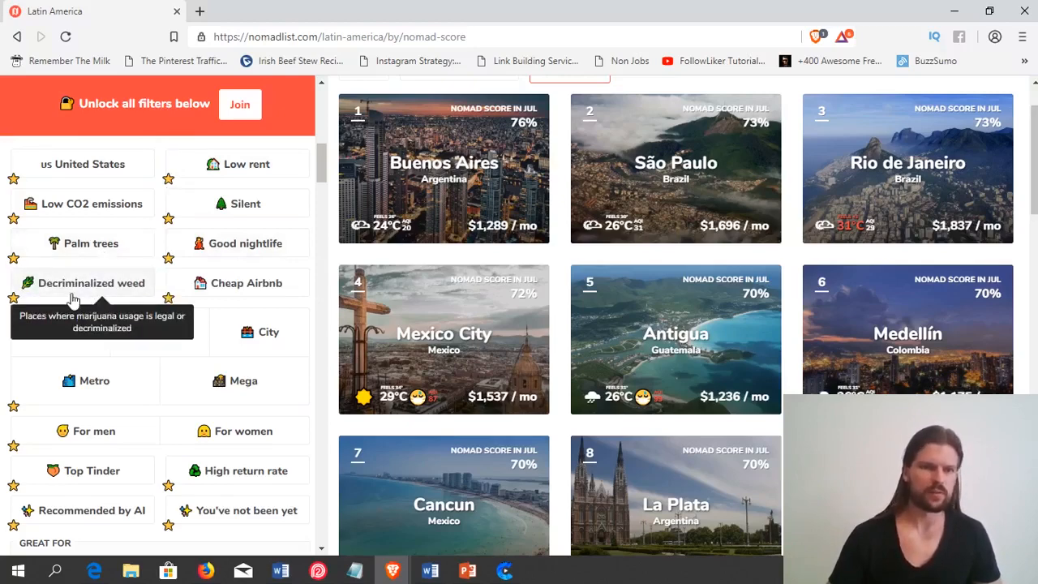
pyautogui.moveTo(84, 379)
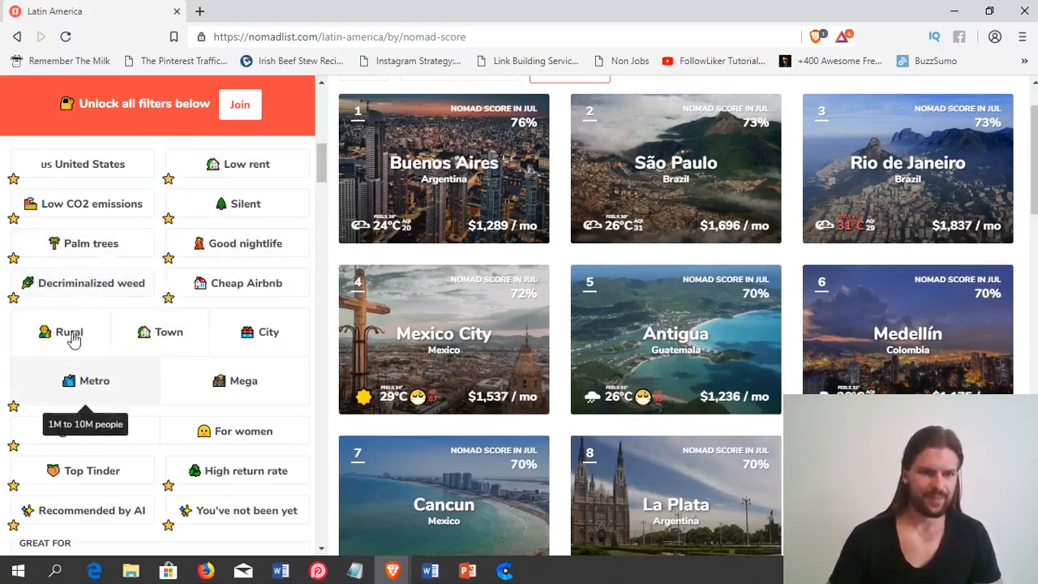
pyautogui.scroll(-3)
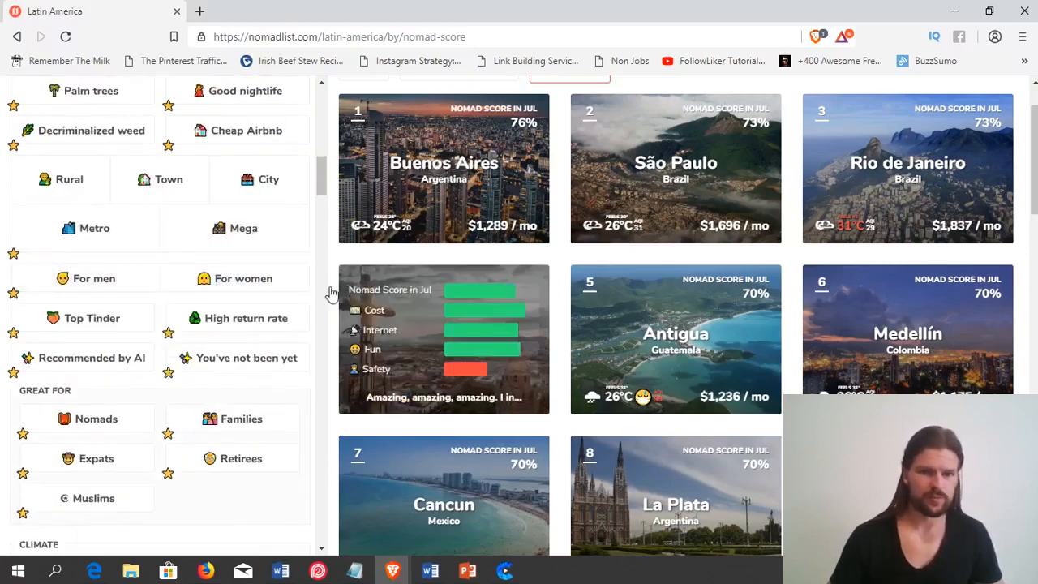
pyautogui.scroll(-3)
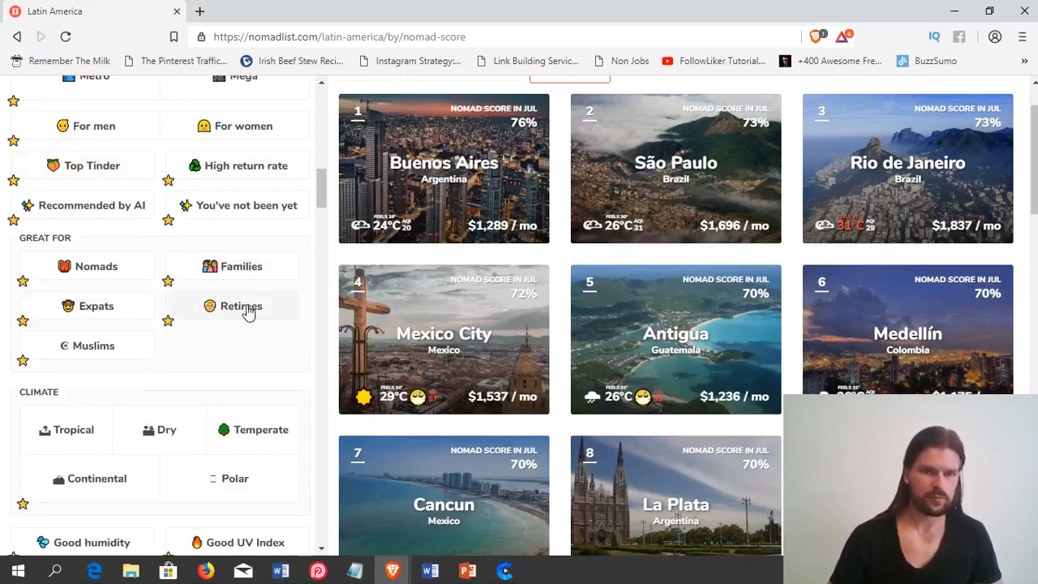
pyautogui.scroll(-3)
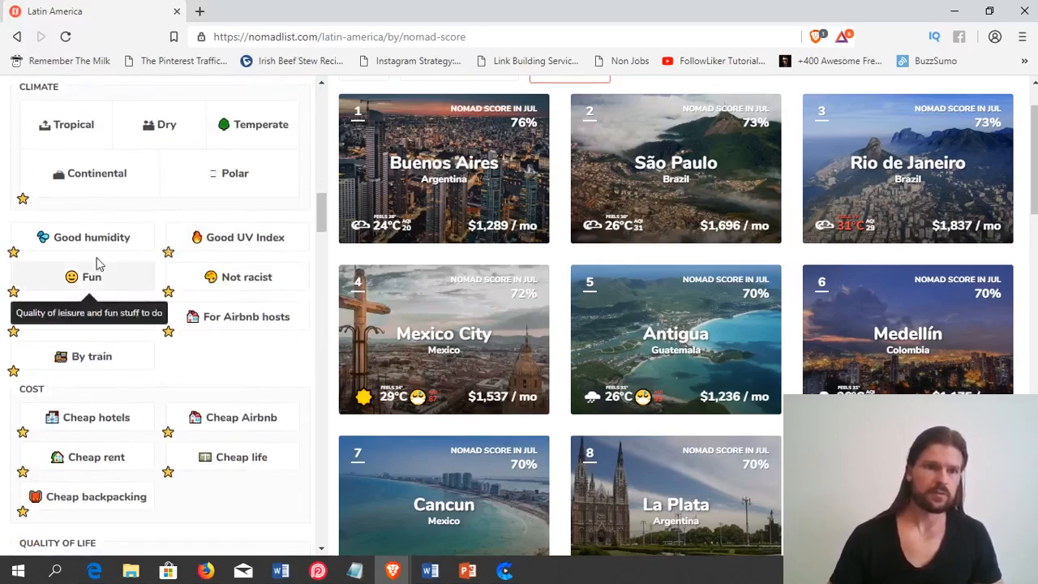
pyautogui.moveTo(91, 316)
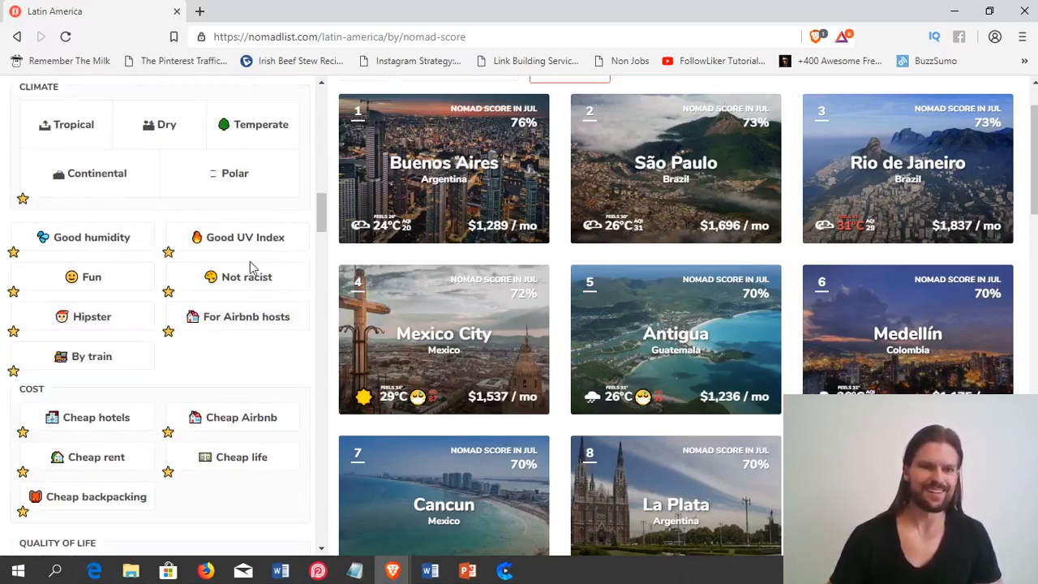
pyautogui.scroll(-3)
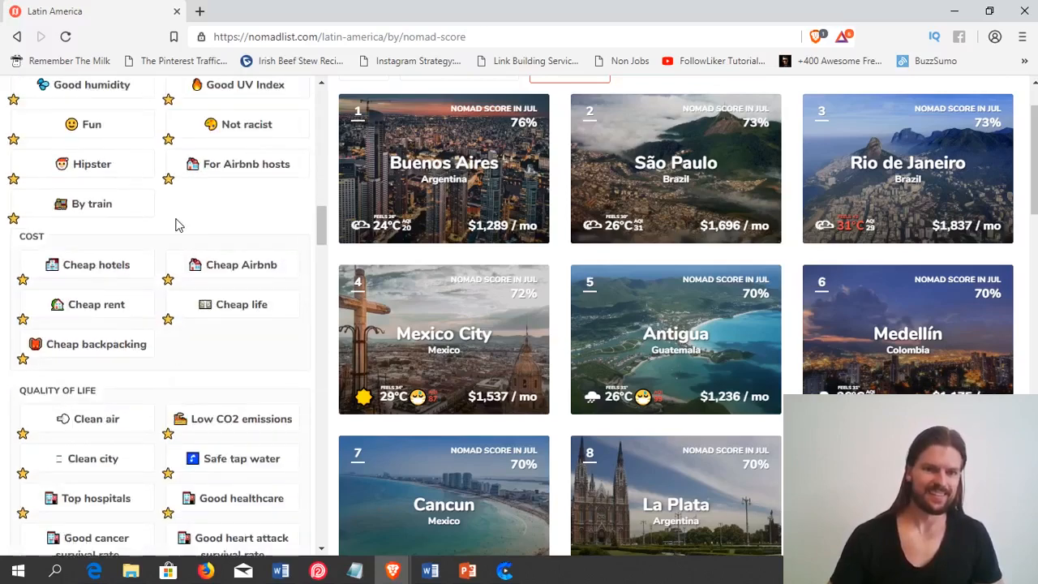
pyautogui.moveTo(96, 305)
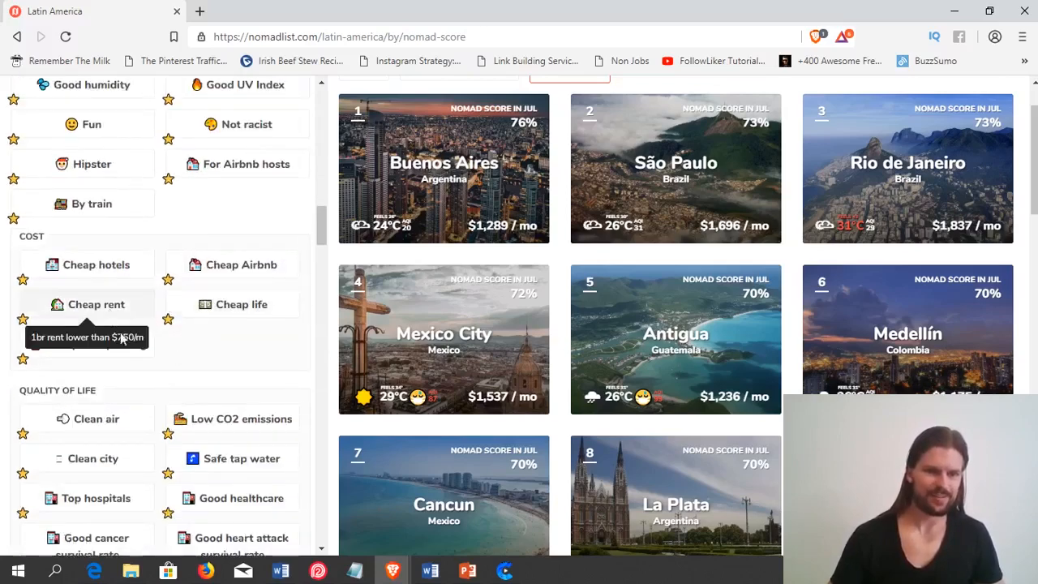
pyautogui.scroll(-3)
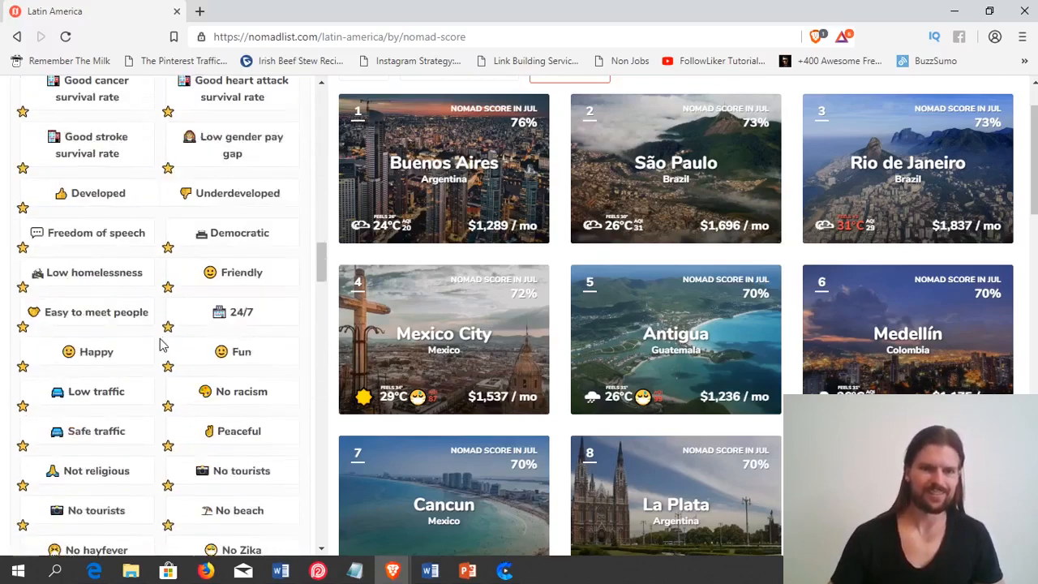
pyautogui.scroll(-3)
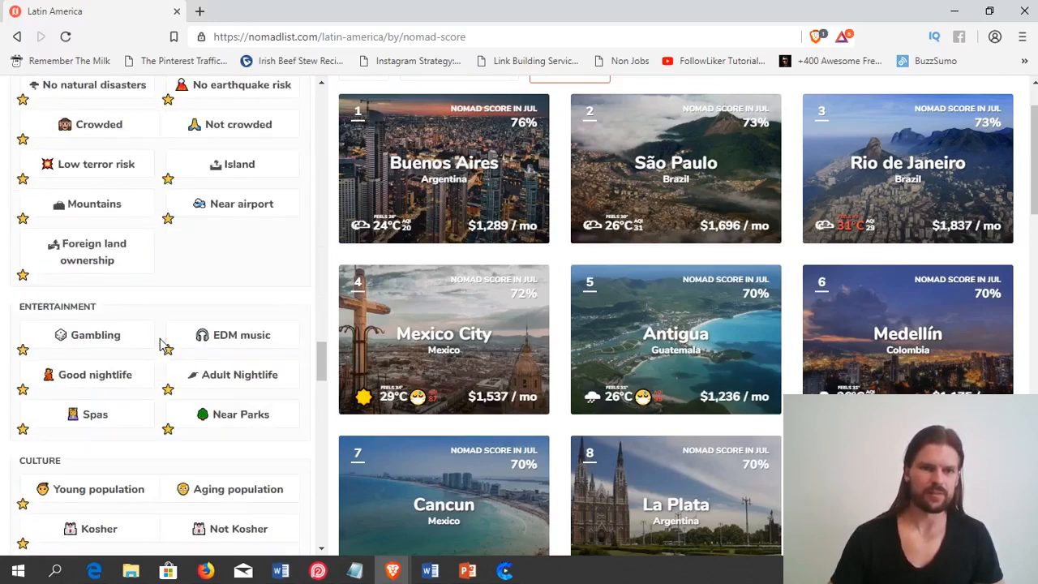
pyautogui.moveTo(142, 422)
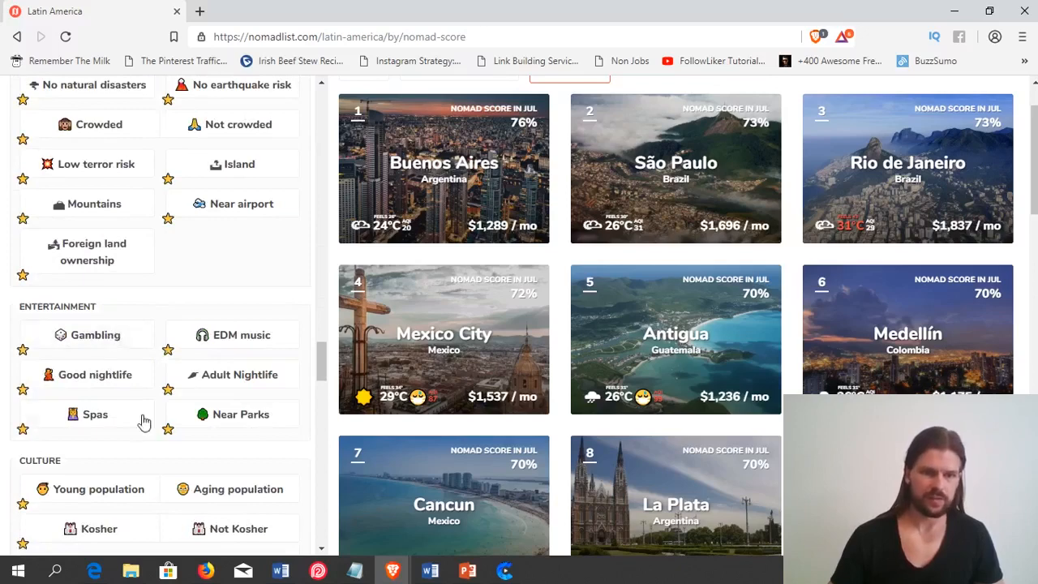
pyautogui.moveTo(230, 380)
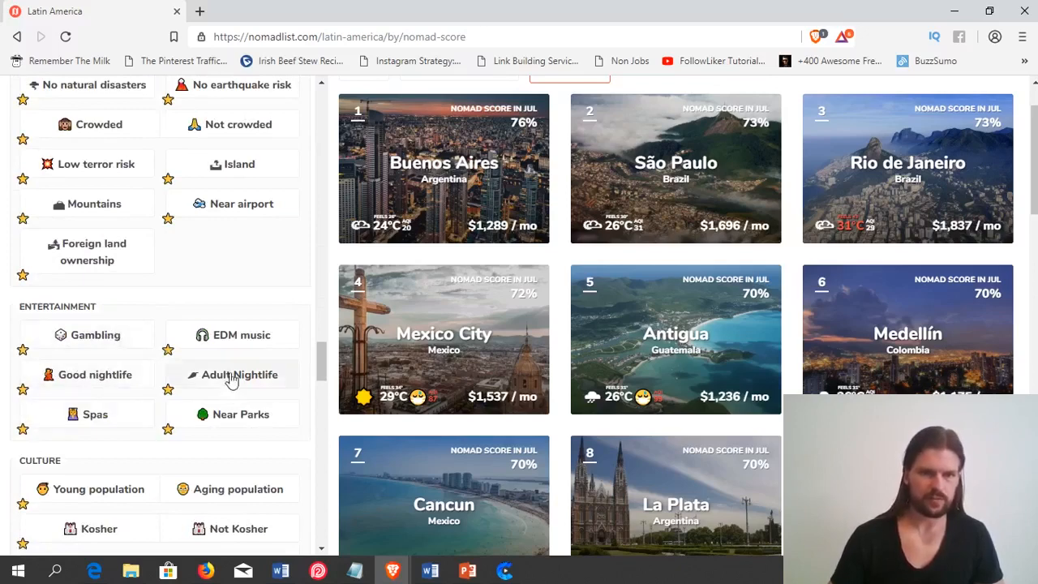
pyautogui.moveTo(138, 300)
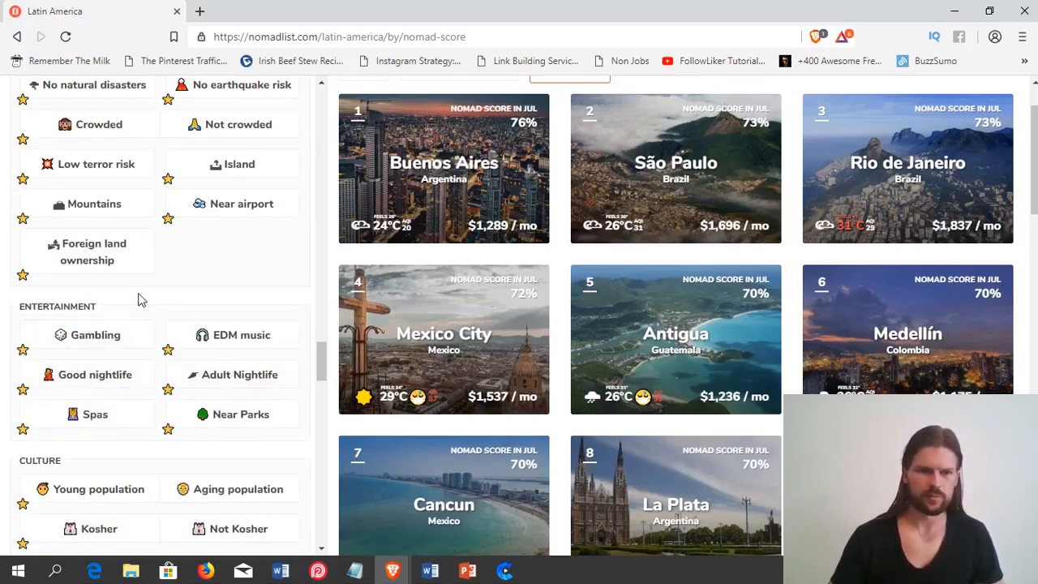
pyautogui.scroll(-3)
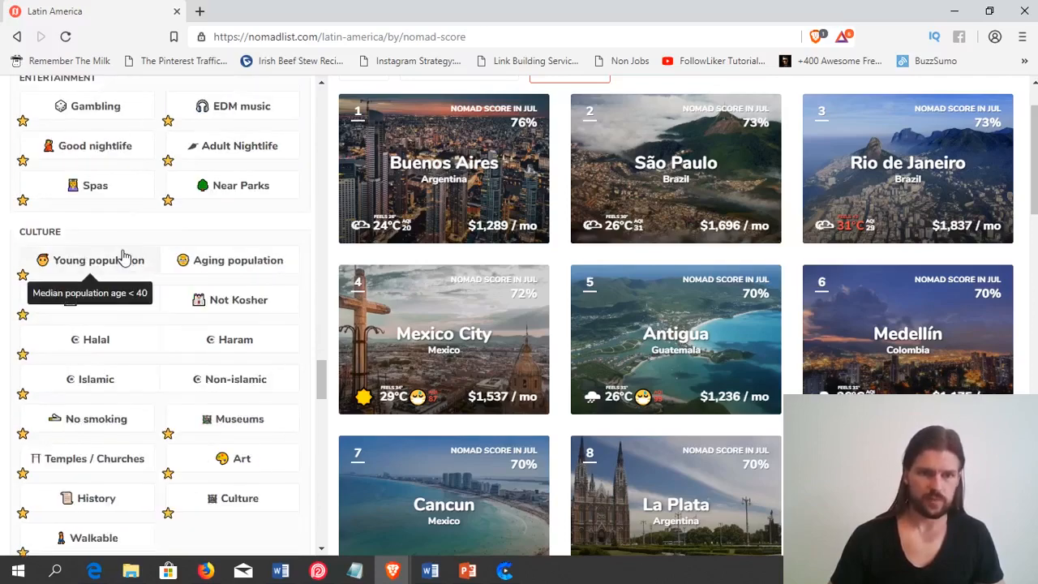
pyautogui.scroll(3)
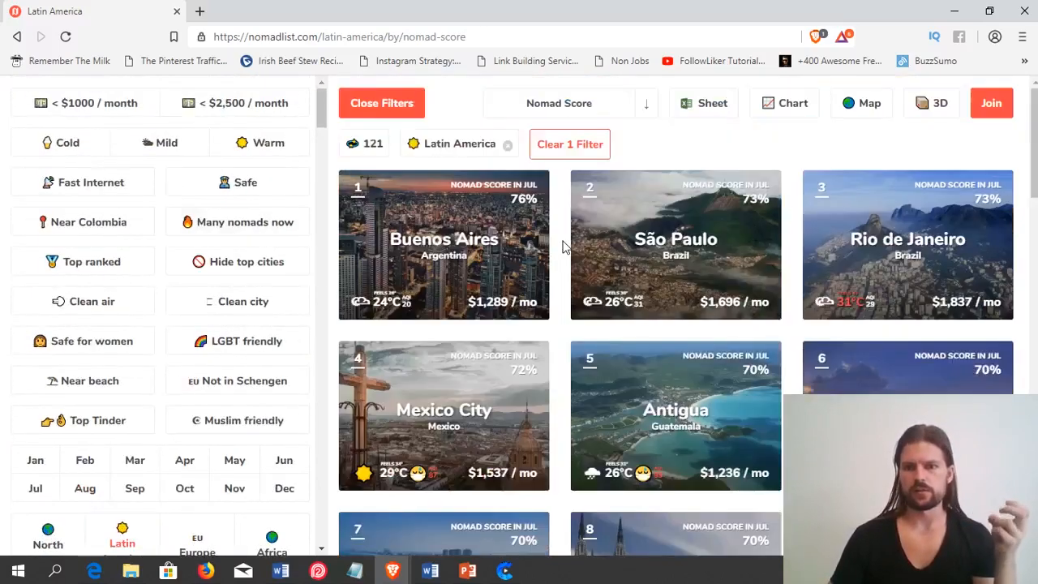
pyautogui.moveTo(558, 334)
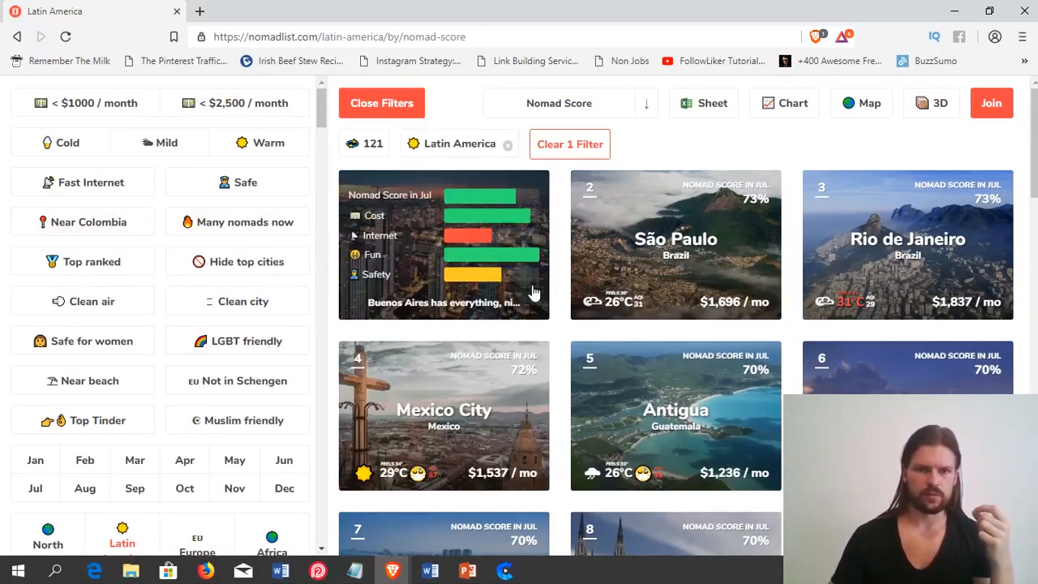
# Show Buenos Aires' scores overview and close the nomadlist.com notifications permission popup.
pyautogui.click(444, 243)
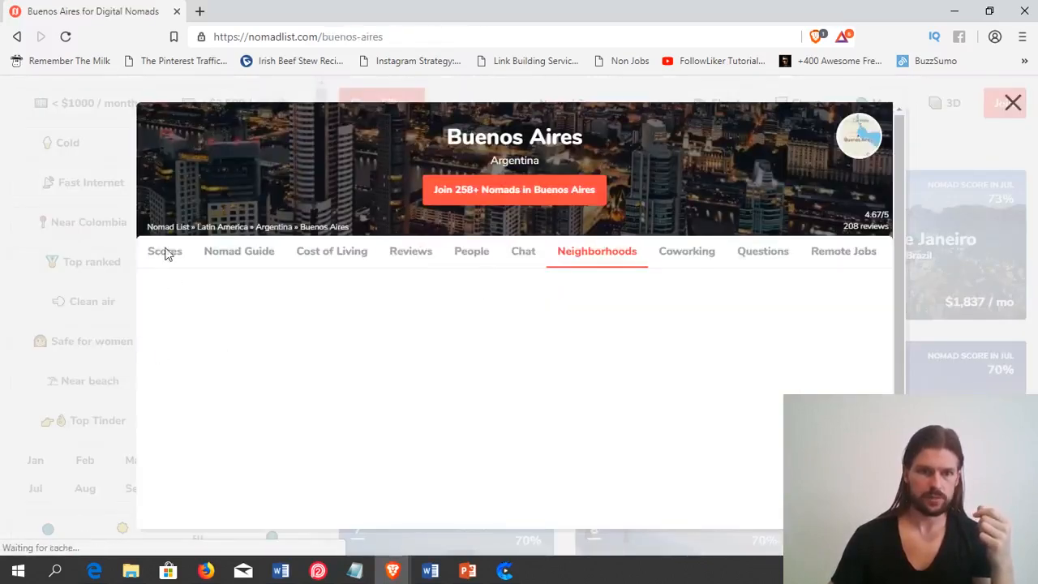
pyautogui.click(166, 250)
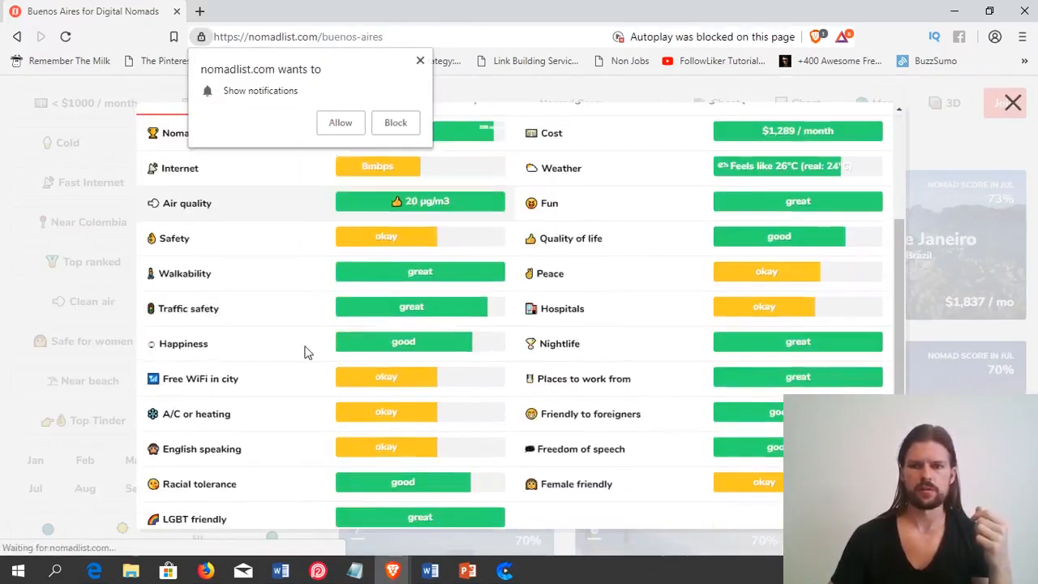
pyautogui.scroll(3)
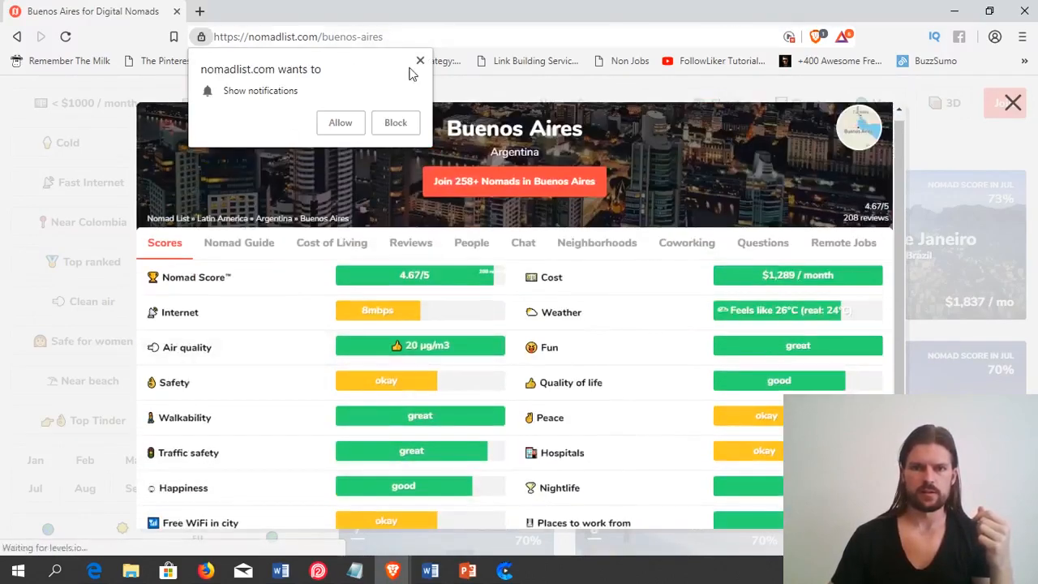
pyautogui.click(420, 62)
pyautogui.write('surfing buenos')
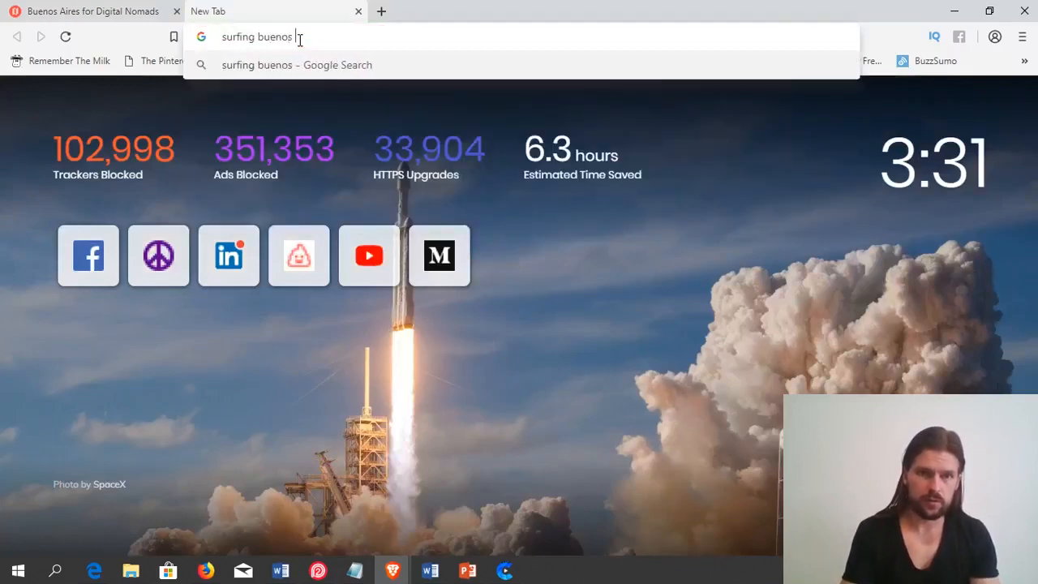
# Run the Google search 'surfing buenos aires' in the new tab.
pyautogui.write(' aires')
pyautogui.press('Return')
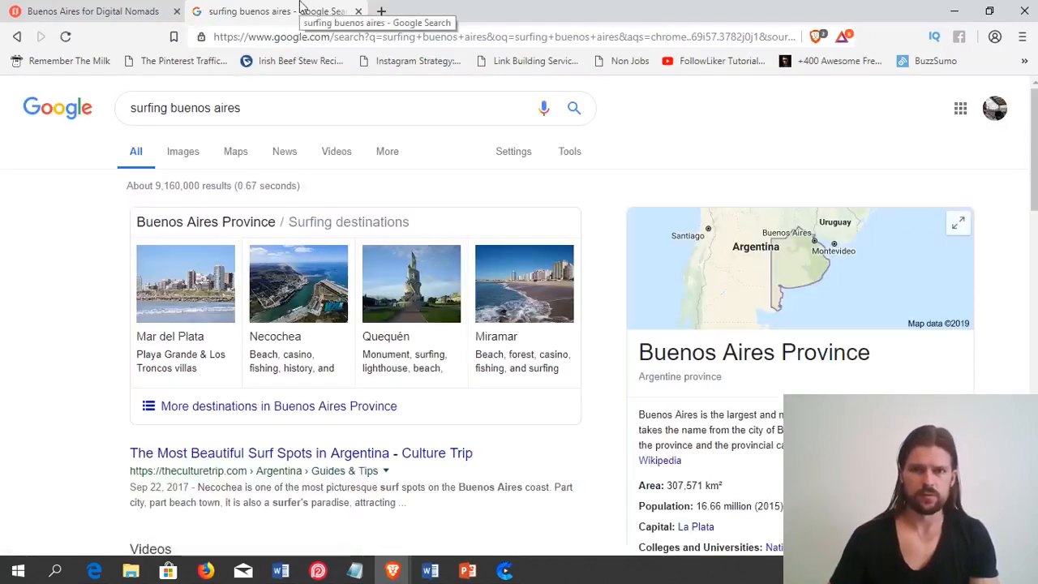
pyautogui.moveTo(899, 380)
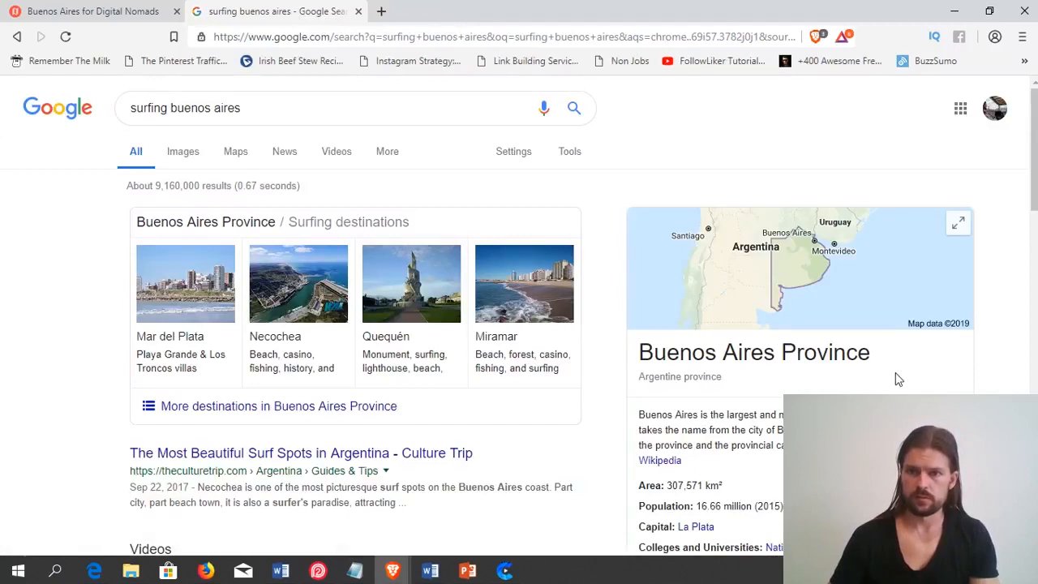
pyautogui.moveTo(915, 300)
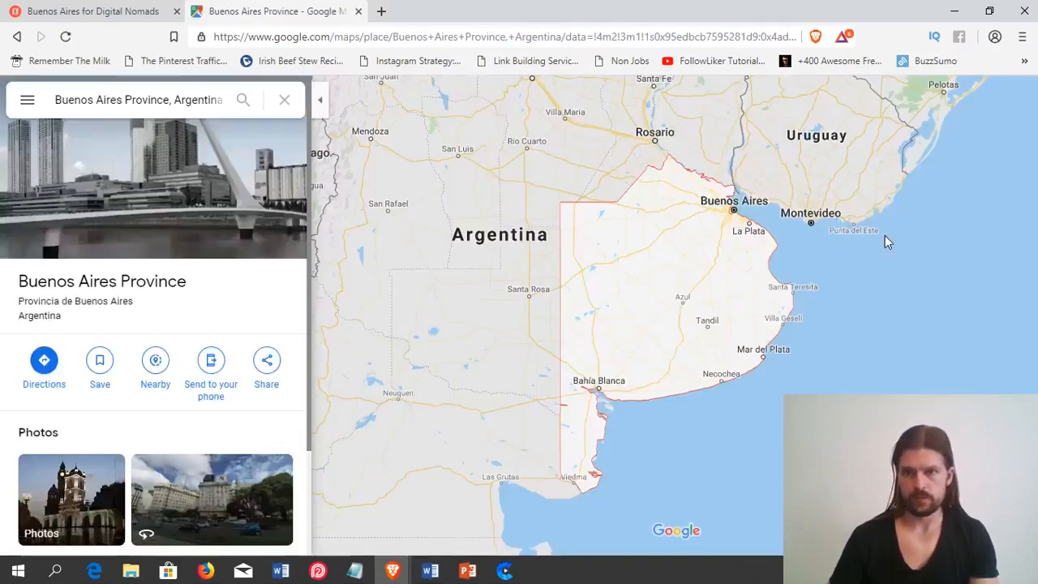
pyautogui.moveTo(726, 217)
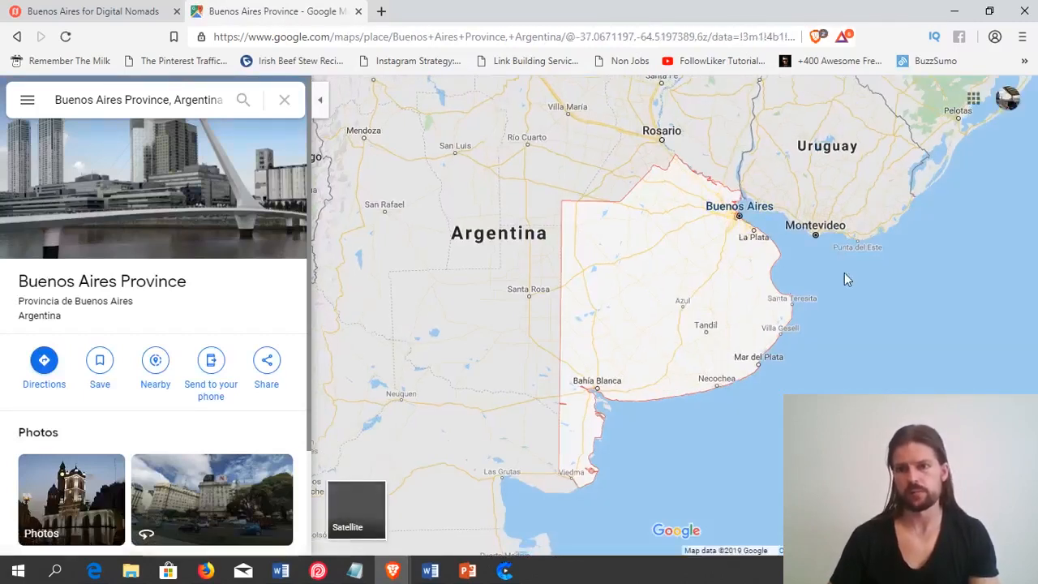
pyautogui.moveTo(745, 373)
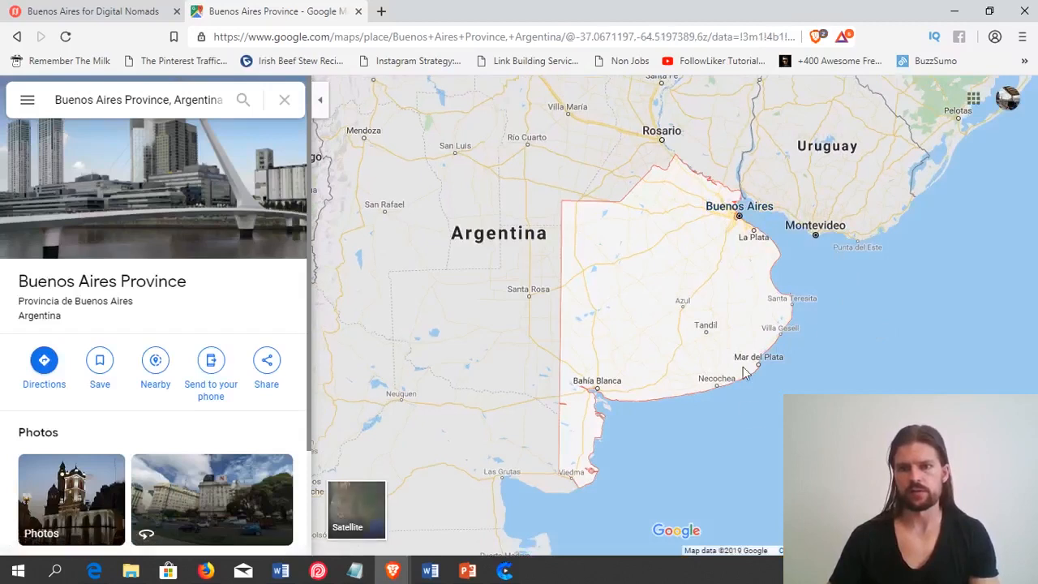
pyautogui.moveTo(733, 271)
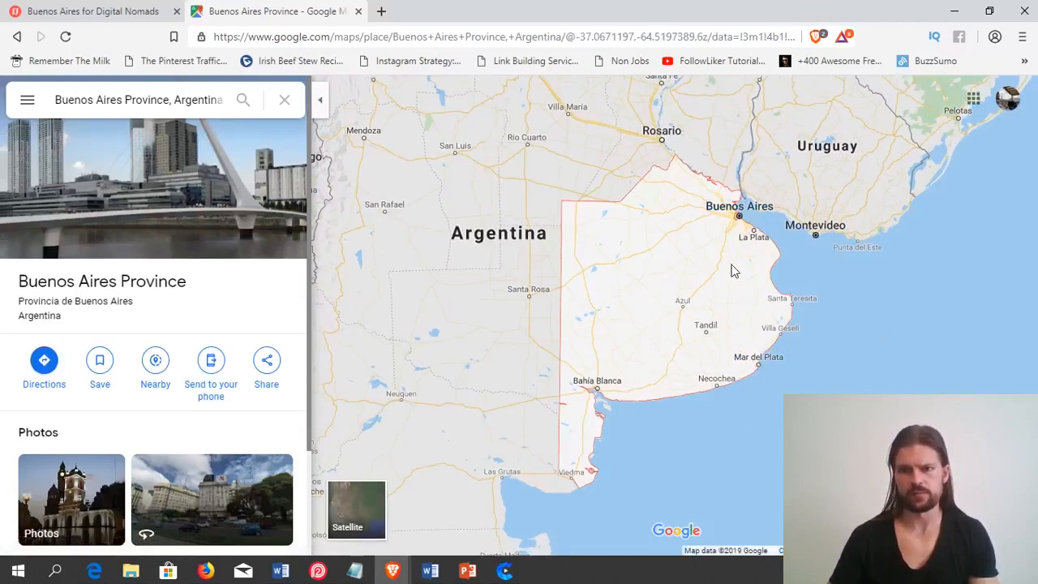
pyautogui.moveTo(224, 7)
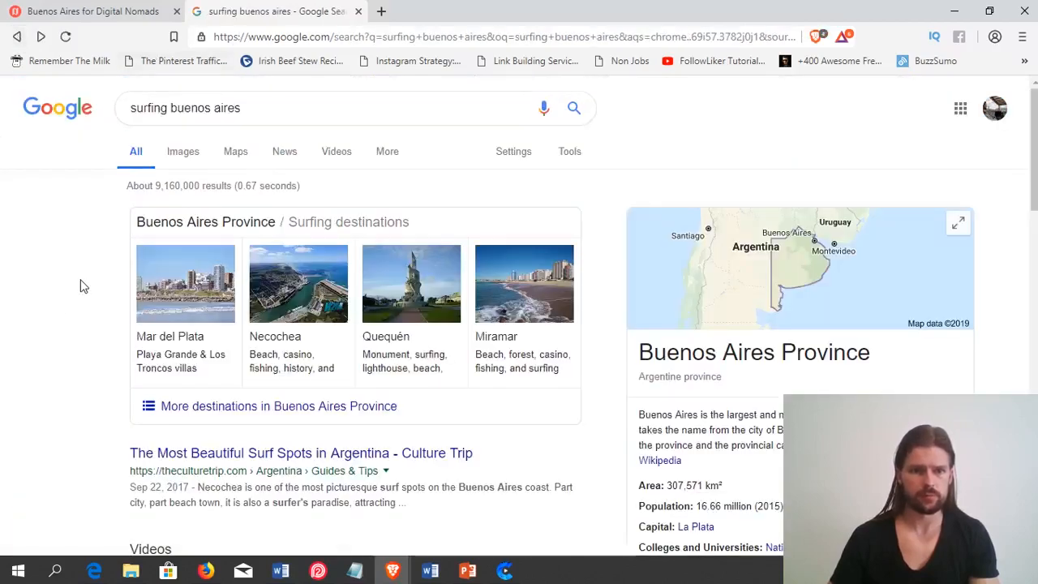
# Open 'The Most Beautiful Surf Spots in Argentina - Culture Trip' from the surfing results.
pyautogui.scroll(-3)
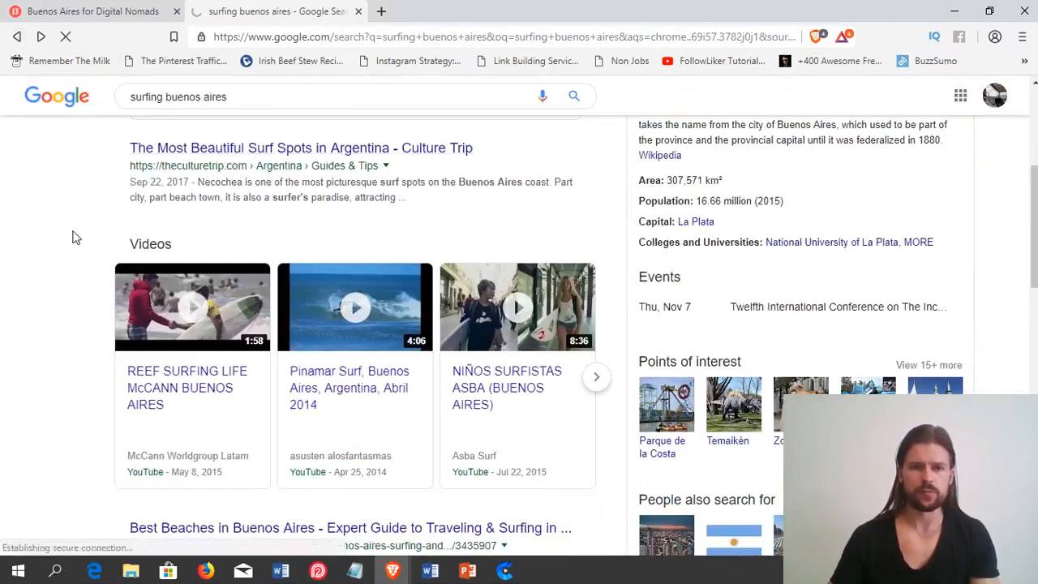
pyautogui.click(301, 148)
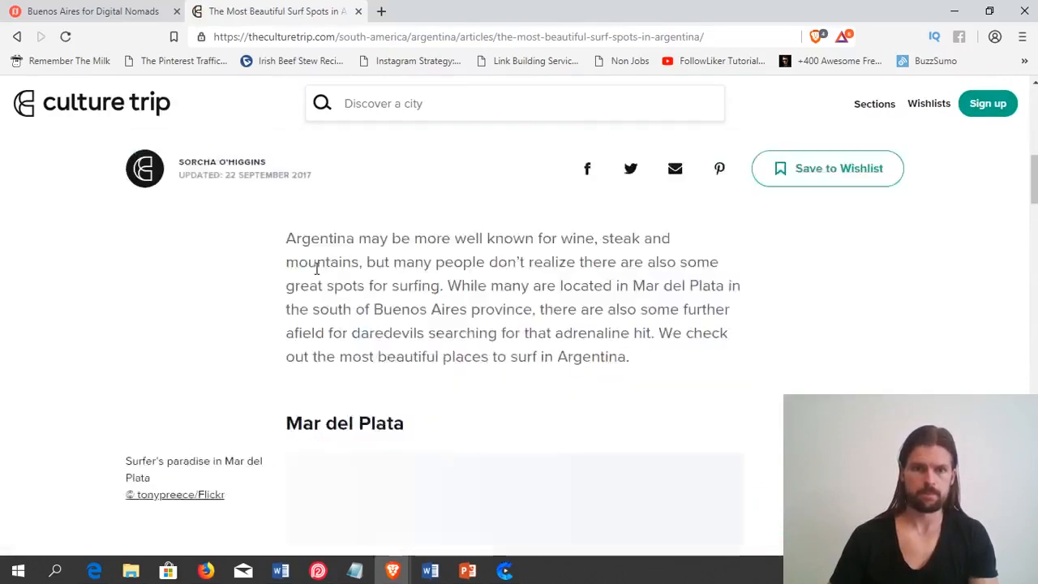
pyautogui.scroll(-3)
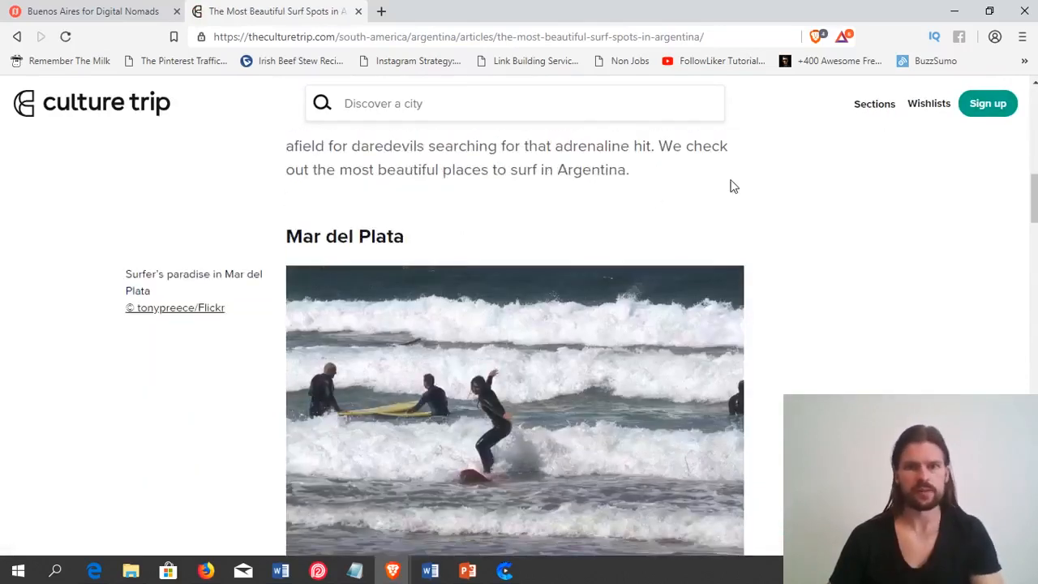
pyautogui.scroll(-3)
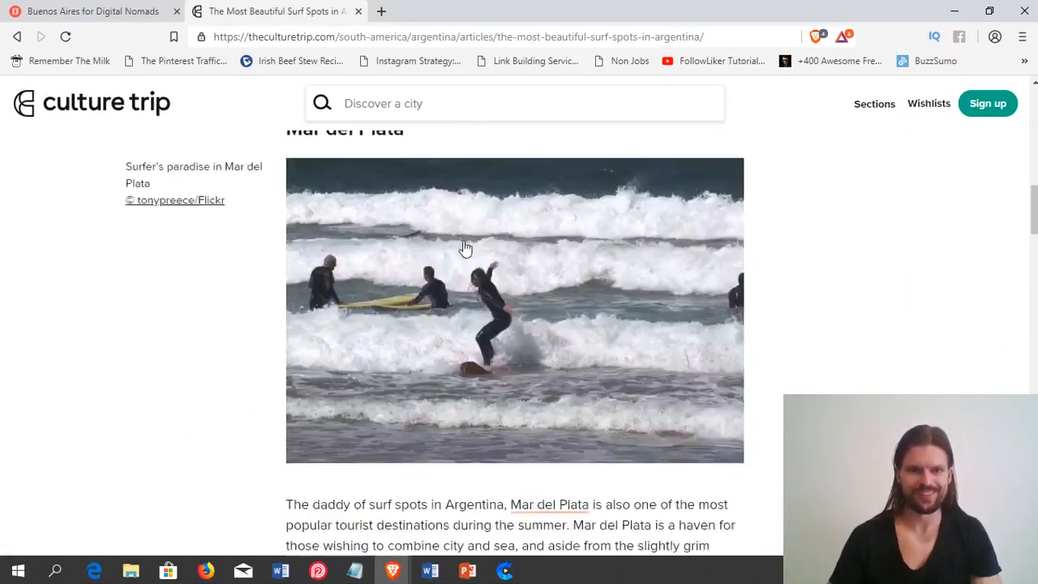
pyautogui.scroll(3)
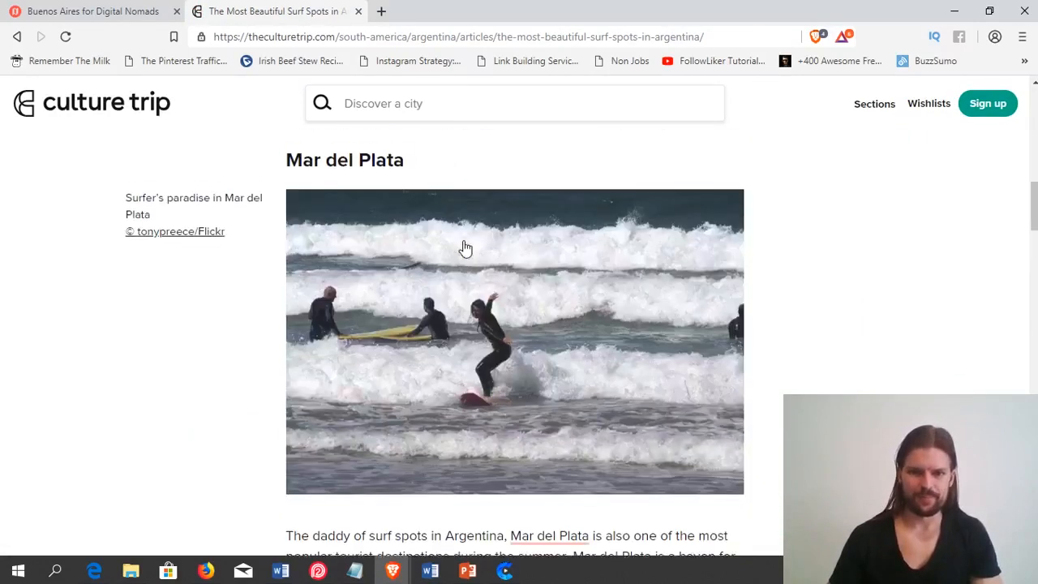
pyautogui.click(16, 35)
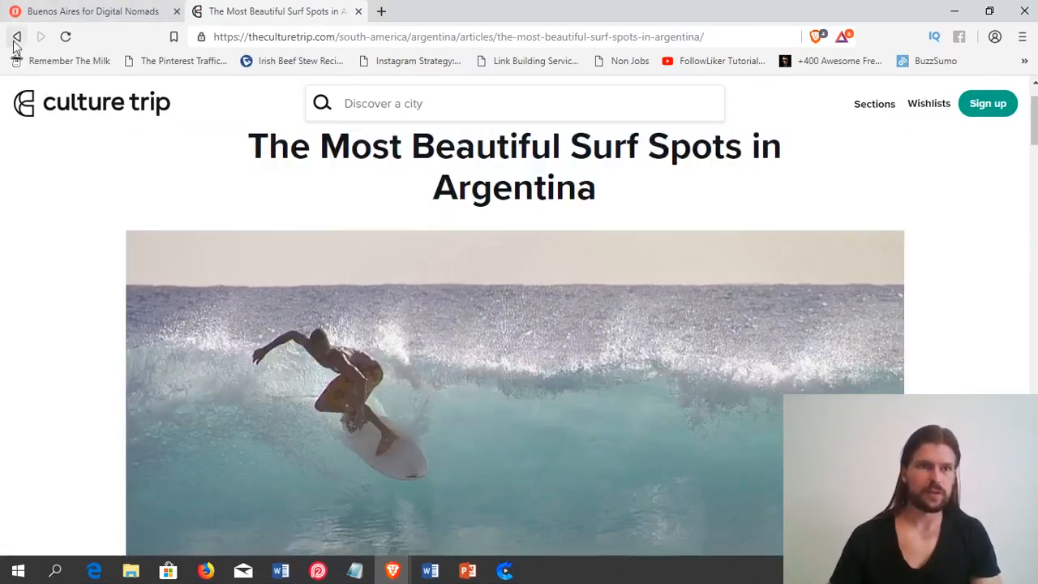
# Go back to the results, search 'hiking buenos aires' and look over the TripAdvisor trails and Reserva Ecológica map.
pyautogui.click(15, 35)
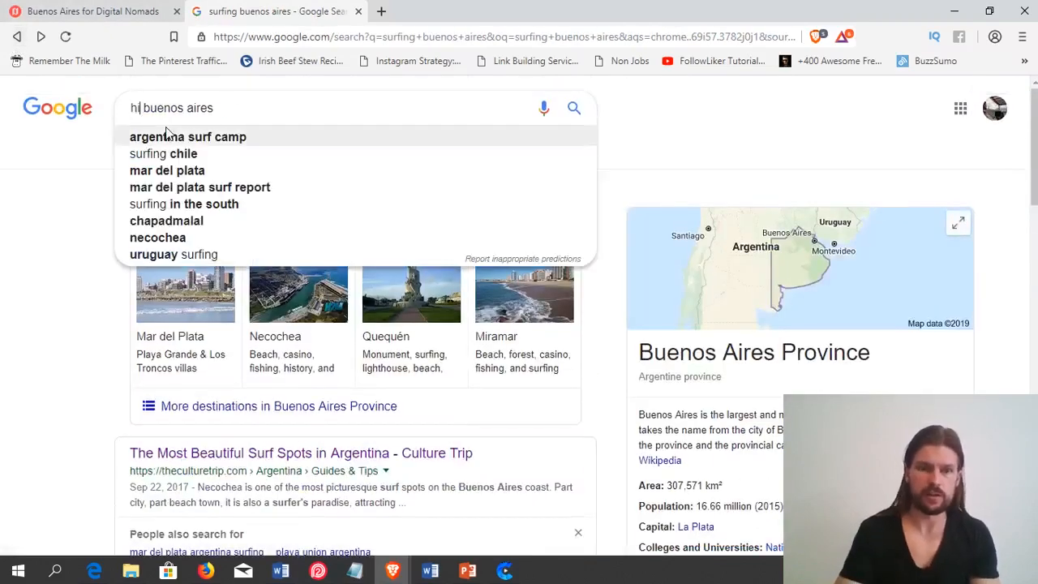
pyautogui.press('Return')
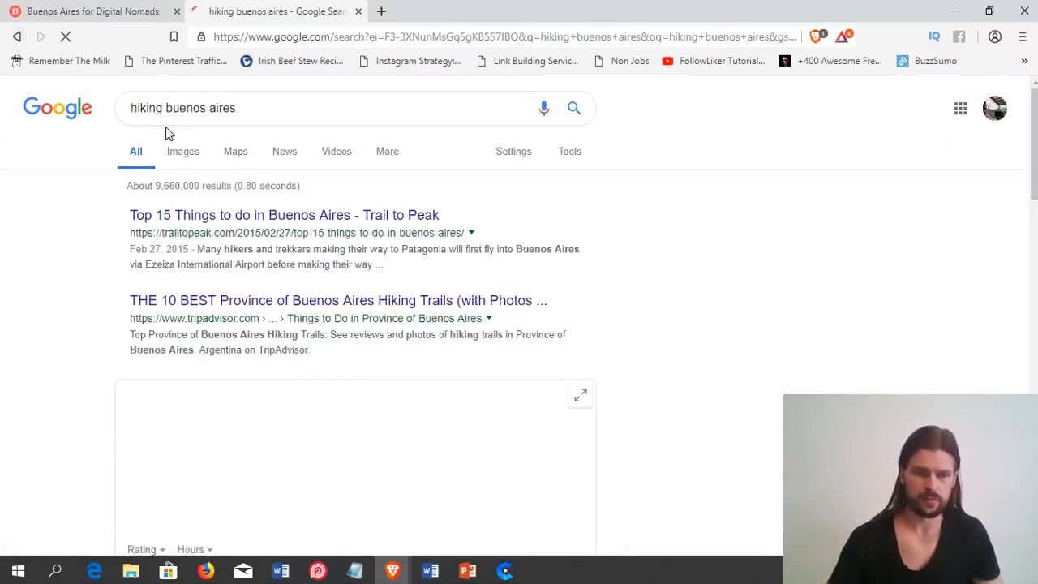
pyautogui.scroll(-3)
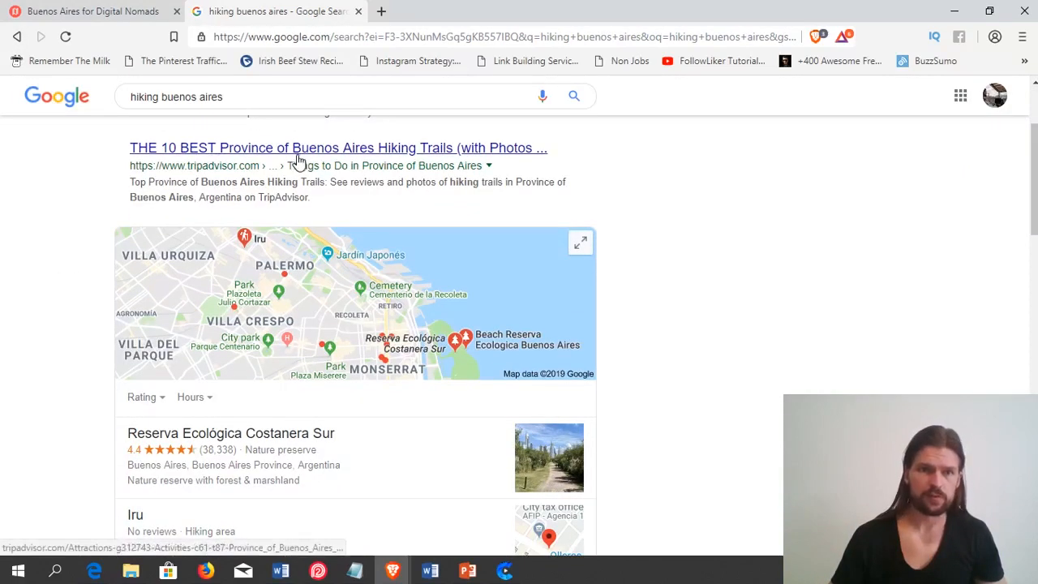
pyautogui.moveTo(404, 160)
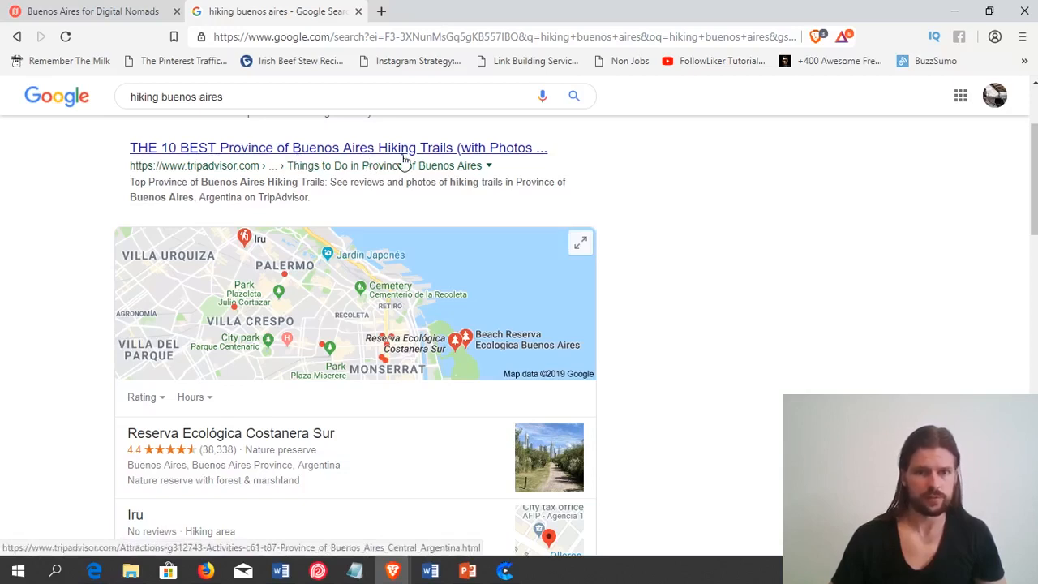
pyautogui.moveTo(503, 167)
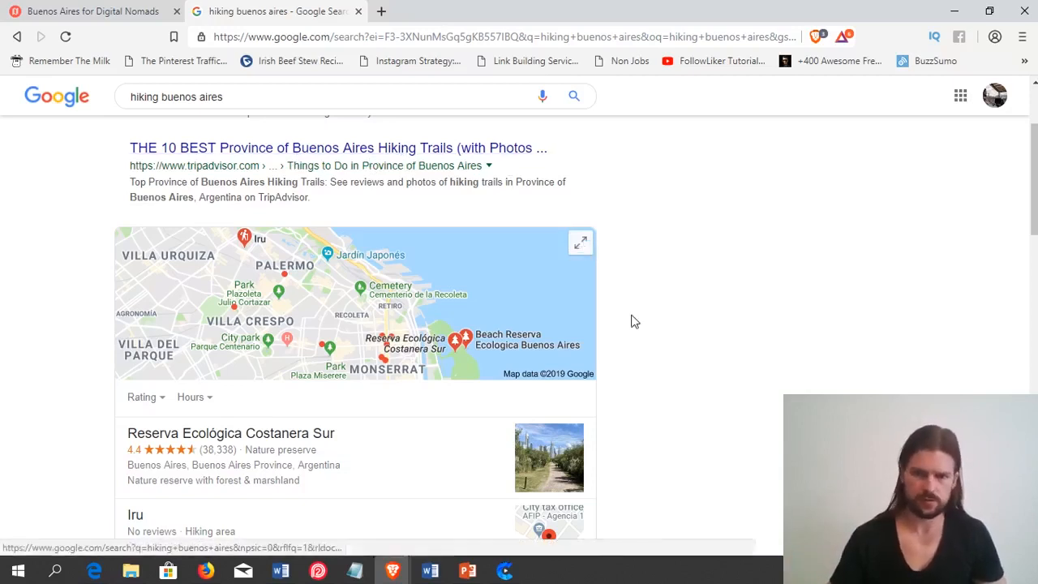
pyautogui.scroll(3)
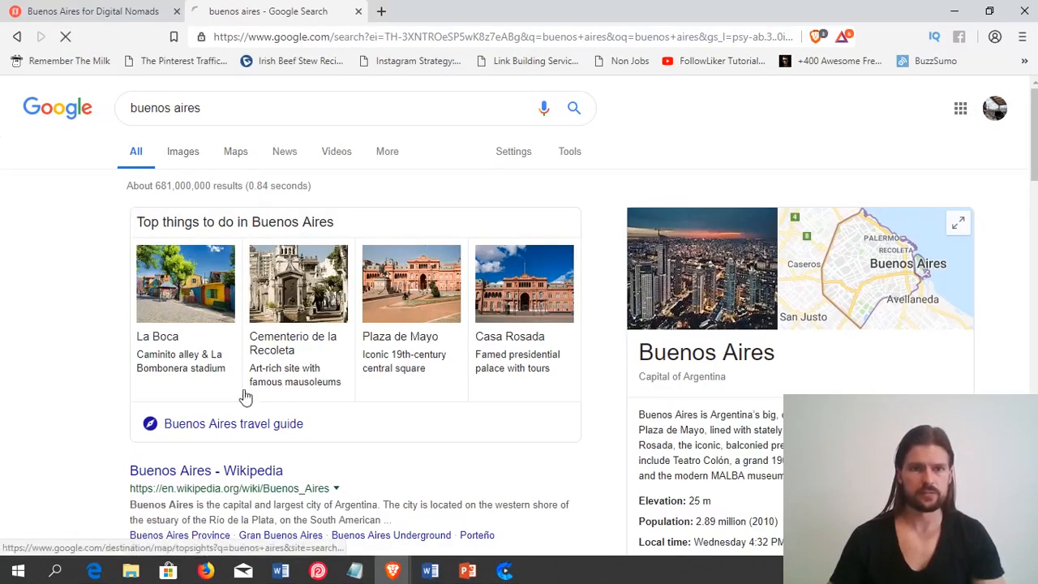
# Switch to Google Images for 'buenos aires' and preview the sunset street and pink-lit obelisk photos.
pyautogui.click(178, 151)
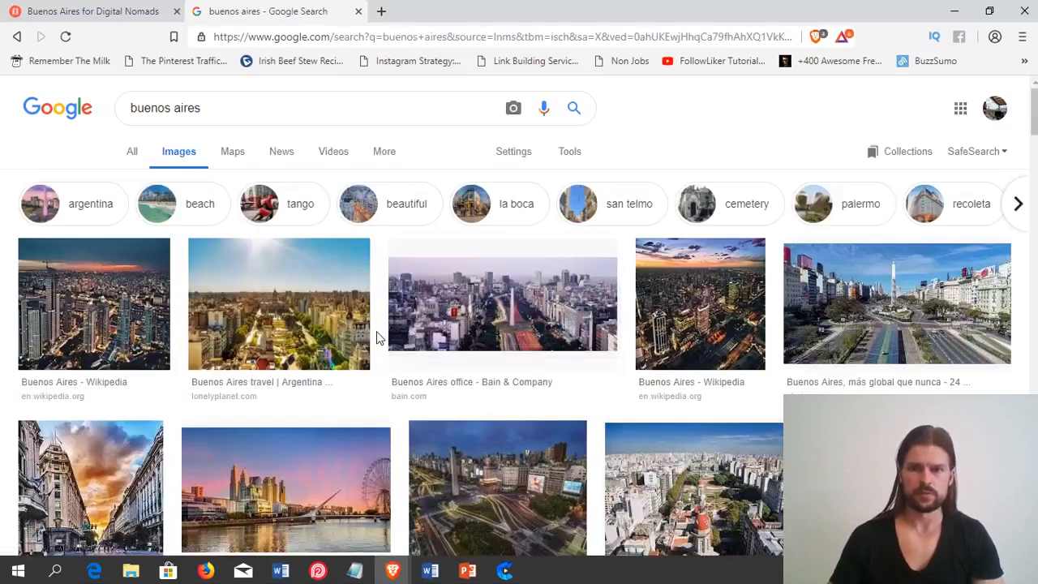
pyautogui.scroll(-3)
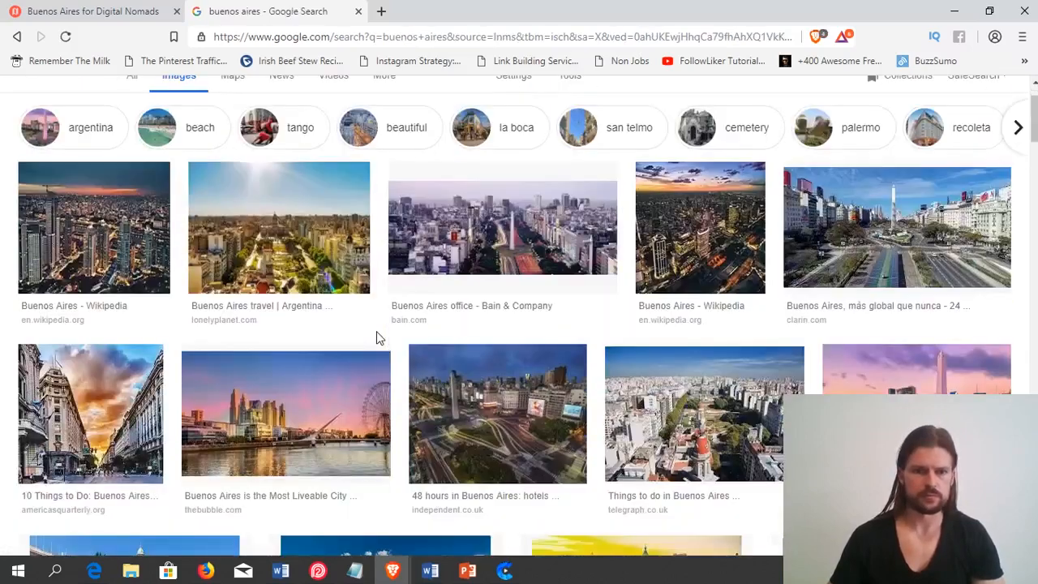
pyautogui.moveTo(146, 406)
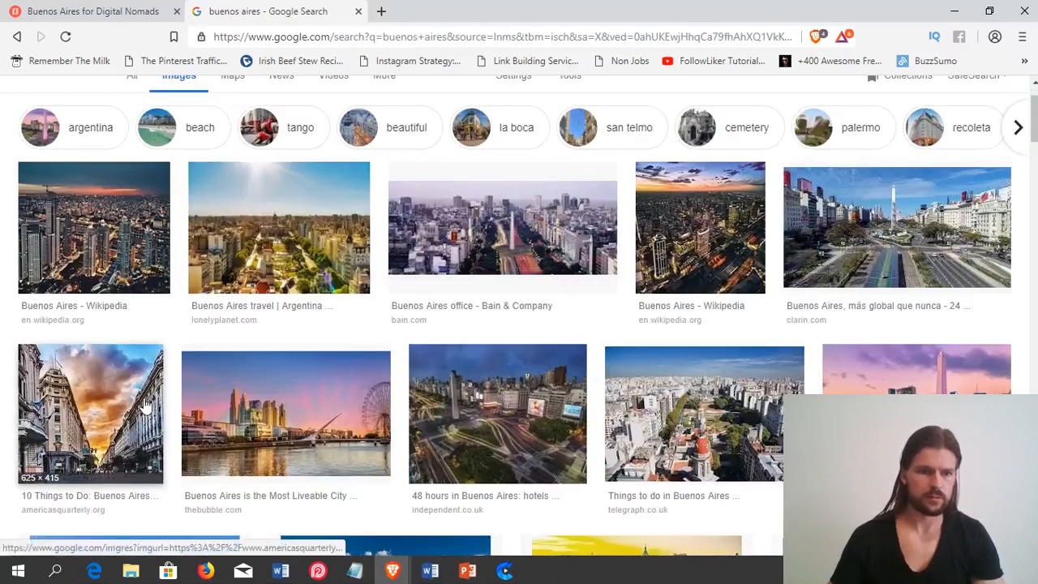
pyautogui.click(91, 414)
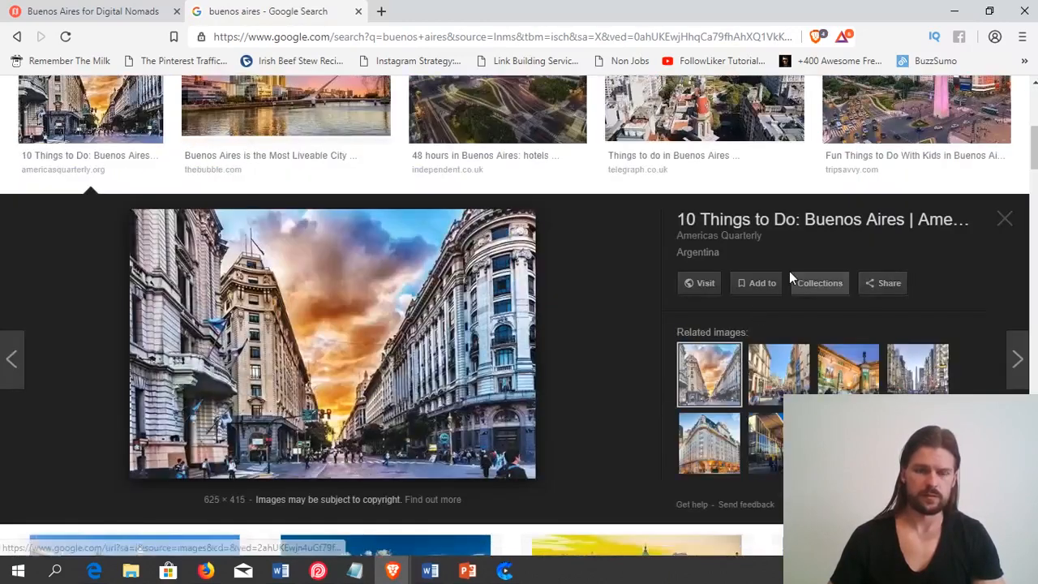
pyautogui.click(1004, 217)
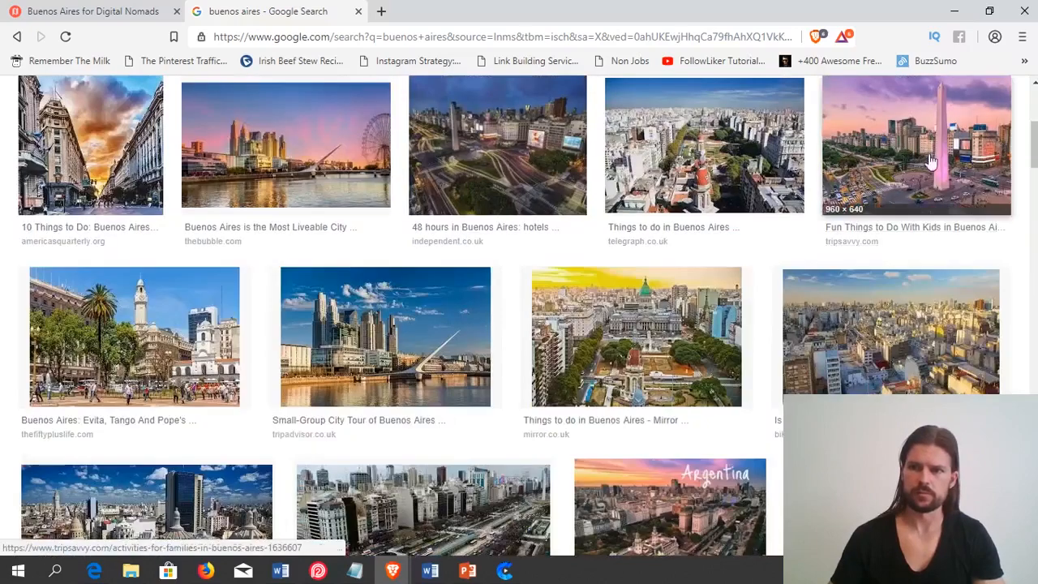
pyautogui.click(916, 144)
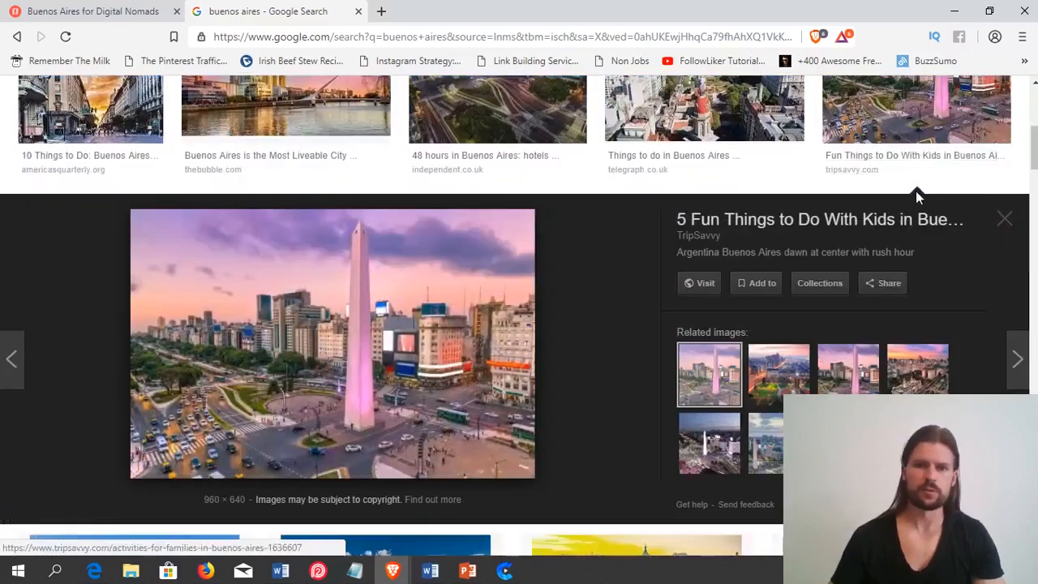
pyautogui.click(1004, 218)
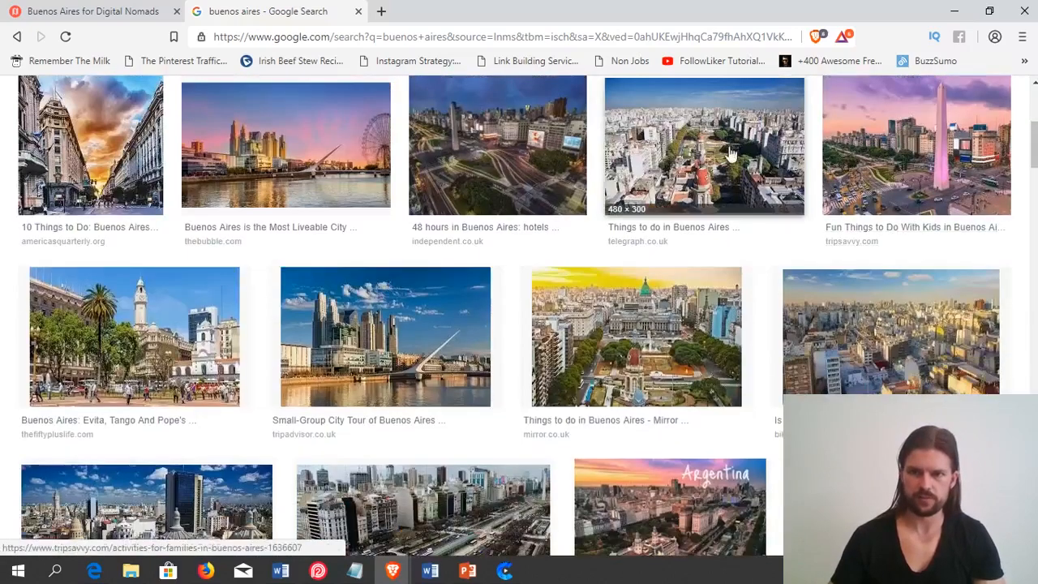
# Preview the aerial city photo and the obelisk avenue photo, then close the panel back to the image grid.
pyautogui.click(704, 146)
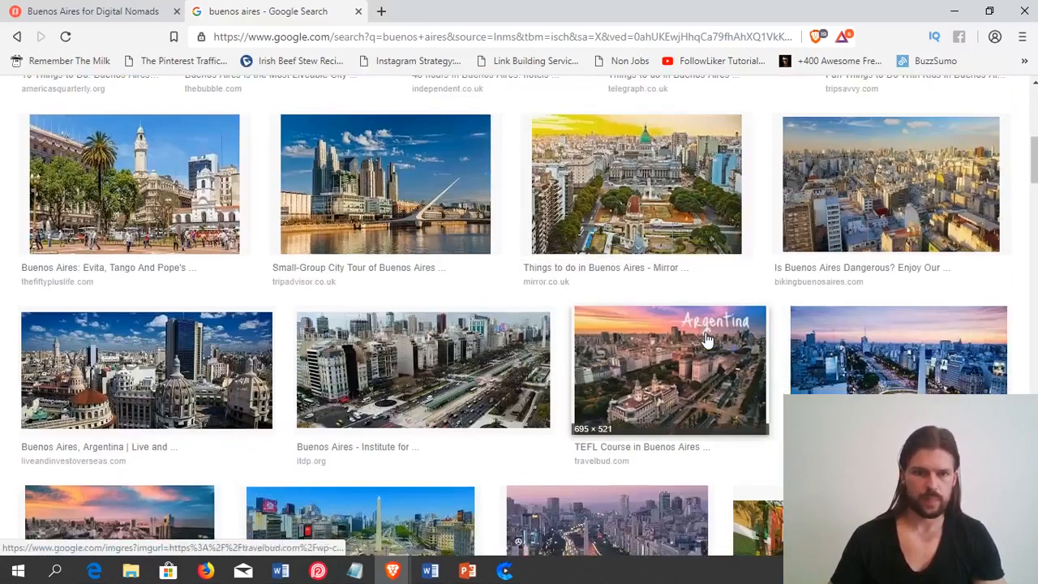
pyautogui.click(146, 370)
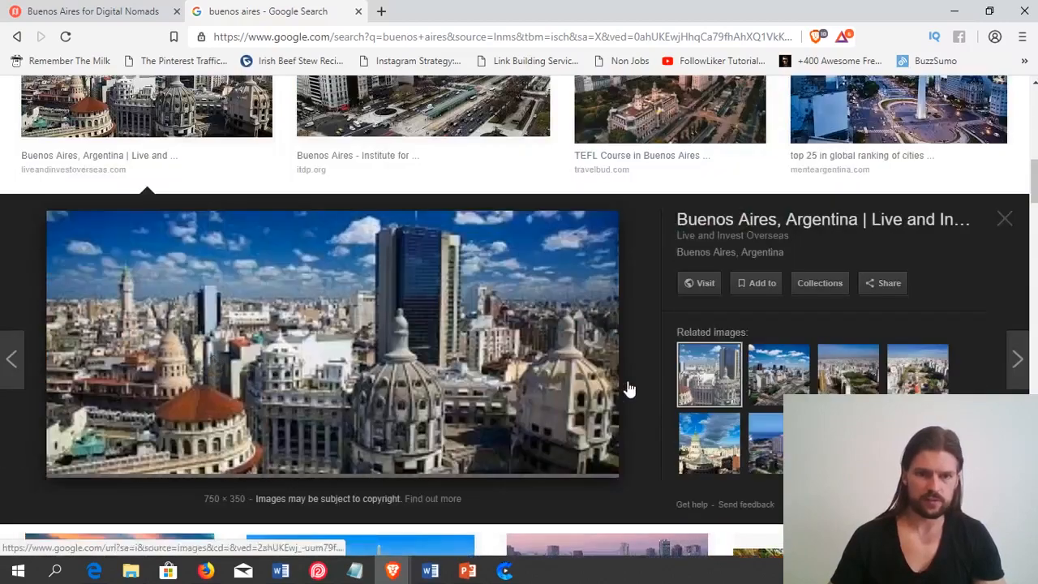
pyautogui.moveTo(1012, 233)
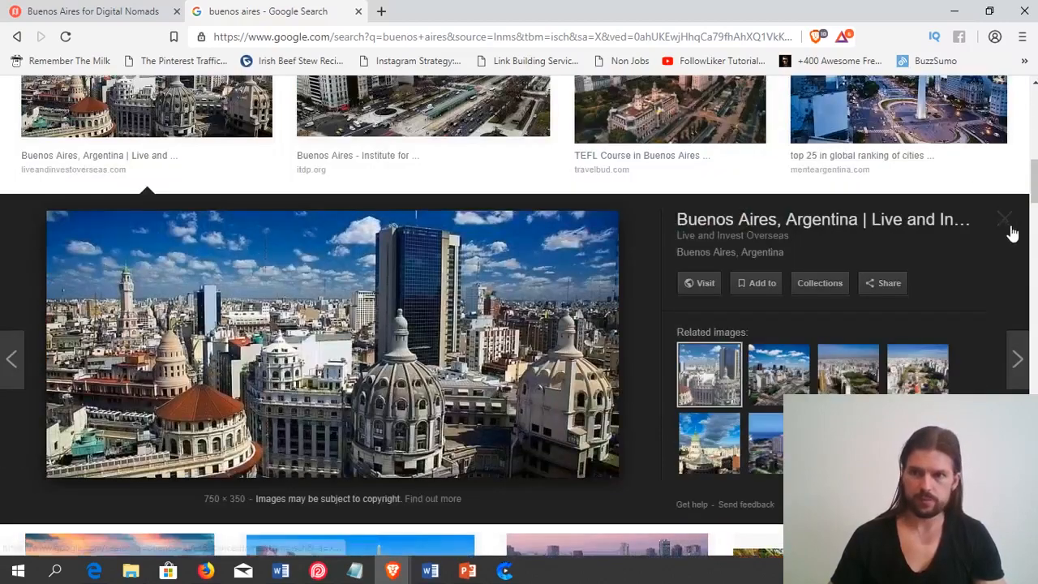
pyautogui.click(606, 121)
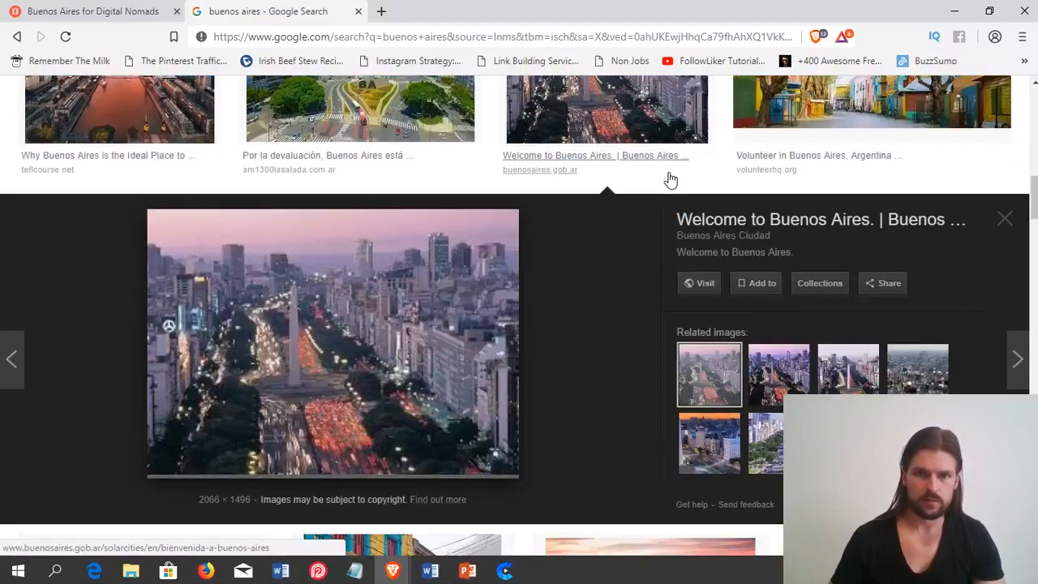
pyautogui.moveTo(311, 381)
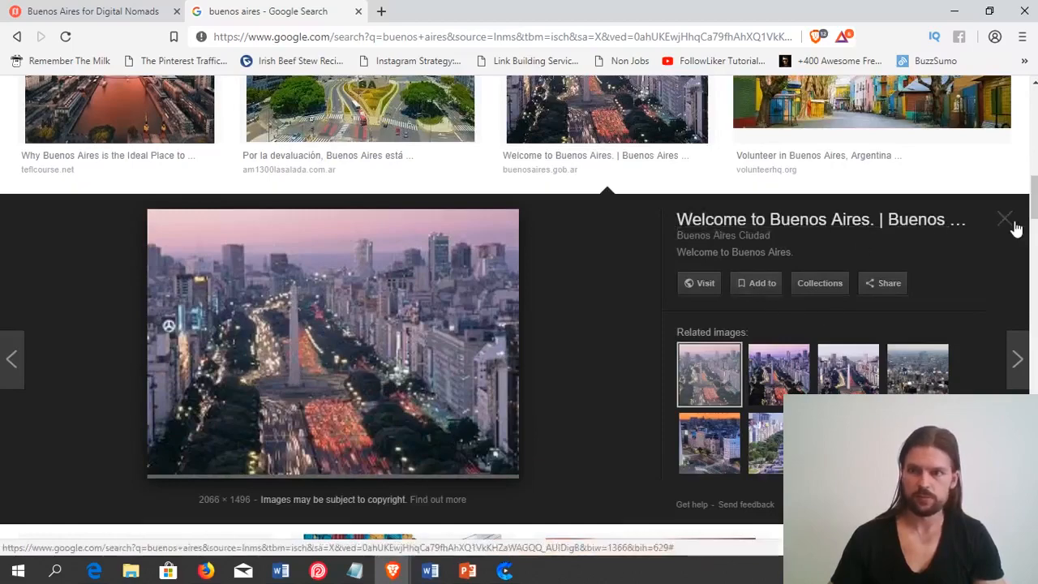
pyautogui.click(1005, 219)
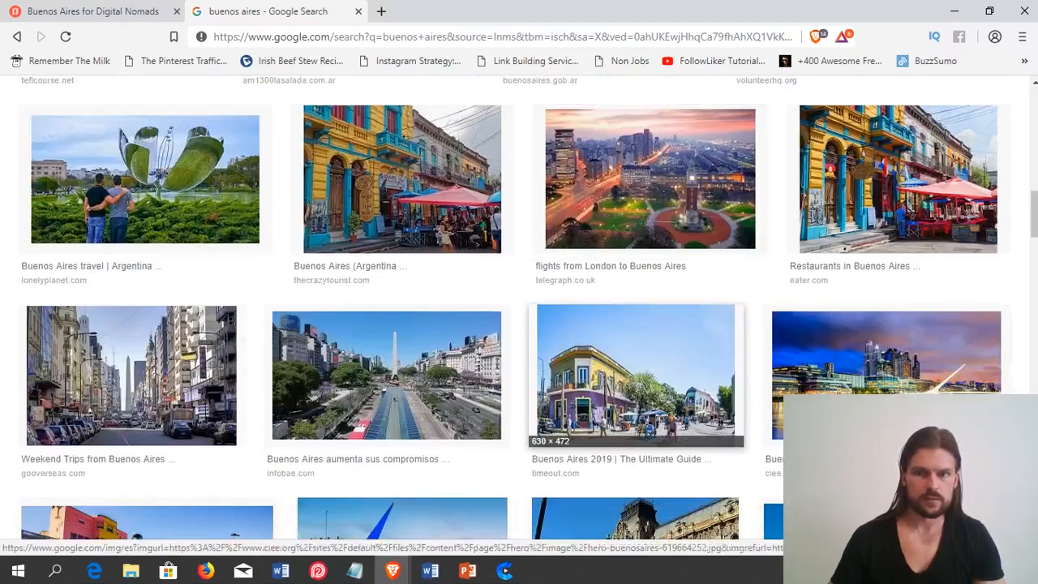
pyautogui.scroll(-3)
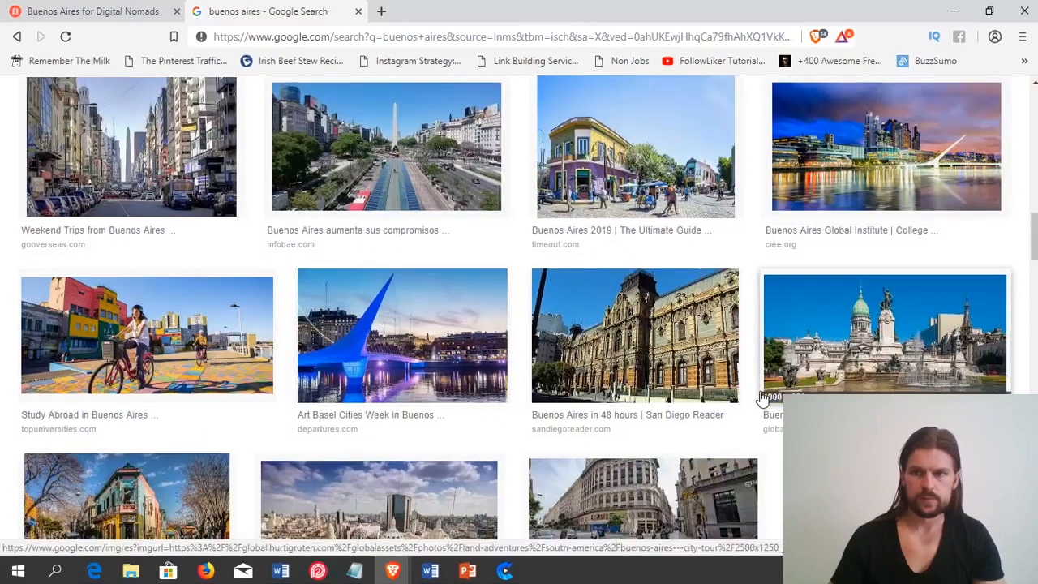
pyautogui.scroll(3)
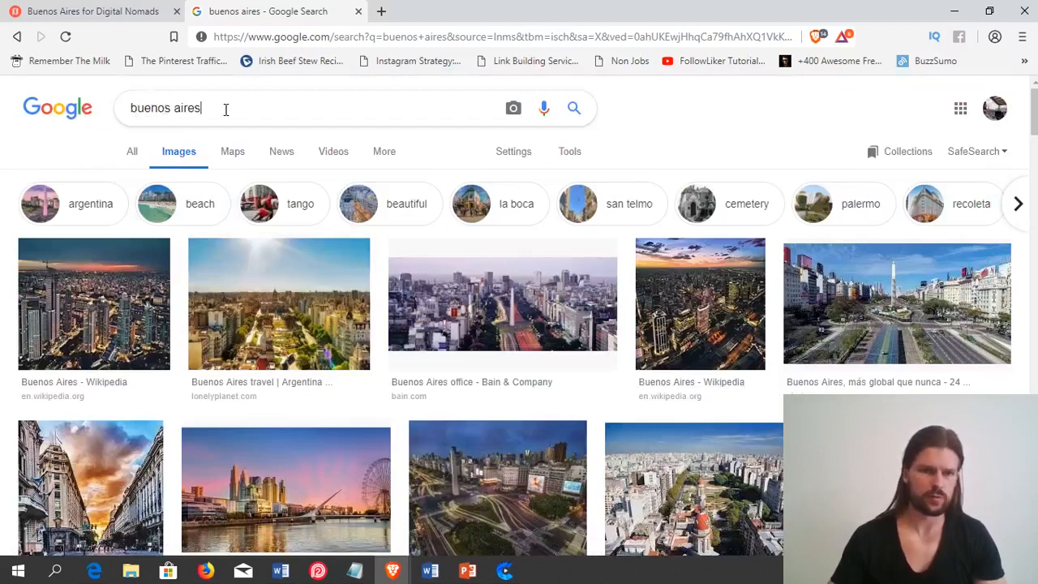
# Search images for 'buenos aires beach' and preview the first beach photo.
pyautogui.write('b')
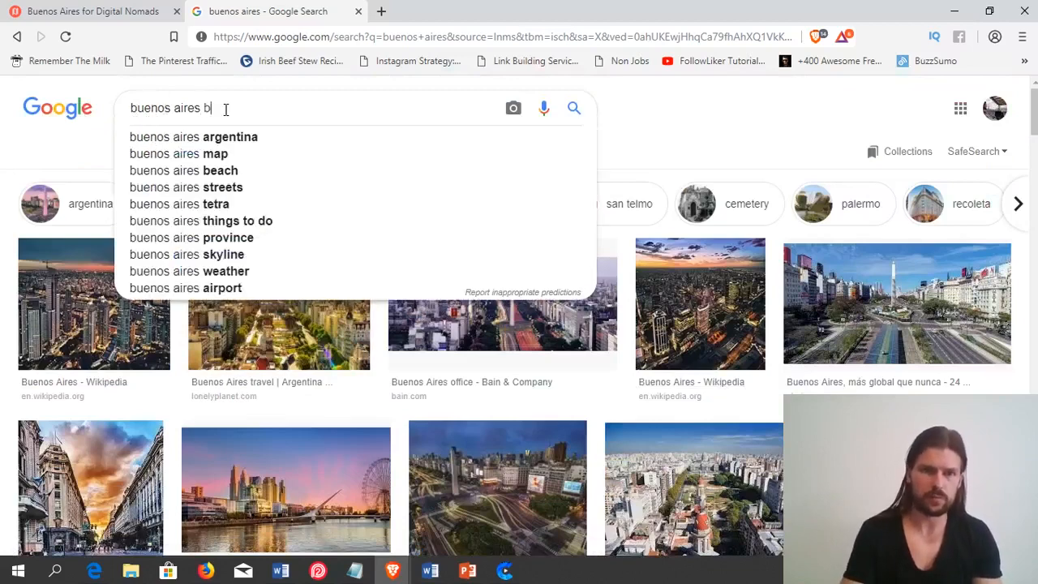
pyautogui.click(185, 170)
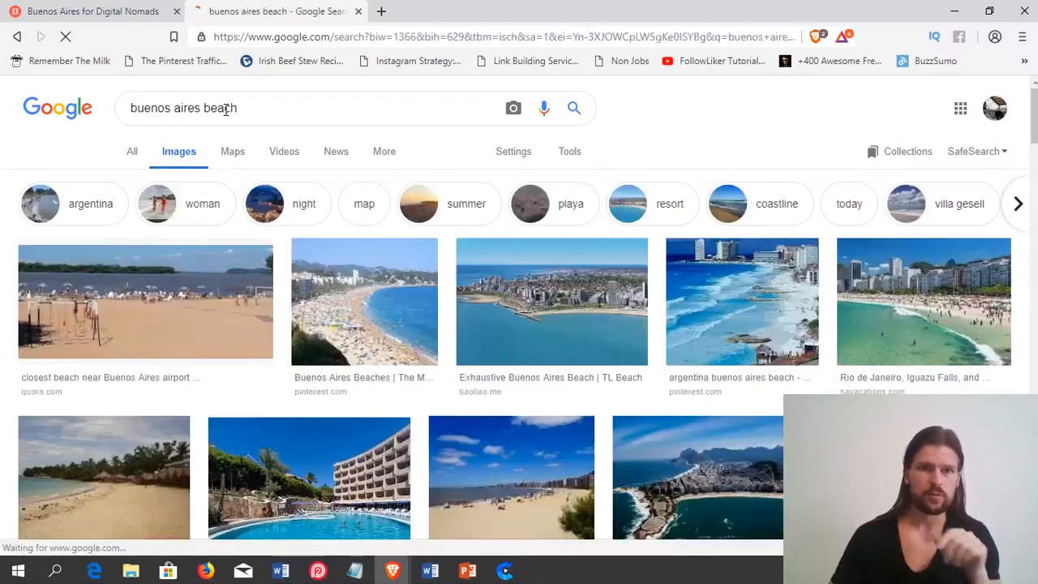
pyautogui.moveTo(162, 500)
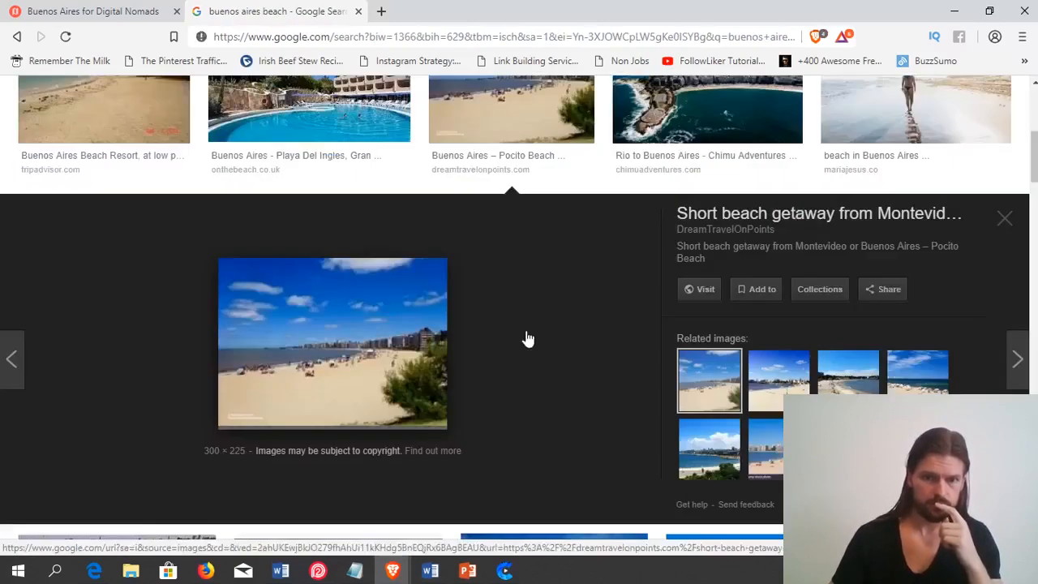
pyautogui.moveTo(1004, 219)
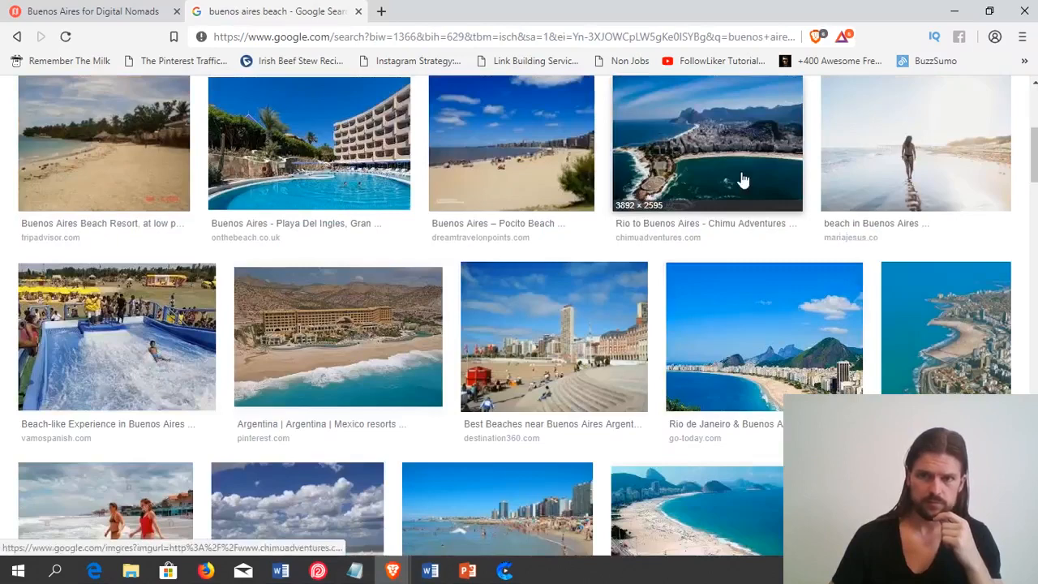
pyautogui.click(707, 143)
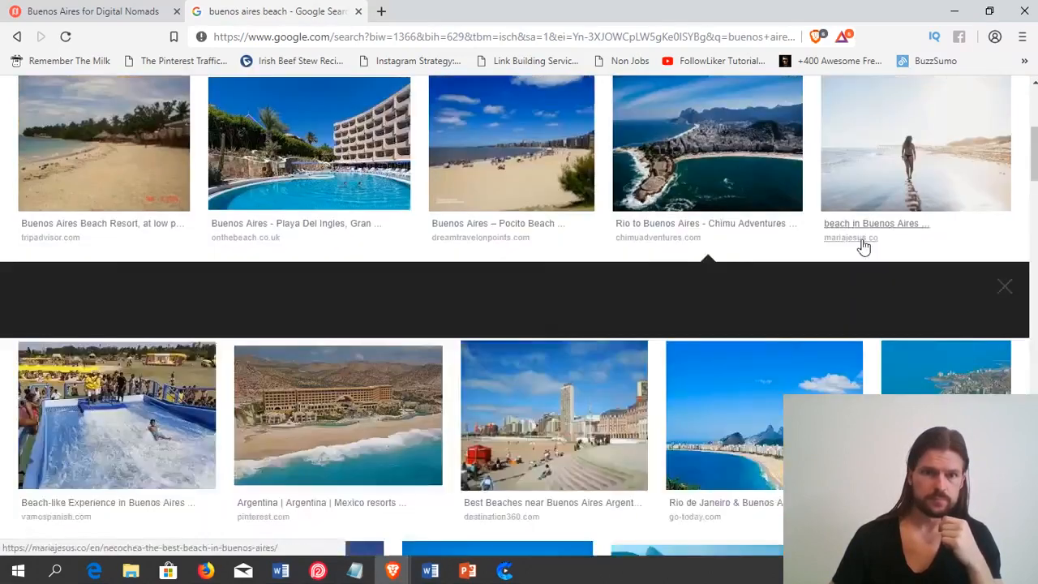
pyautogui.click(1006, 286)
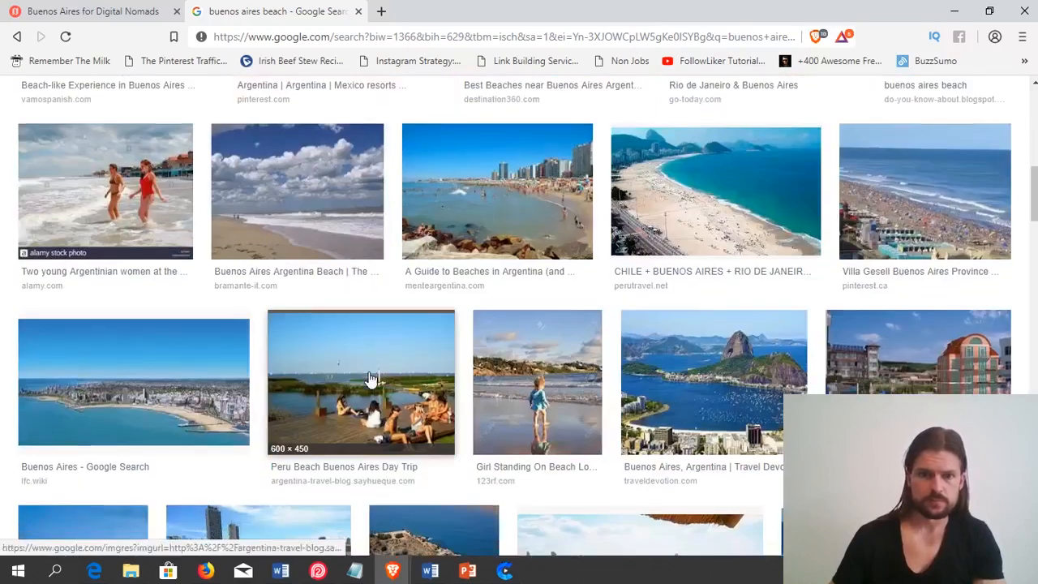
# Preview the cloudy-sky beach photo and two related coastline photos, then close back to the beach results.
pyautogui.click(297, 191)
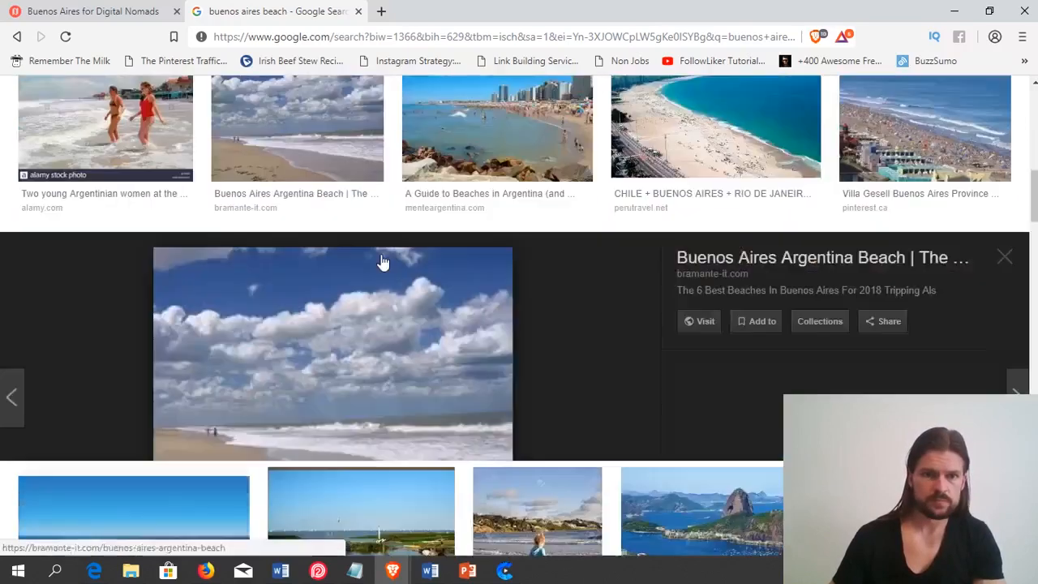
pyautogui.scroll(-3)
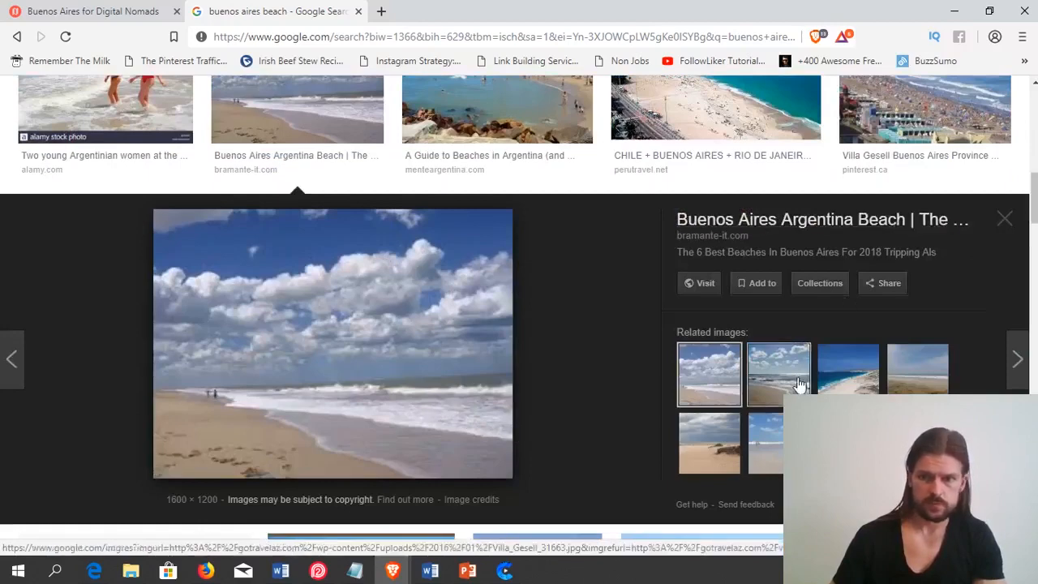
pyautogui.click(849, 373)
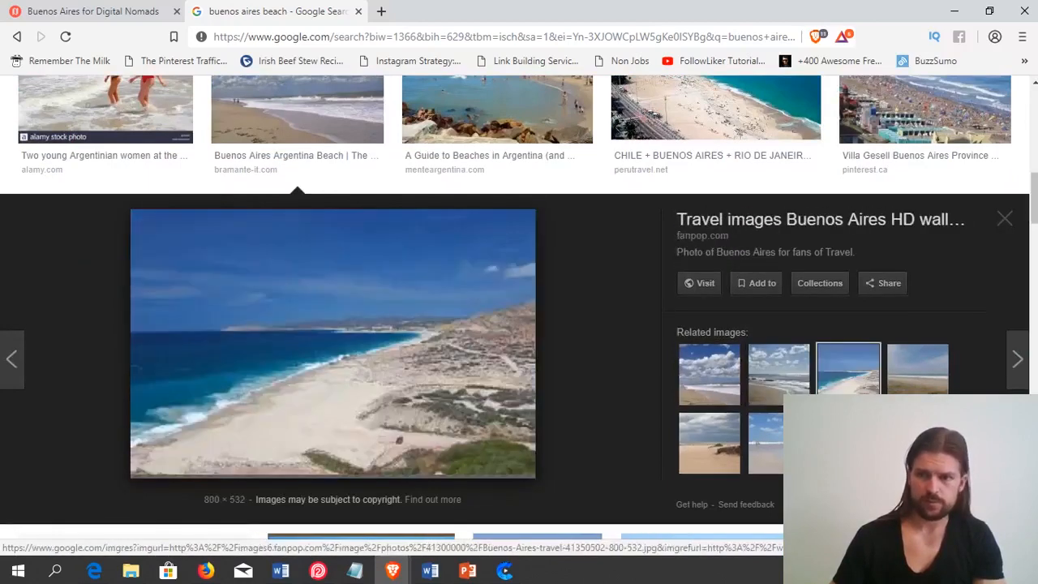
pyautogui.click(918, 373)
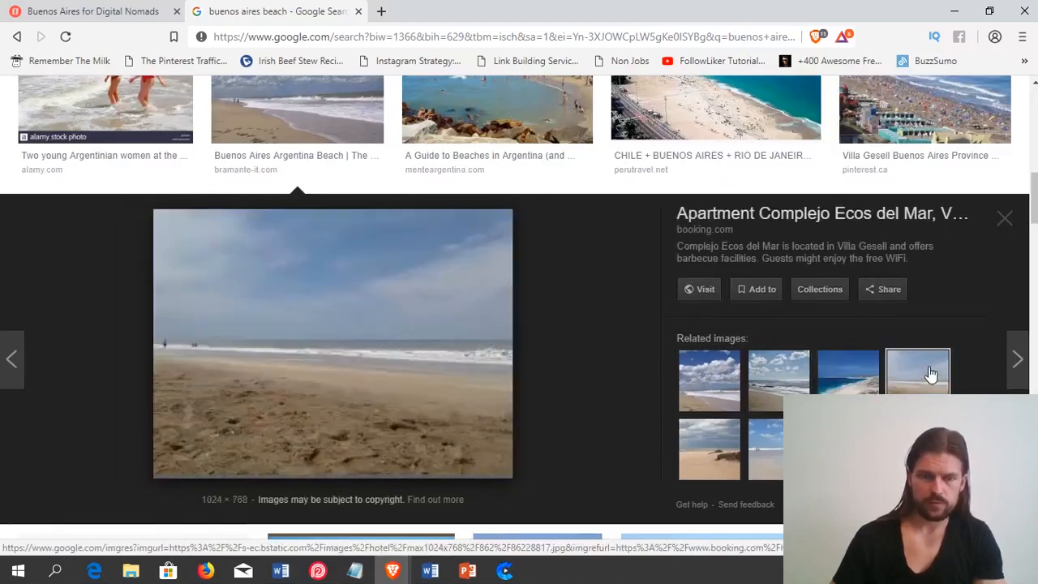
pyautogui.moveTo(960, 215)
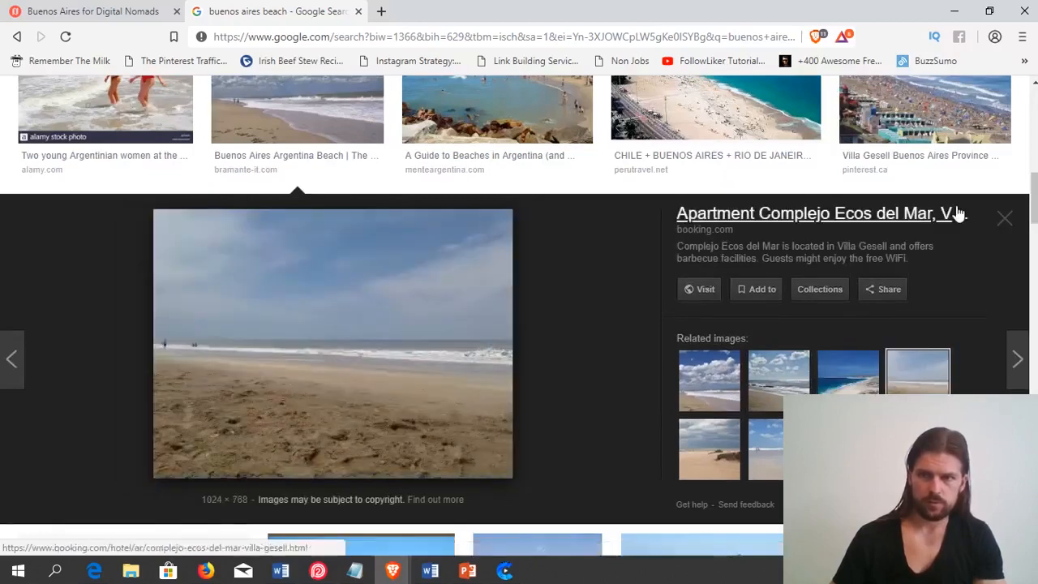
pyautogui.click(1004, 218)
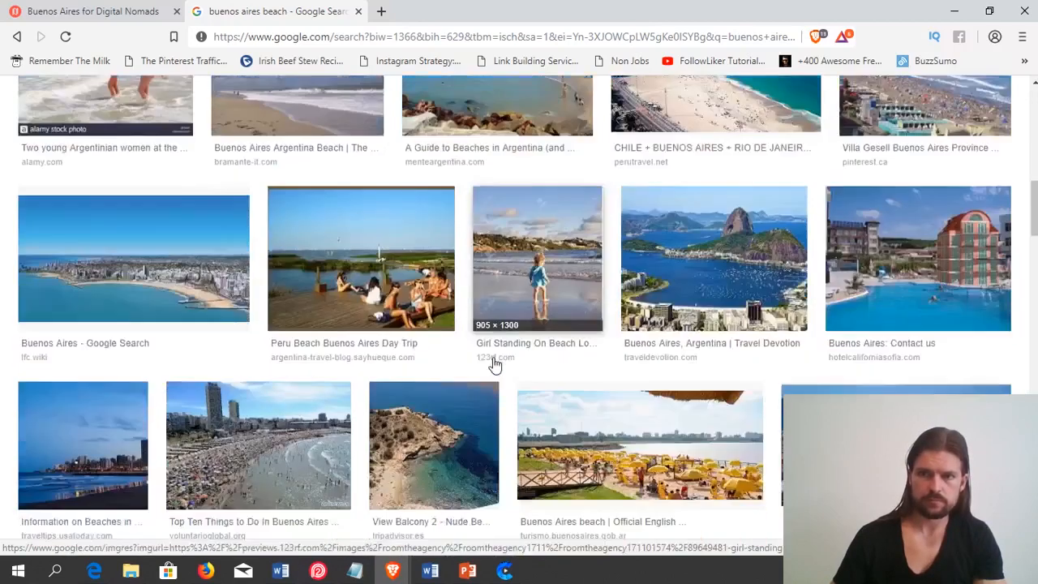
pyautogui.scroll(3)
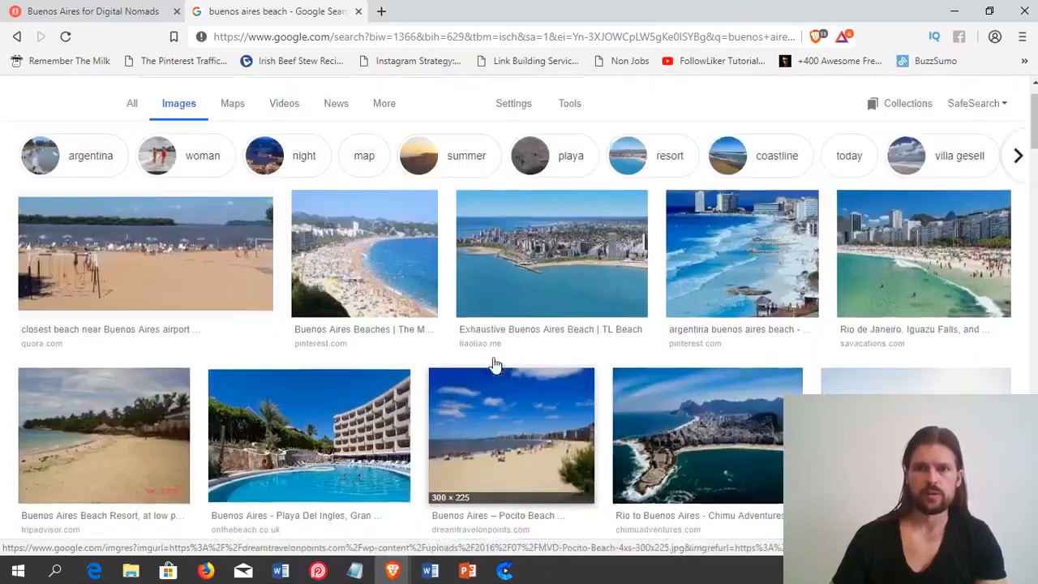
pyautogui.scroll(3)
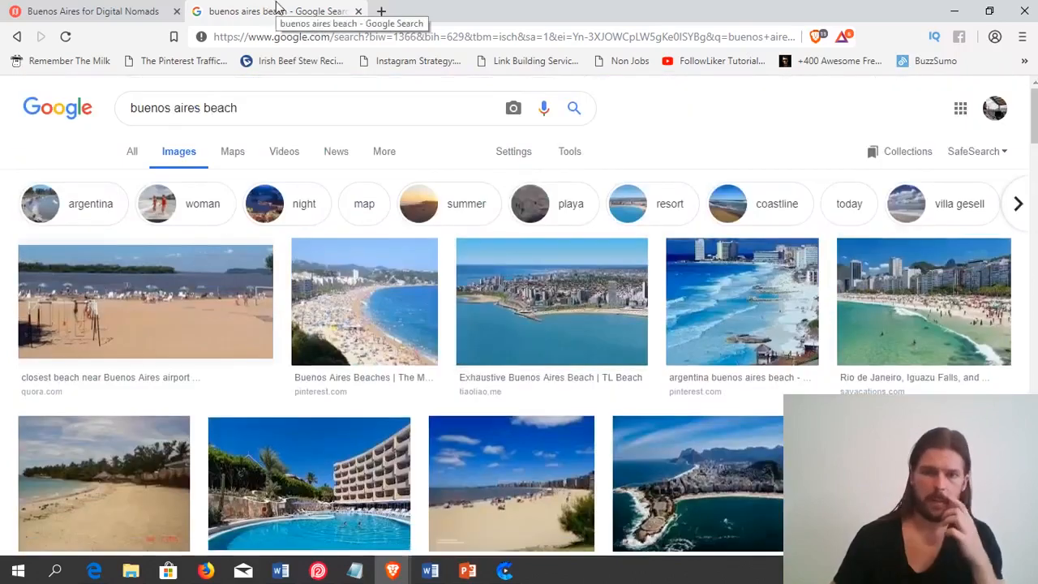